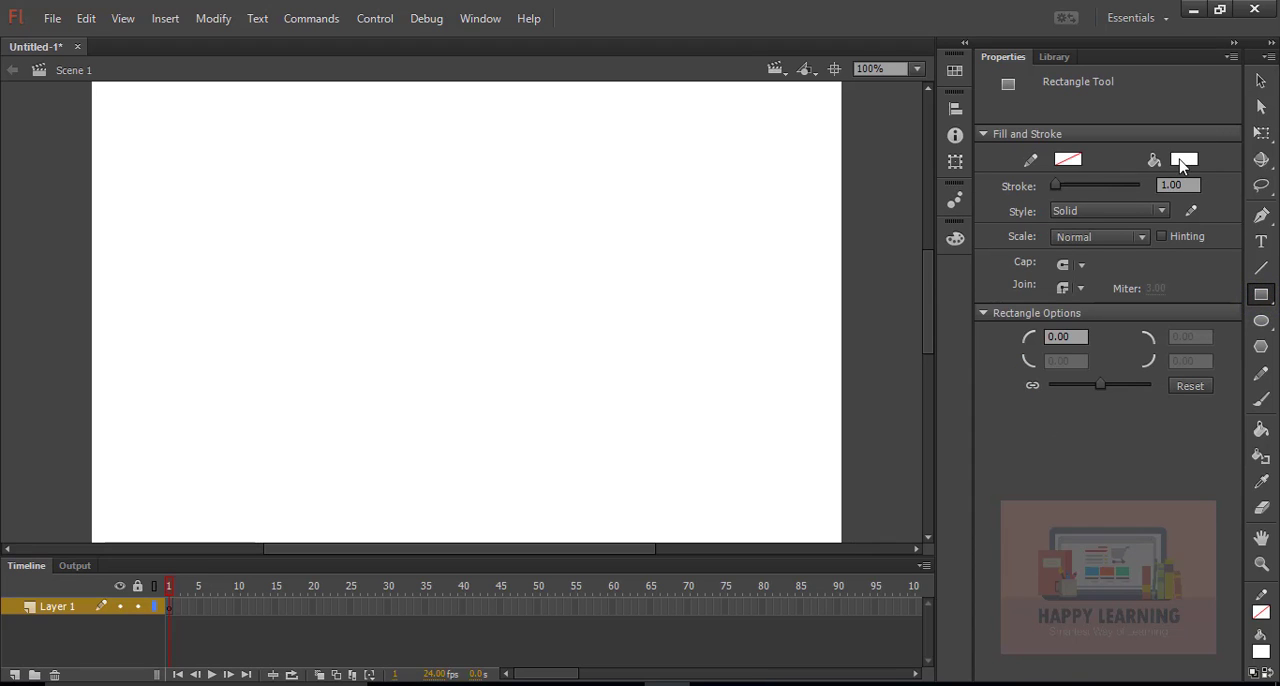
Step: Draw a rectangle, set it to 800 by 600 and align it to cover the stage
click(1184, 160)
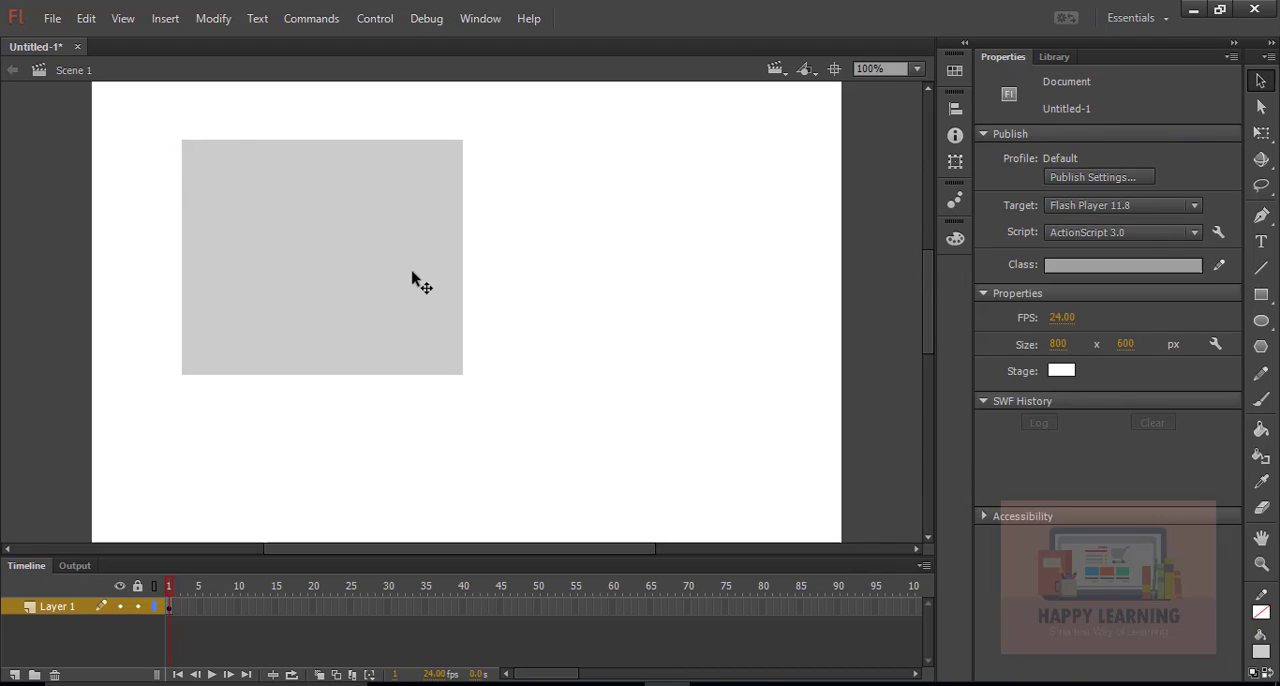
click(322, 258)
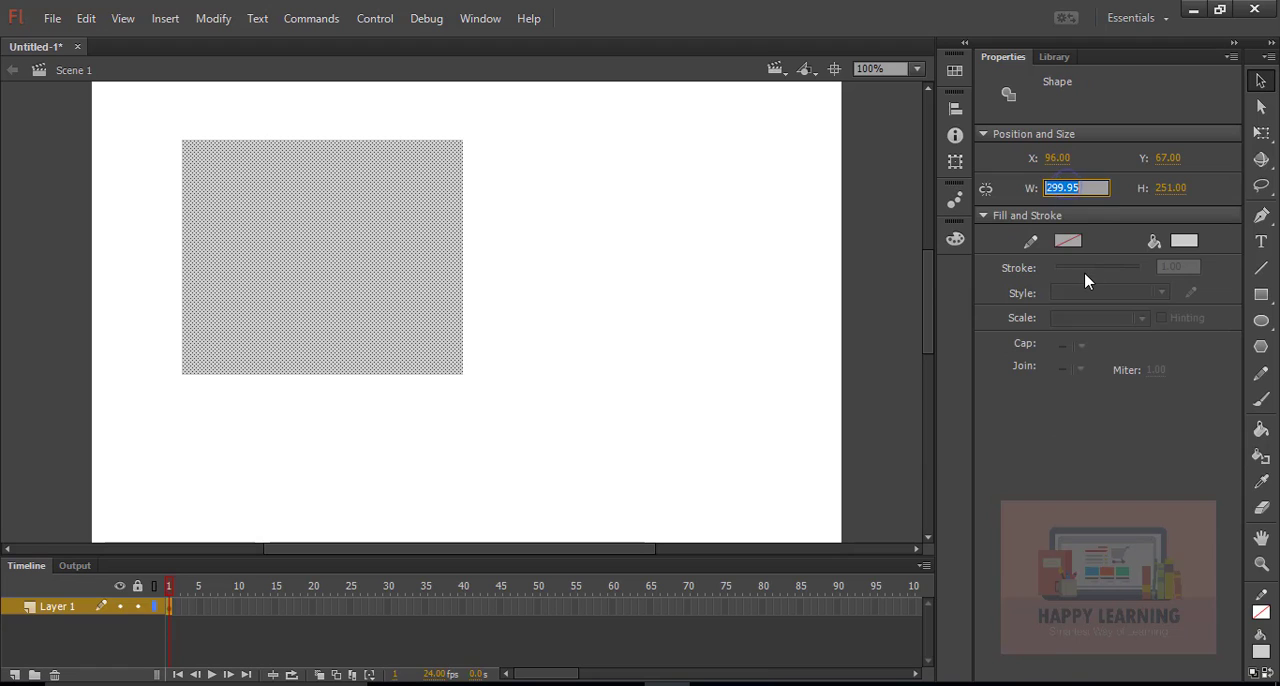
text(800.00)
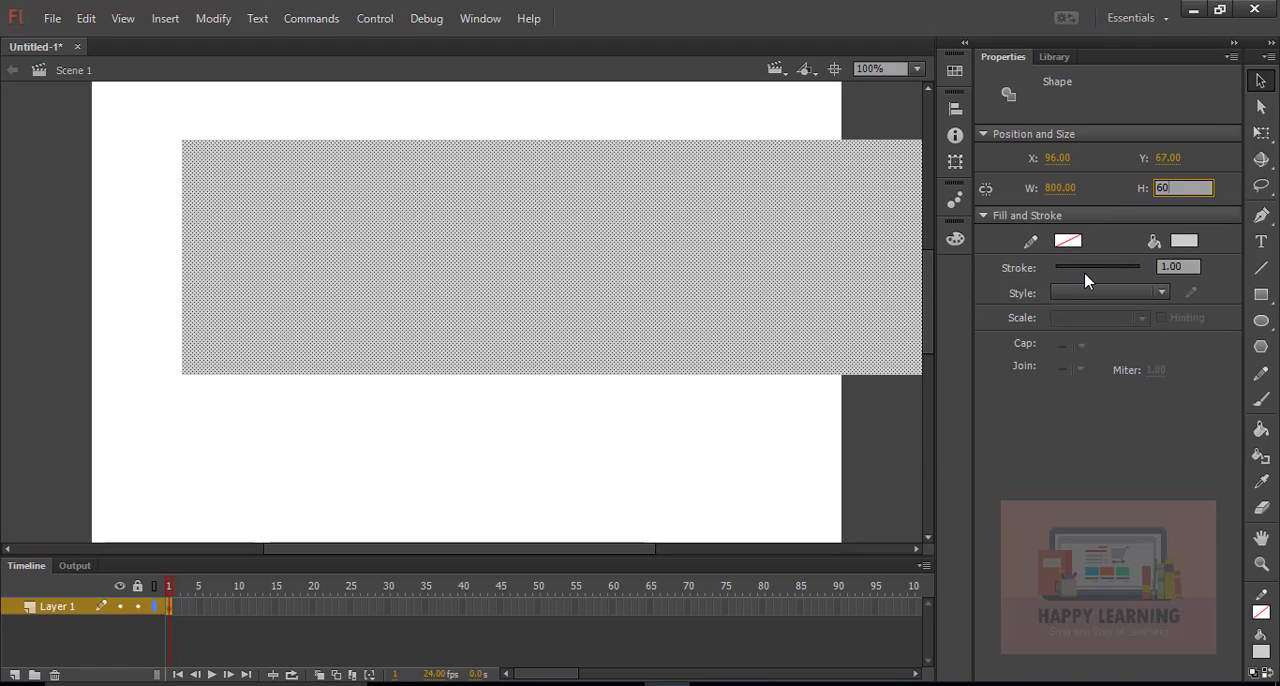
click(956, 108)
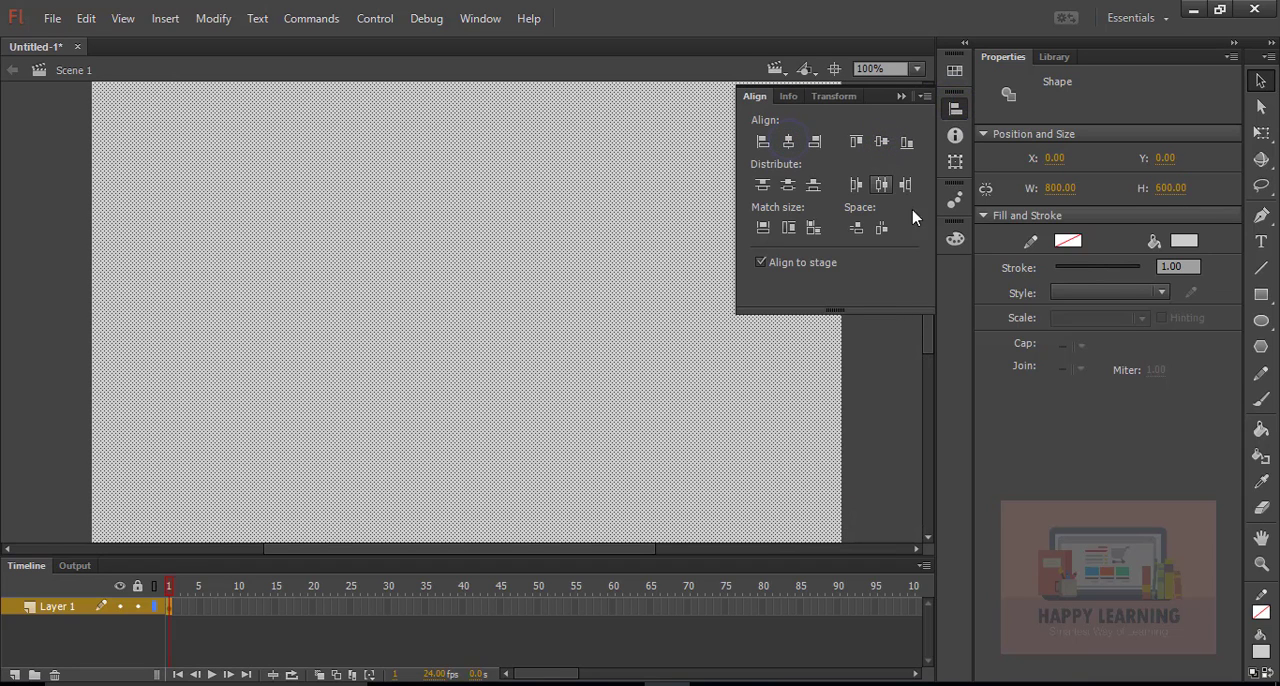
Step: Give the rectangle a radial gradient fill, white centre fading to a blue outer stop
click(888, 246)
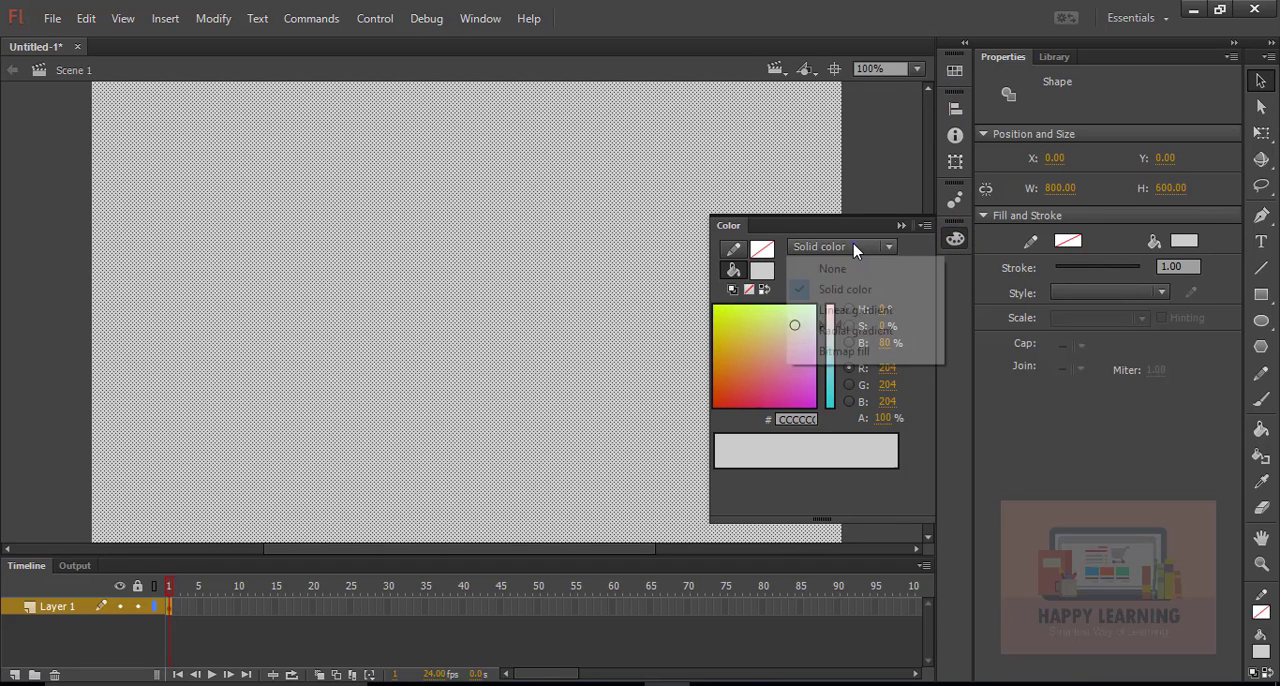
click(844, 332)
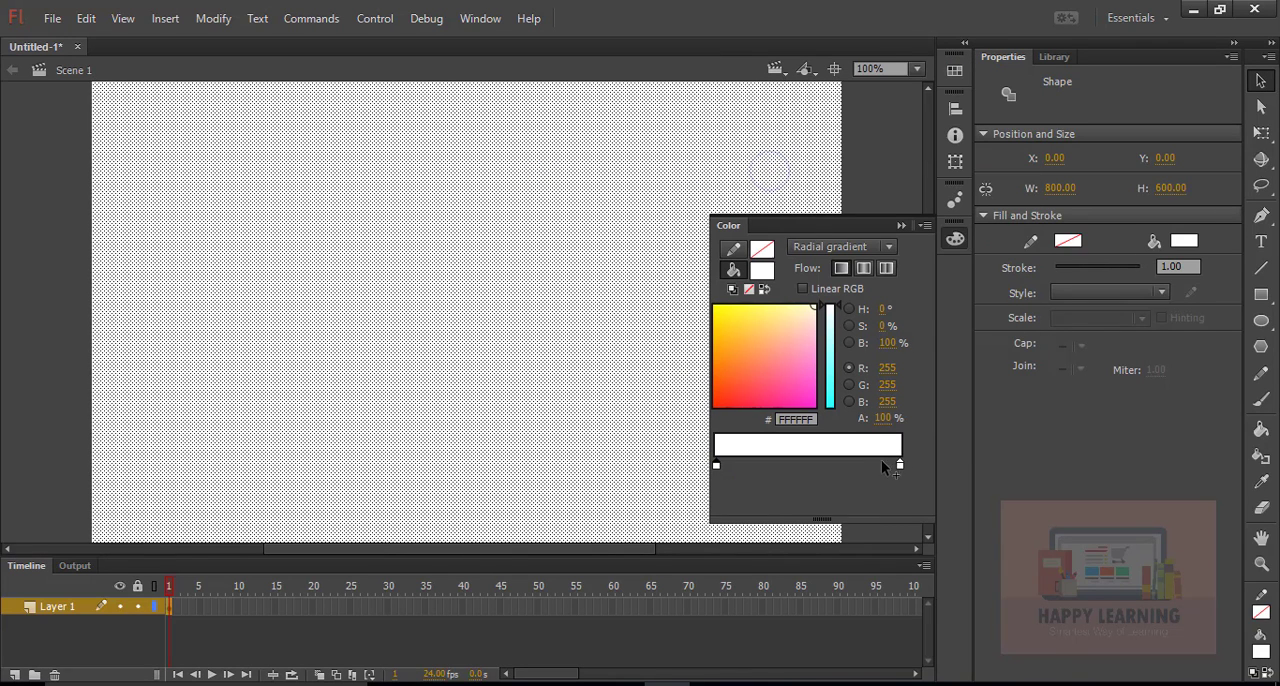
click(900, 466)
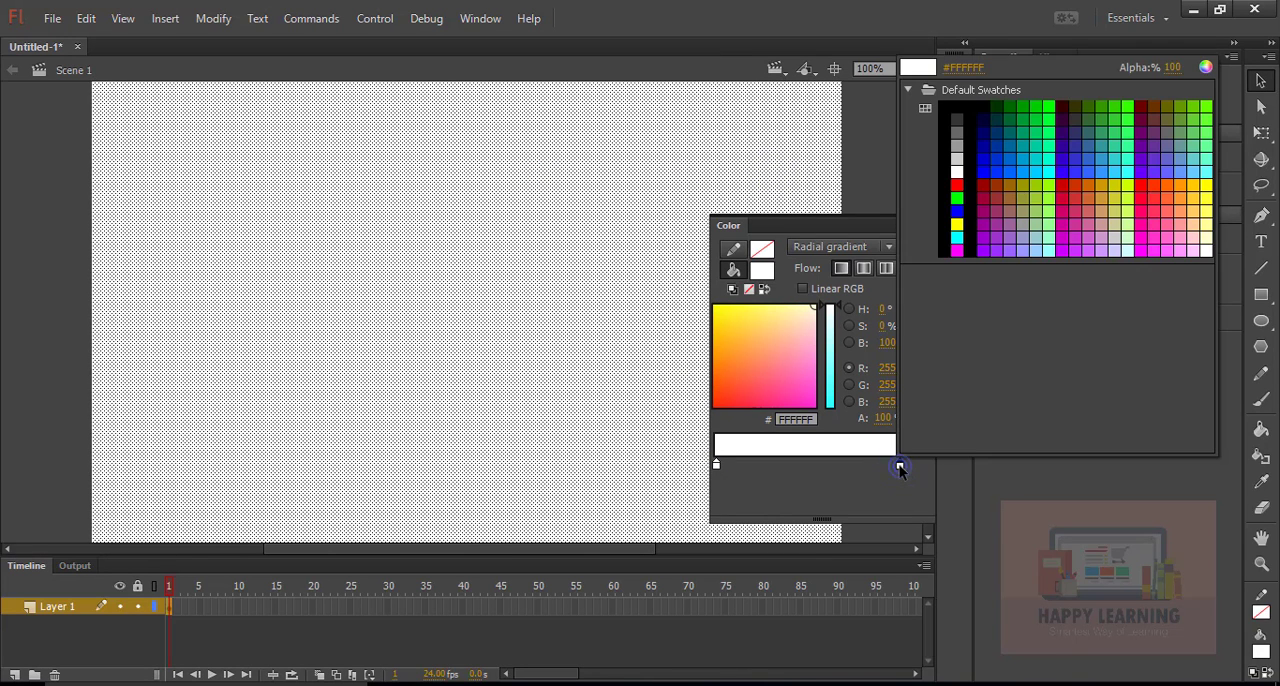
click(1104, 168)
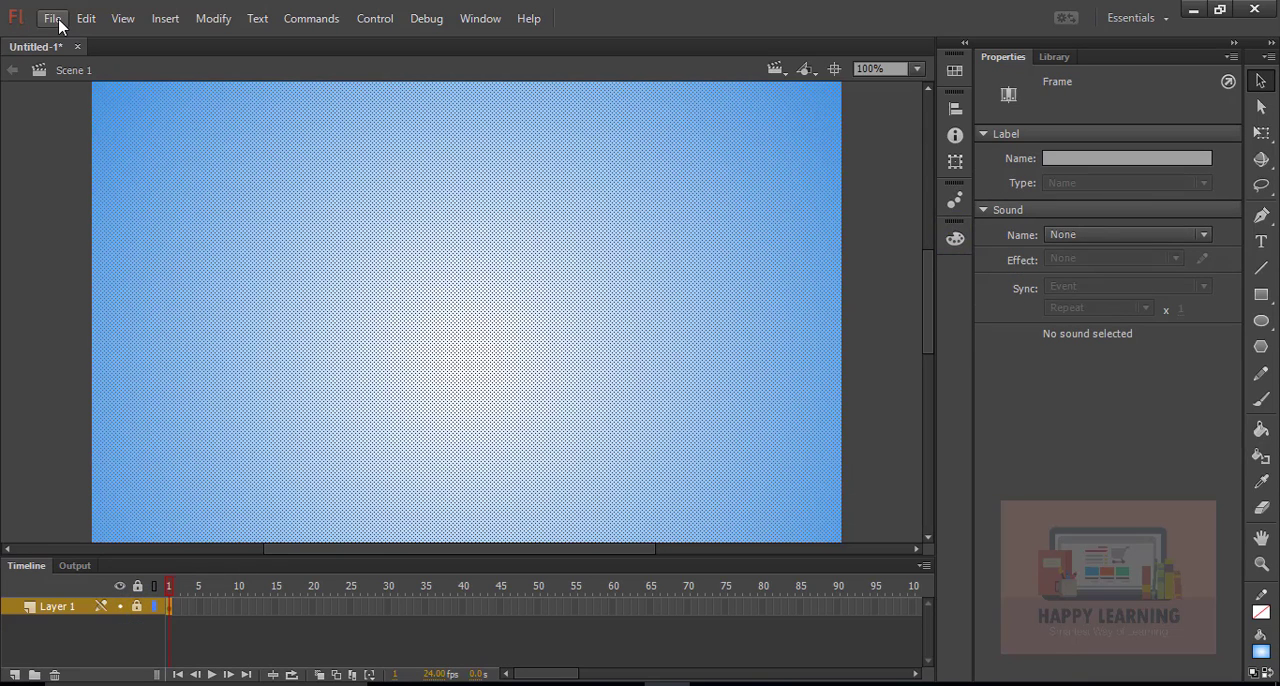
Step: Save the document as forLoopExample02.fla in the Class folder
click(52, 18)
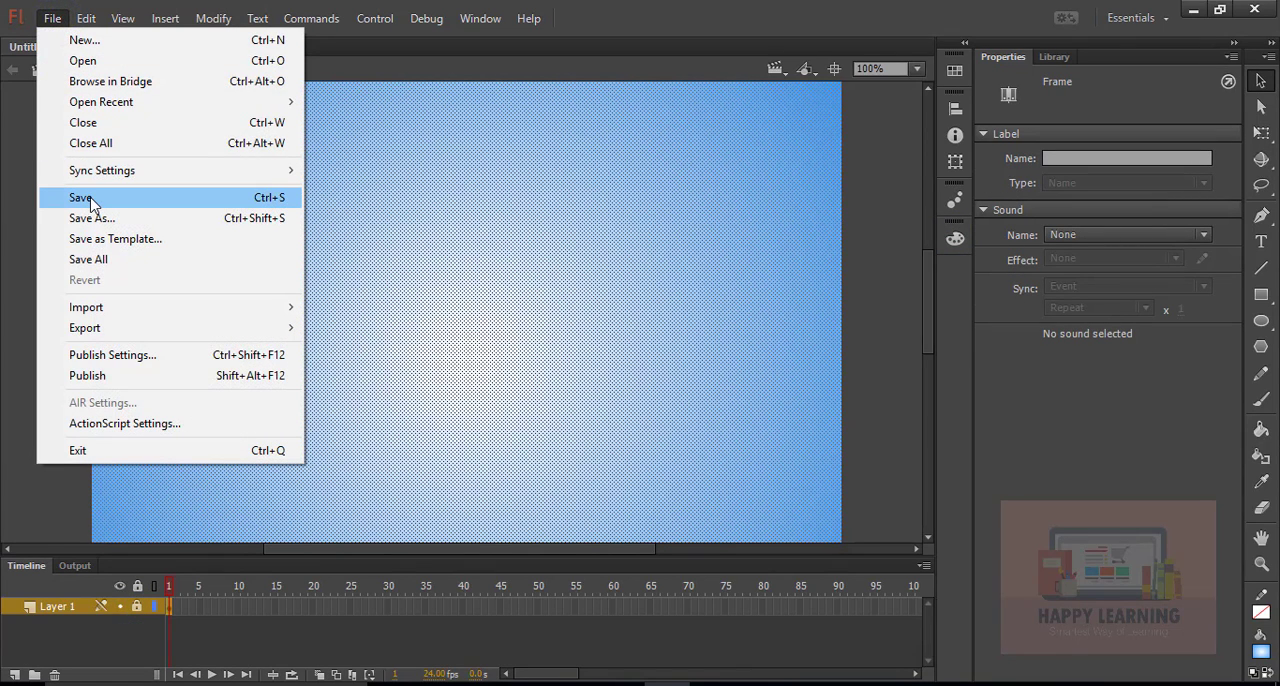
click(92, 218)
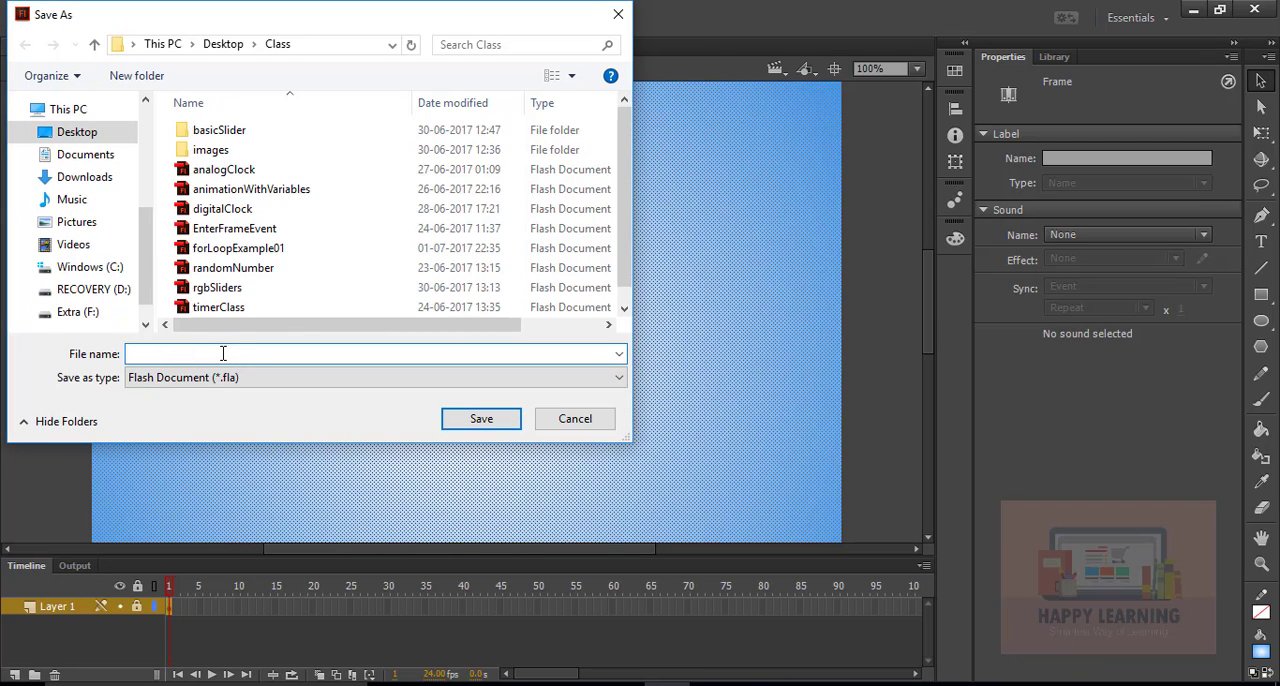
text(forLoopExample02)
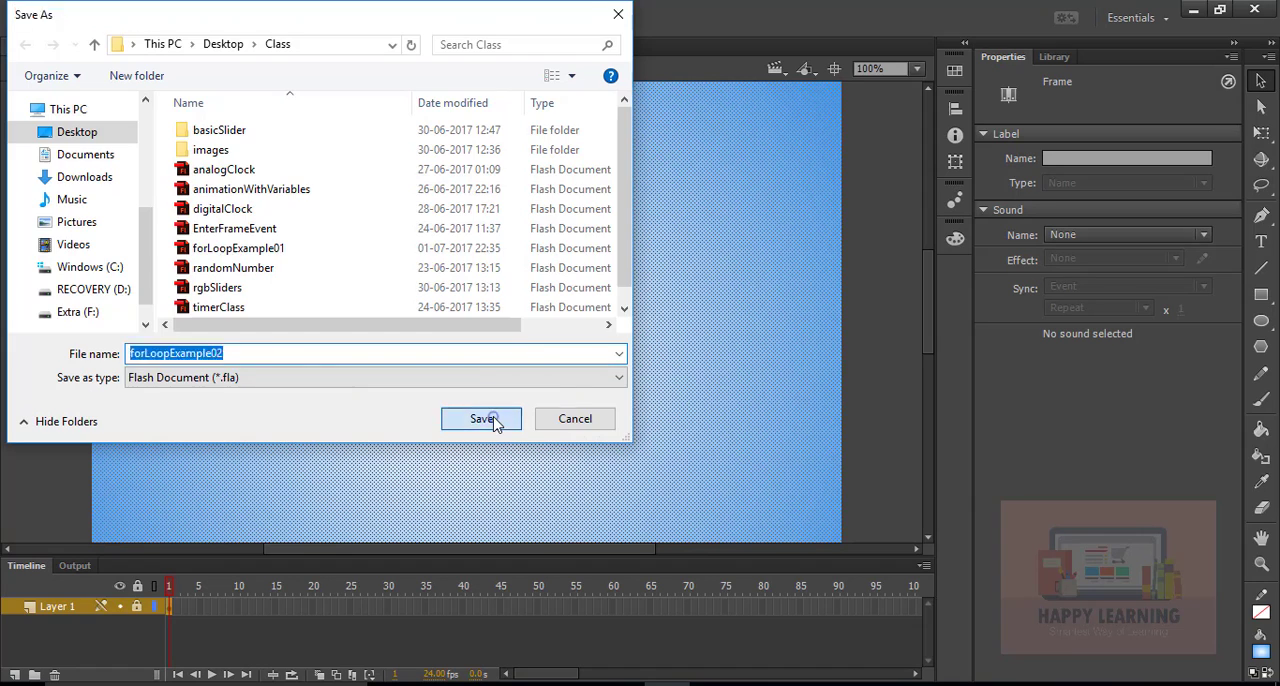
click(480, 418)
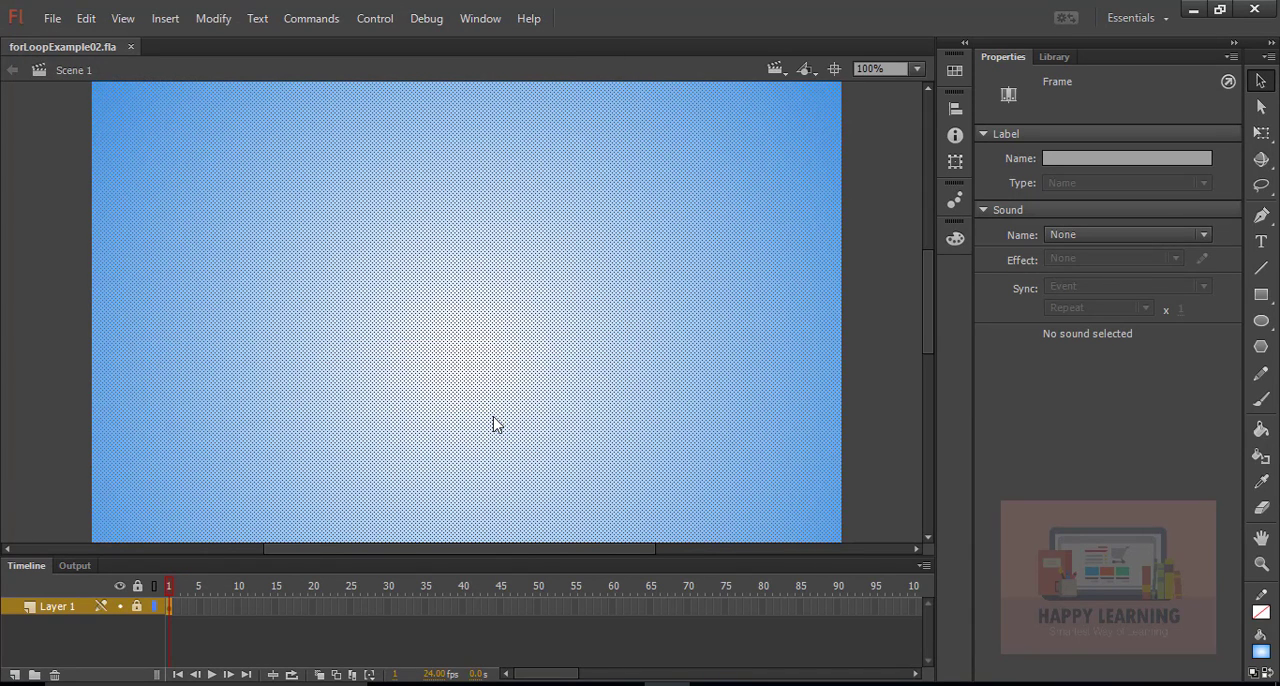
mouse_move(148, 110)
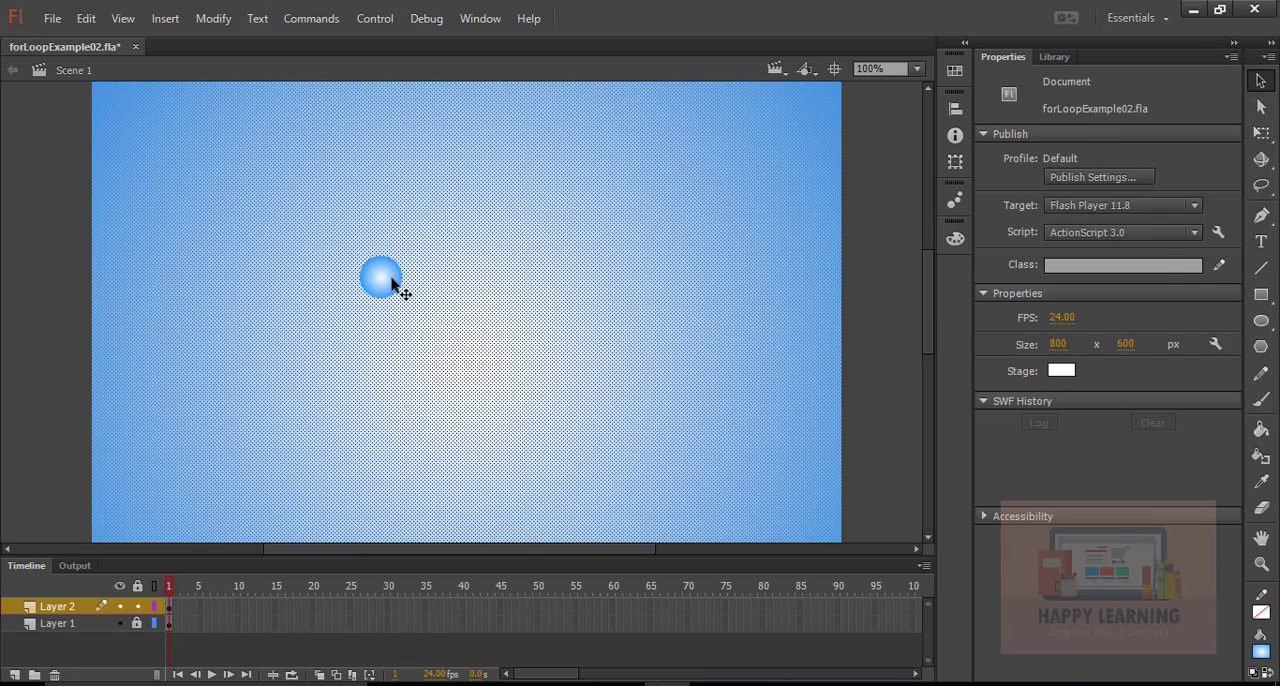
Step: Reverse the 45x45 circle's radial gradient so blue sits at the centre fading to white
click(382, 278)
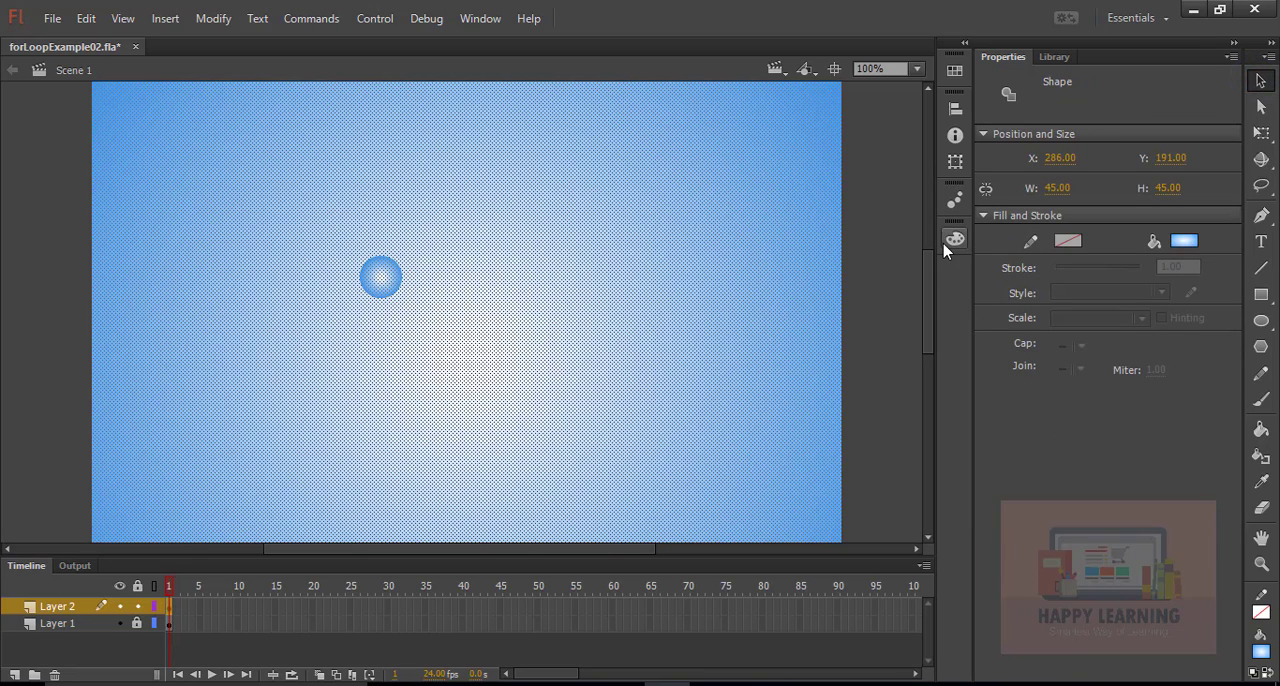
click(954, 238)
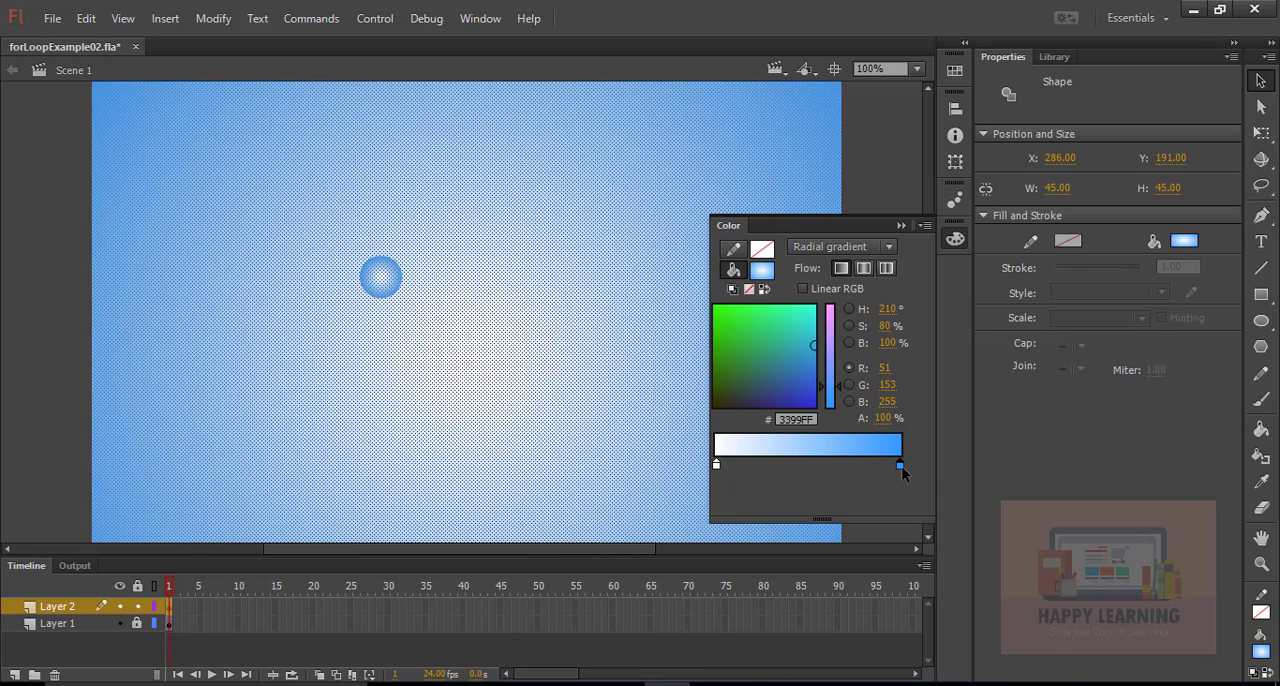
drag(900, 464, 780, 464)
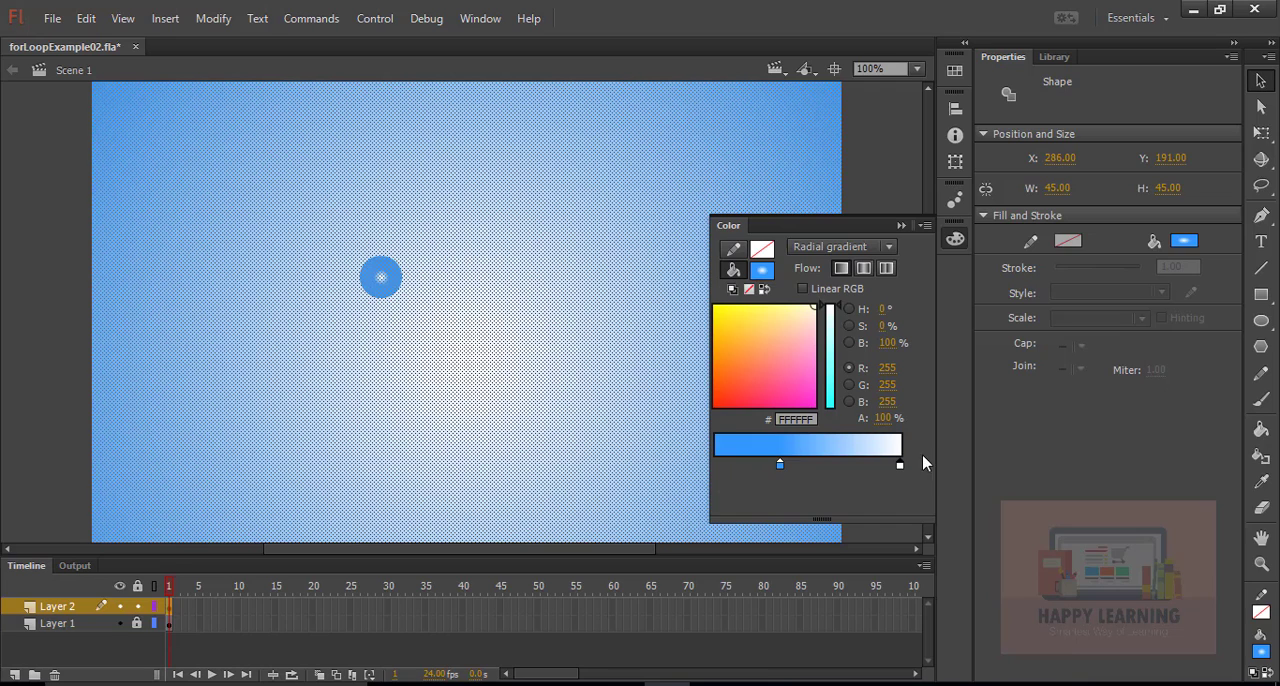
click(810, 344)
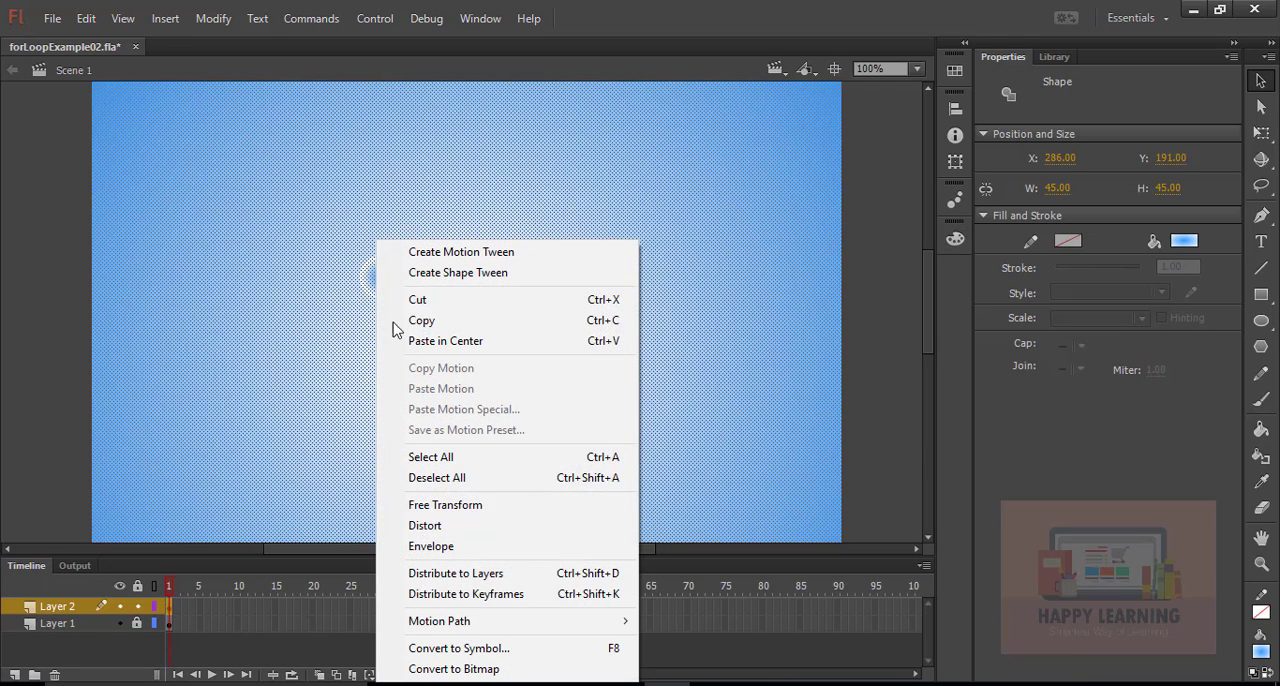
Step: Convert the circle into a Movie Clip symbol named circleMc
click(458, 648)
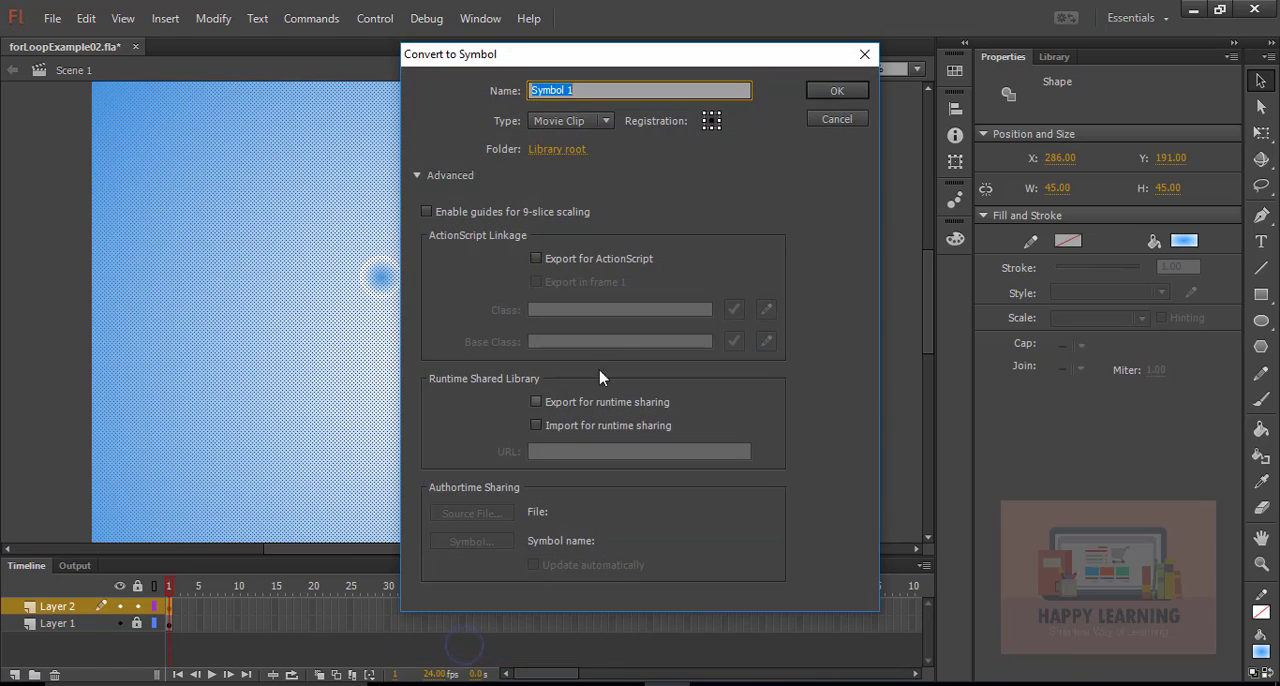
mouse_move(804, 118)
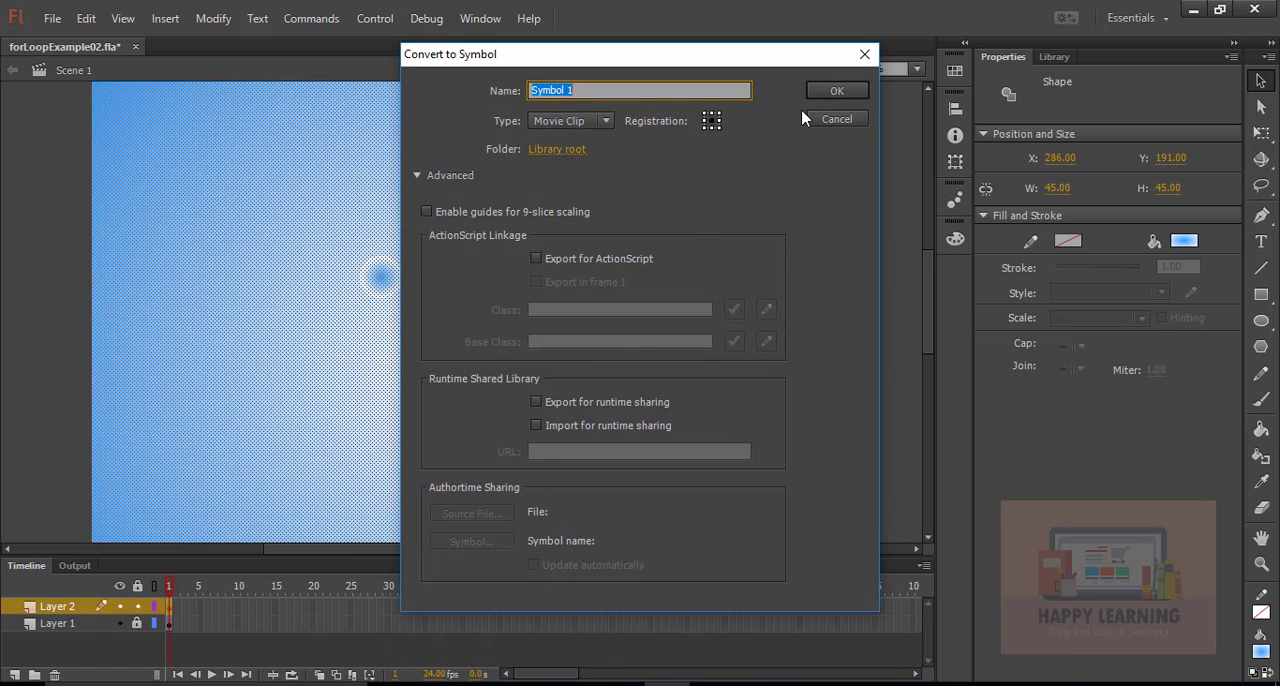
text(circleMc)
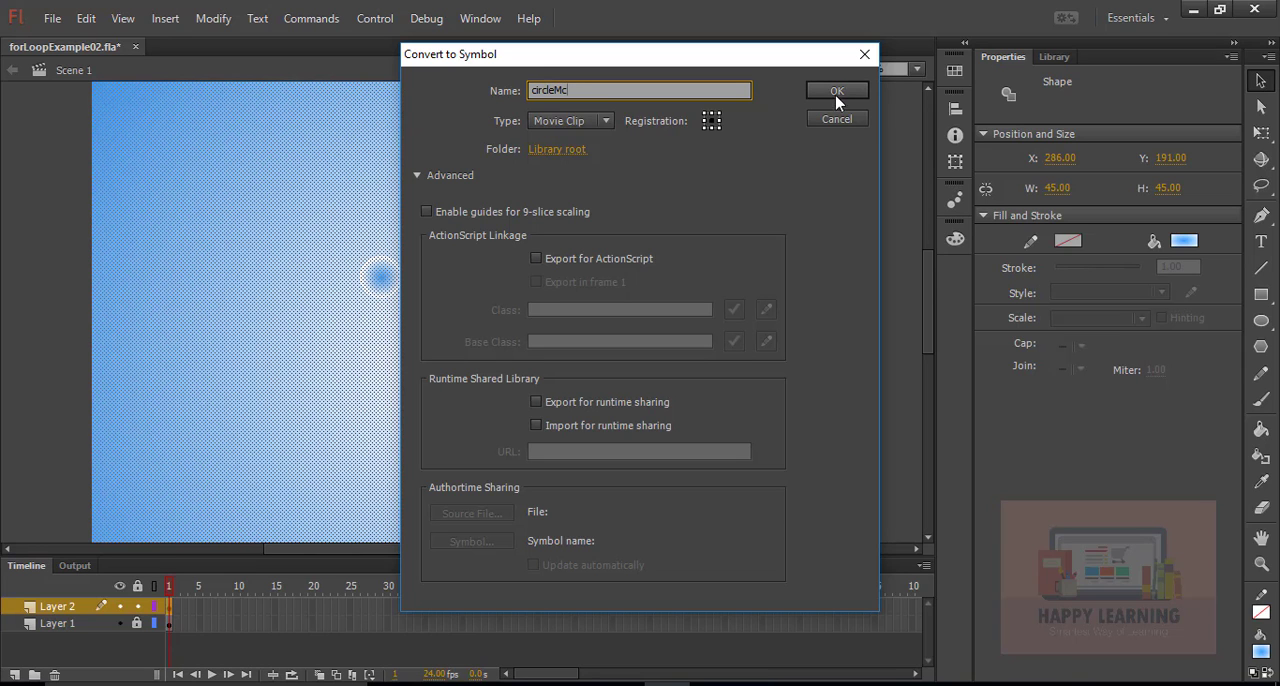
click(836, 92)
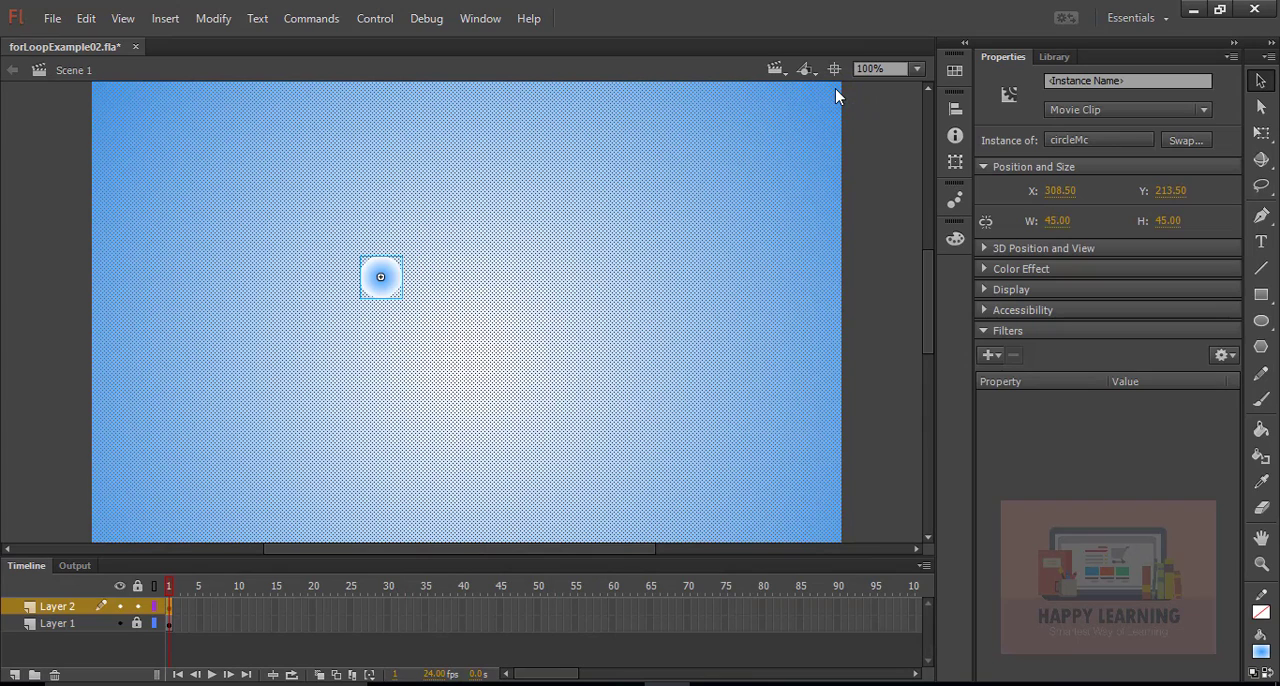
mouse_move(388, 292)
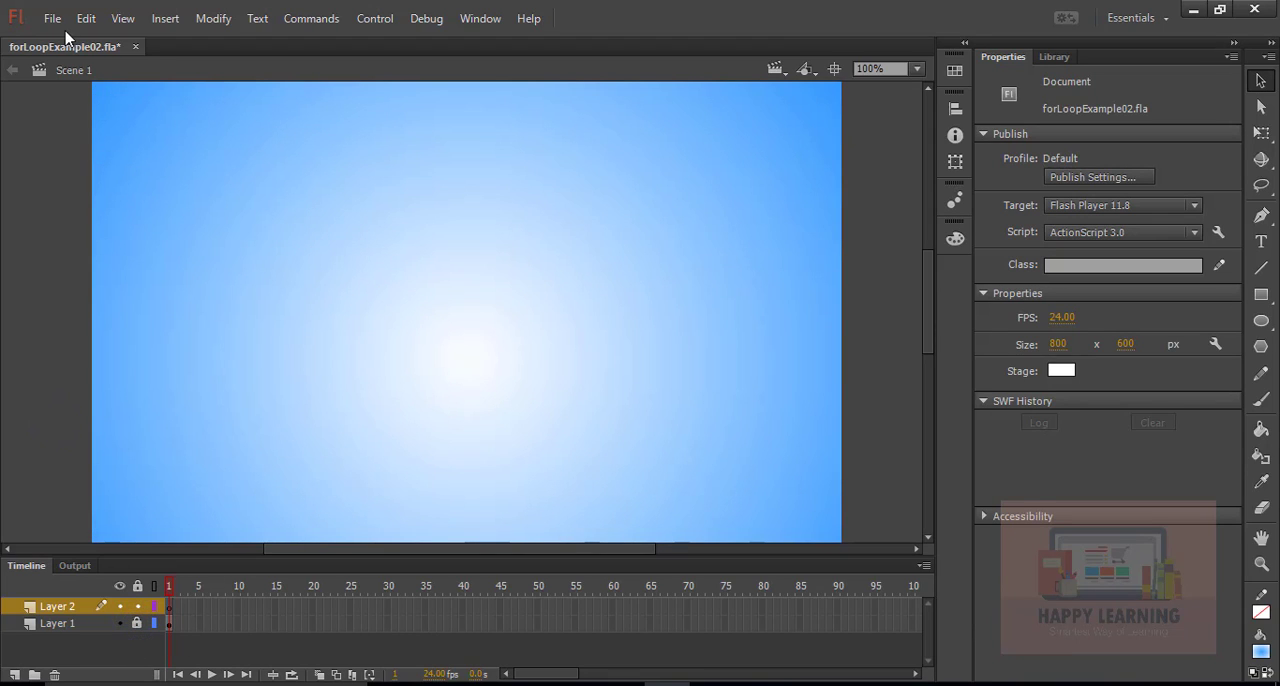
Step: Create a document class named forLoopExample02 for the FLA
click(52, 18)
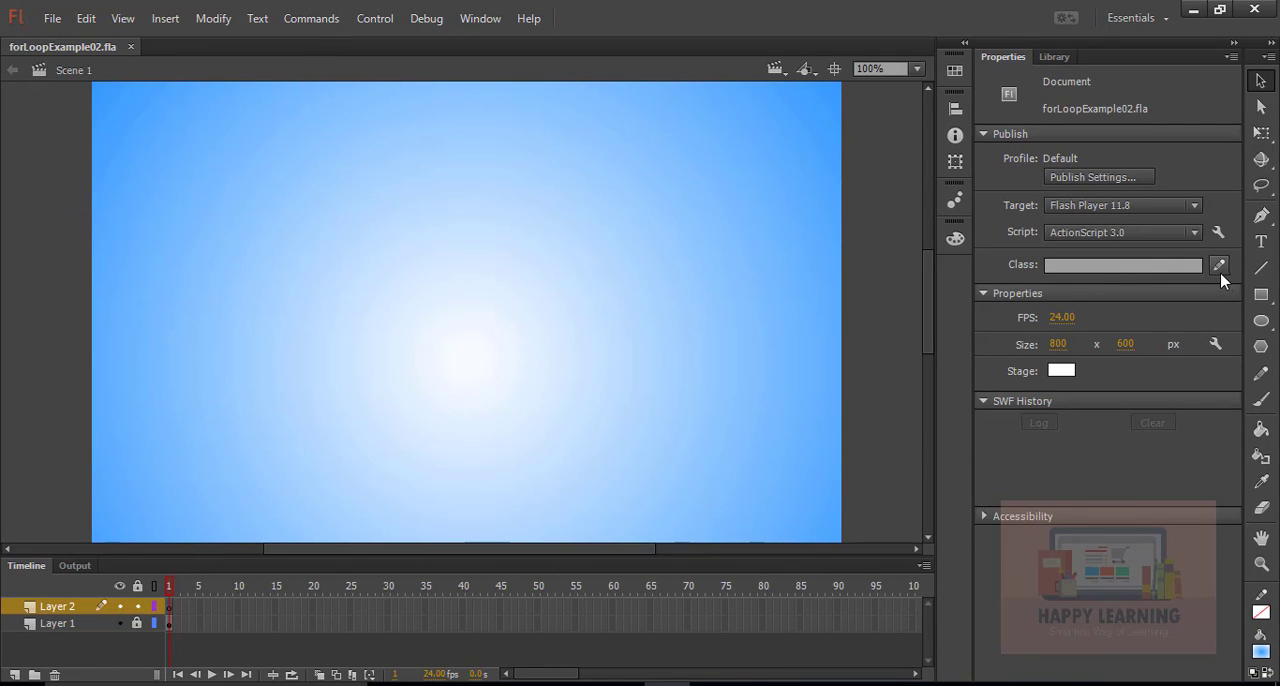
click(1220, 264)
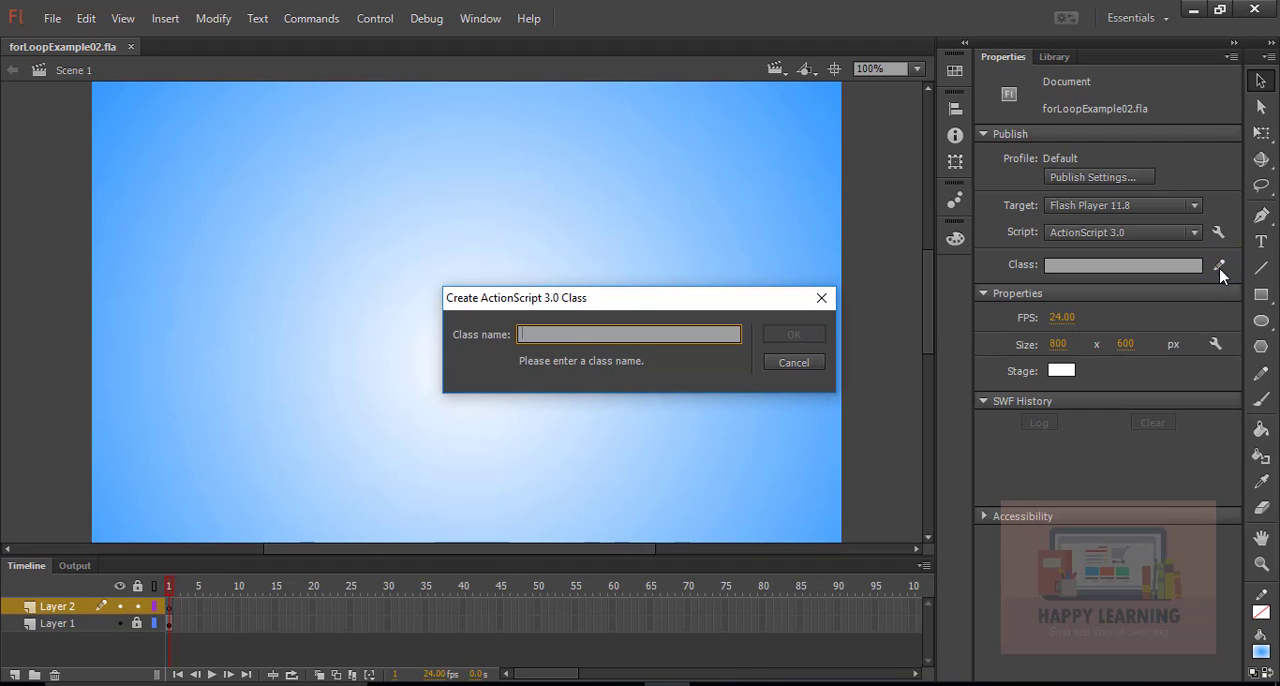
text(forLoopE)
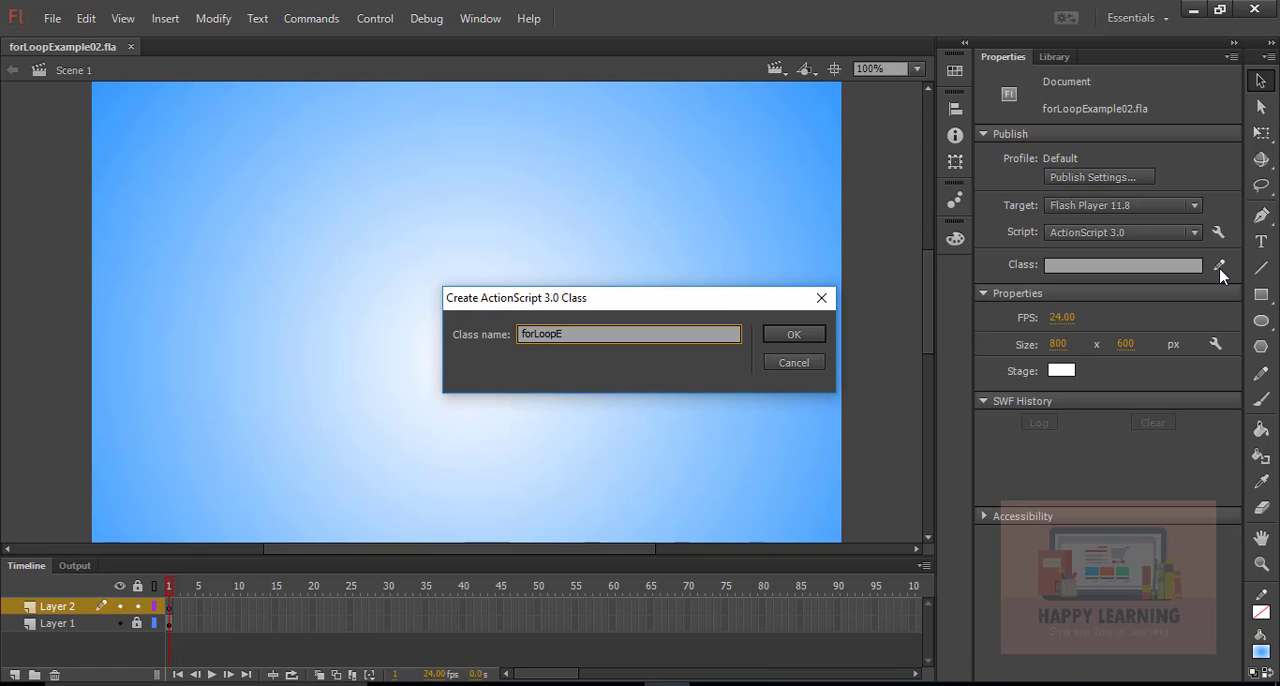
text(xample)
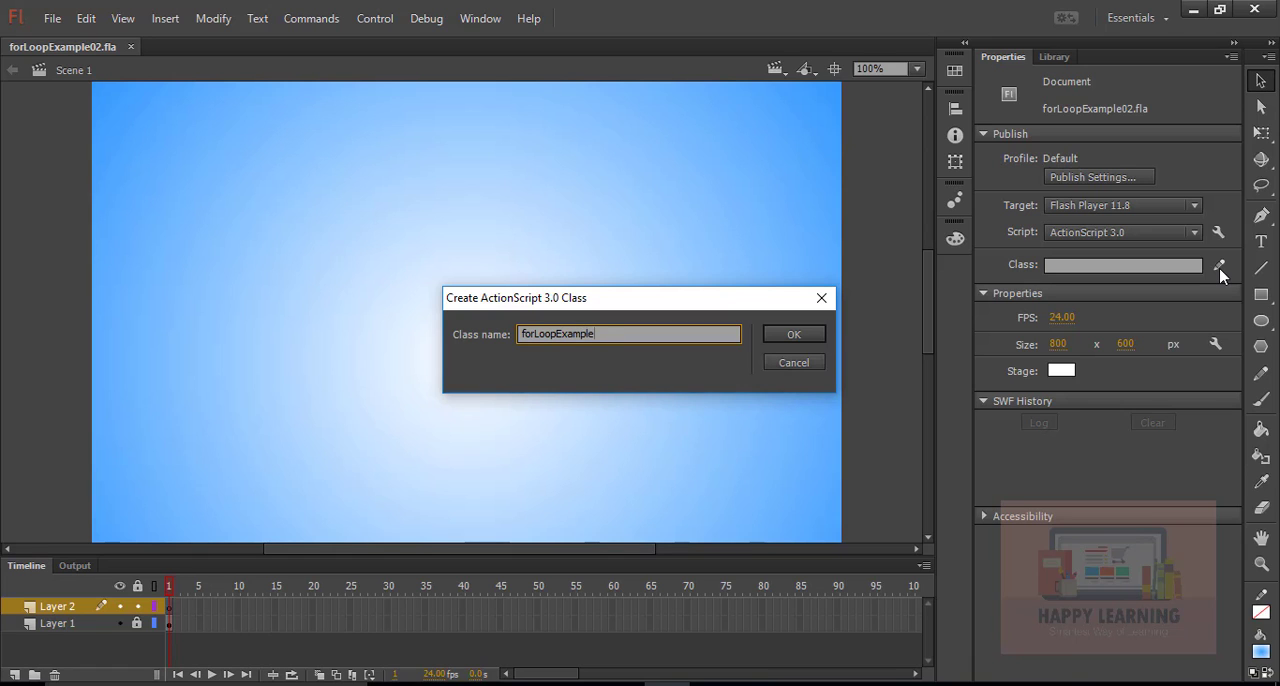
click(792, 334)
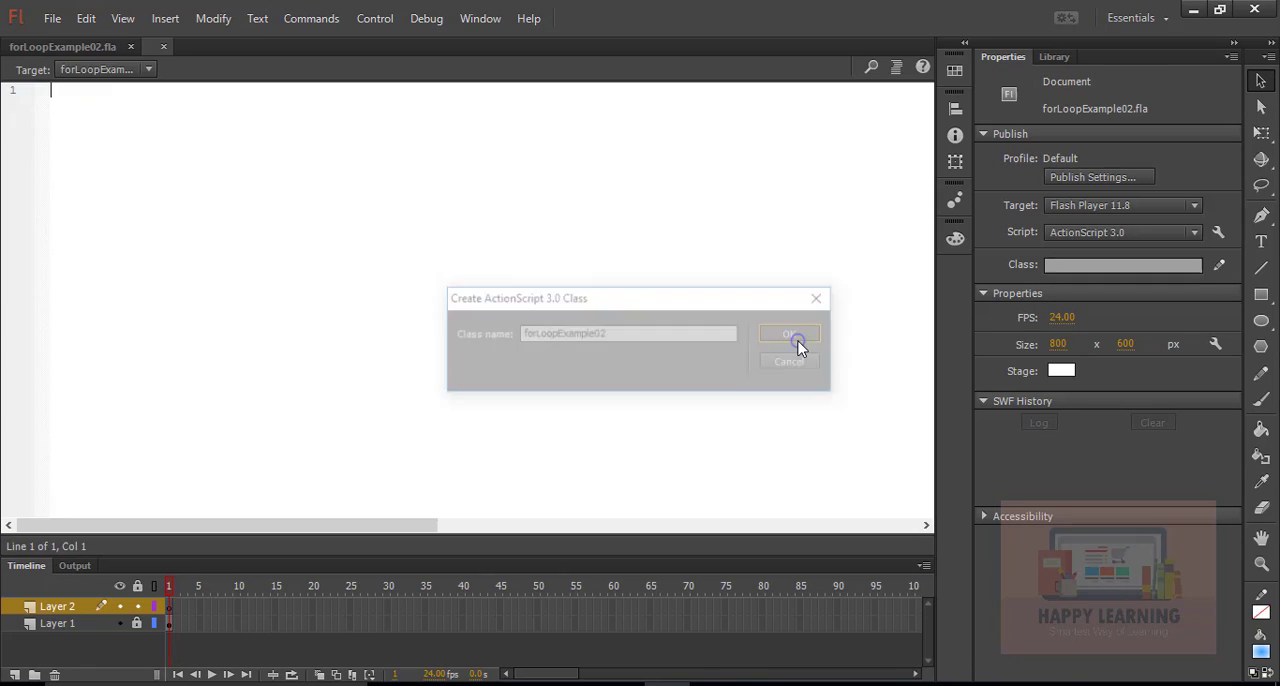
Step: Save the new class script as forLoopExample02.as and return to the FLA stage
click(52, 18)
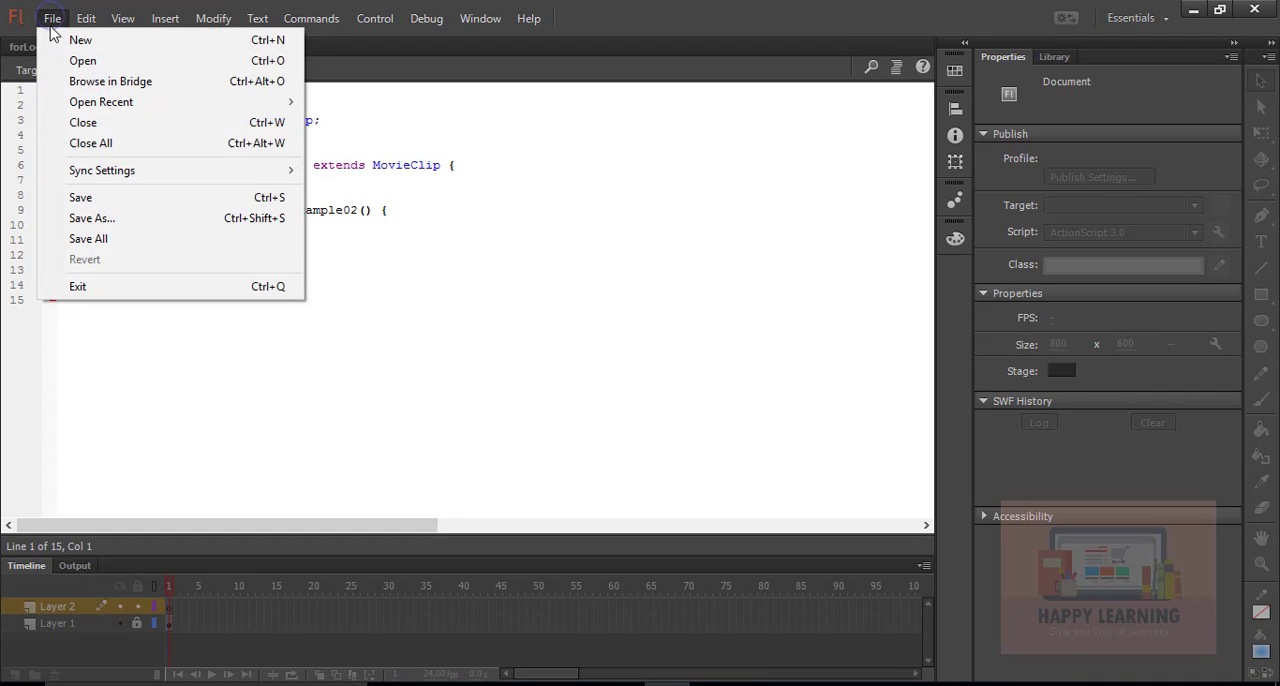
click(92, 218)
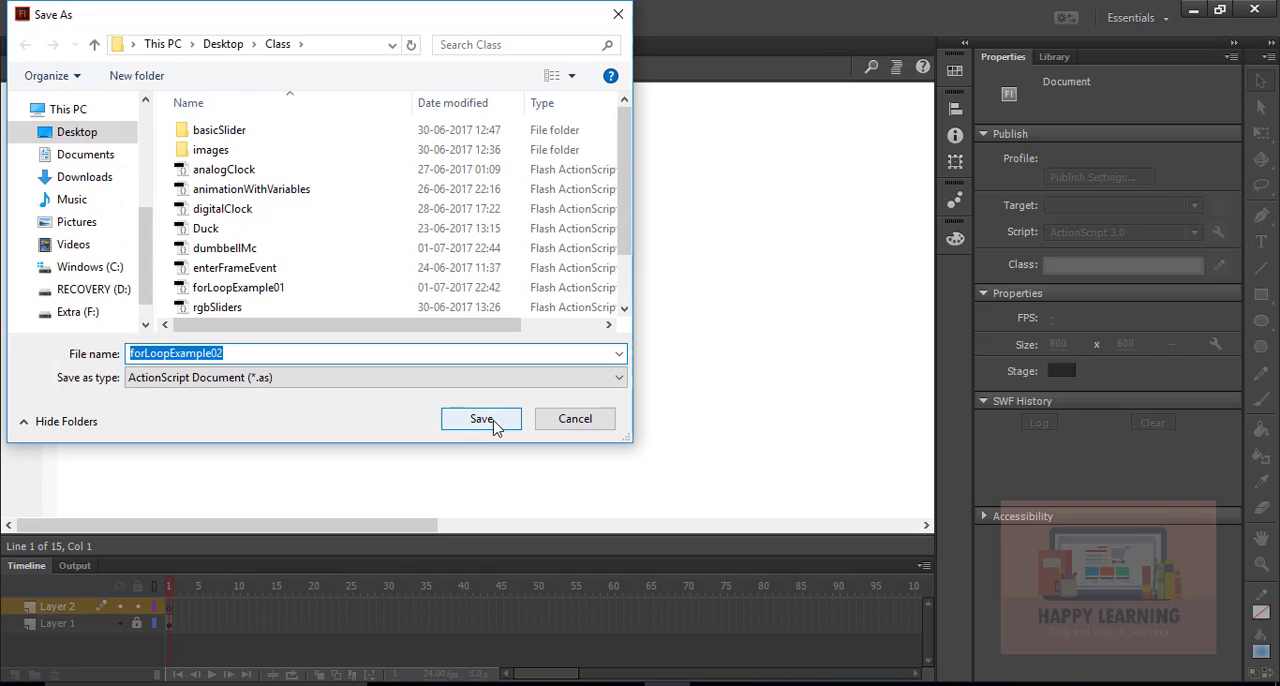
click(480, 418)
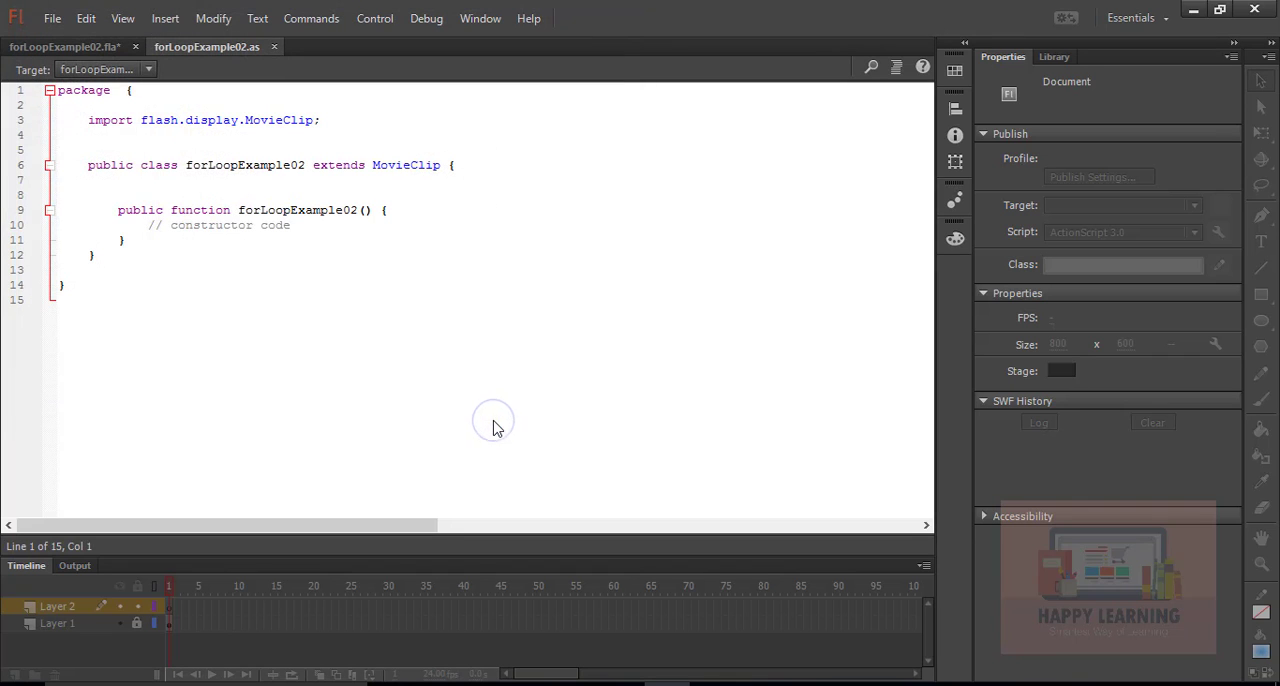
click(64, 46)
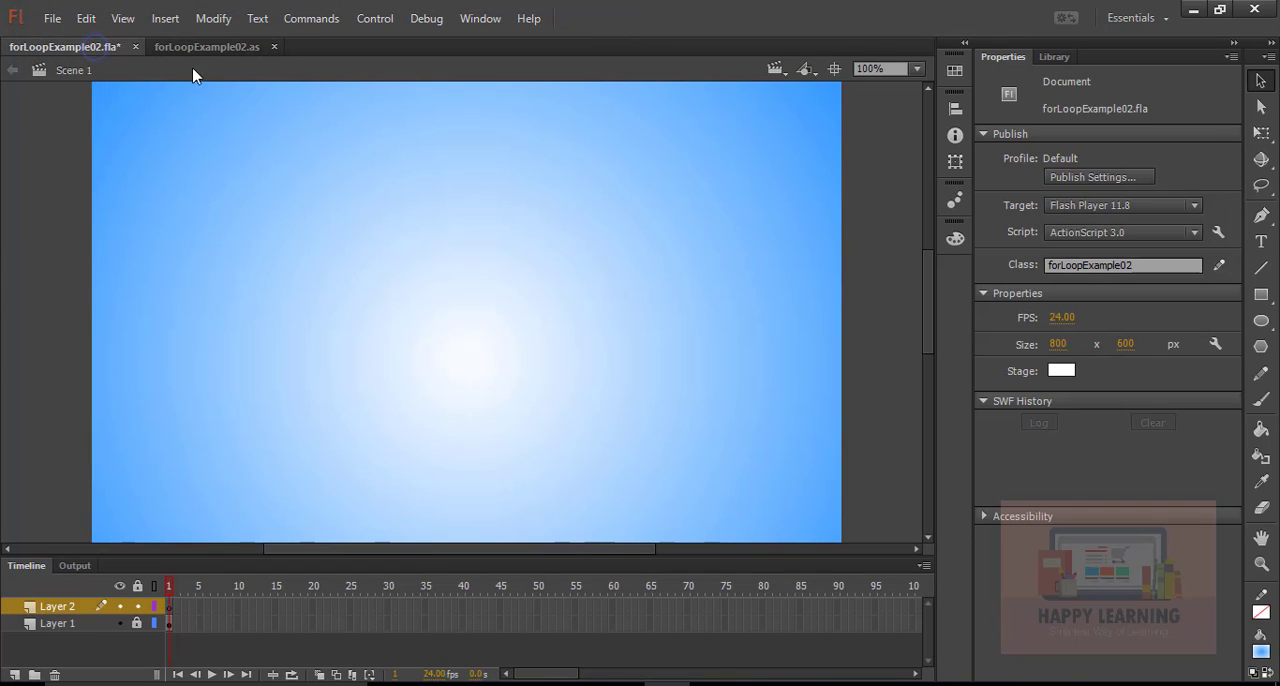
Step: Export the circleMc library symbol for ActionScript and edit its class definition
click(1054, 56)
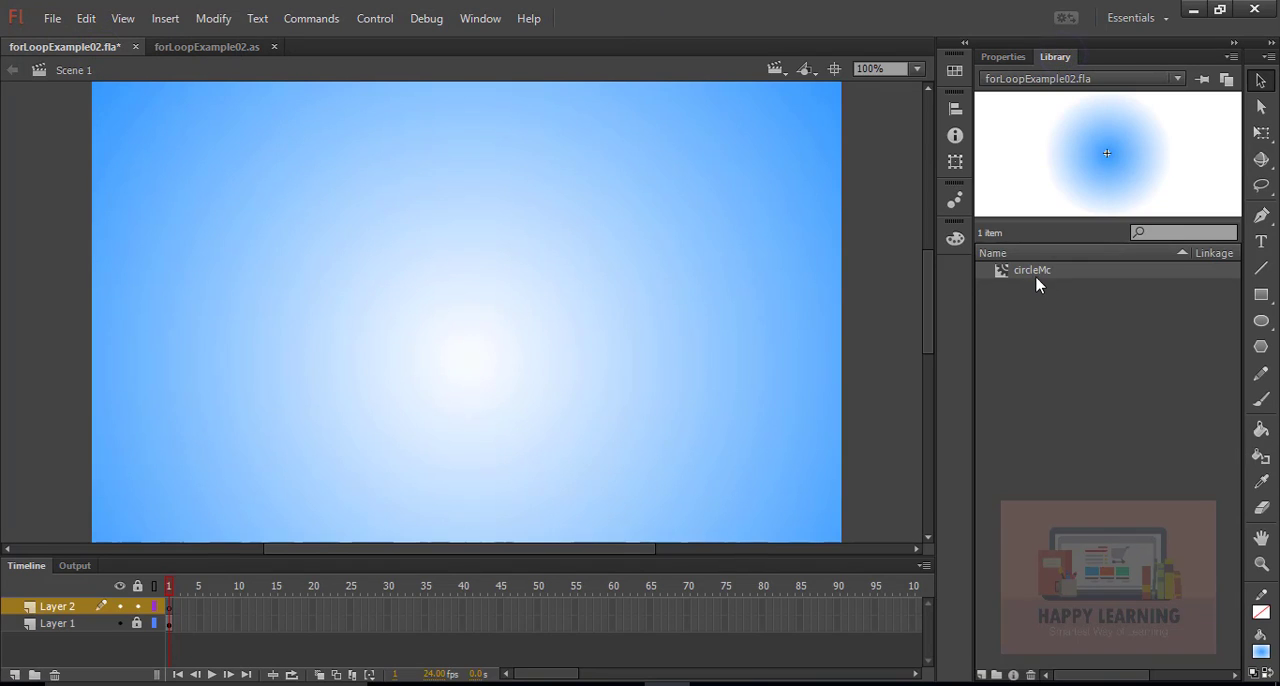
double_click(1032, 270)
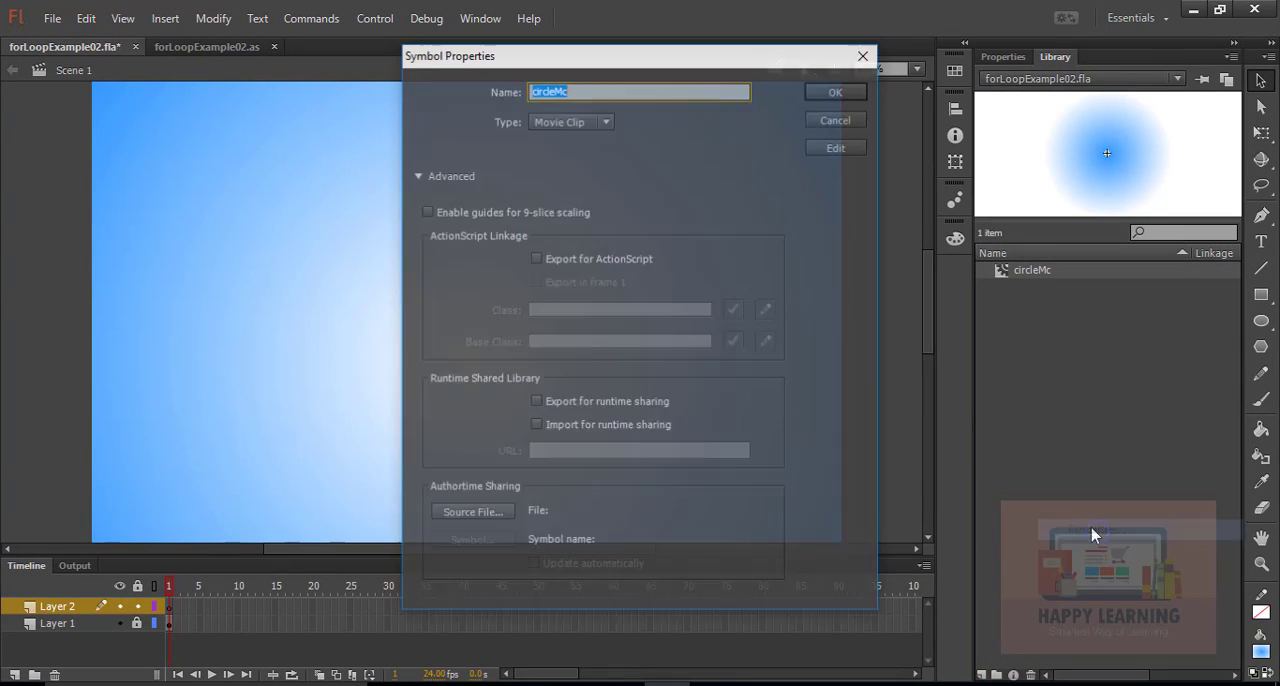
click(536, 258)
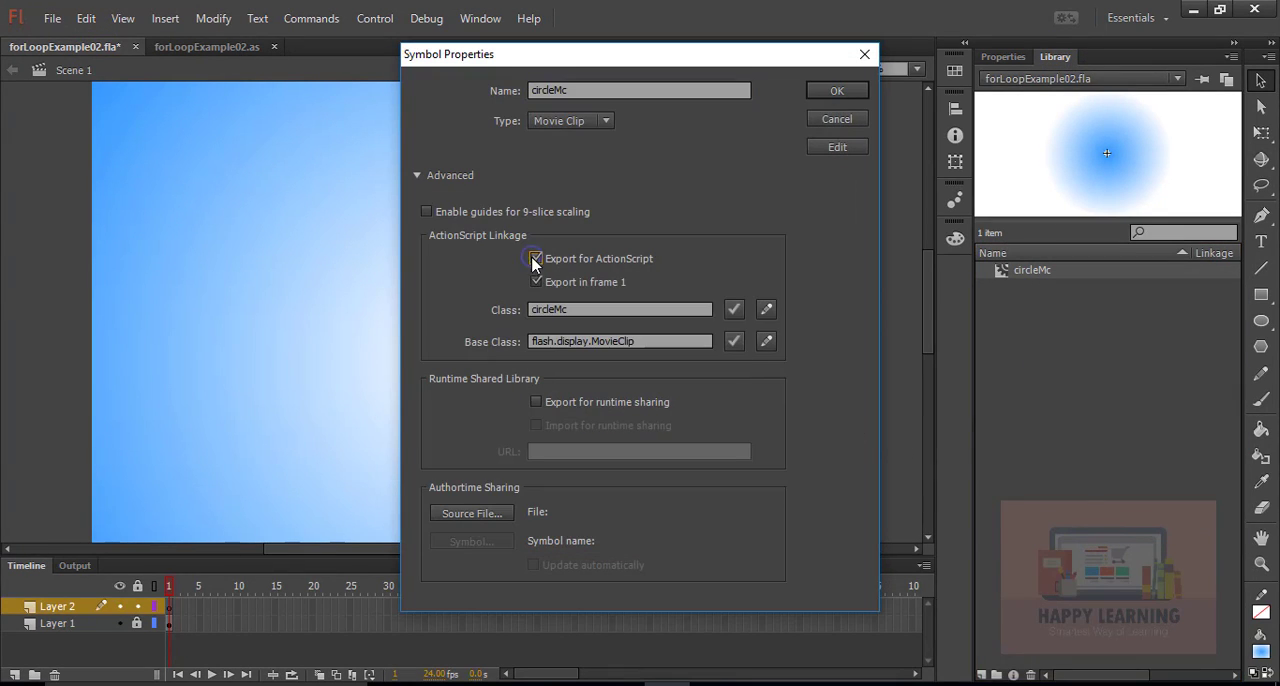
click(536, 258)
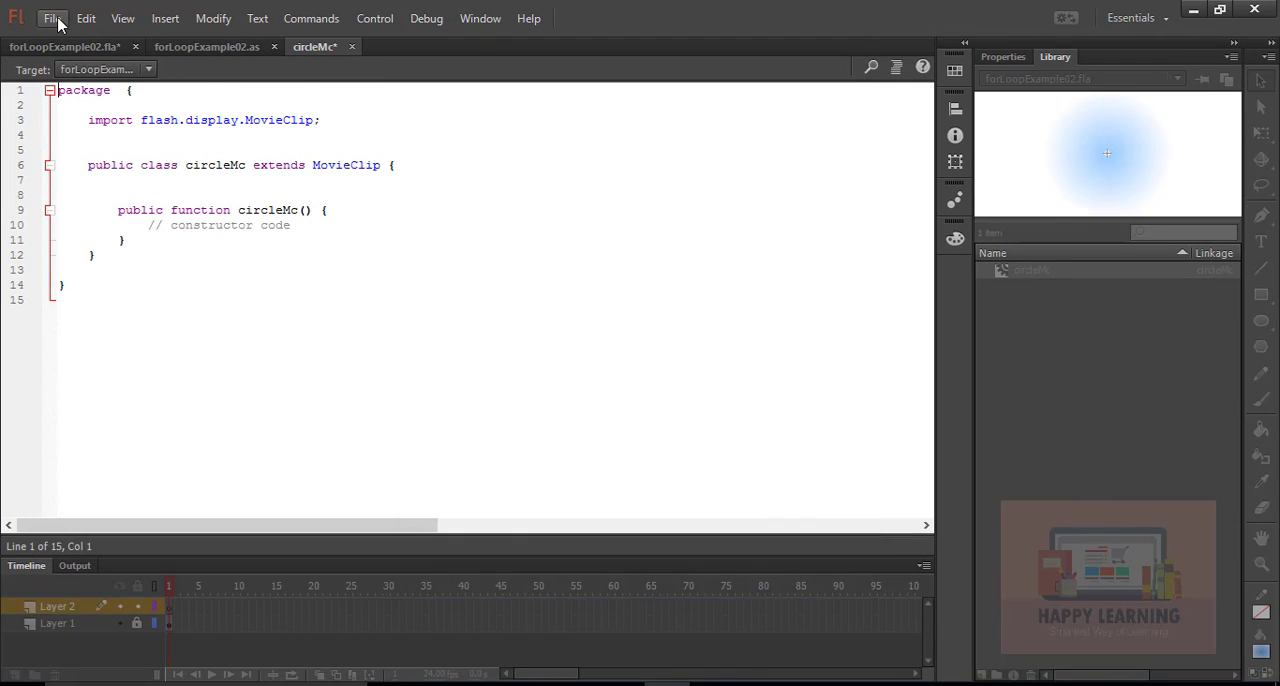
Step: Save the class file as circleMc.as and switch to the forLoopExample02 code
click(50, 18)
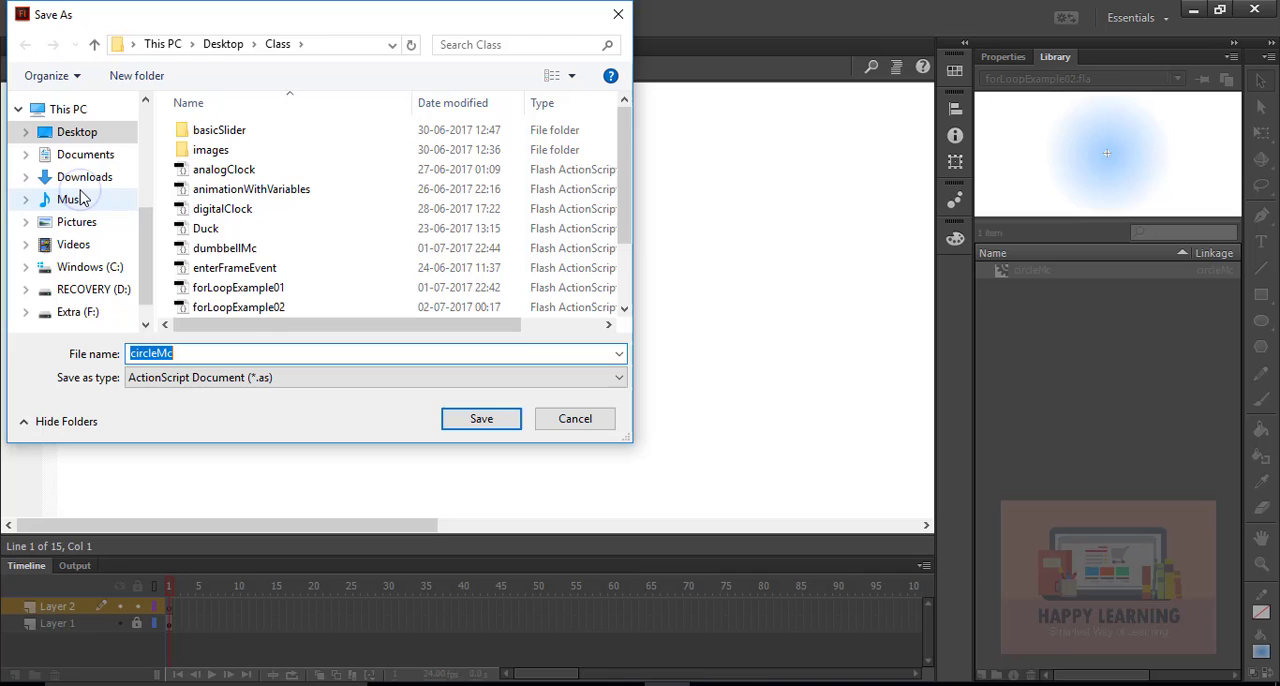
click(480, 418)
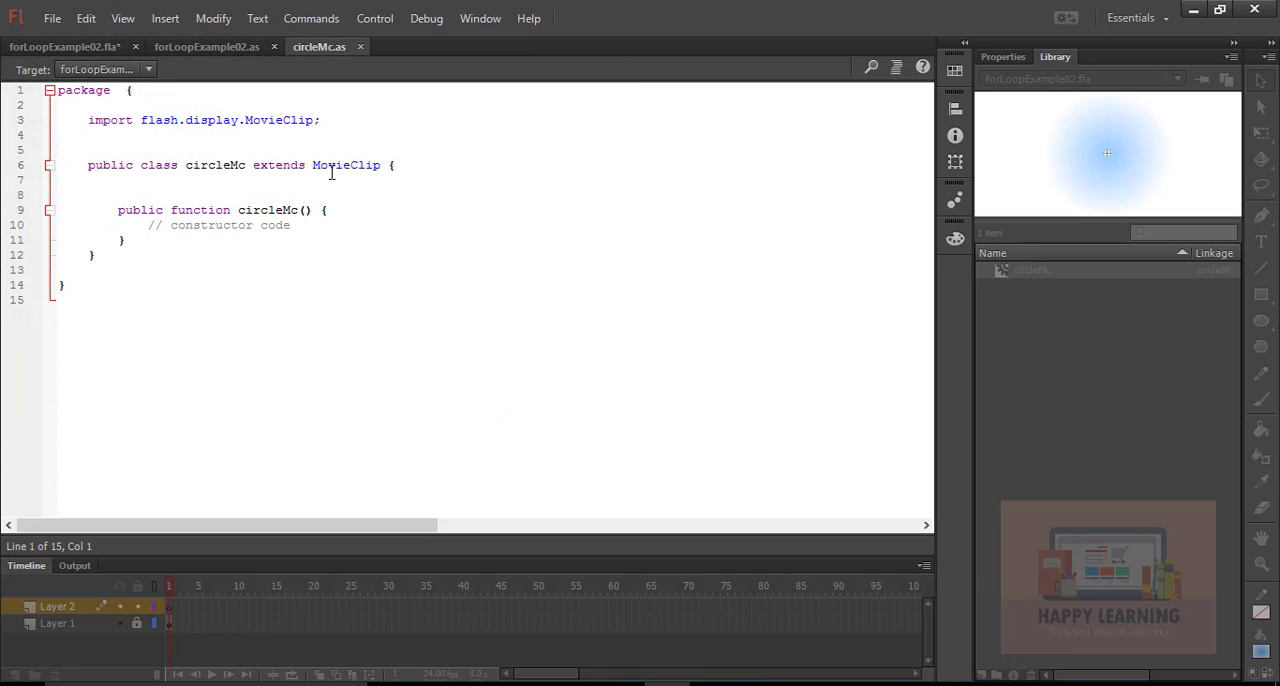
click(208, 46)
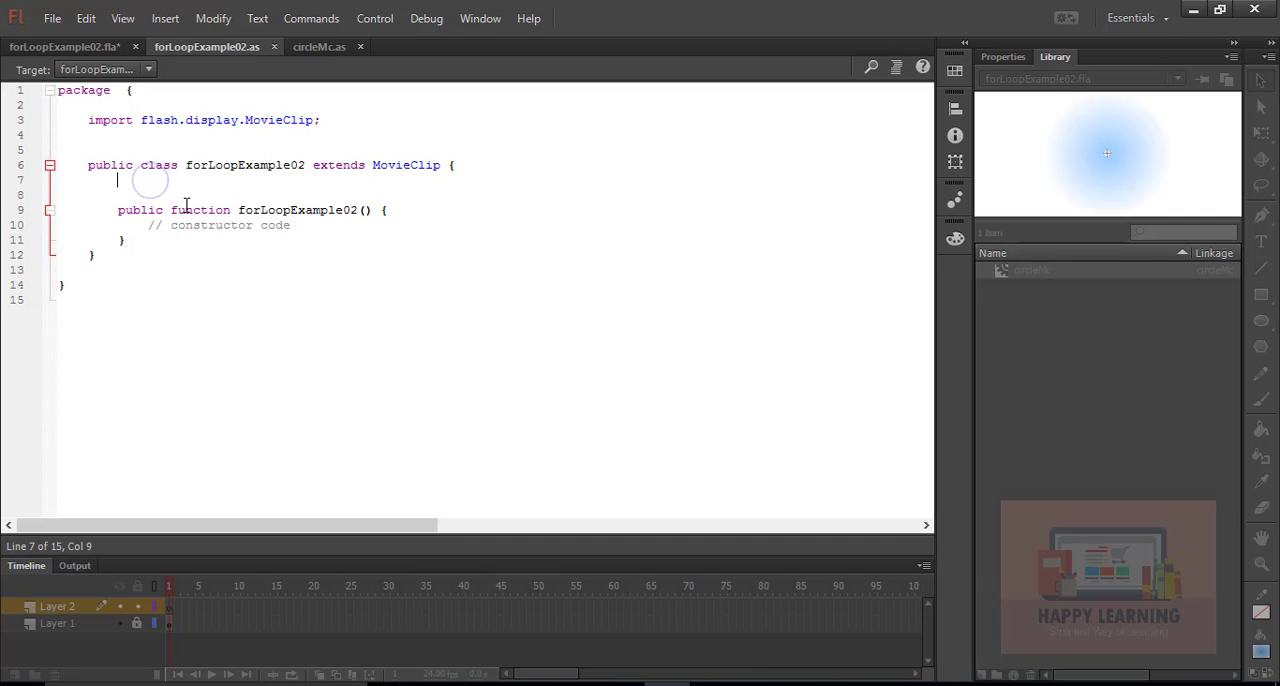
Step: Declare var myCircle:circleMc = new circleMc(); above the constructor
text(var)
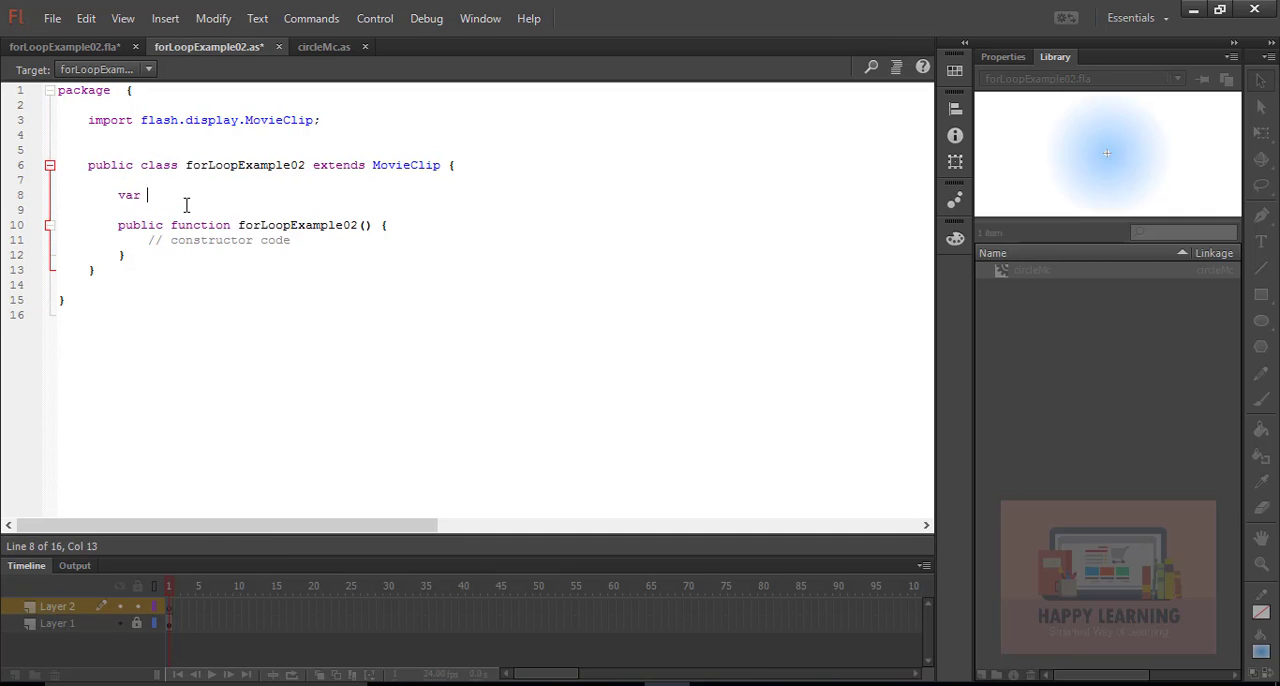
text(myCa)
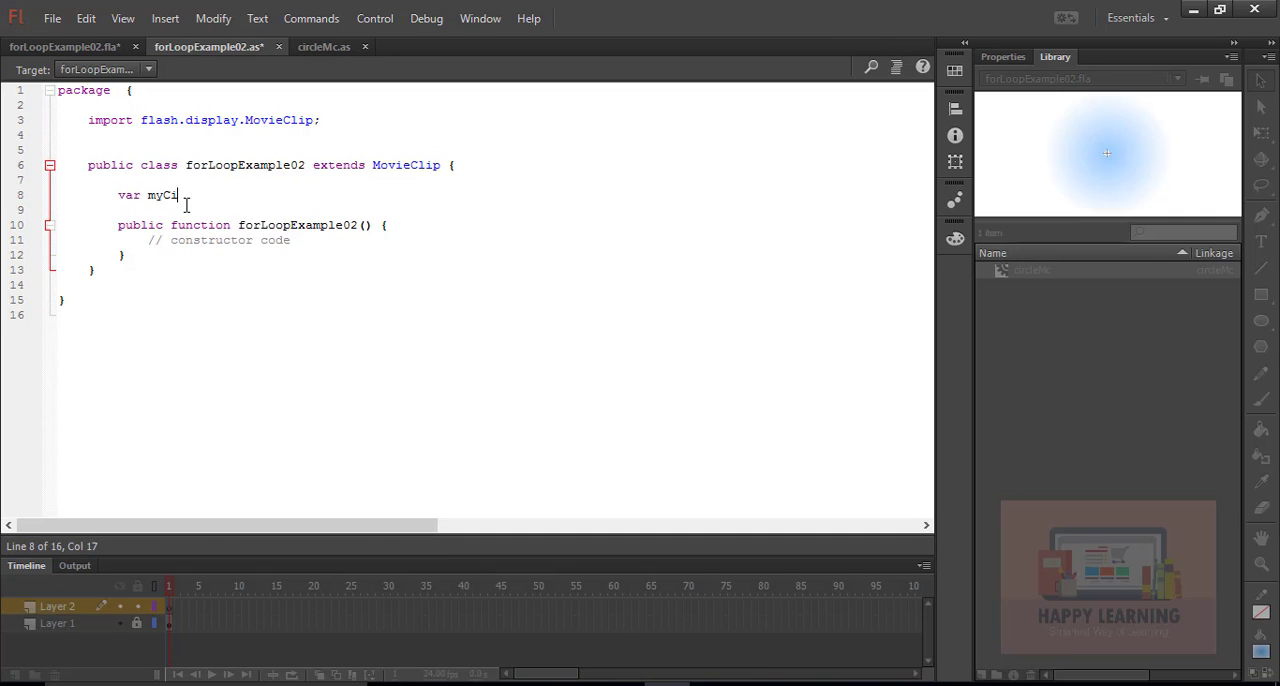
text(ircle)
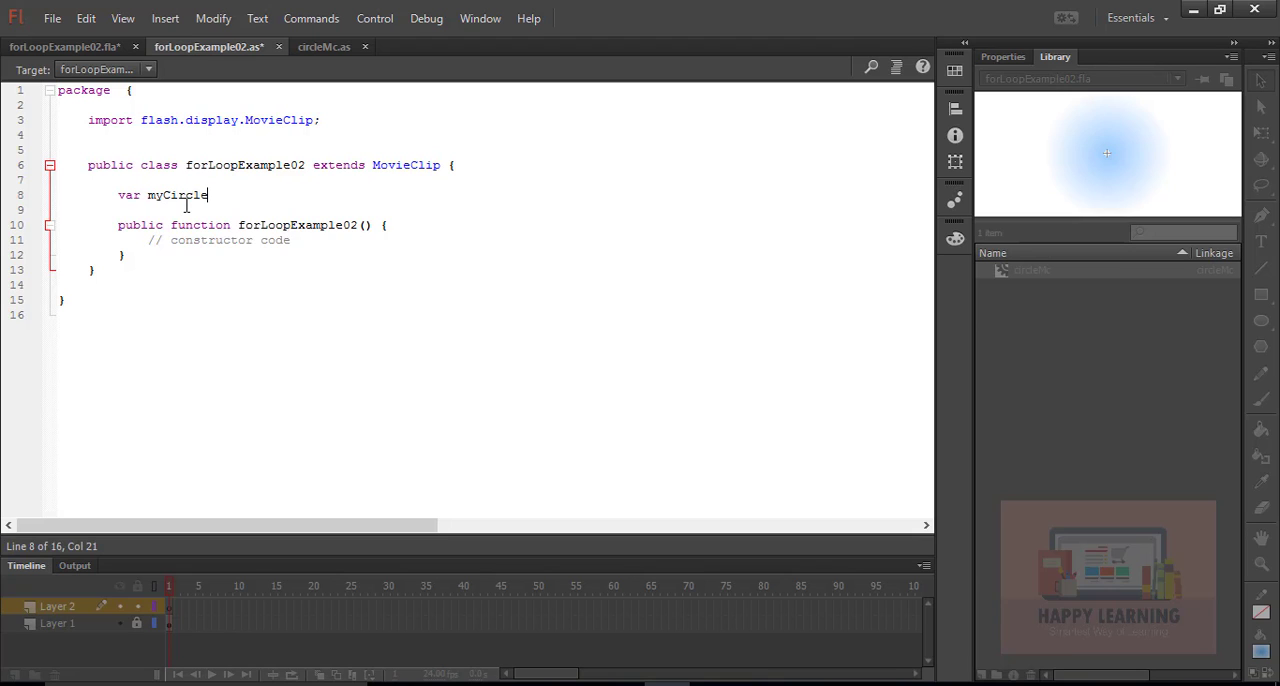
text(:circleMc = new)
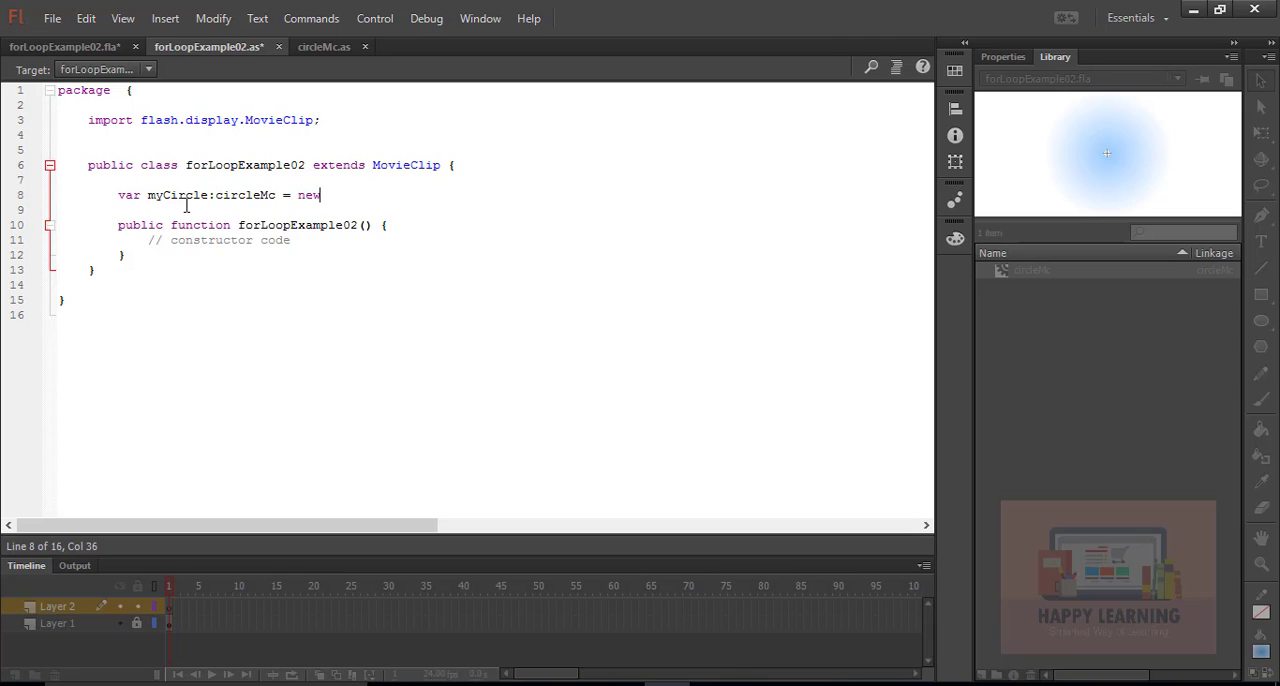
text(circleMc()
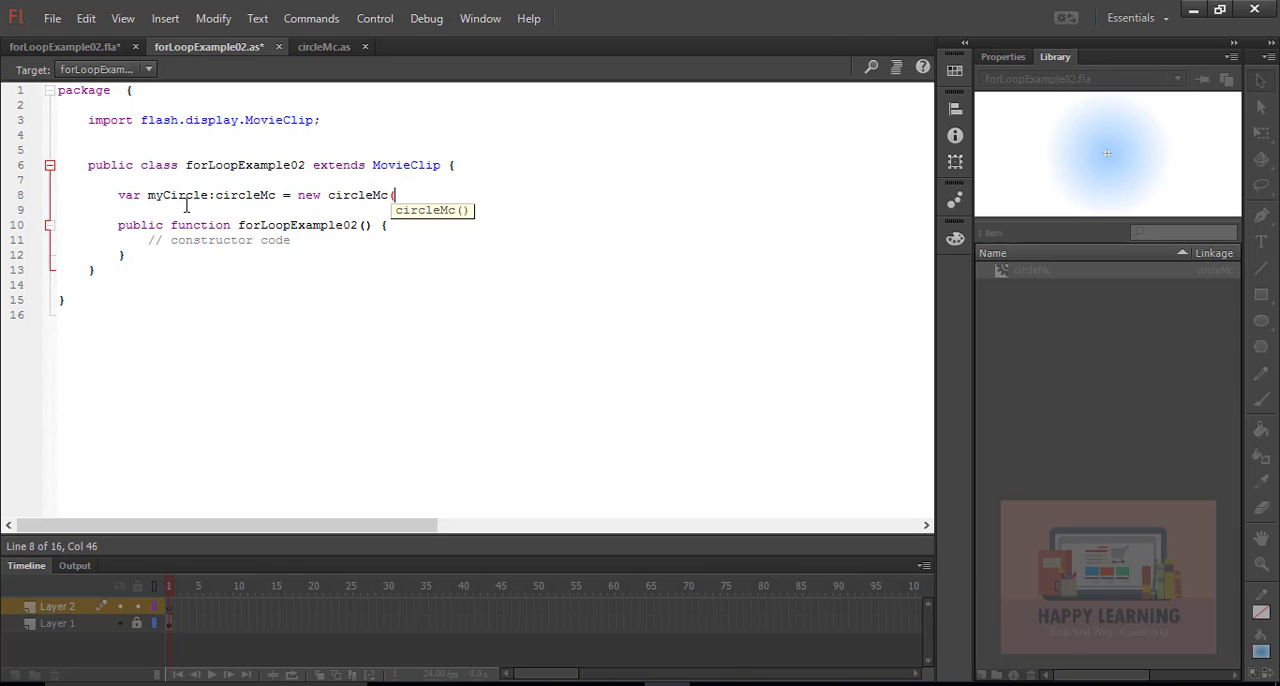
text();)
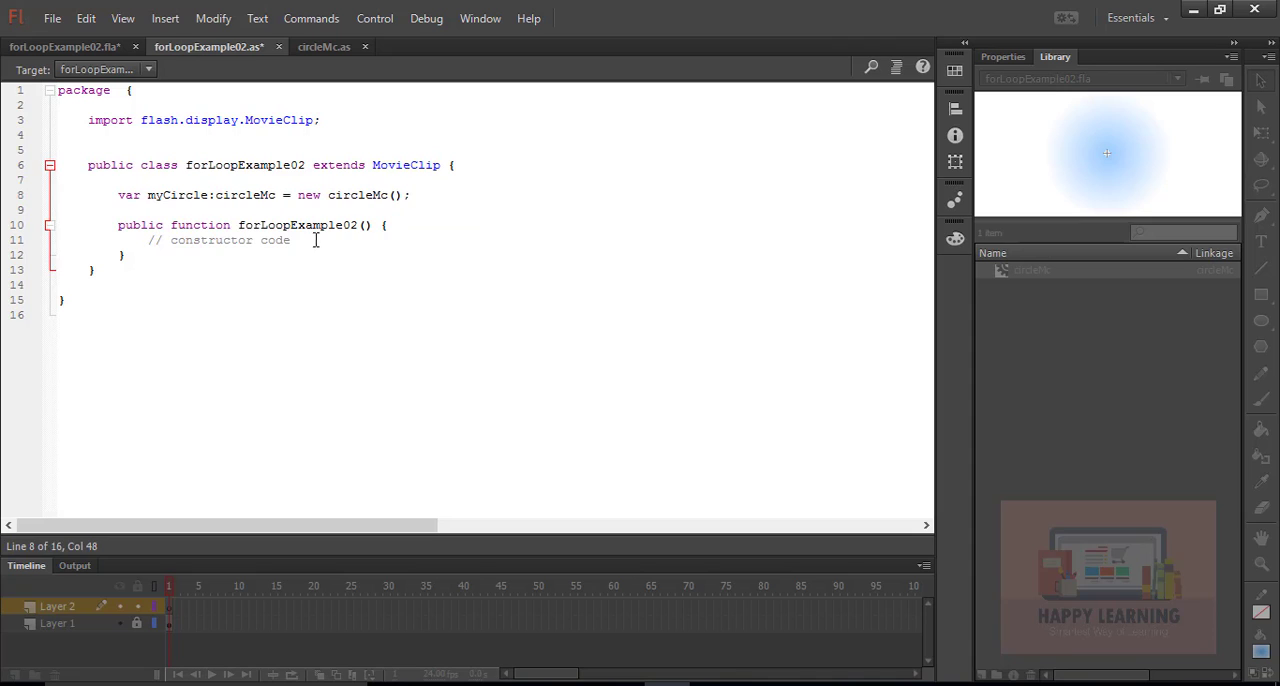
Step: Write a for loop in the constructor running var i:Number = 1 while i < 150
key(enter)
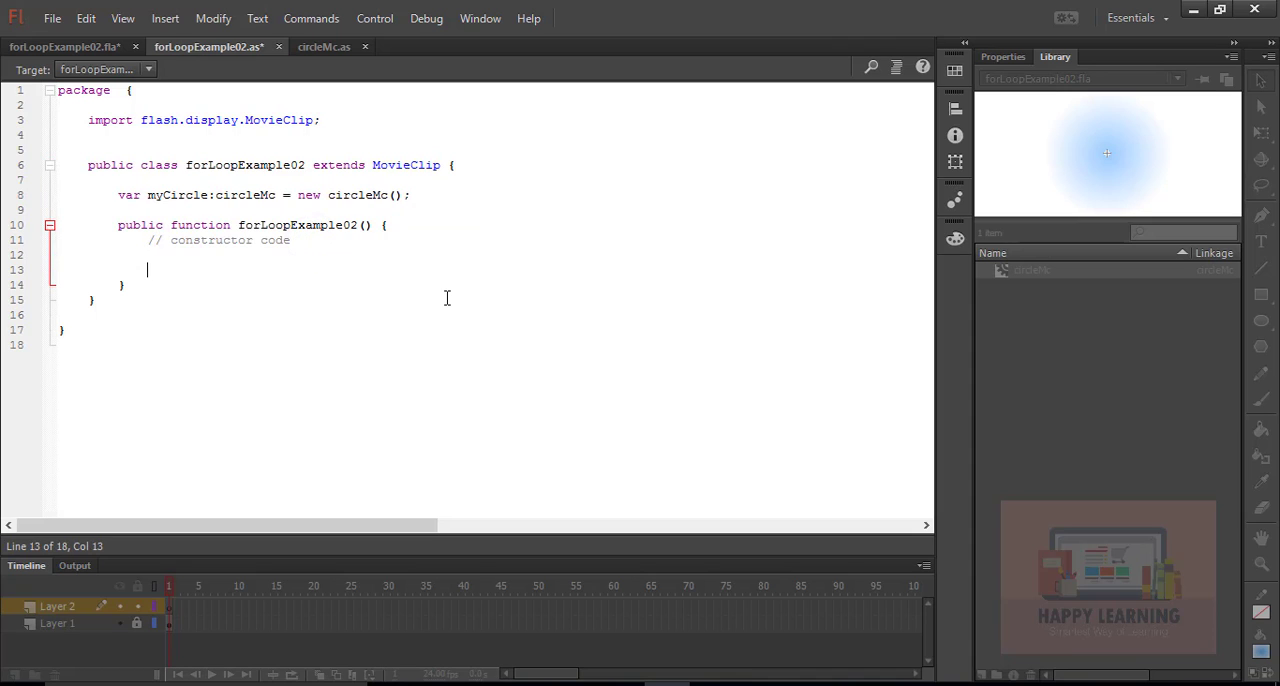
text(for)
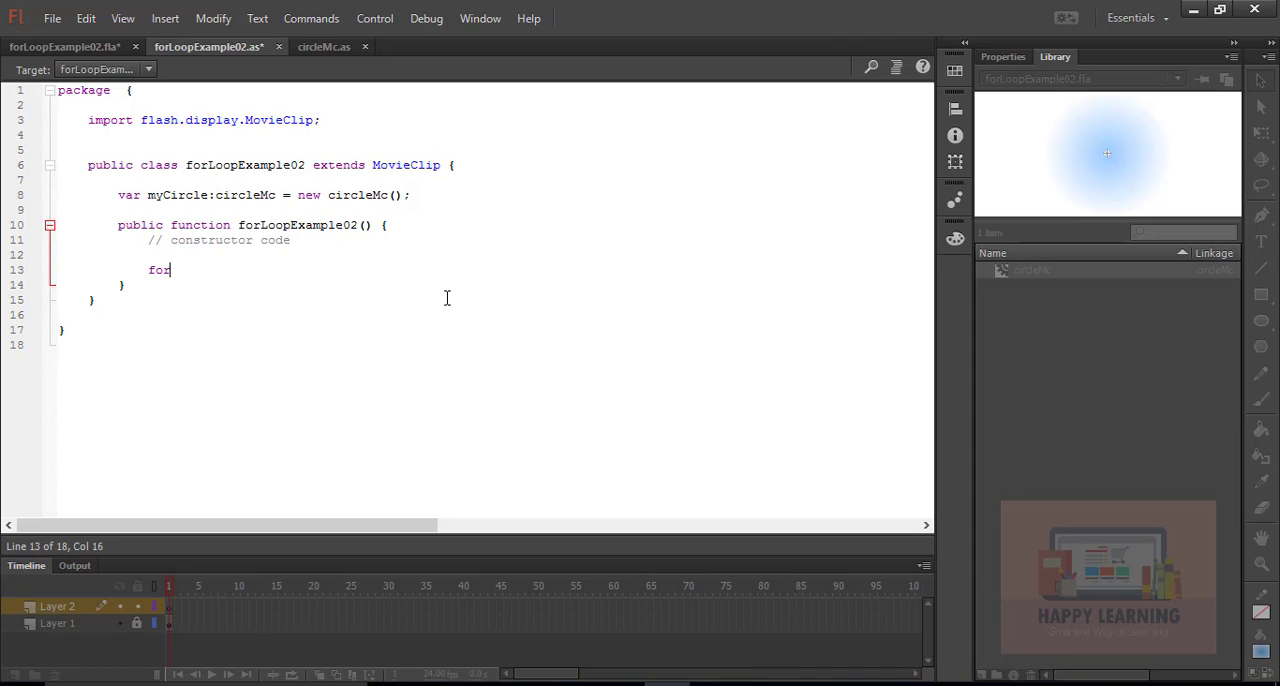
text((var)
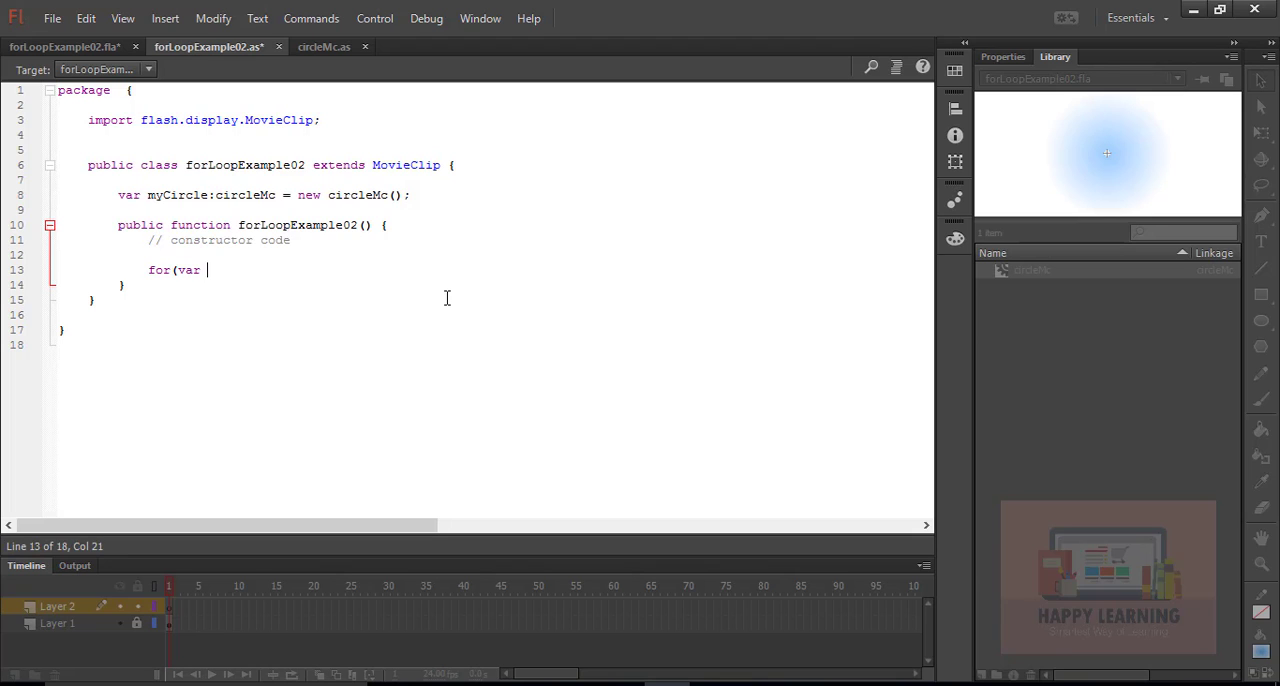
text(i:Number)
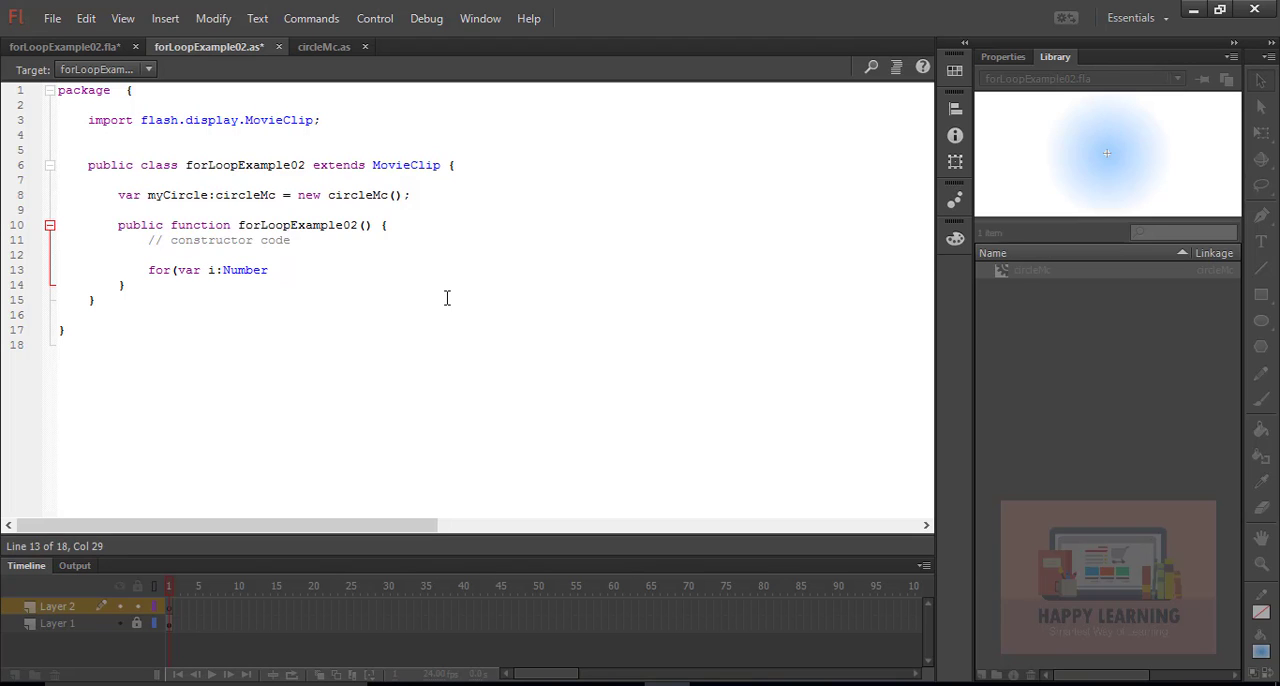
text(= 1)
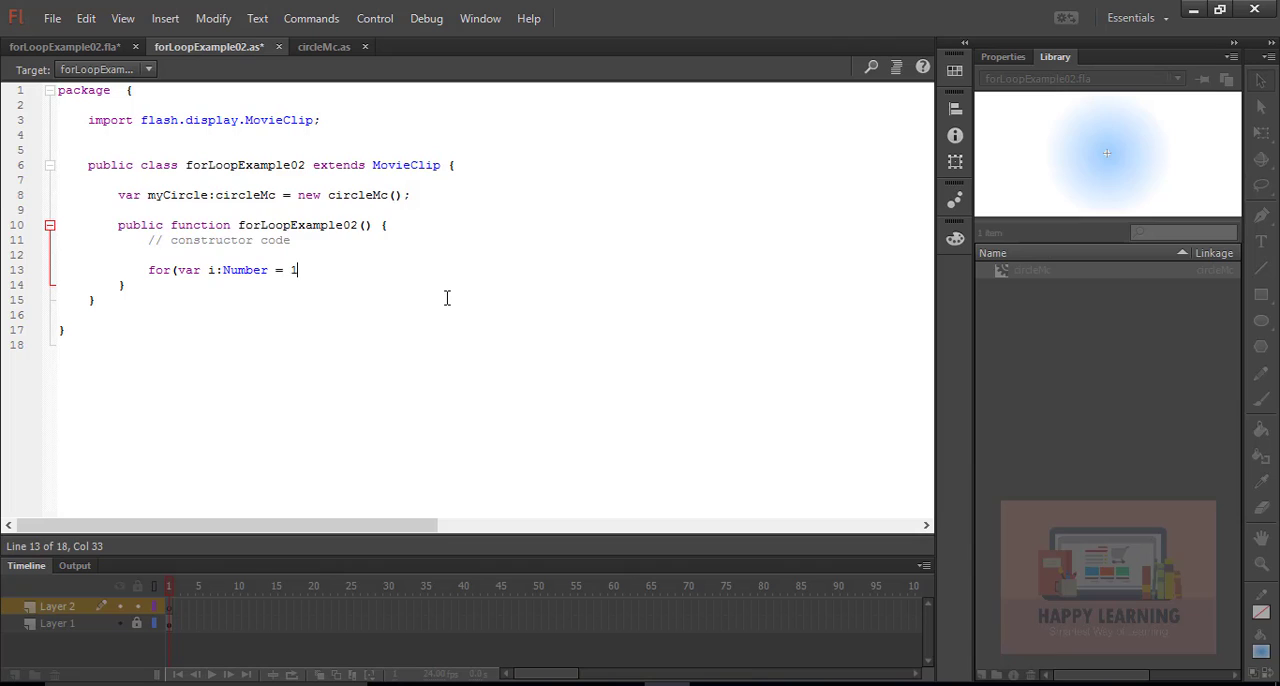
text(; i)
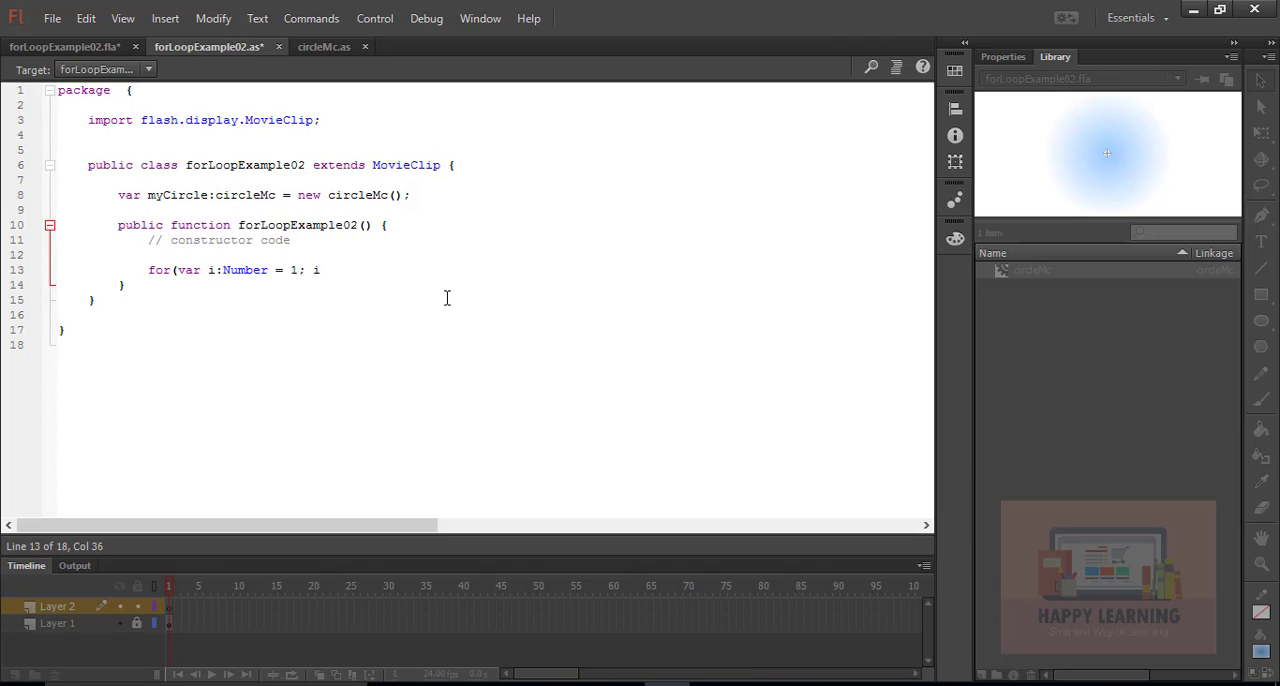
text(<150; i)
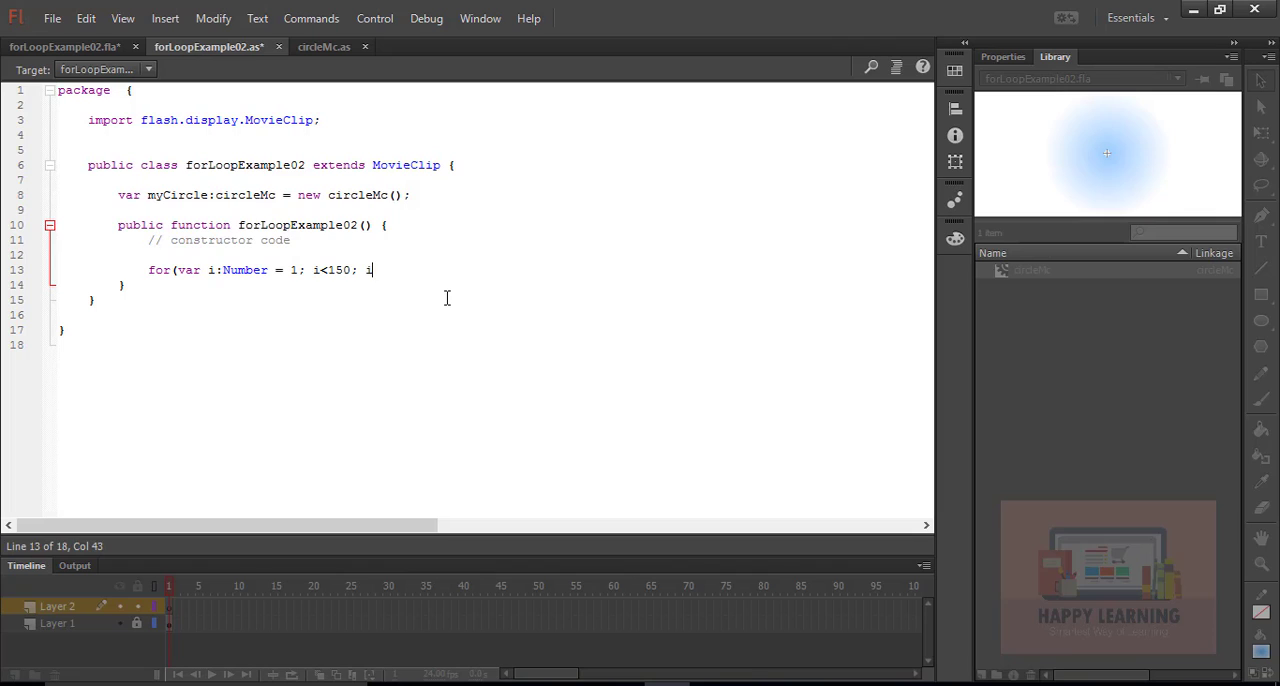
text(++))
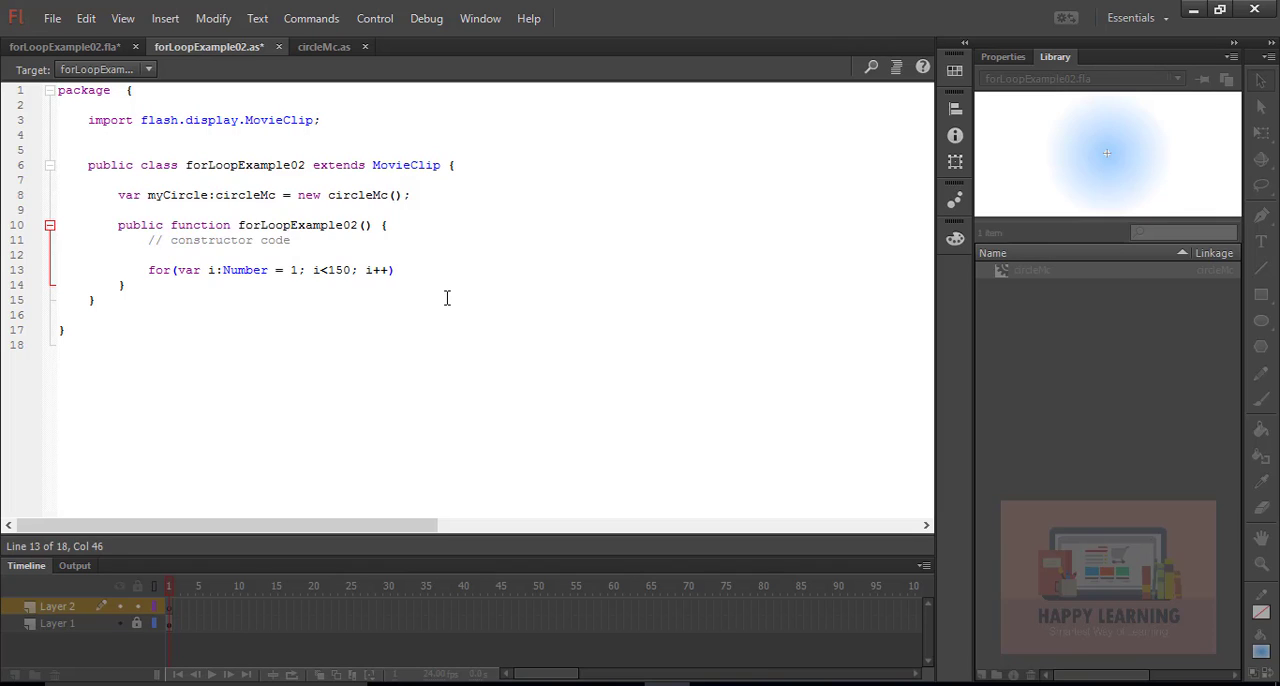
text({)
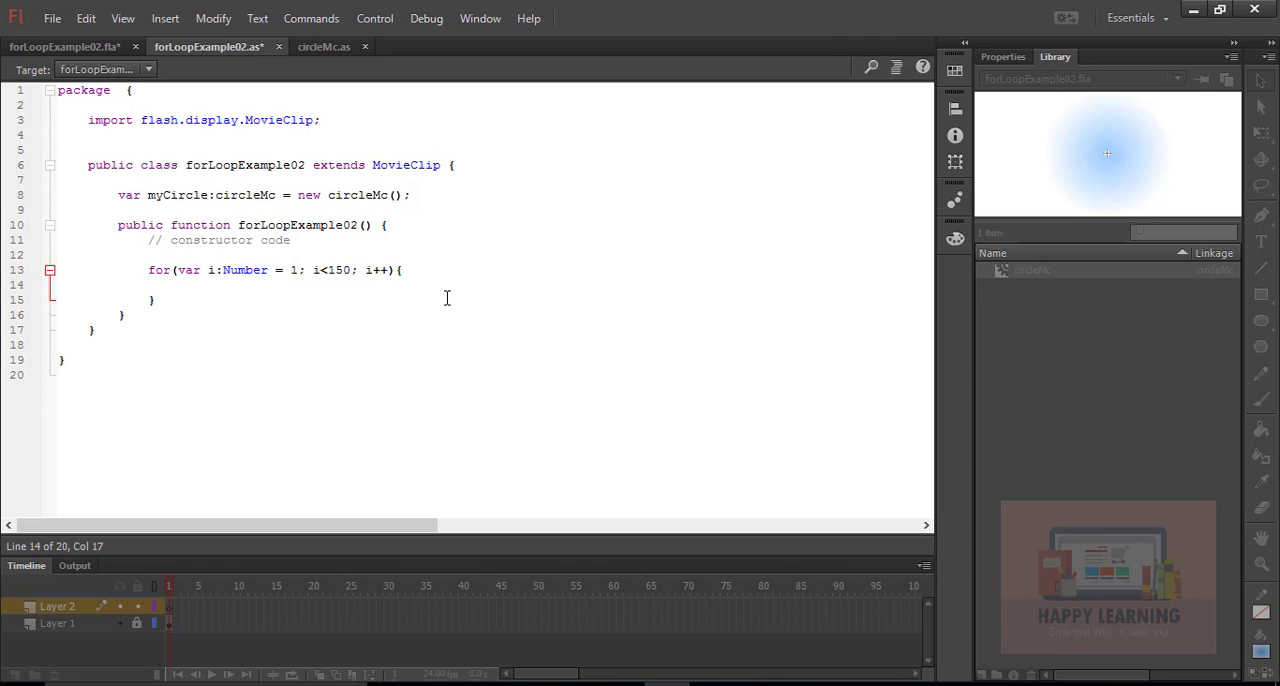
Step: Inside the loop assign myCircle = new circleMc(); and addChild(myCircle);
text(my)
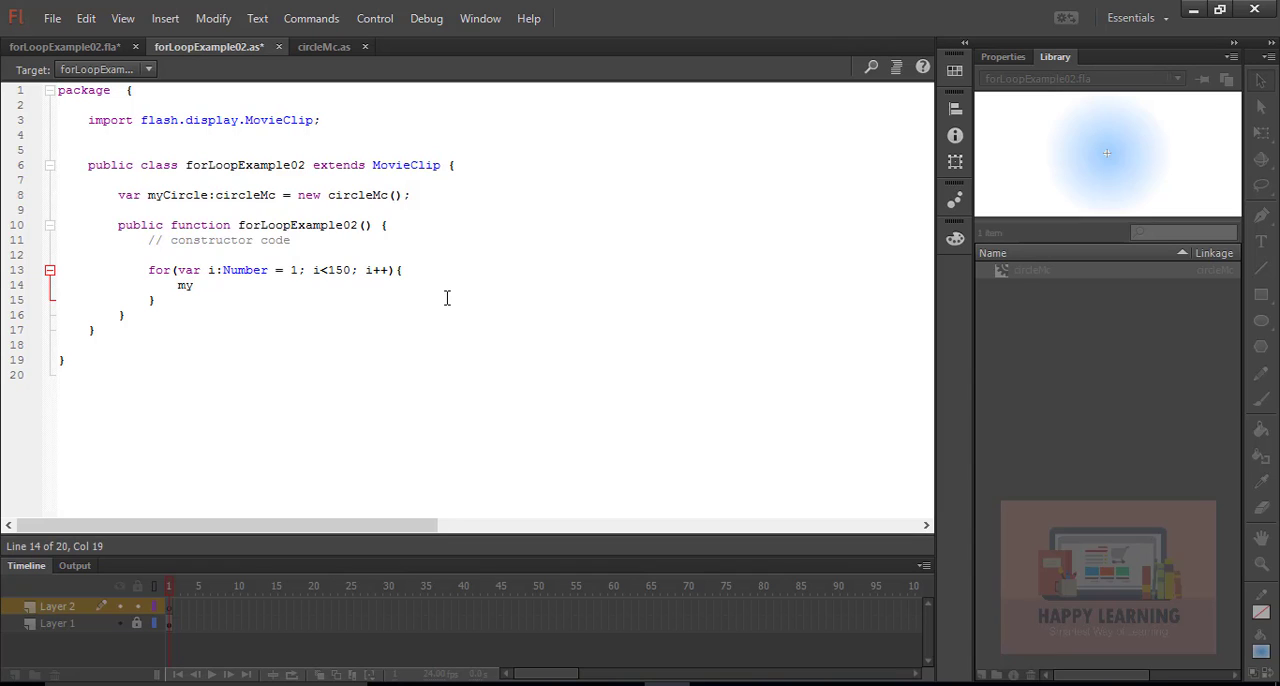
text(Circle = new)
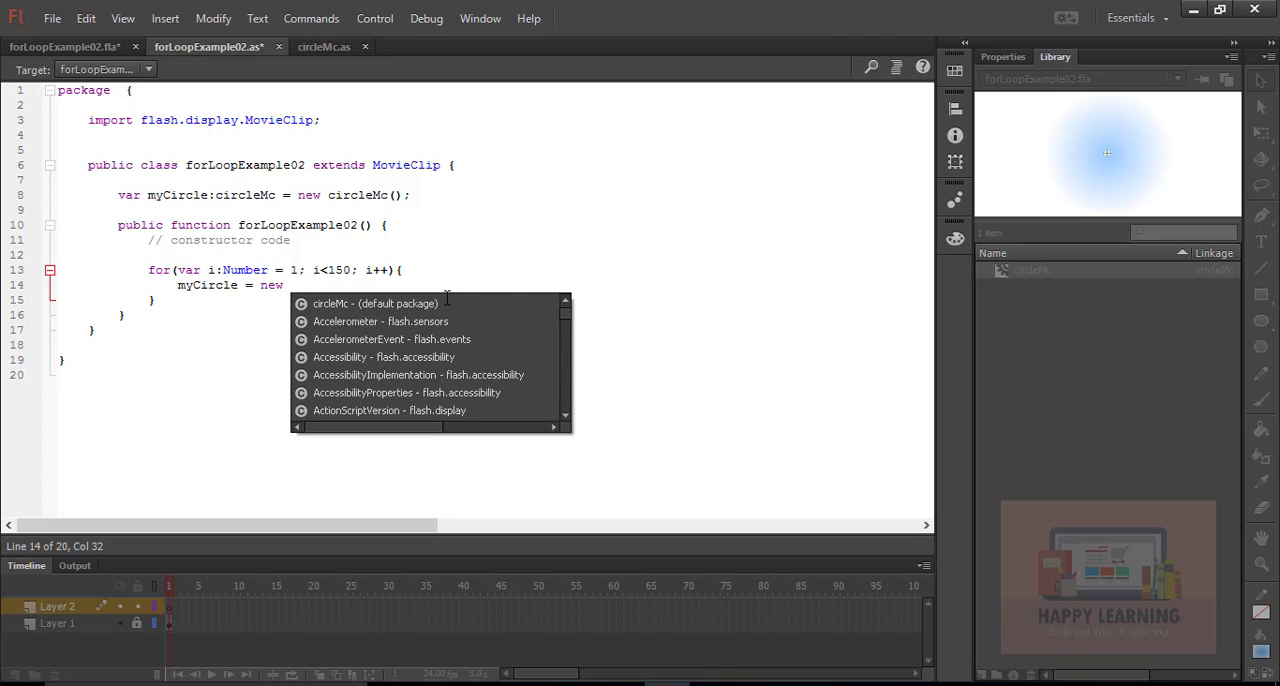
text(circleMc)
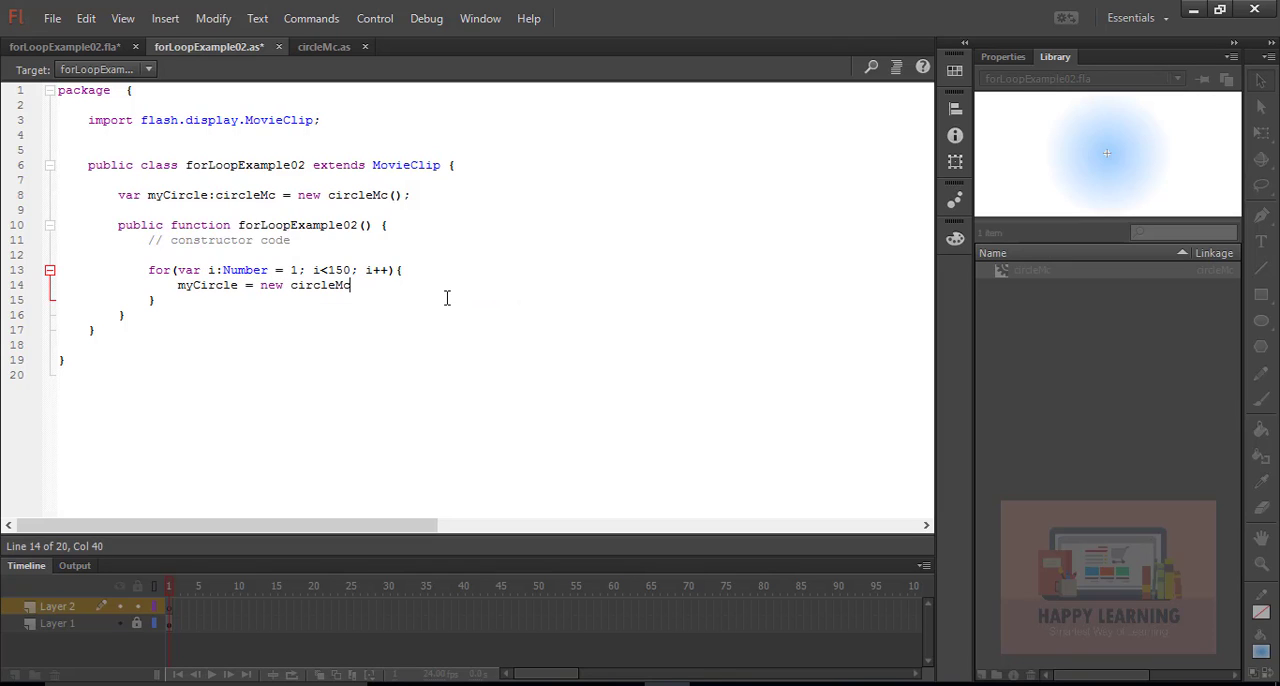
text(())
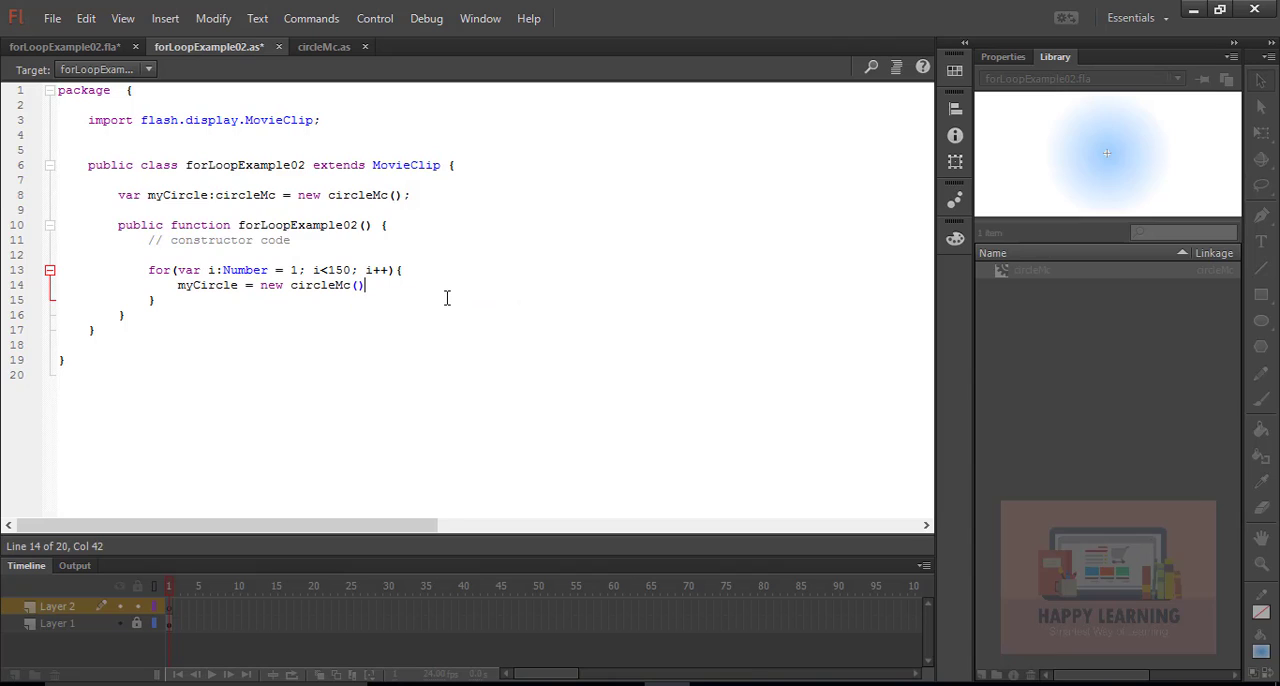
text(;)
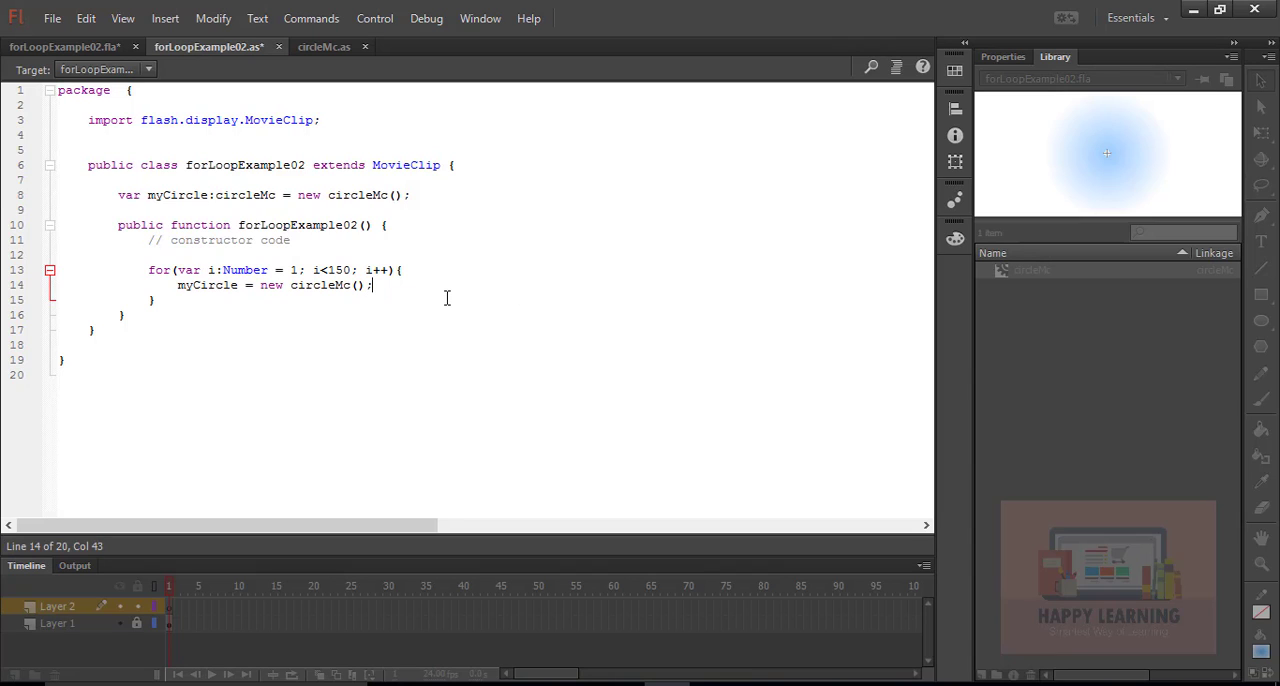
text(addC)
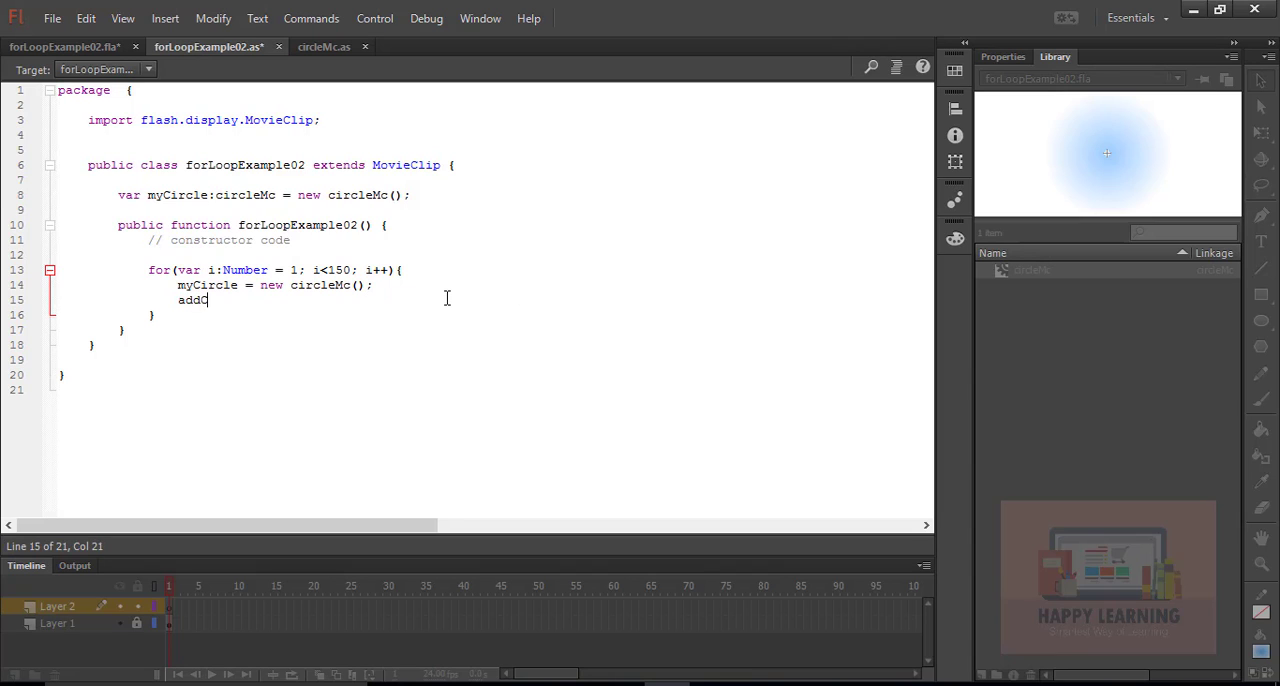
text(Child(myCircle)
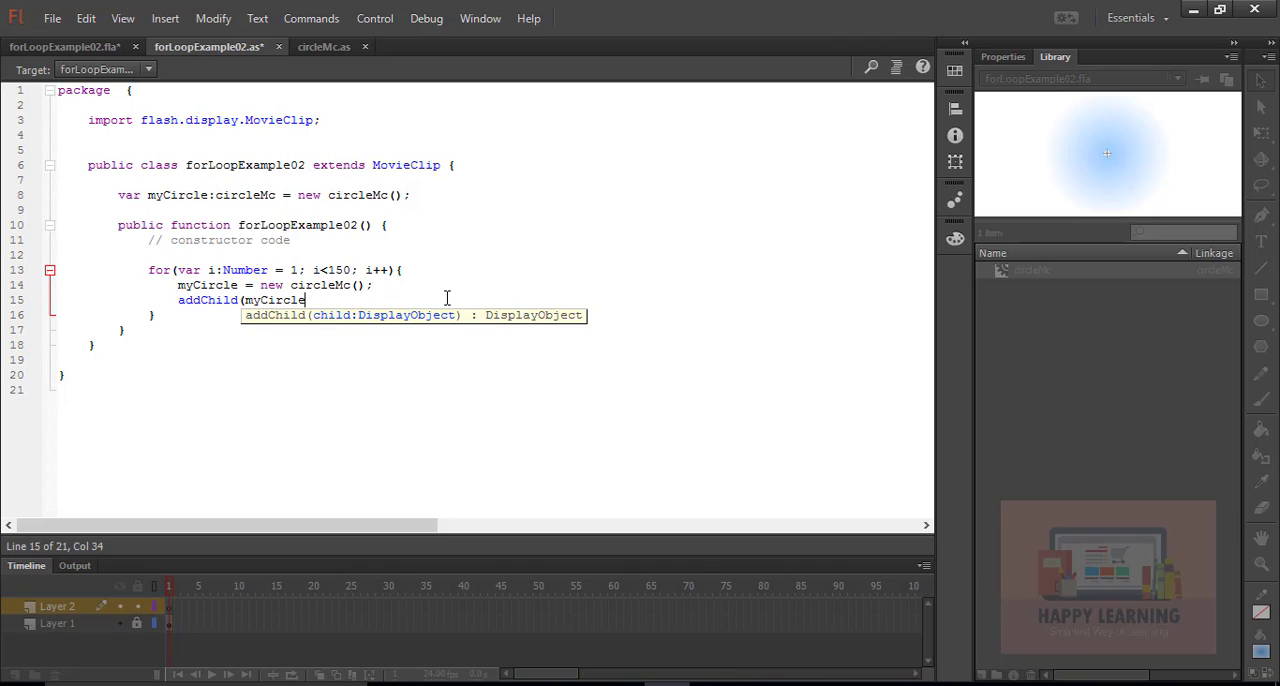
text();)
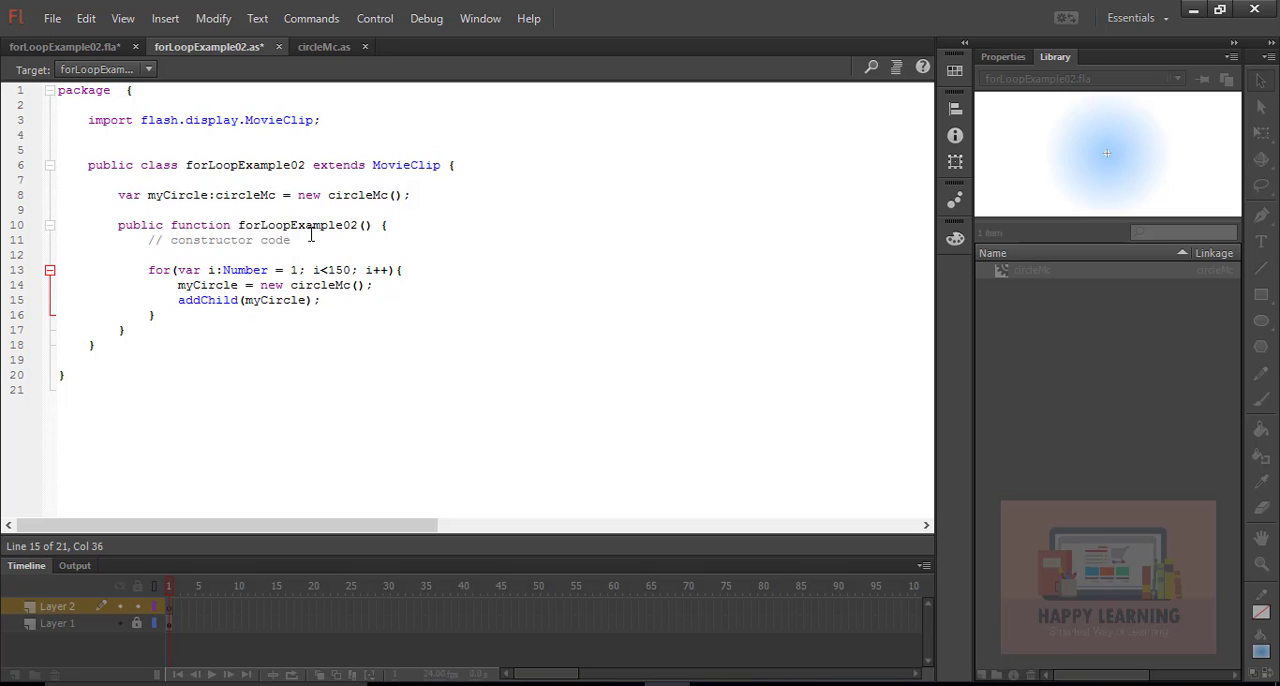
click(52, 18)
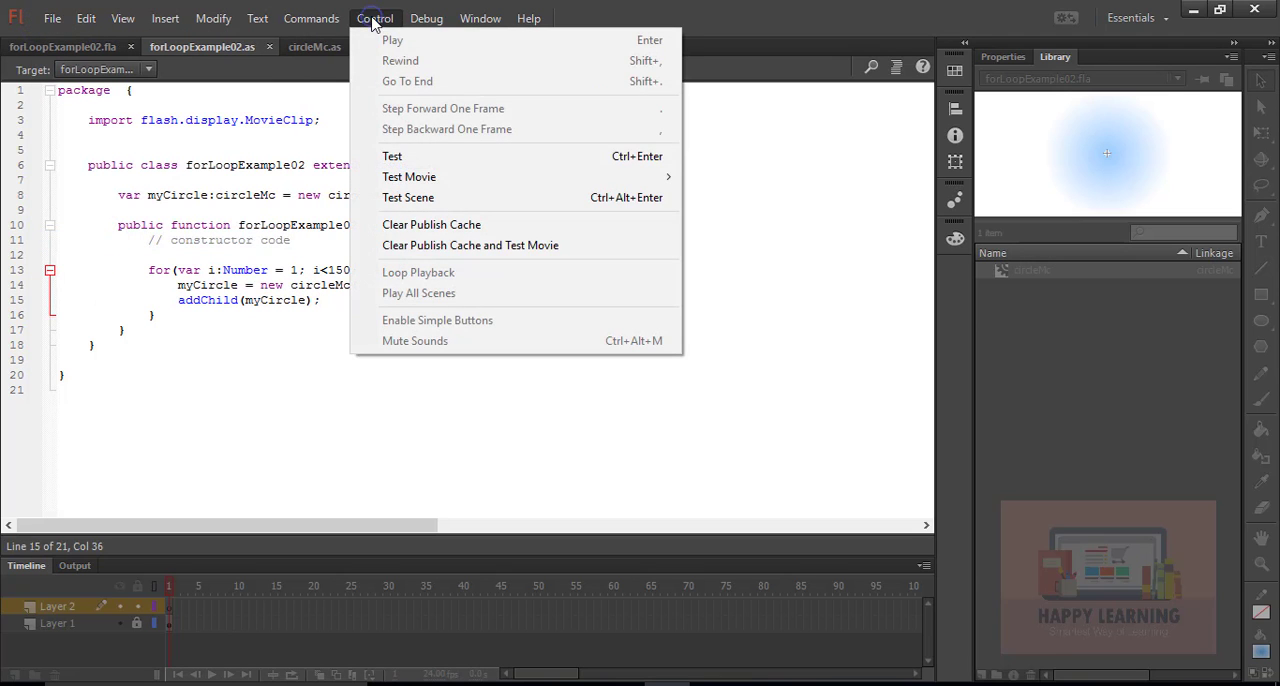
click(408, 176)
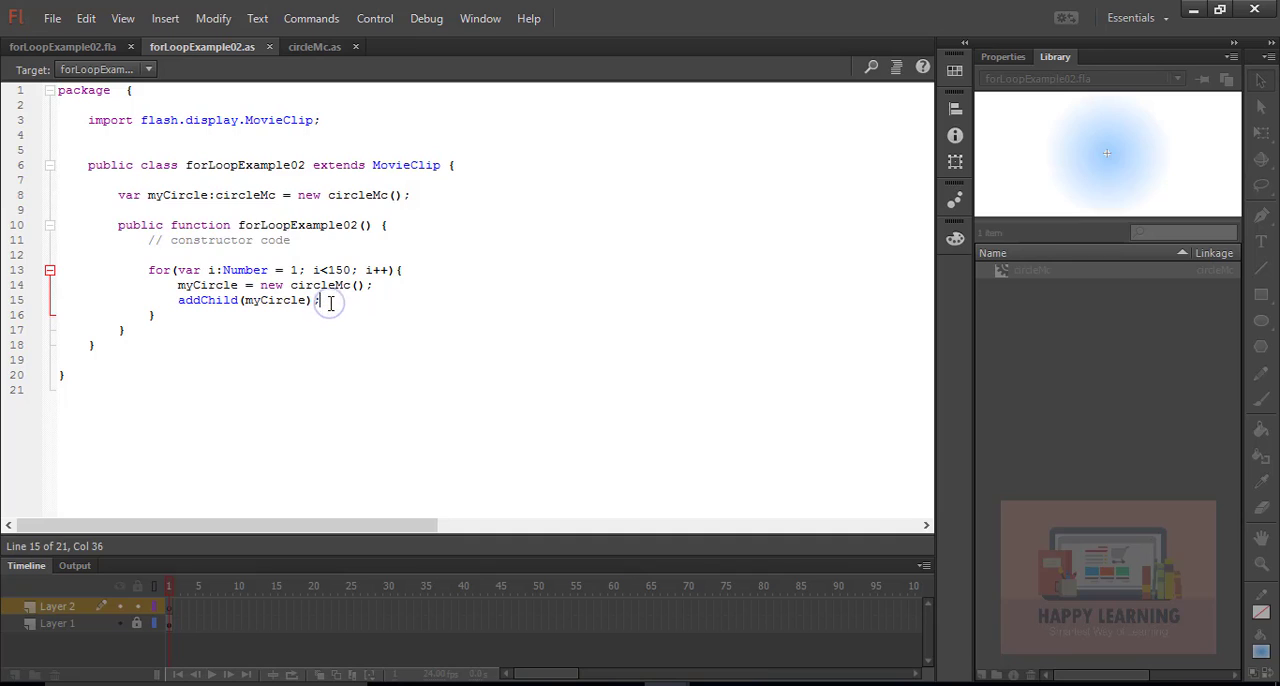
Step: Set myCircle.x to Math.random() * 800 inside the loop
text(m)
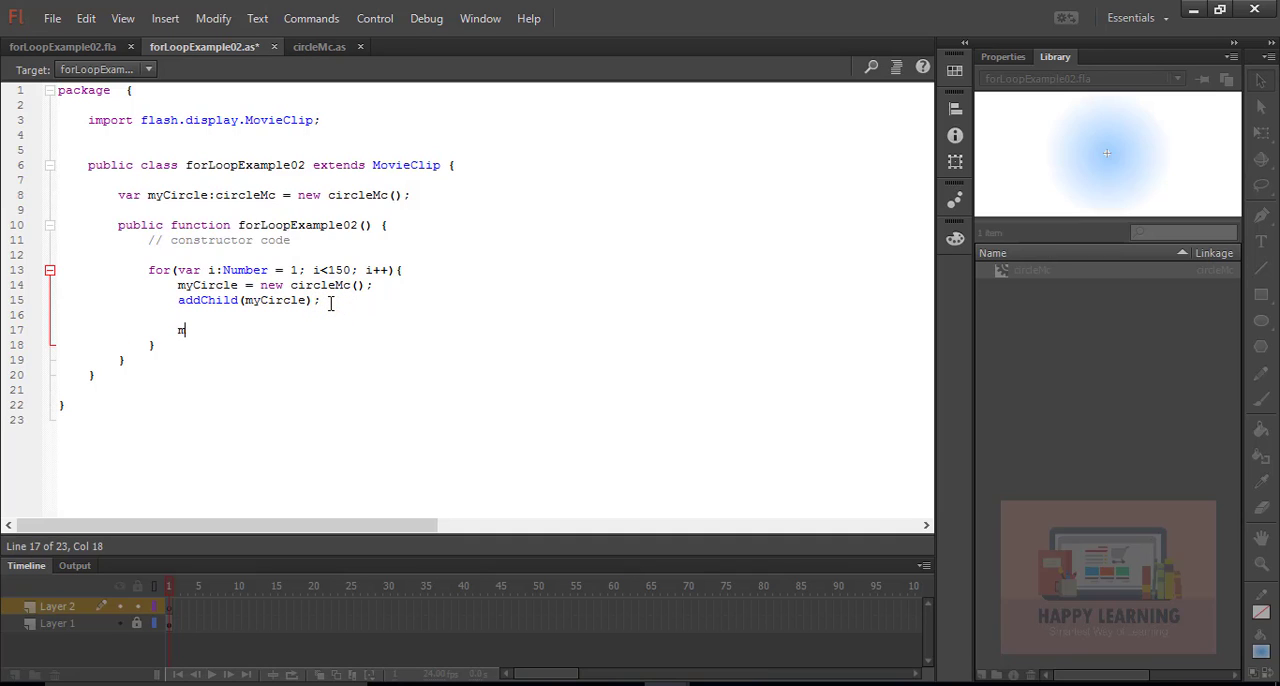
text(yCircle)
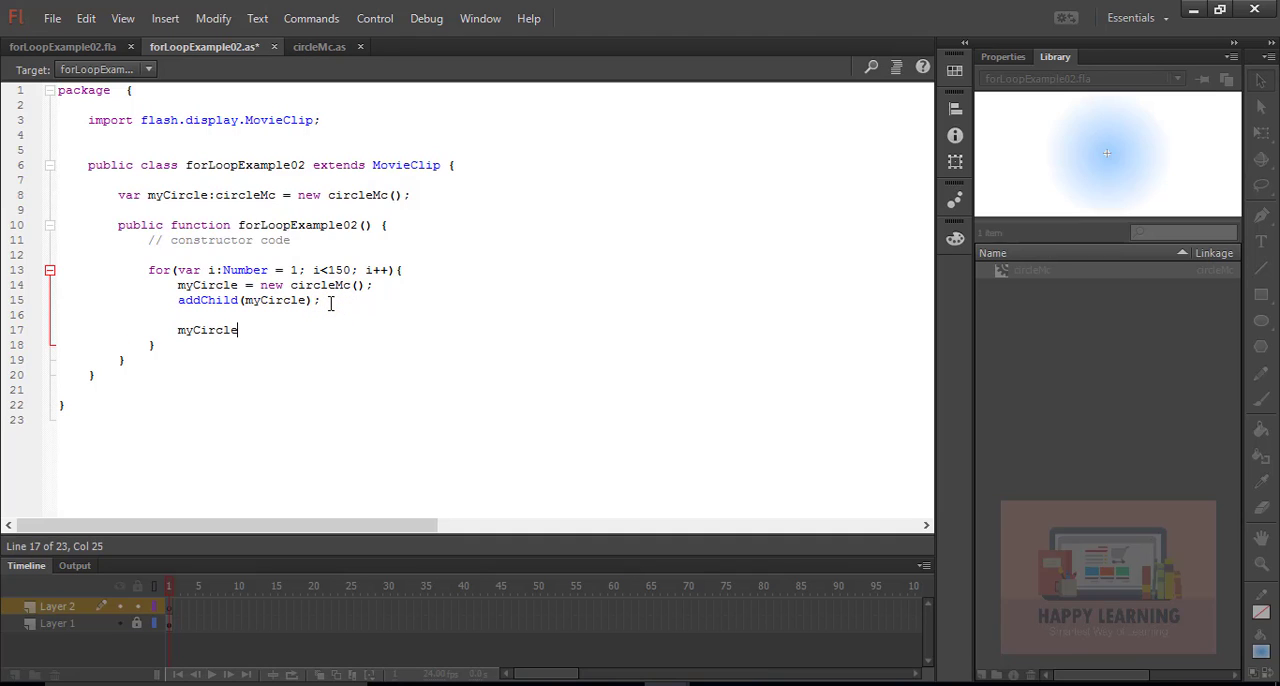
text(.x =)
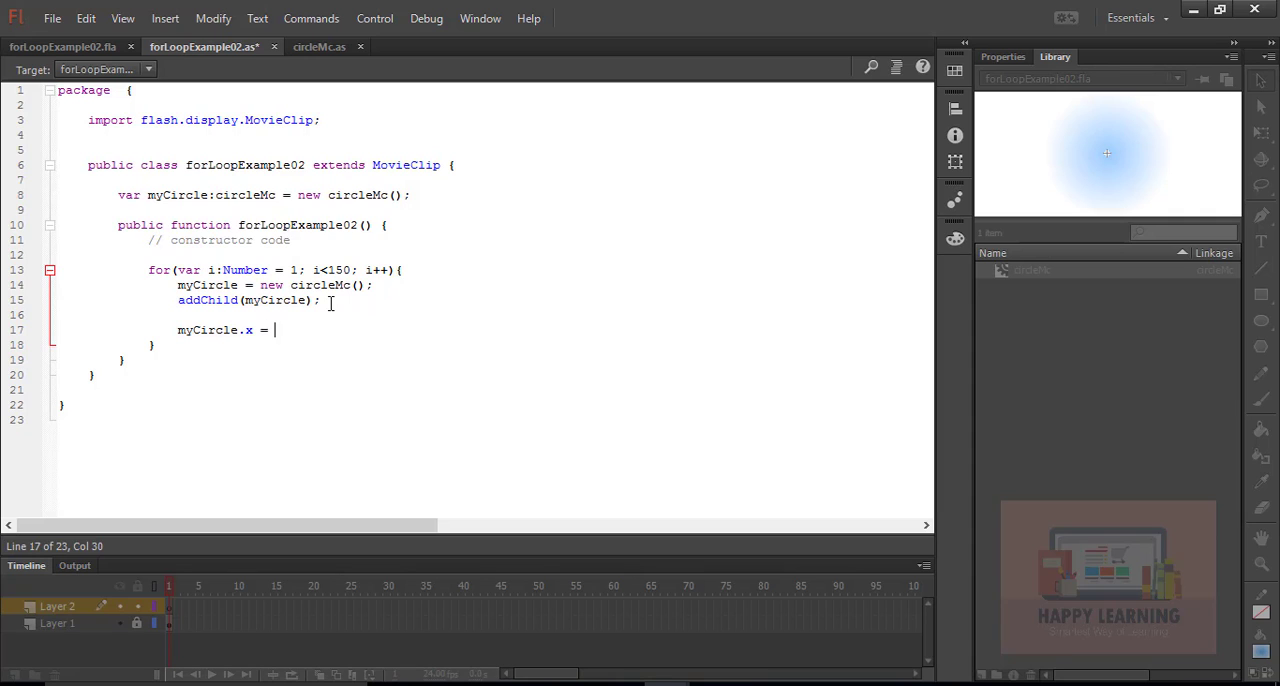
text(Math)
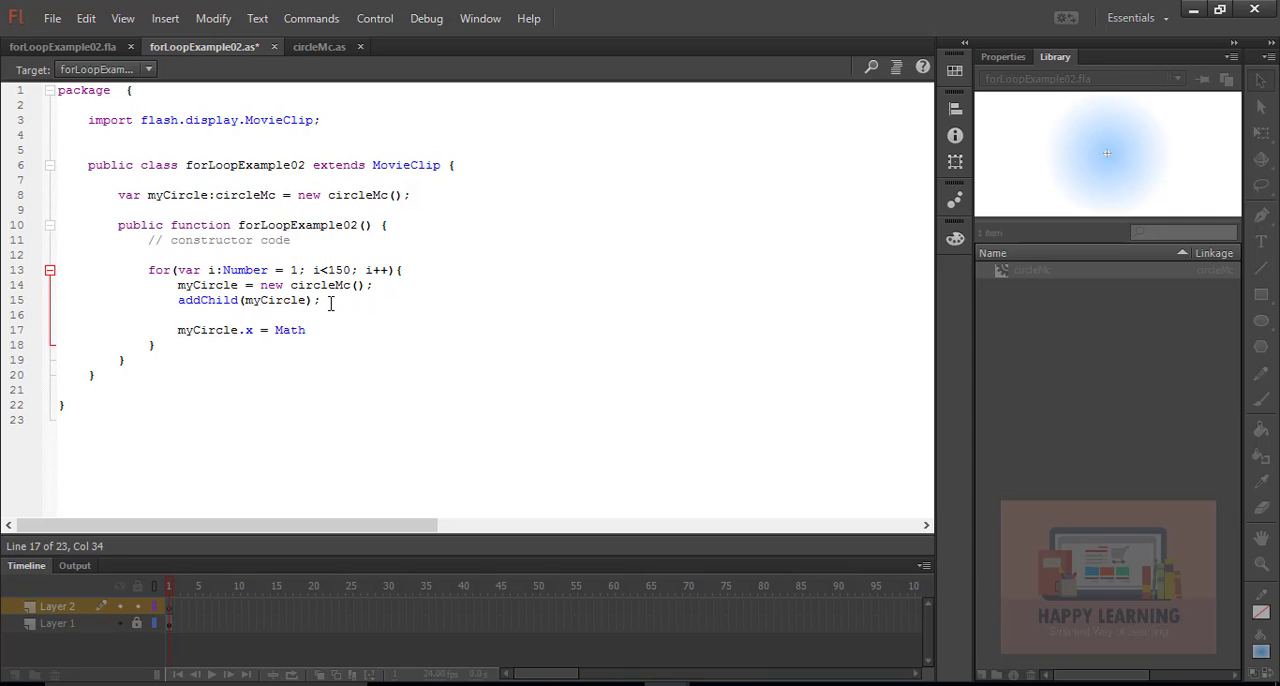
text(.ran)
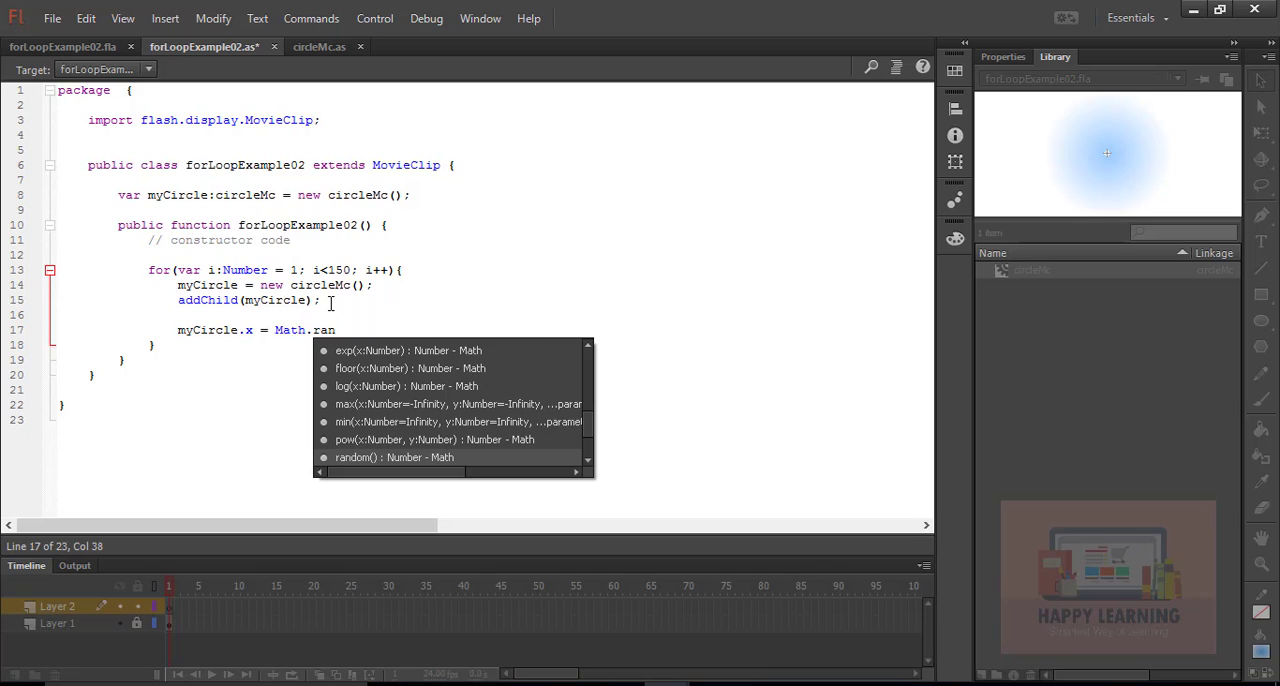
text(dom)
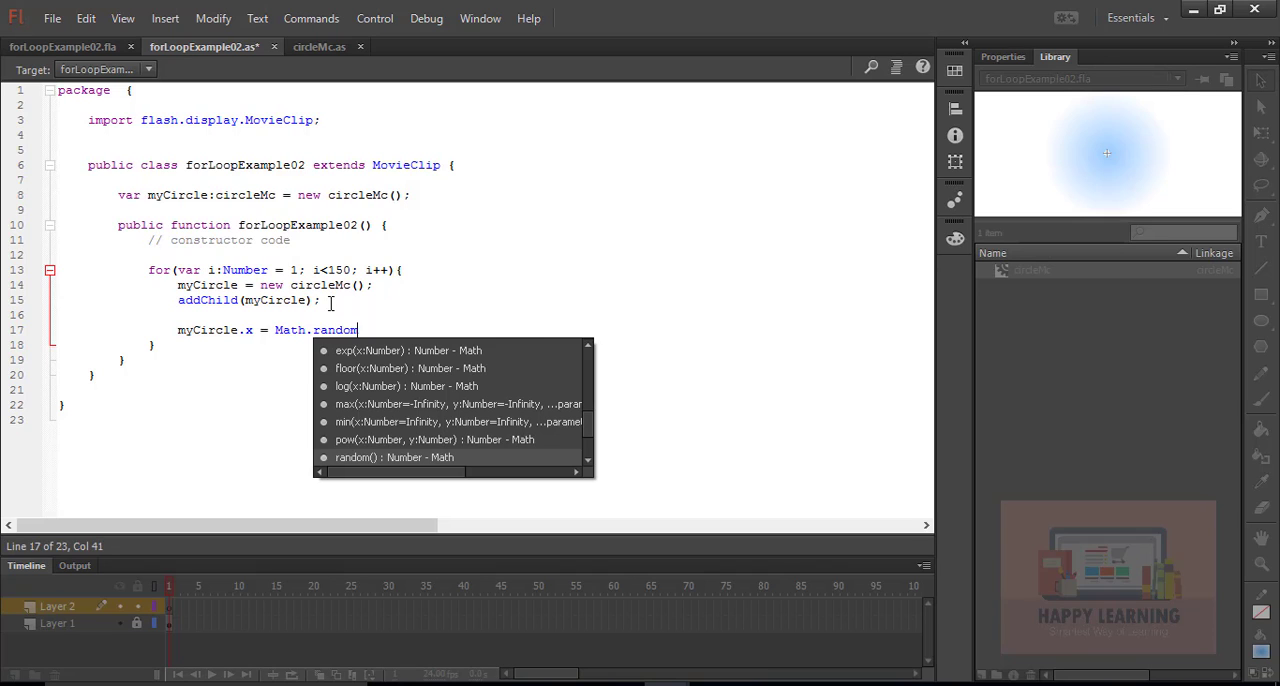
text(())
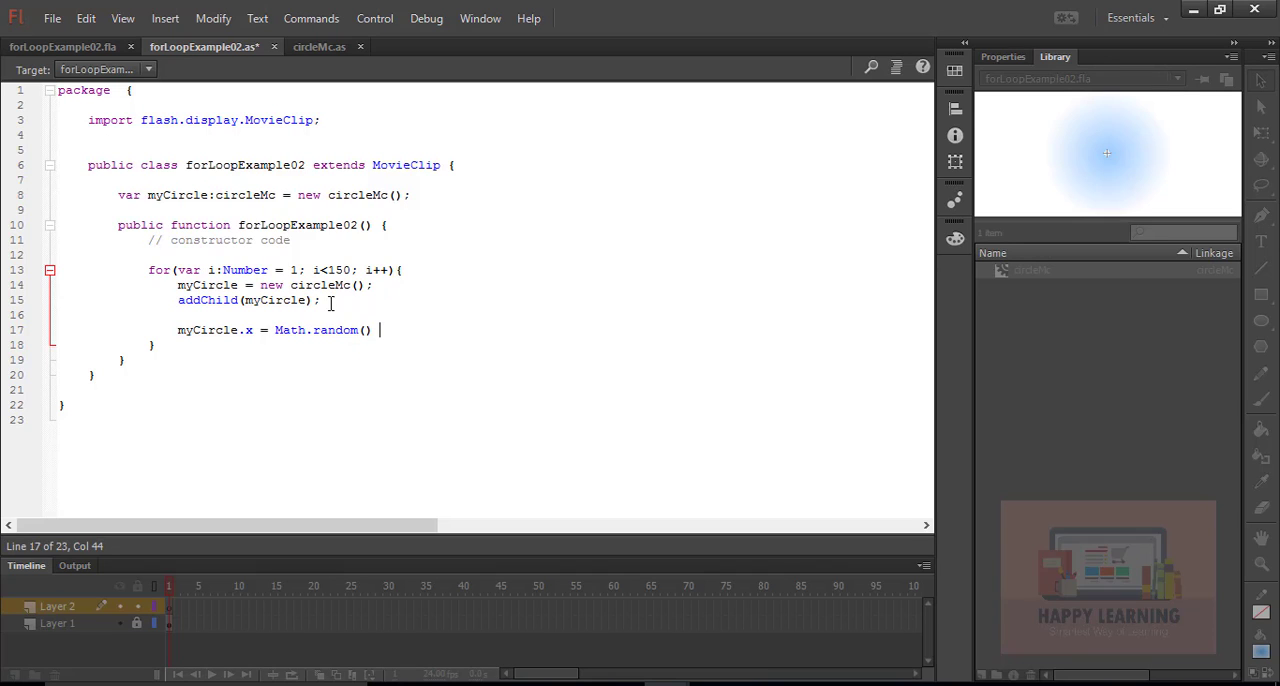
text(* 800;)
text(my)
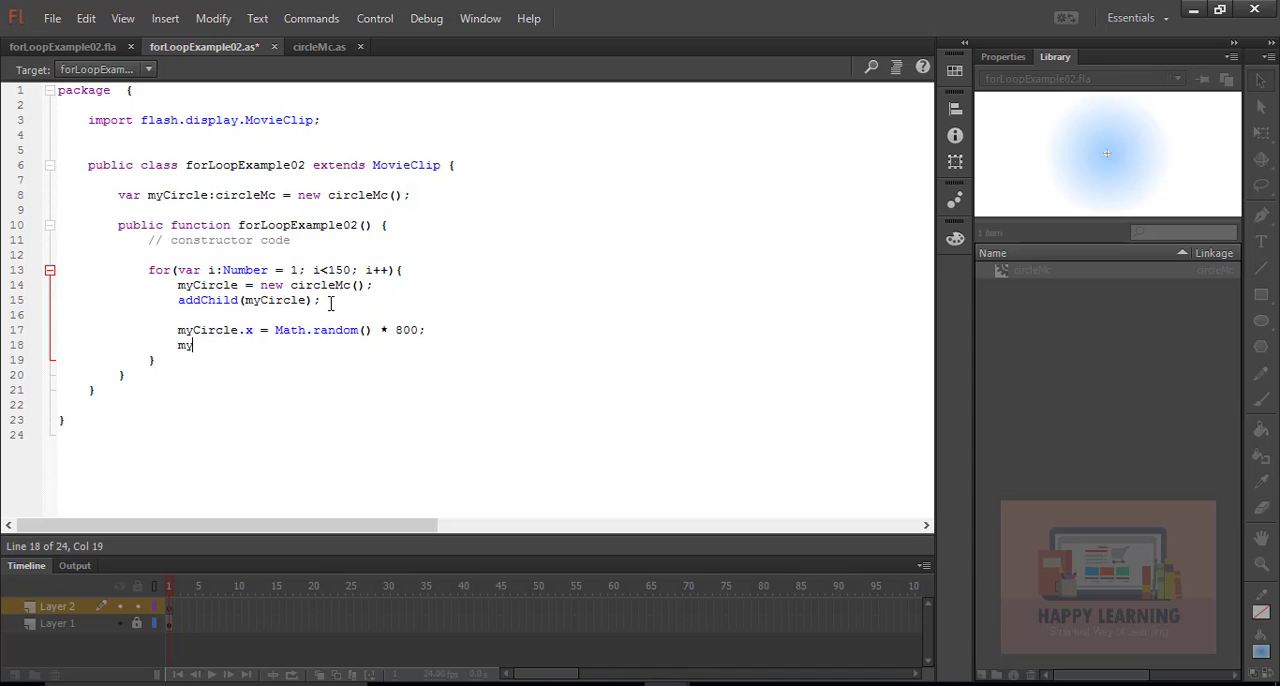
Step: Set myCircle.y to Math.random() * 600 inside the loop
text(Circle)
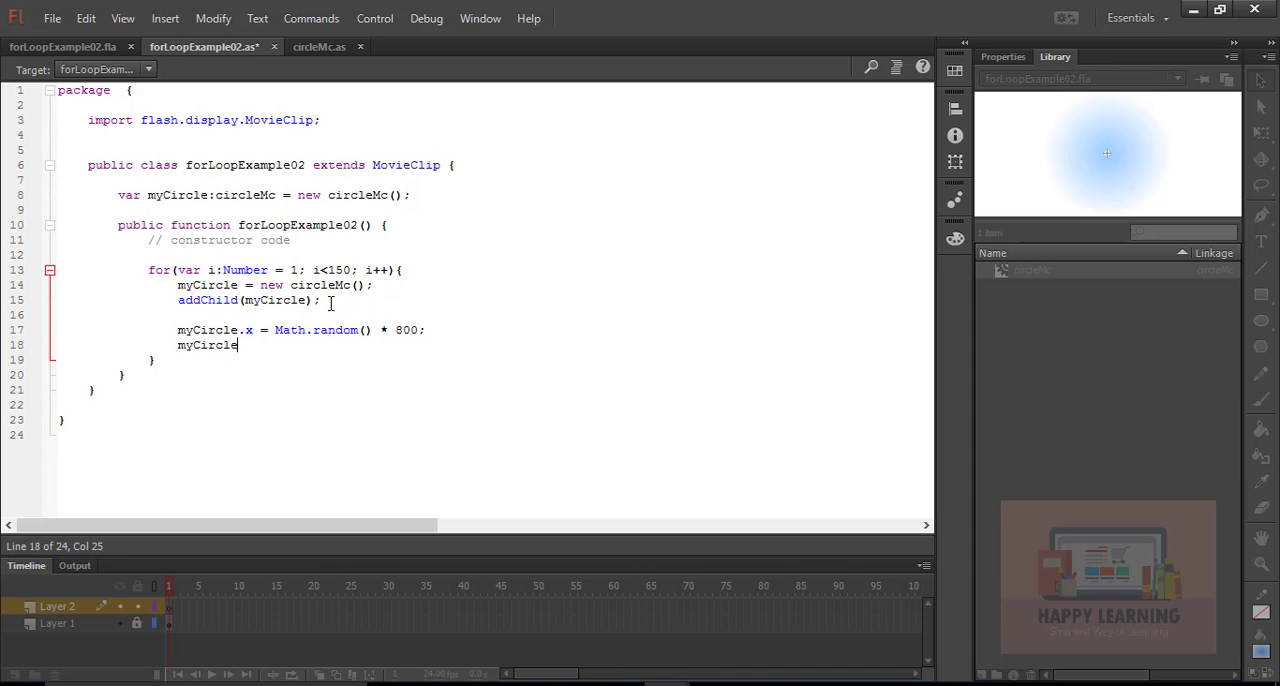
text(.y =)
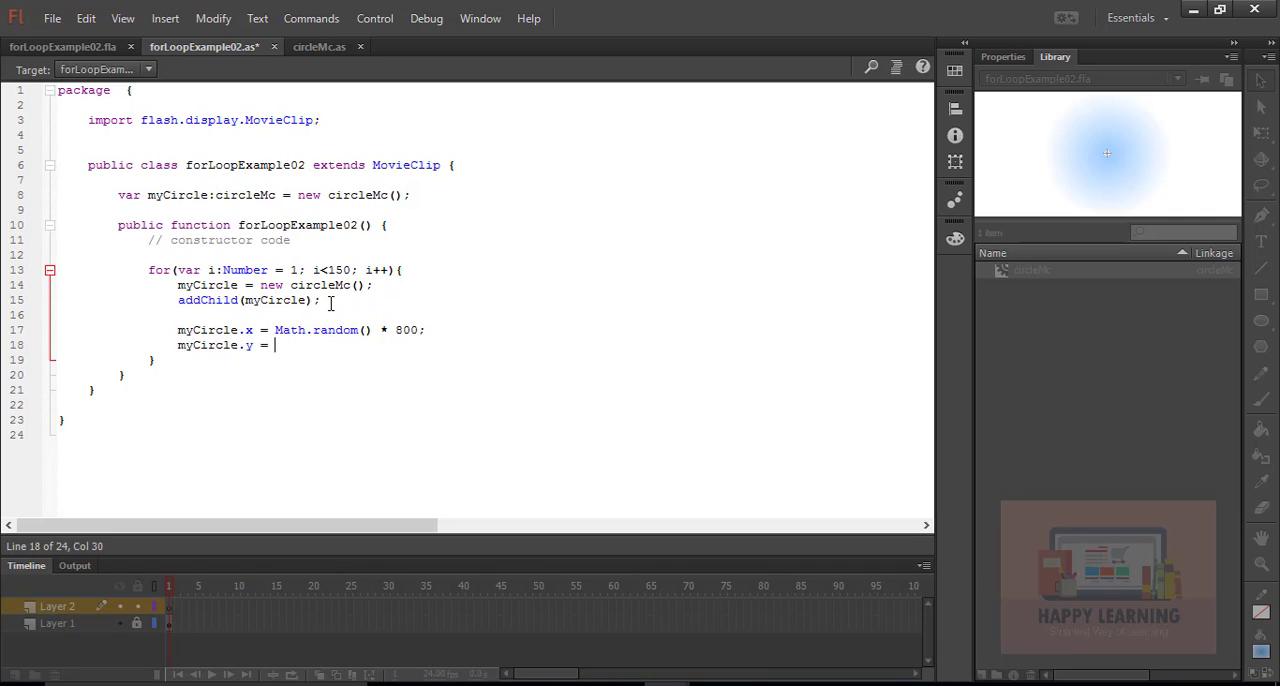
text(Math.ra)
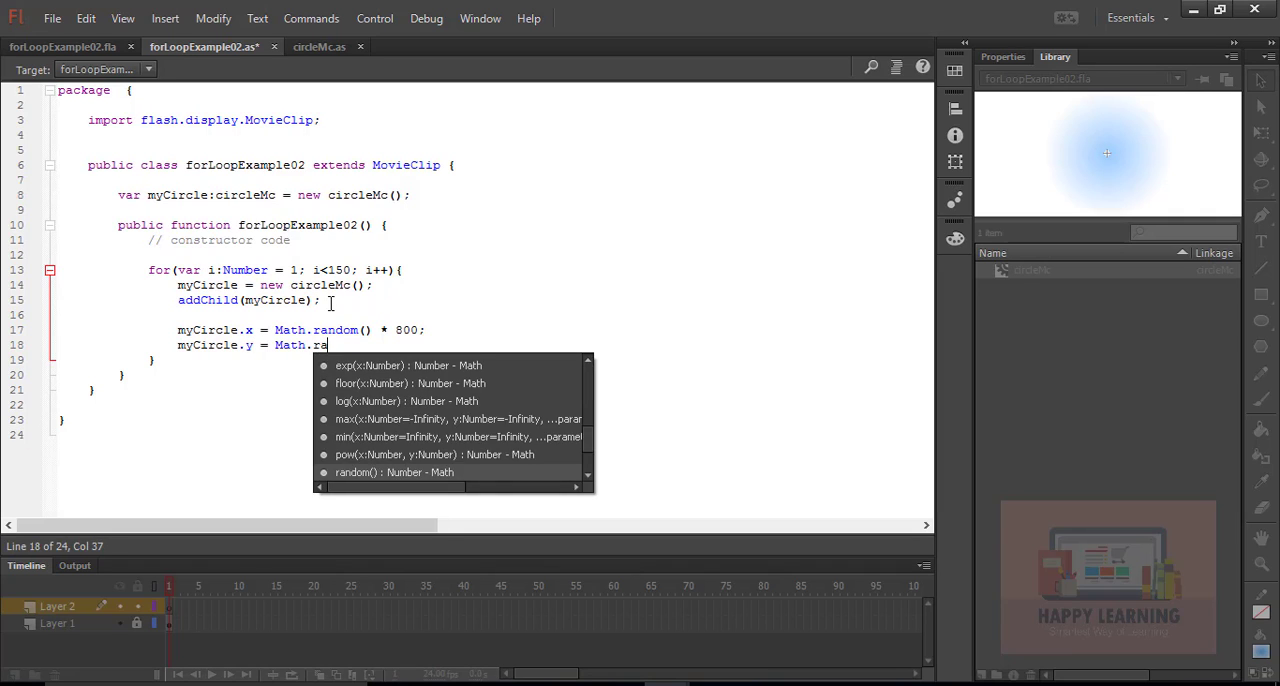
text(ndom() *)
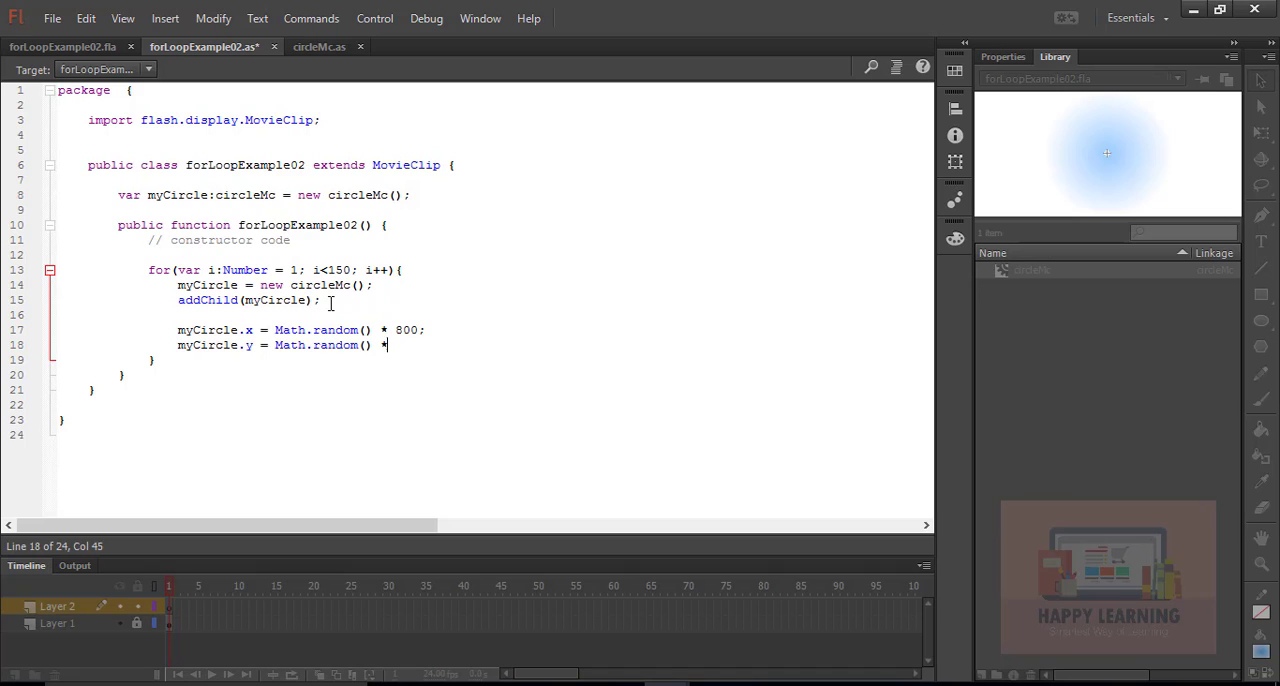
text(600;)
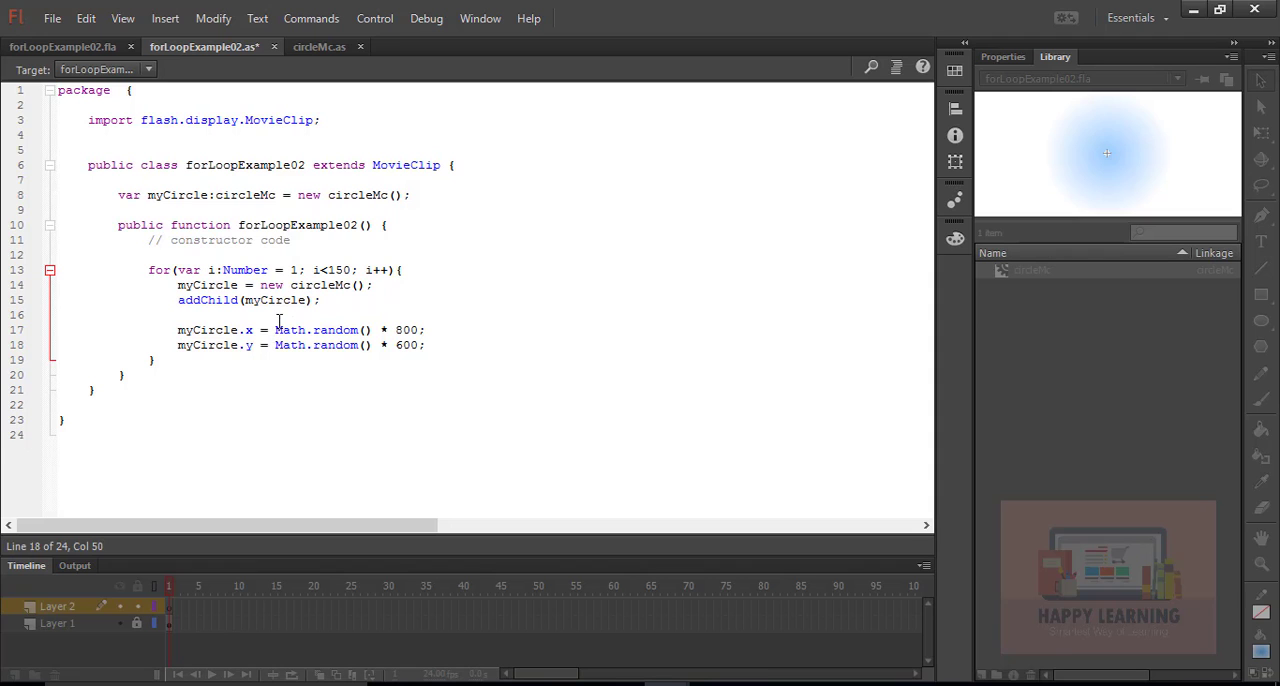
Step: Test the movie to preview the randomly placed circles
click(52, 18)
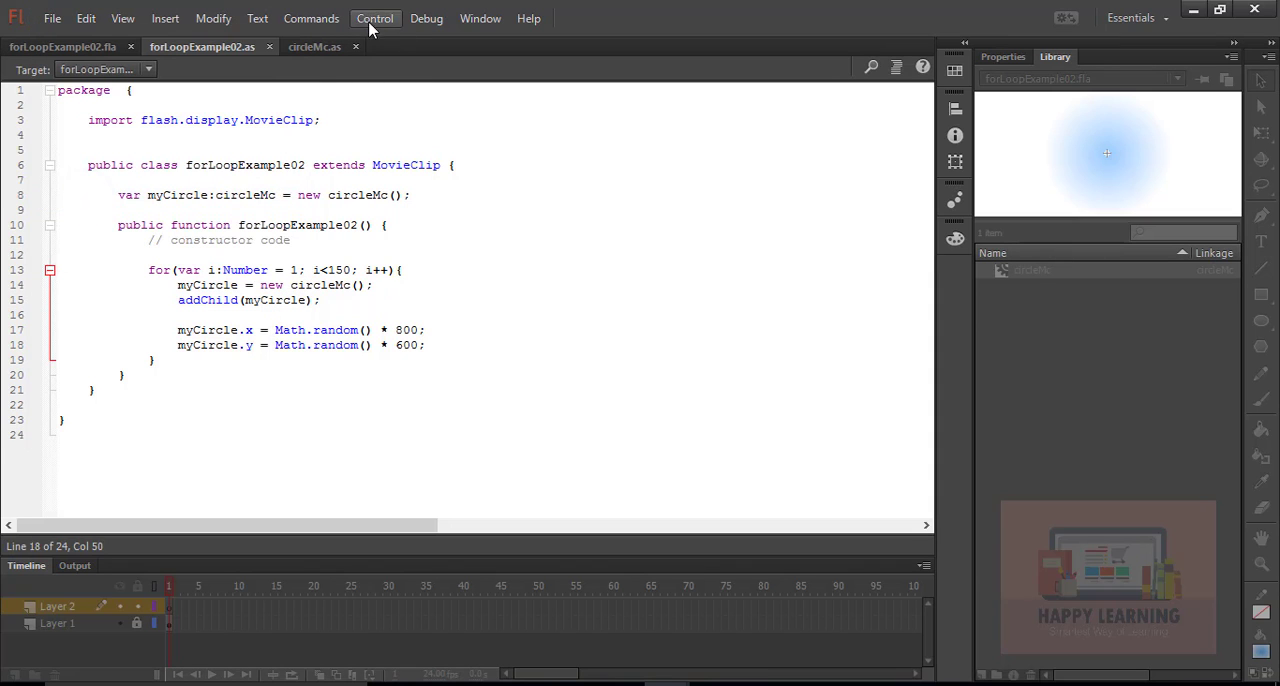
click(376, 18)
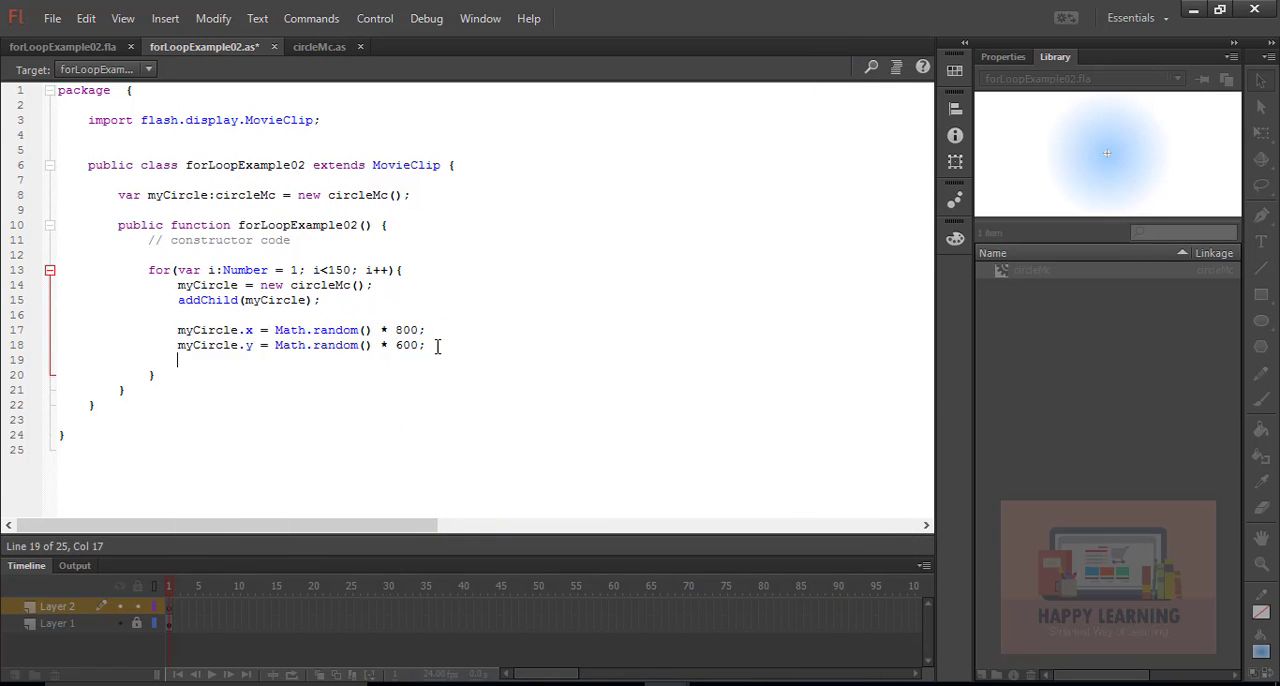
Step: Write myCircle.scaleX = myCircle.scaleY = .5 + (Math.random() * 3); inside the loop
text(myCircle.)
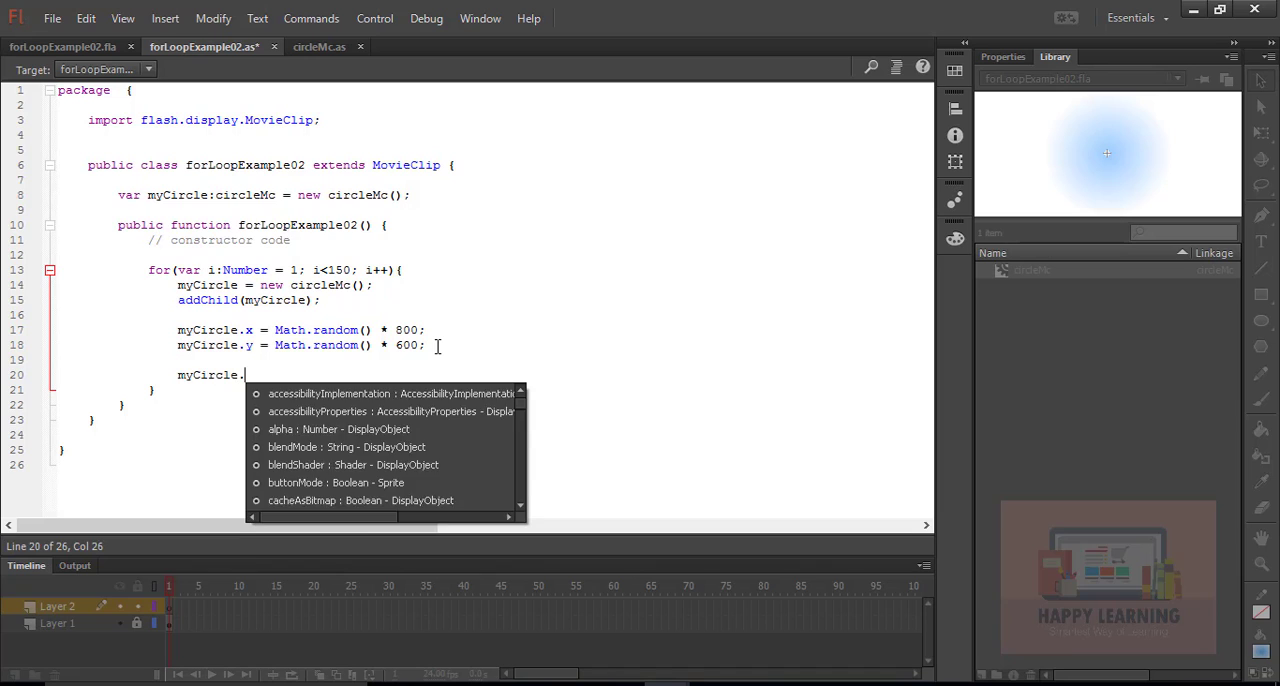
text(scaleX = m)
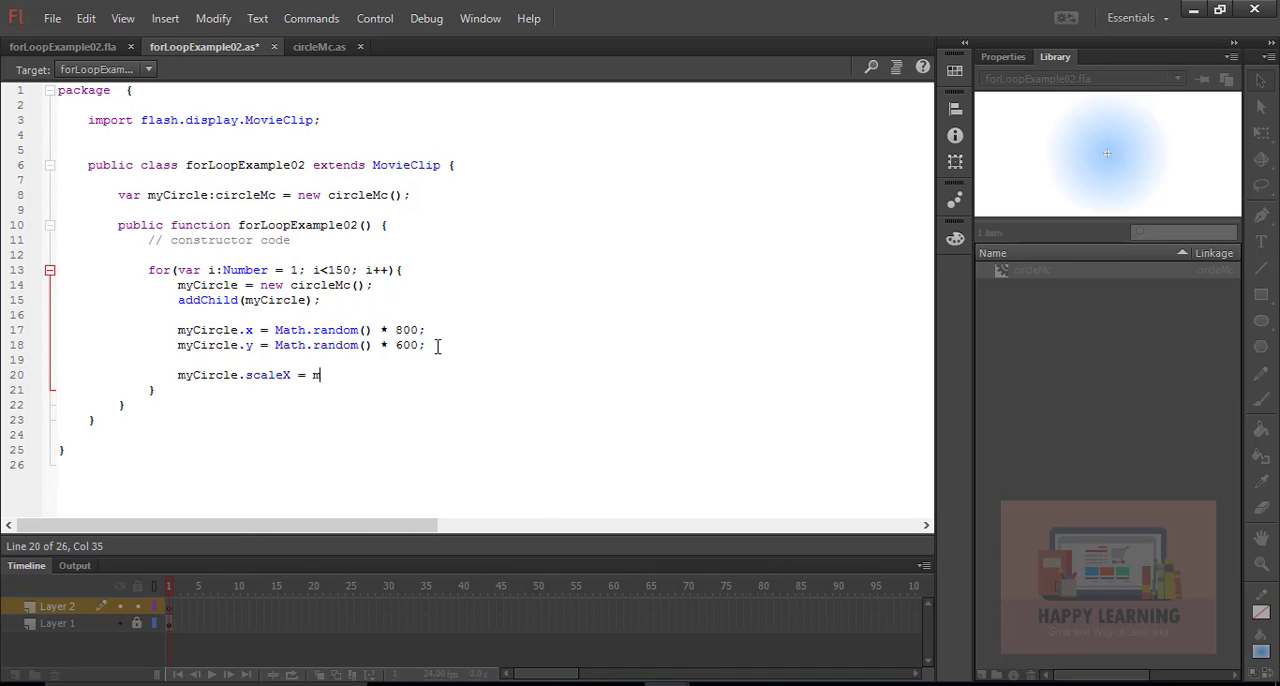
text(yCircle)
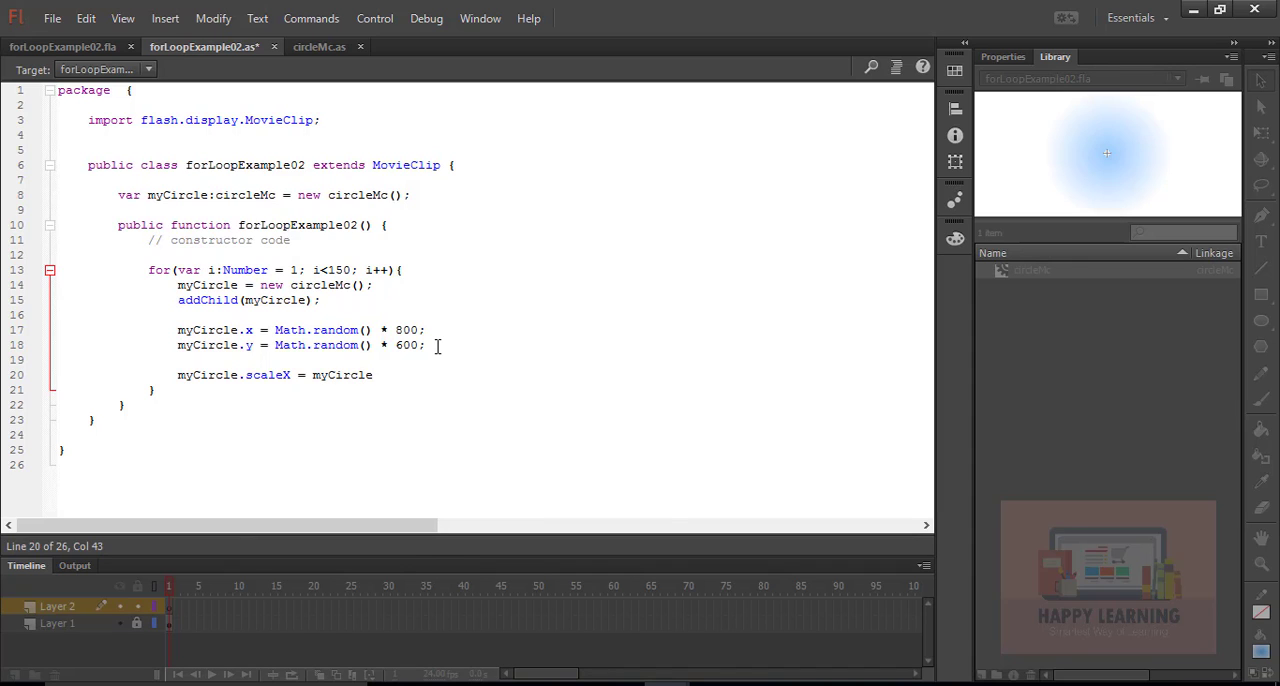
text(.scaleY =)
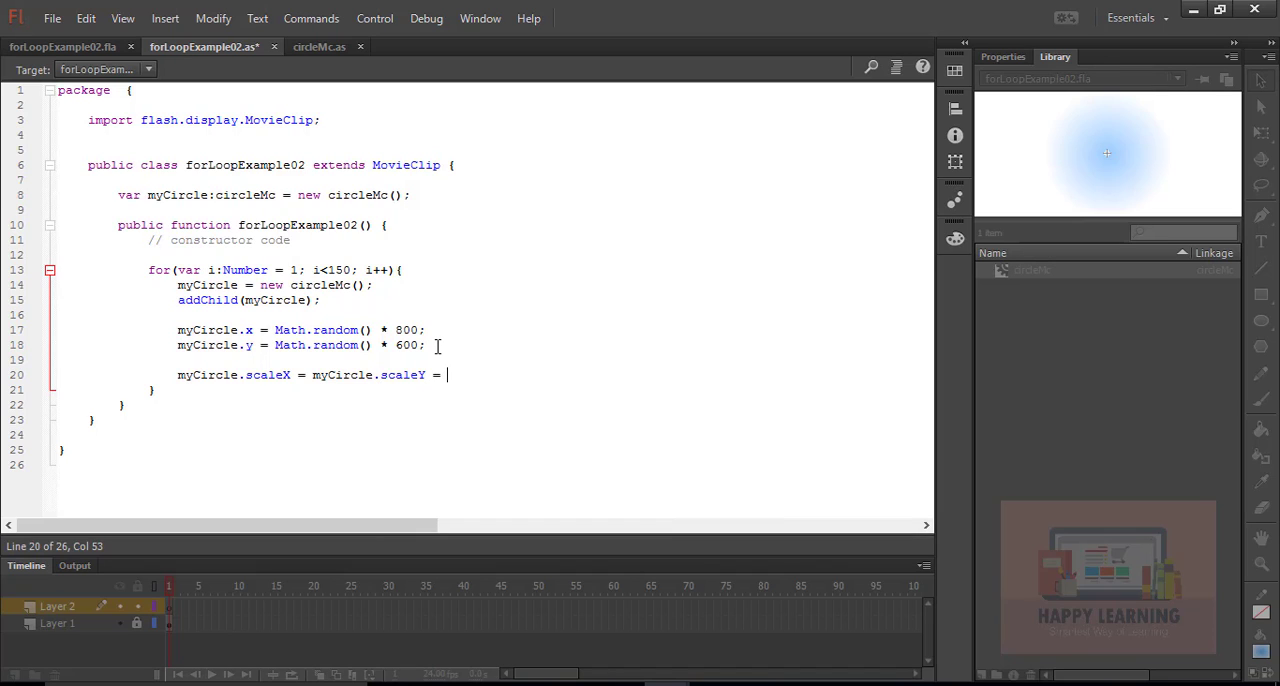
text(Math)
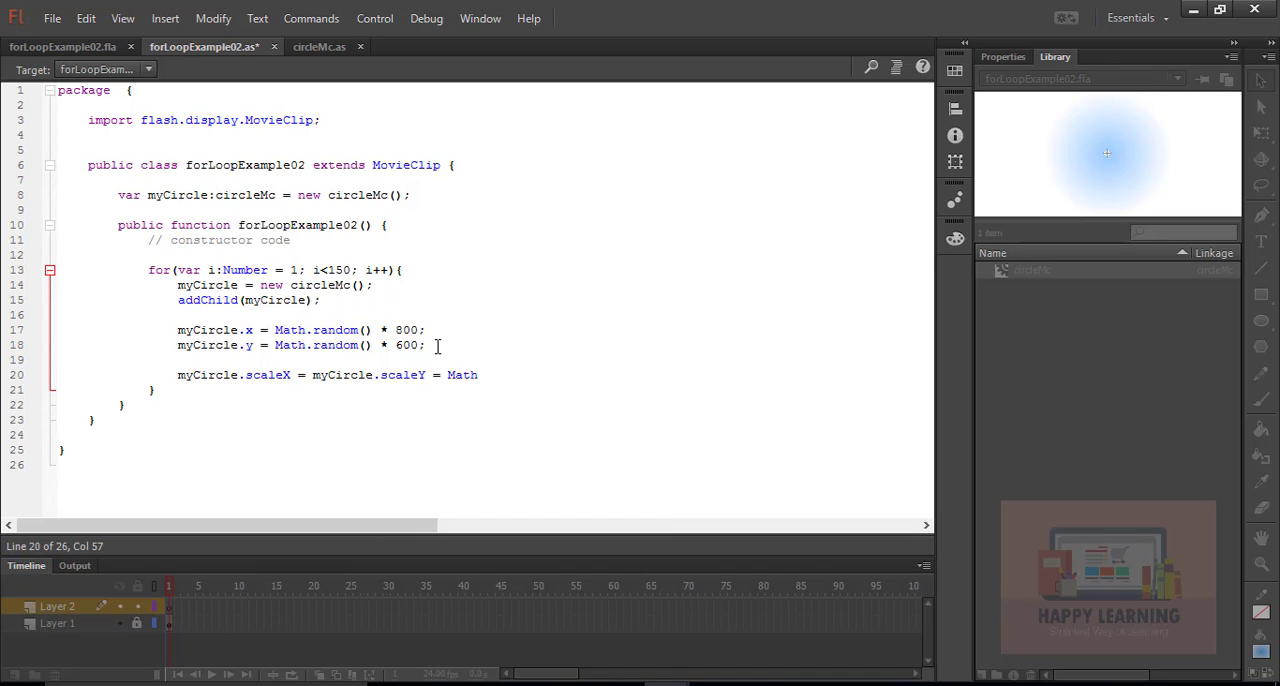
key(Backspace)
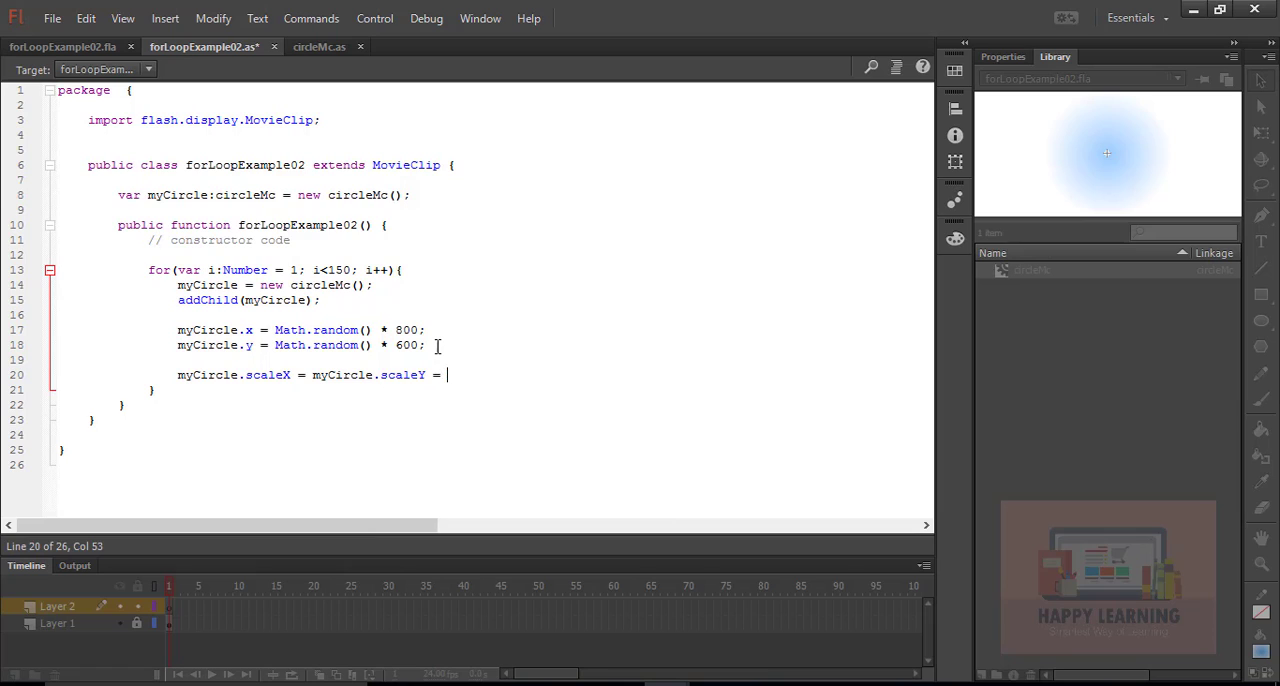
text(.)
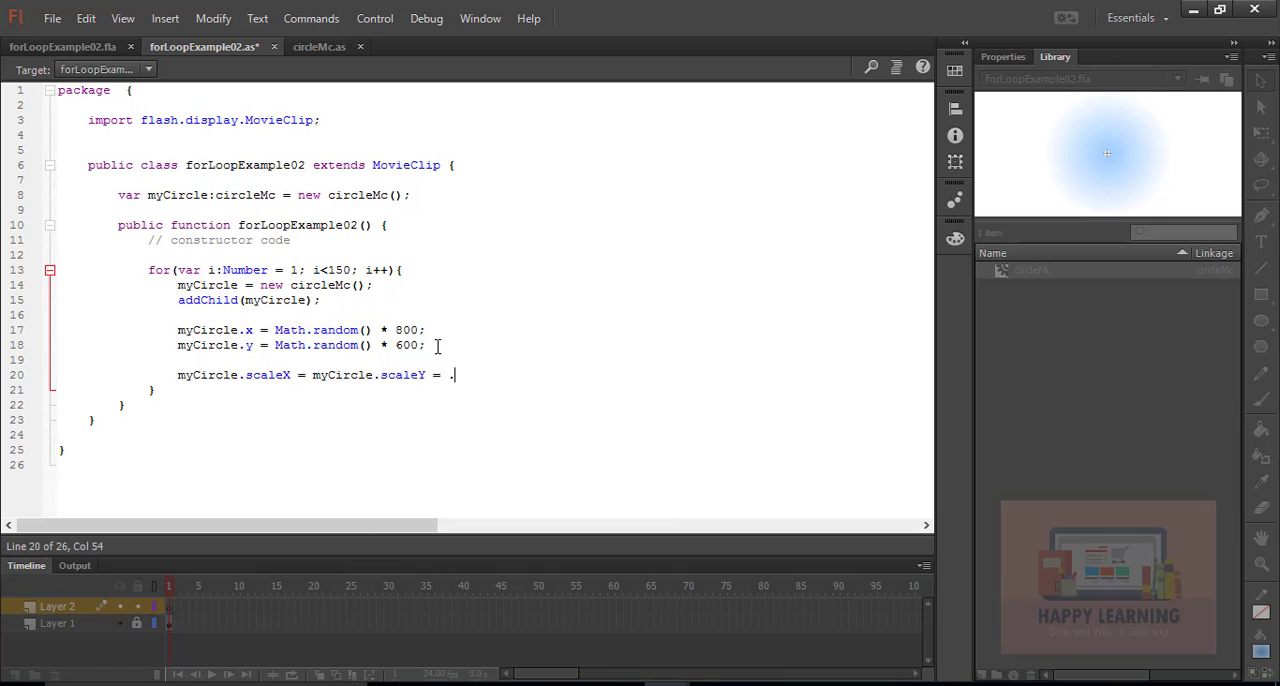
text(5 +)
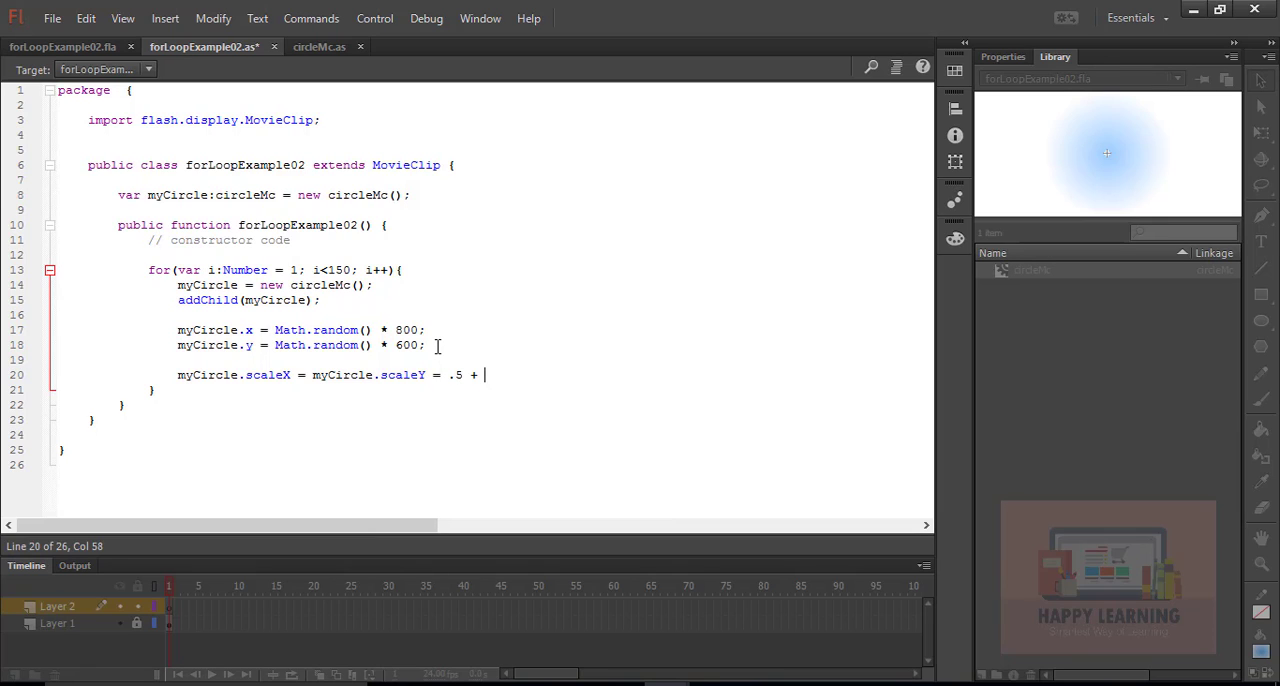
text(Mat)
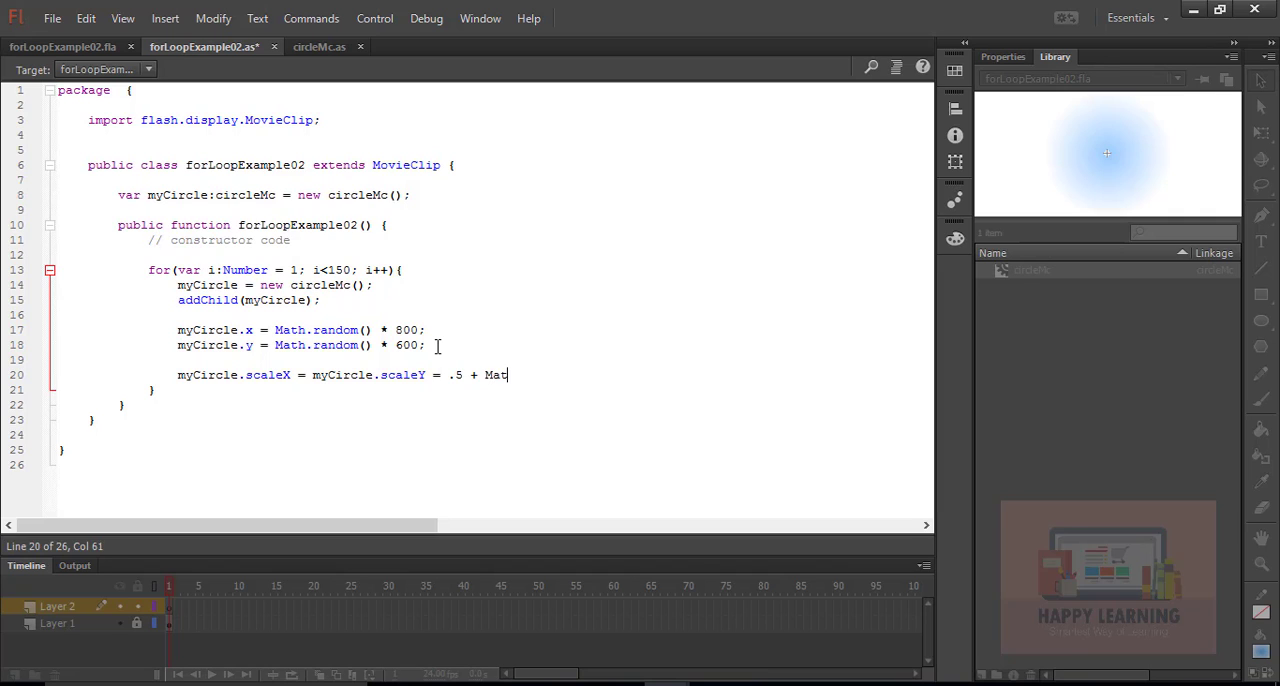
text(Math.random() *)
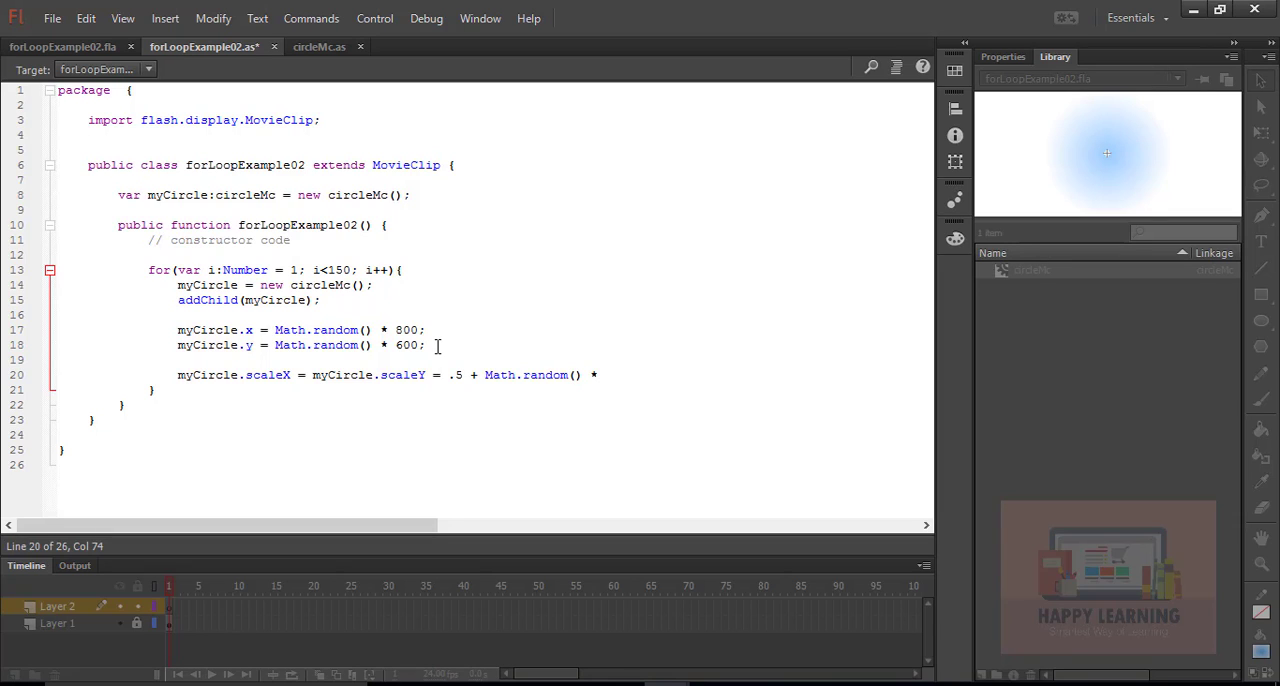
text(3))
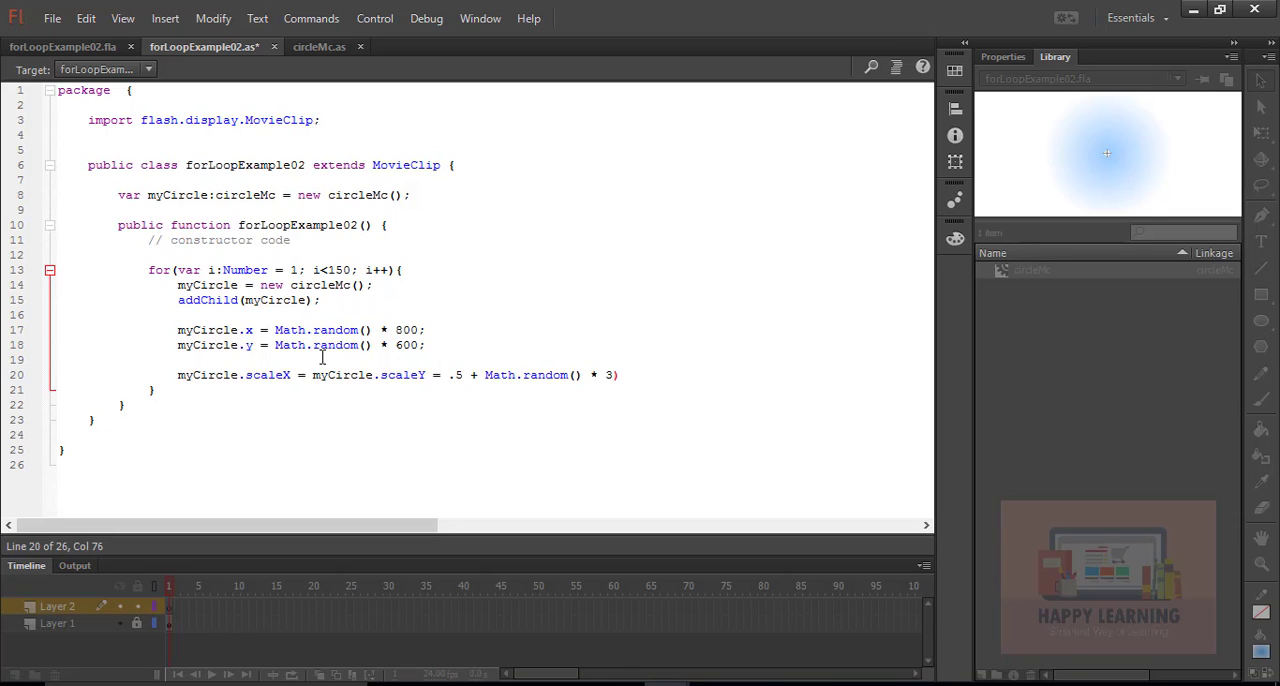
text(()
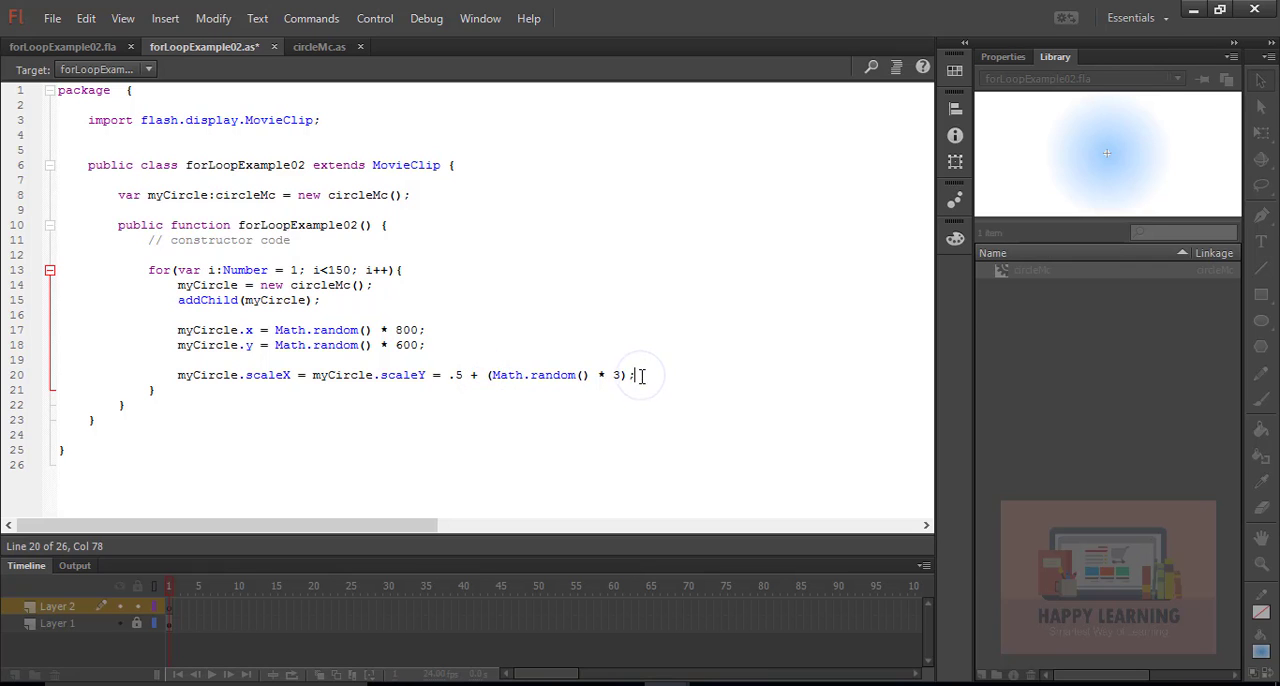
click(52, 18)
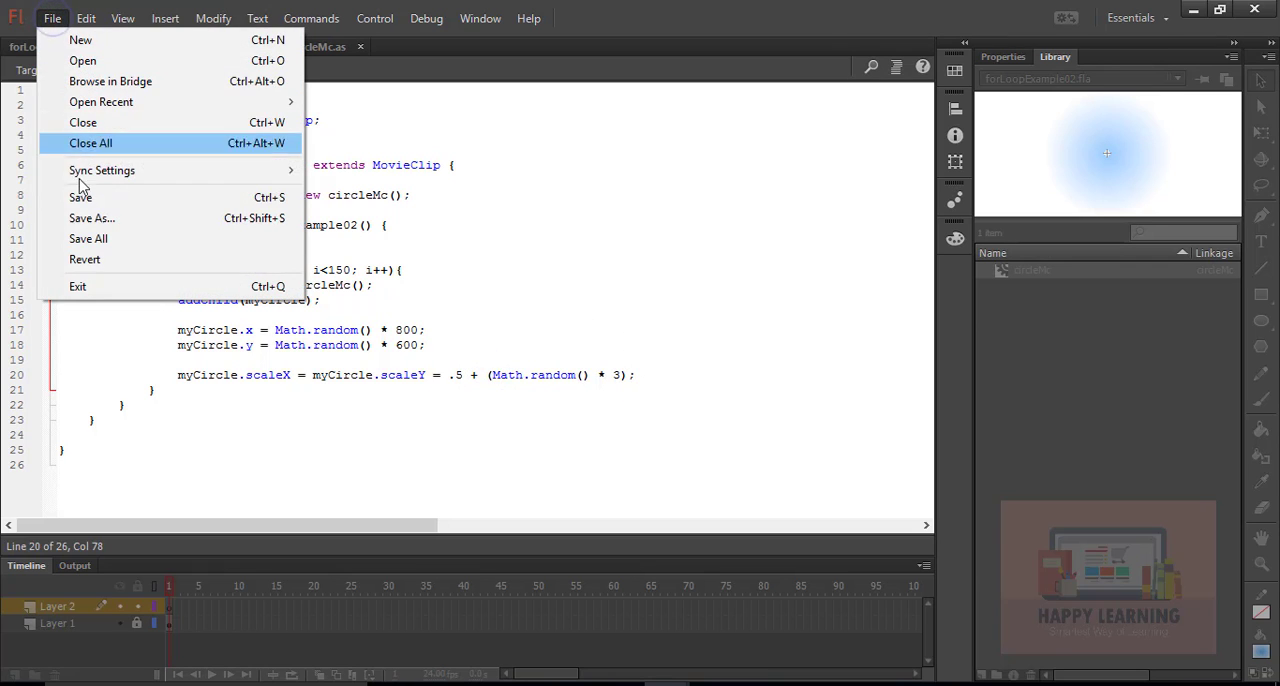
click(374, 18)
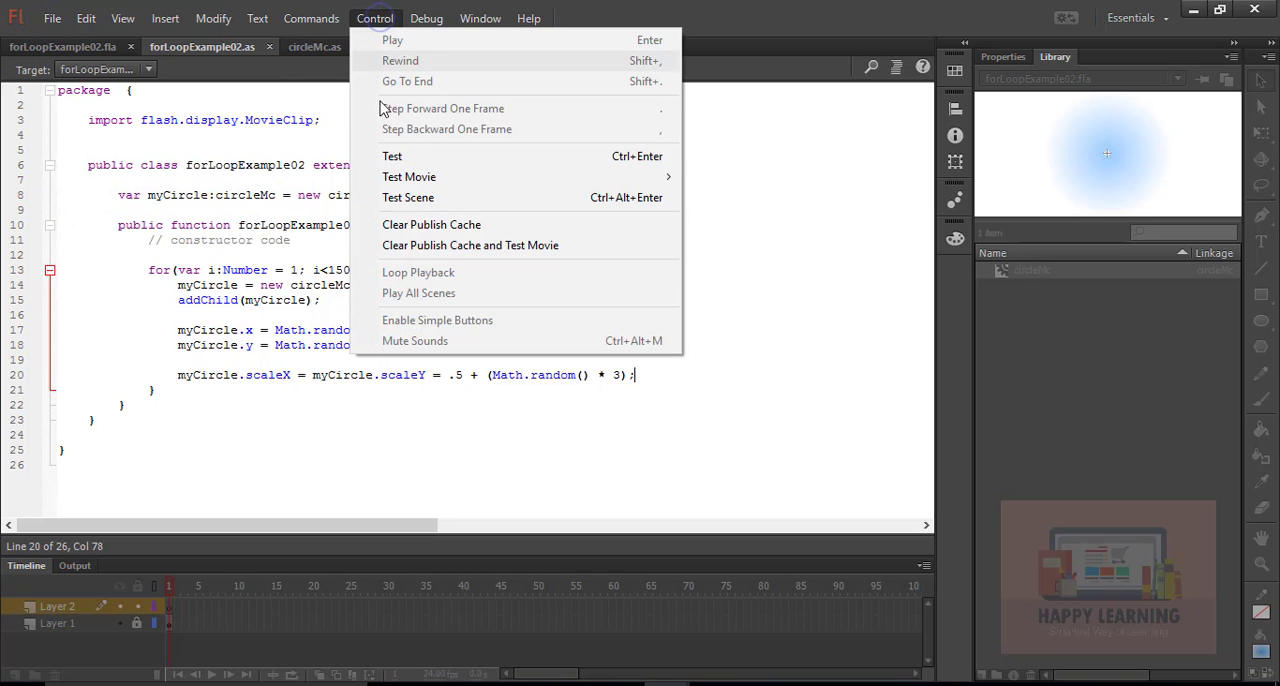
click(408, 176)
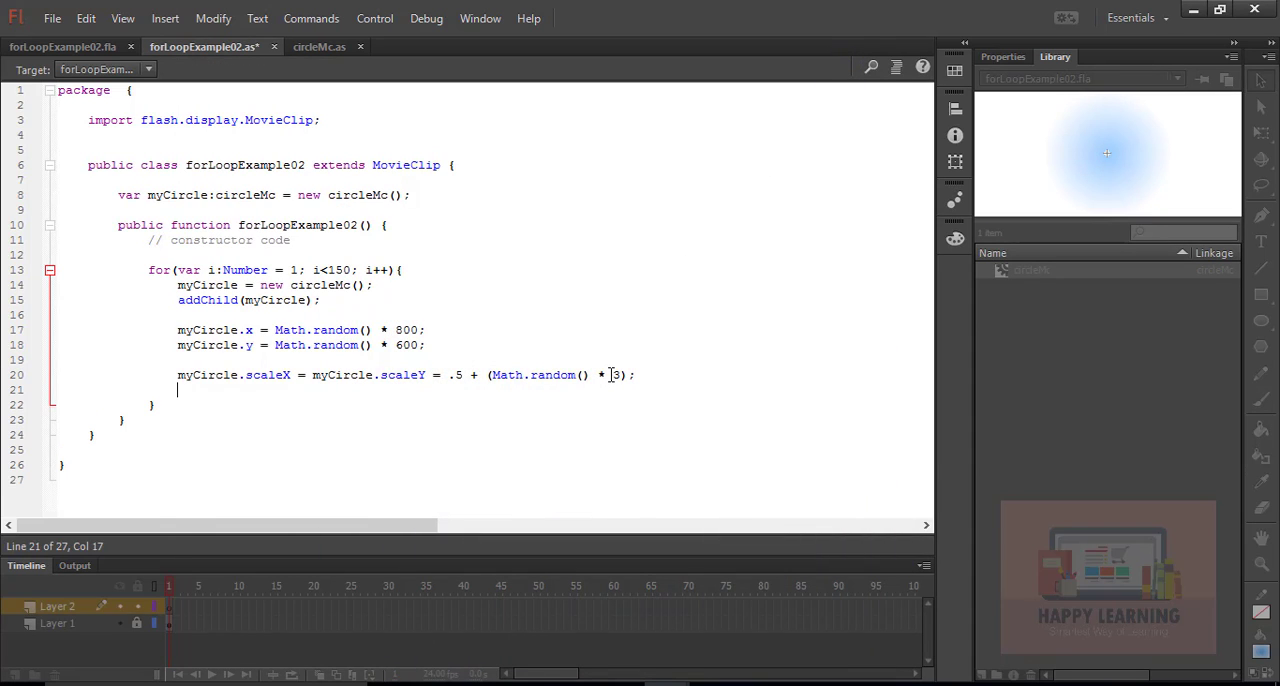
Step: Write myCircle.alpha = .65; inside the loop
text(myCi)
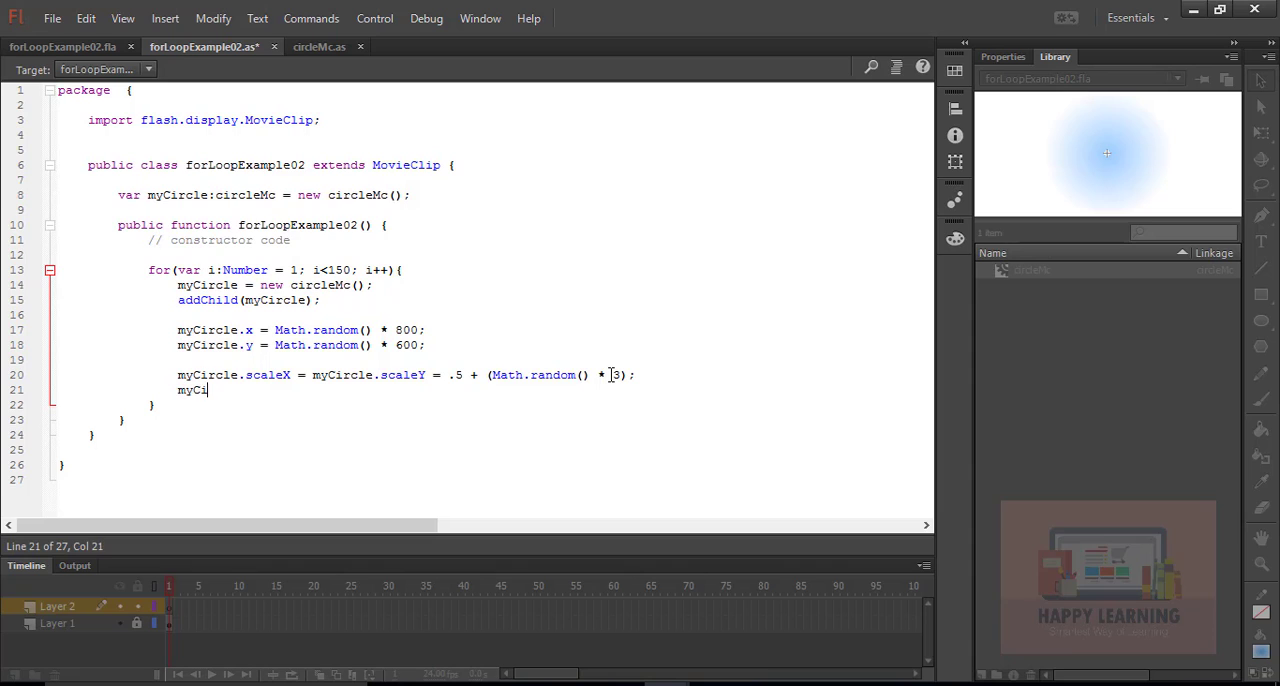
text(.)
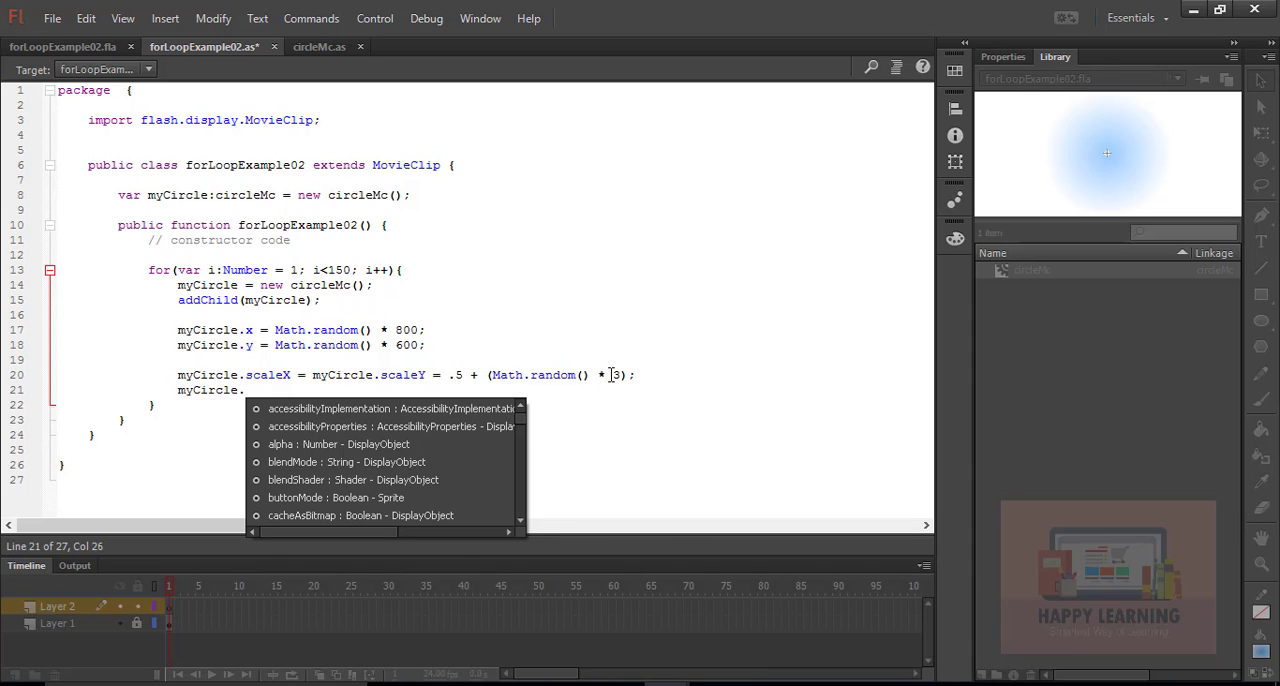
text(ap)
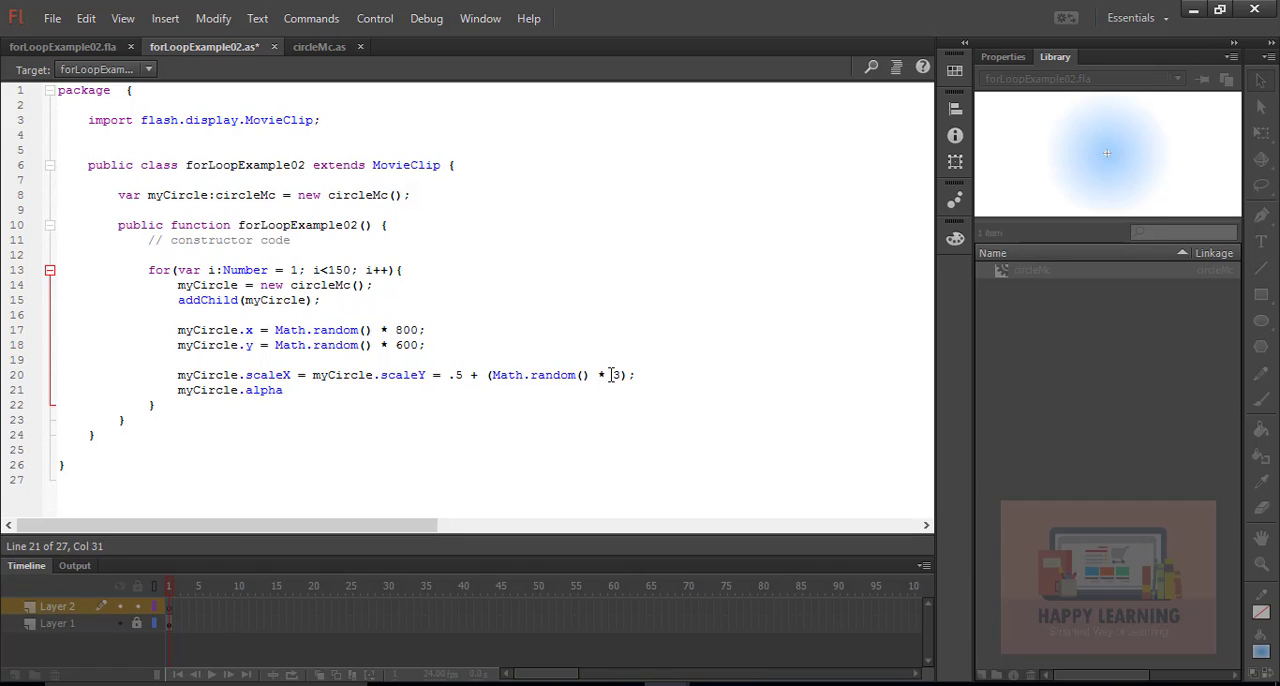
text(= .)
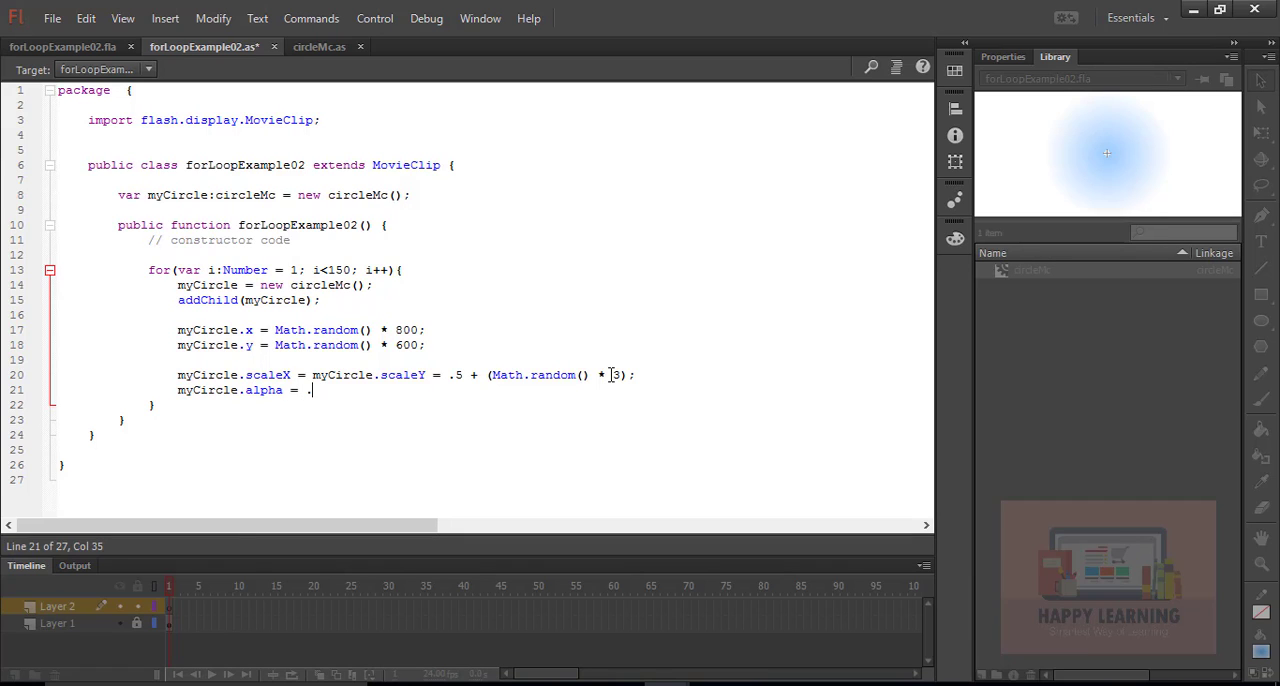
text(65;)
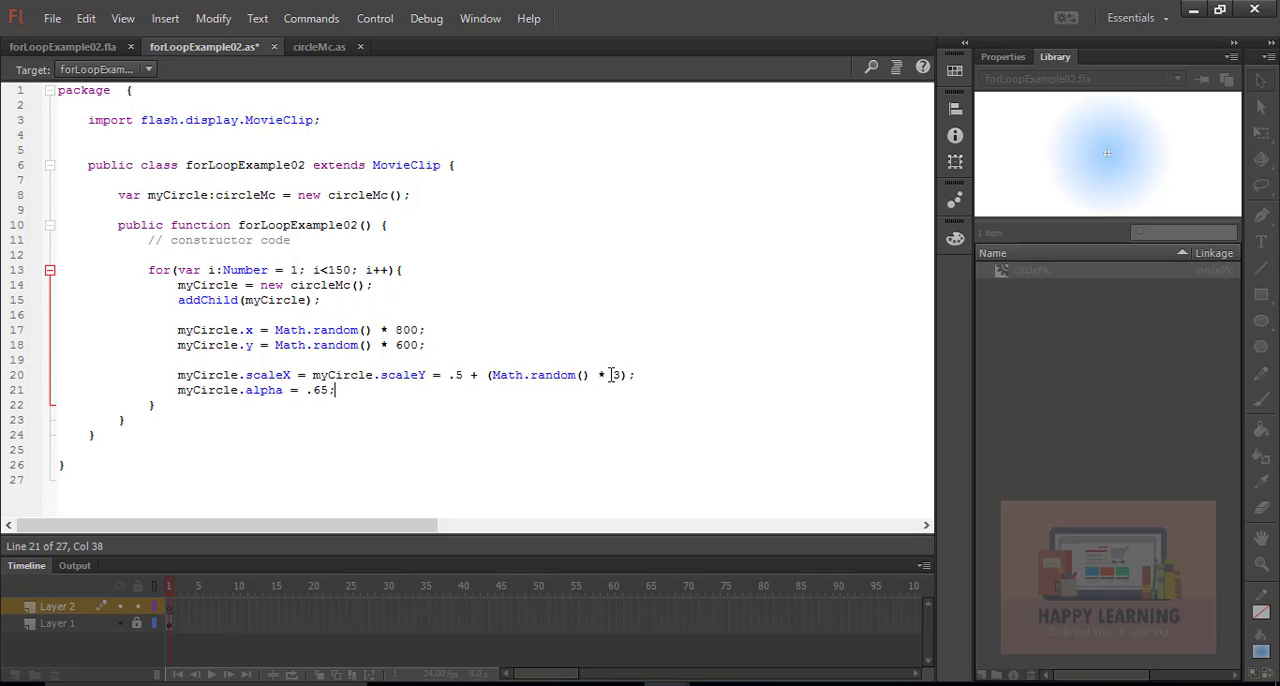
Step: Test the movie to see the translucent circles, then close the preview
click(52, 18)
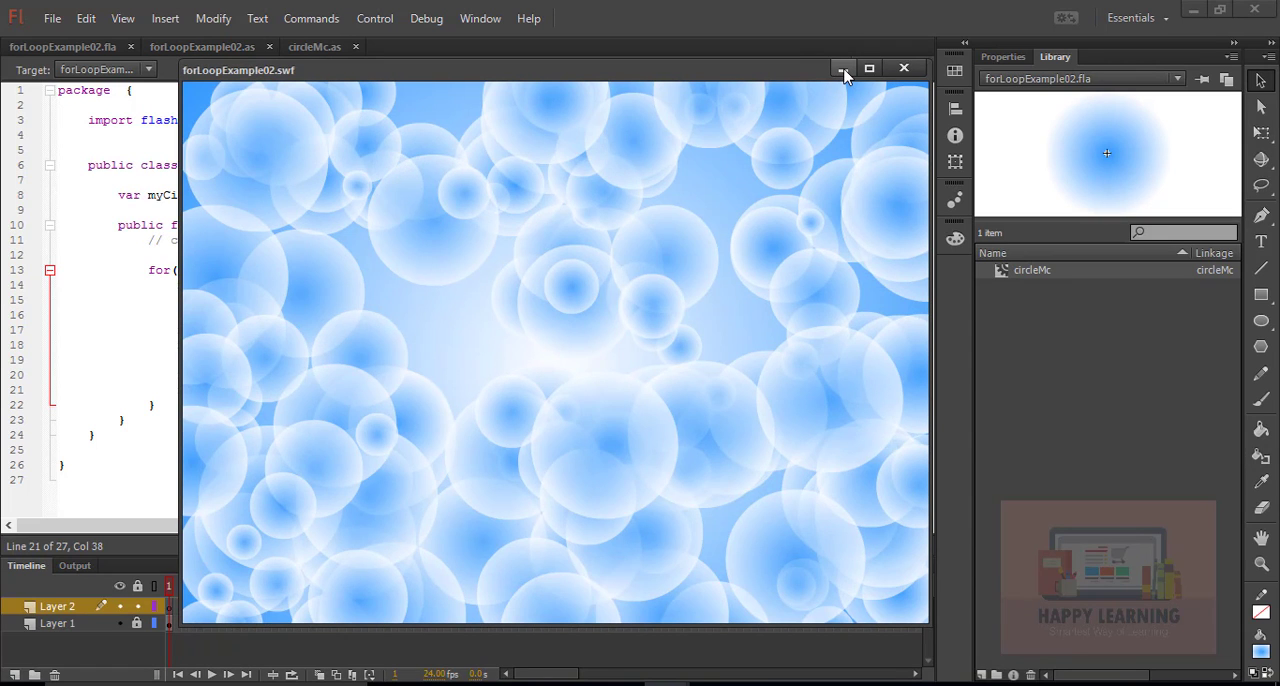
click(904, 68)
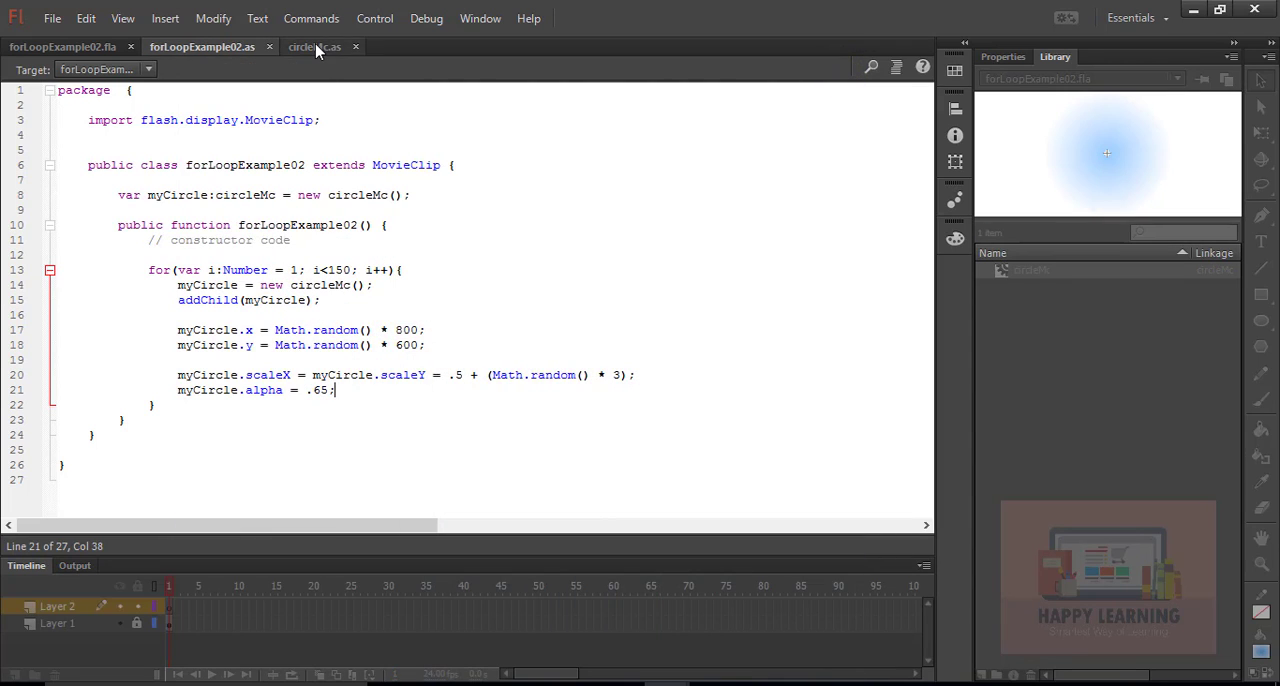
Step: In circleMc.as, add import flash.events.Event below the MovieClip import
click(314, 46)
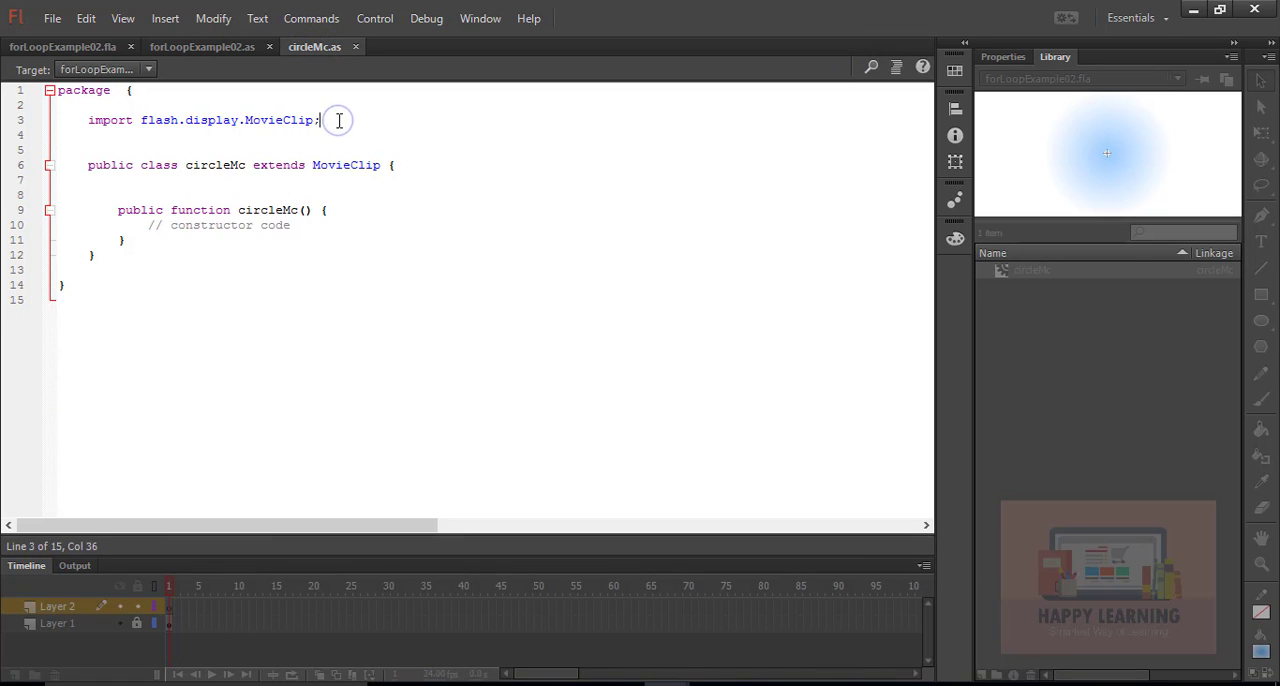
text(import)
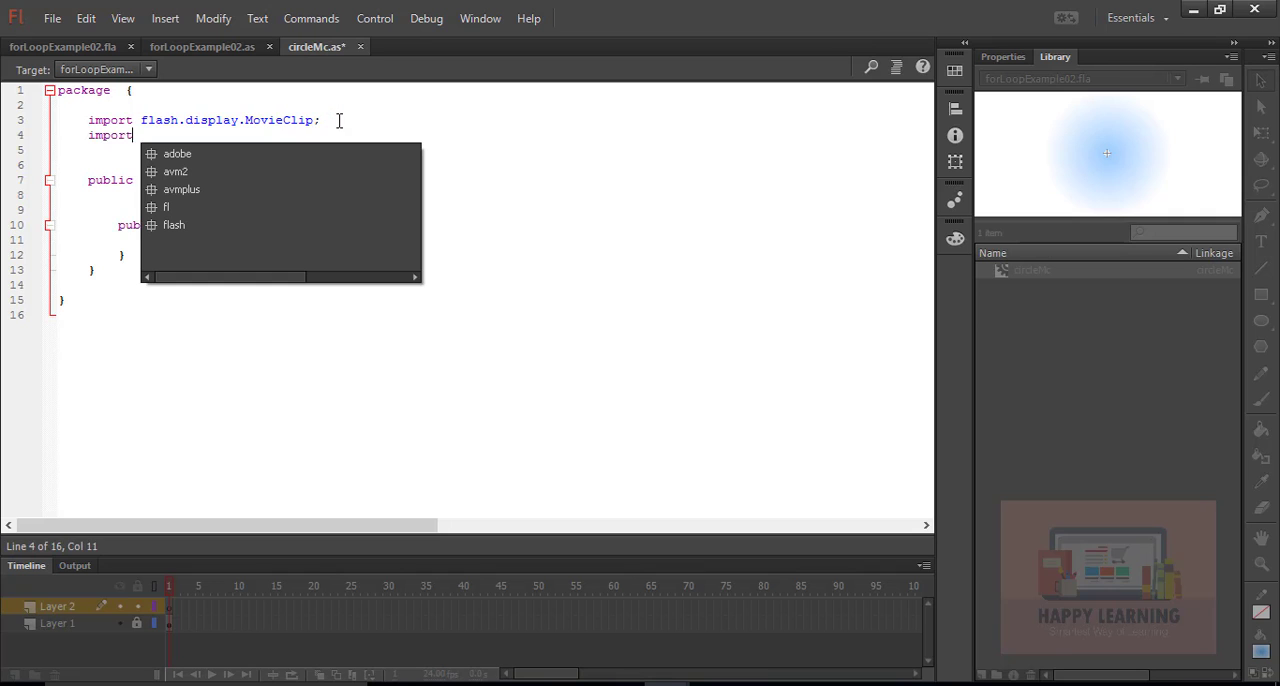
text(flash)
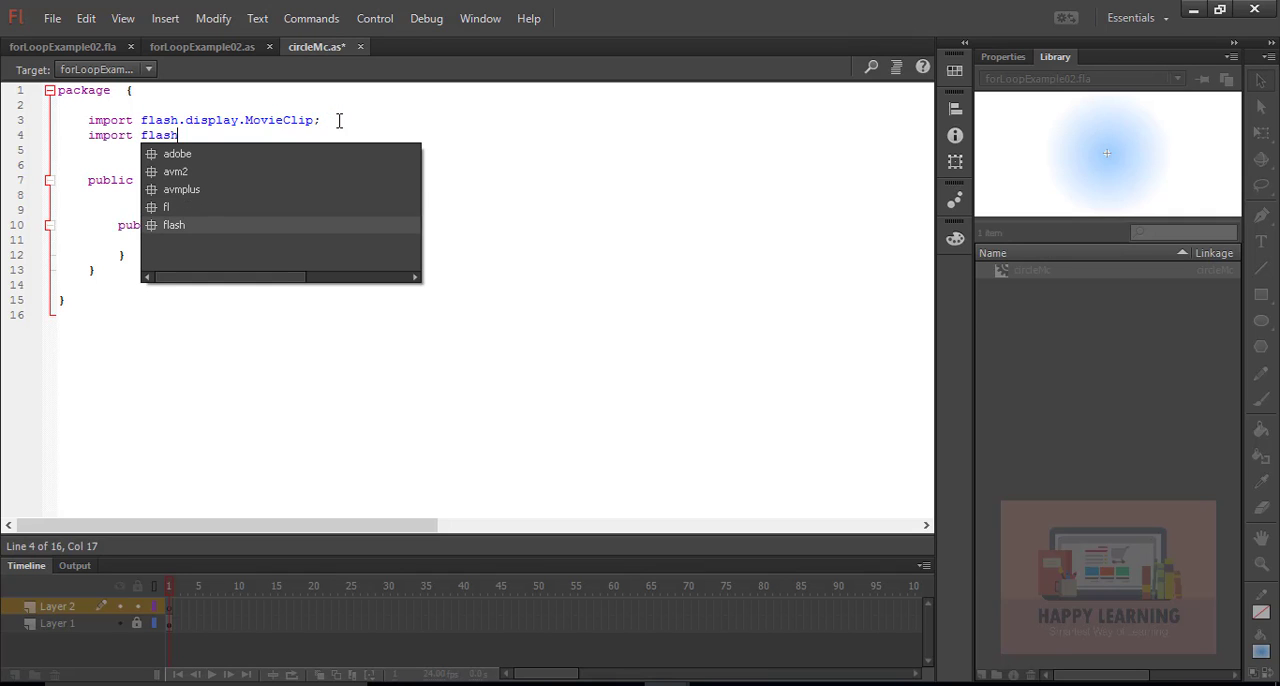
text(.e)
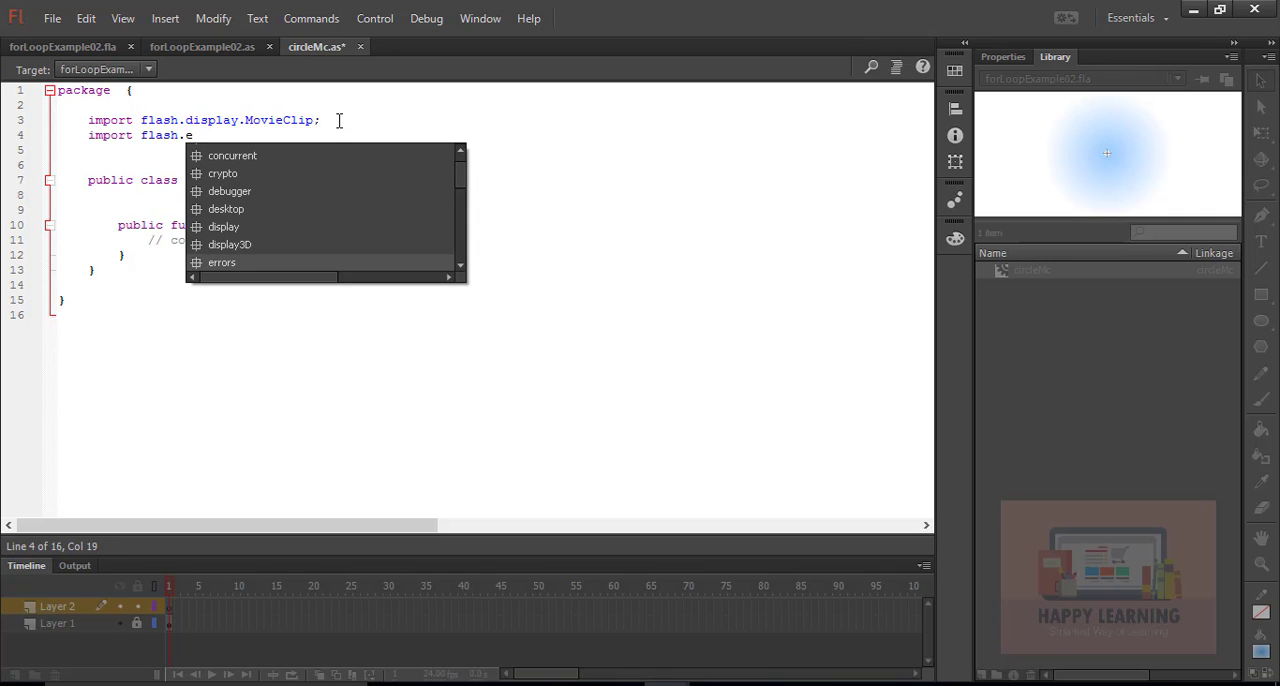
text(vents)
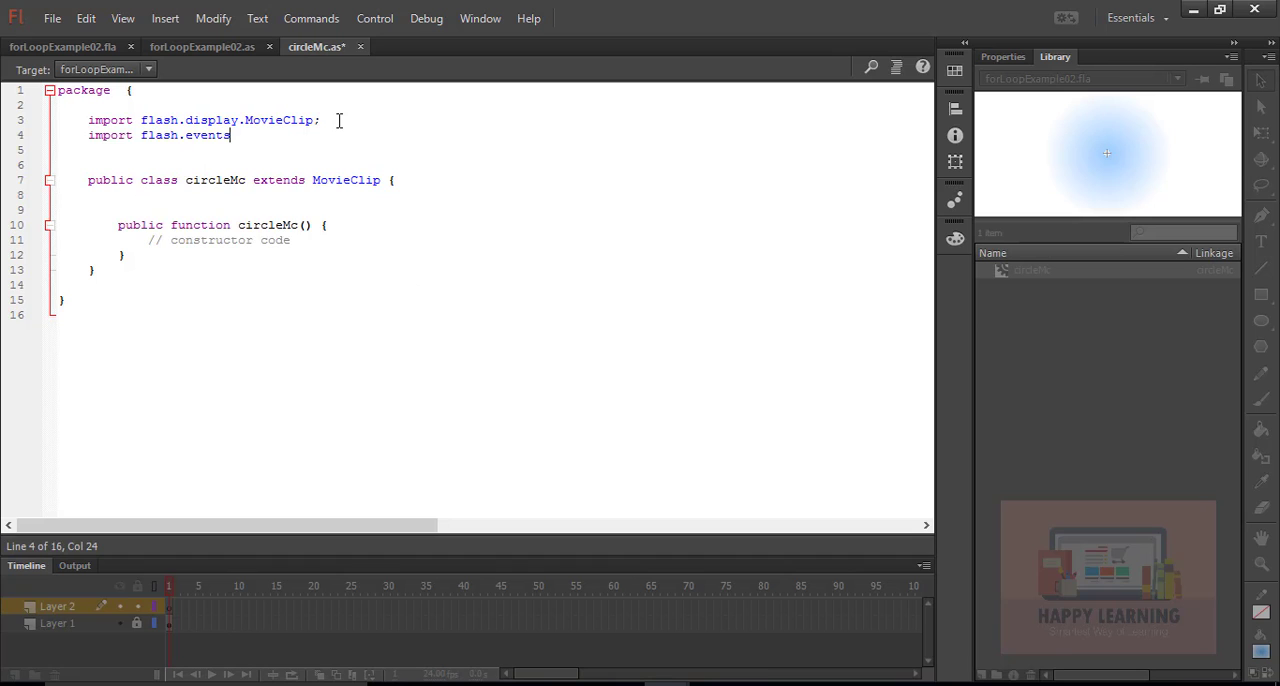
text(.E)
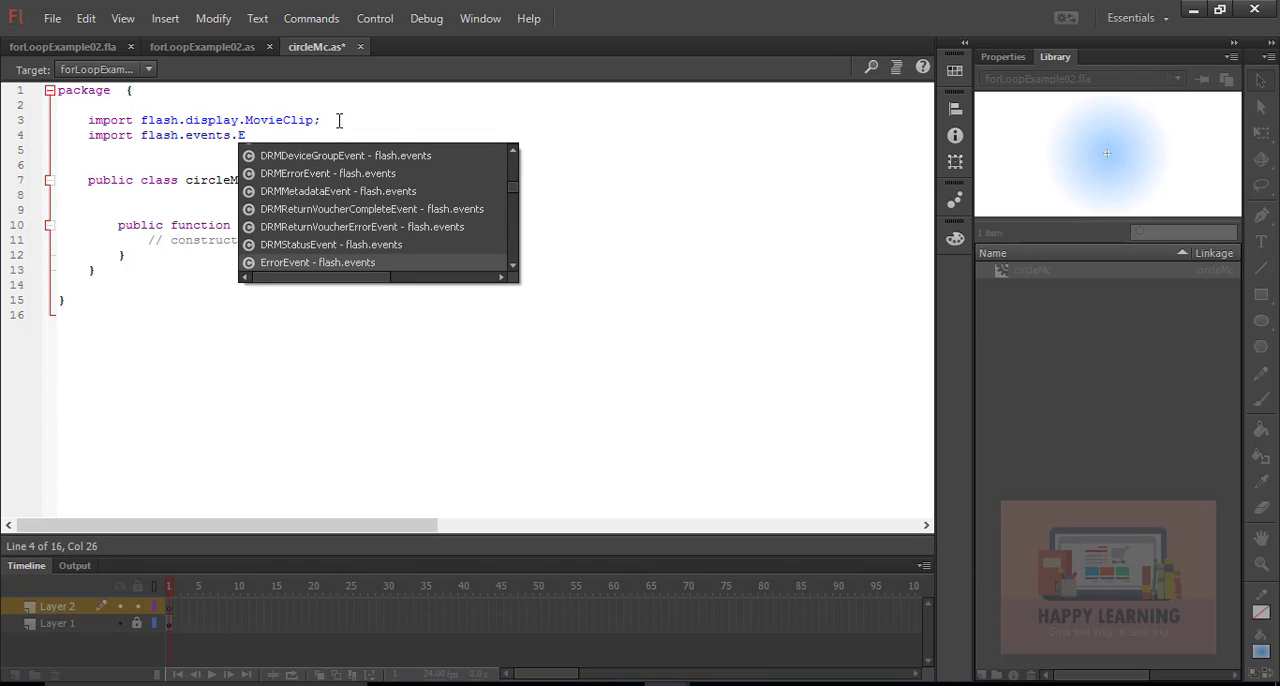
text(vent;)
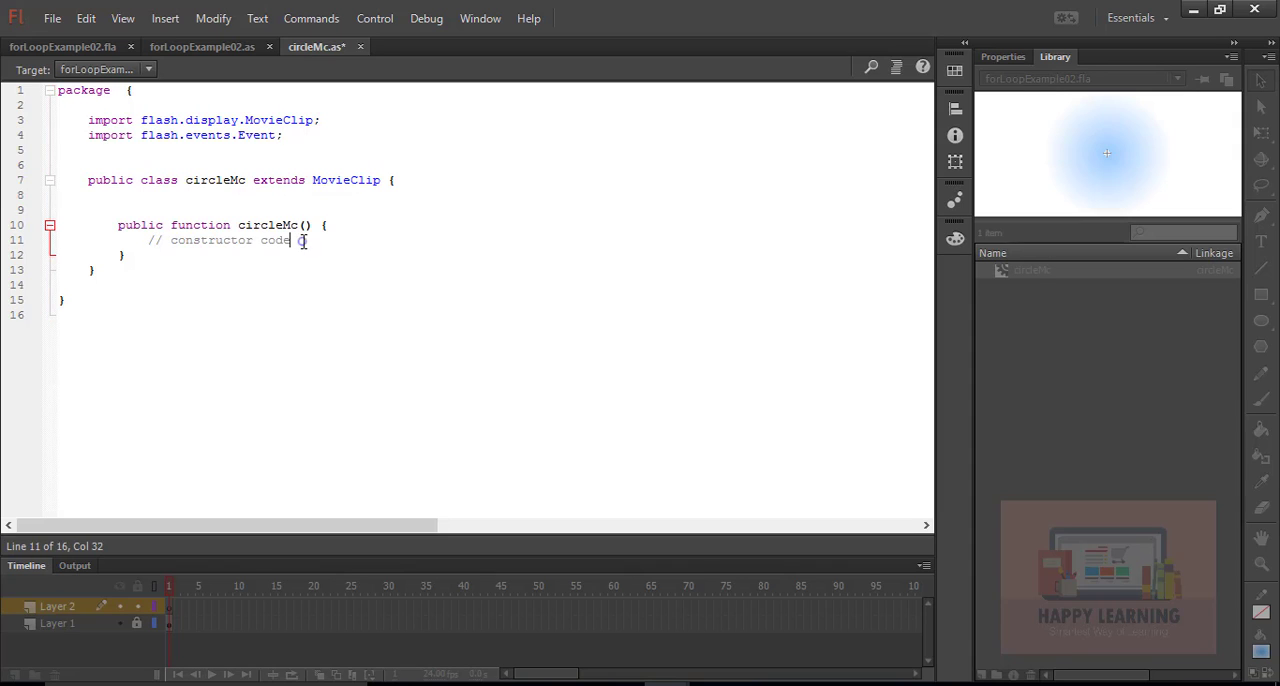
Step: In the constructor, write addEventListener(Event.ENTER_FRAME, UpdatePostion); and begin a private declaration
key(enter)
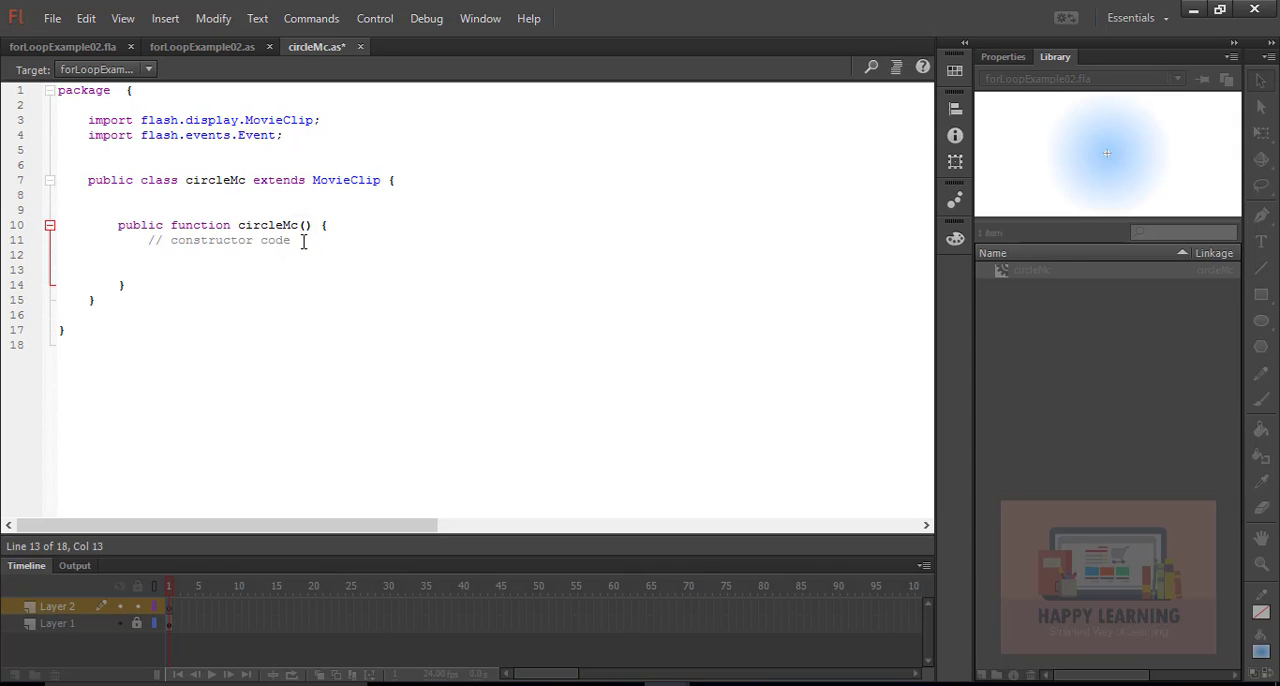
text(addEve)
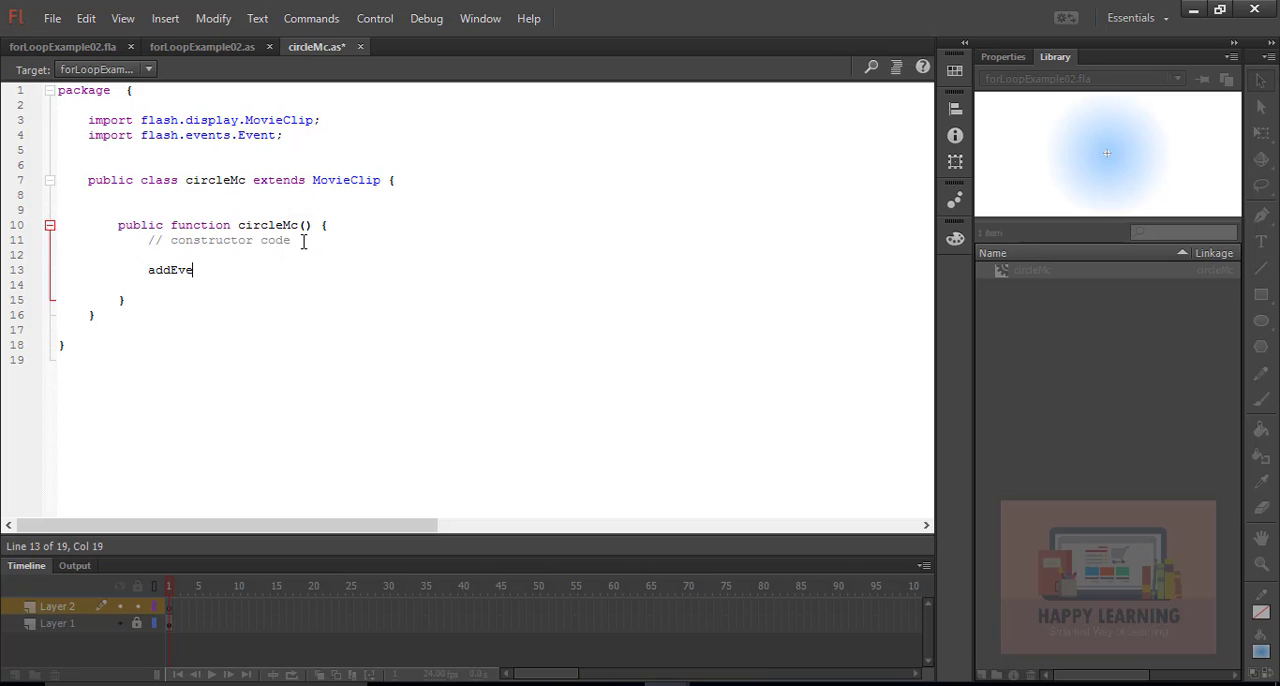
text(ntListen)
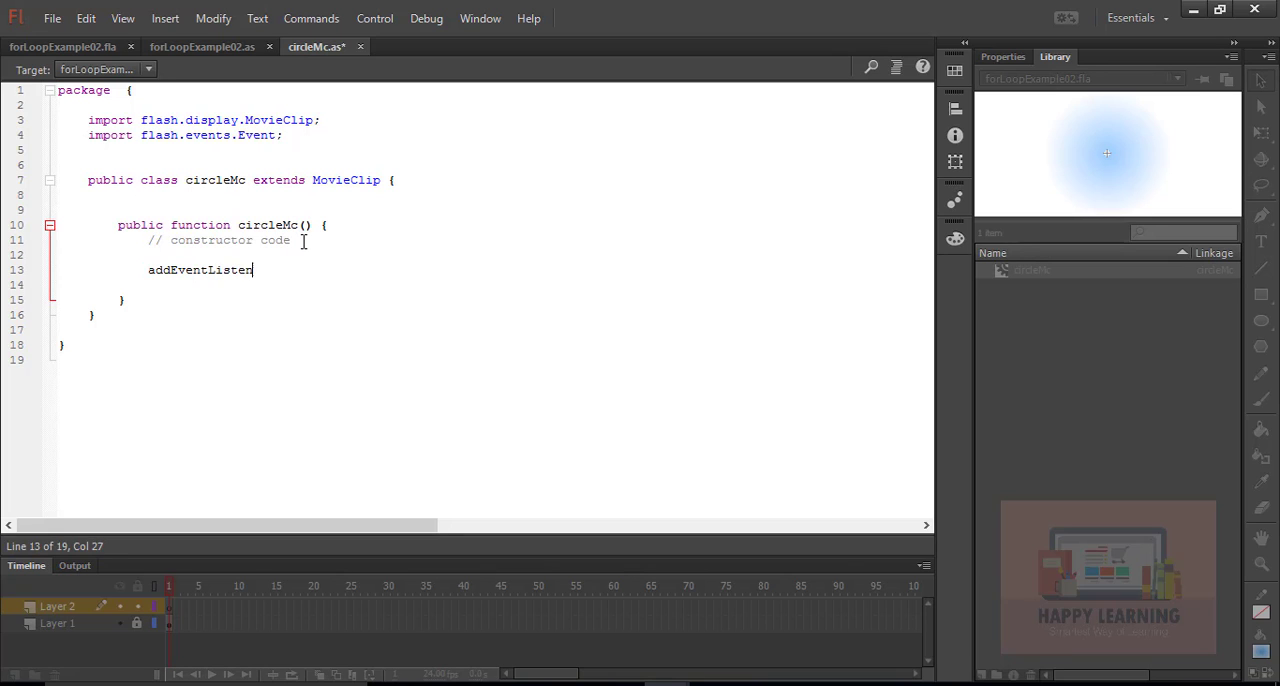
text((E)
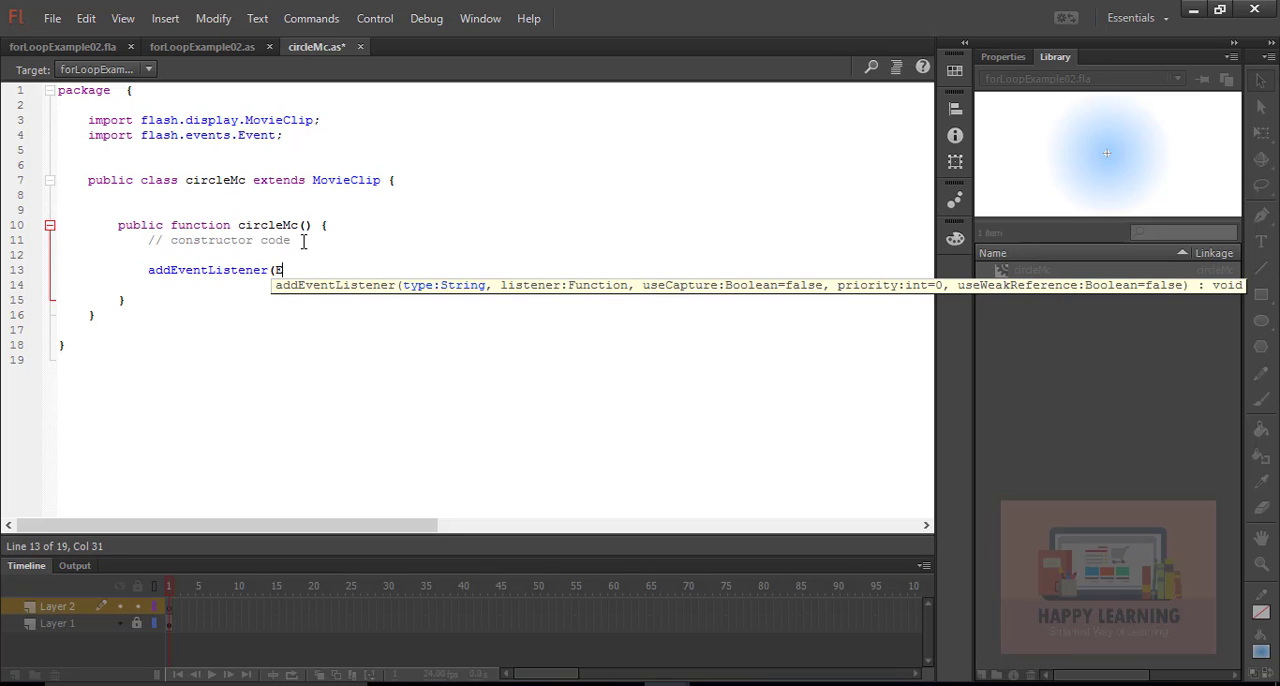
text(vent.Ent)
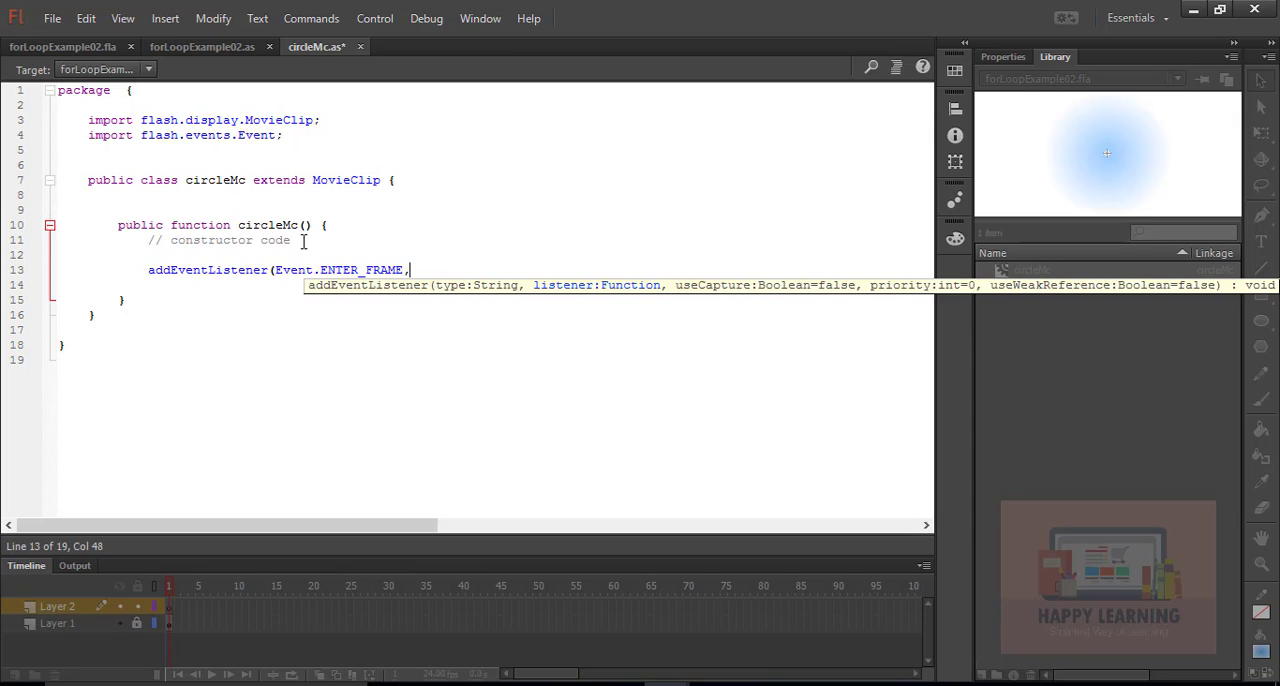
text(Up)
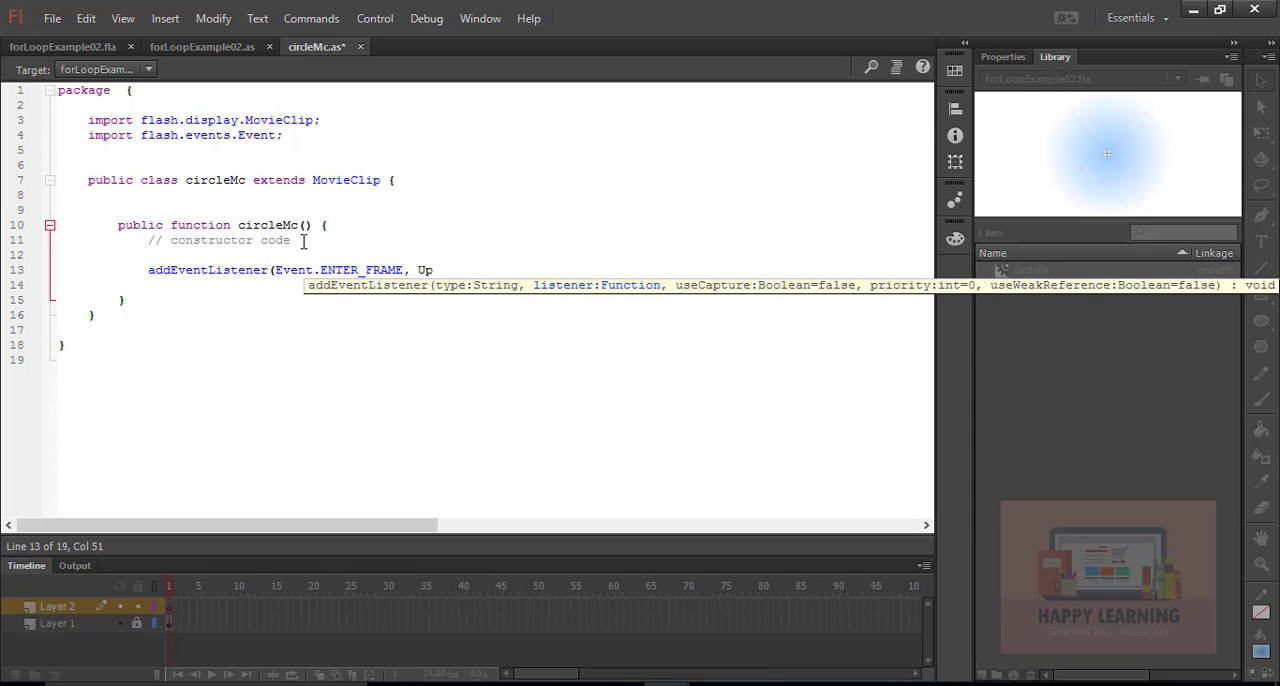
text(dater)
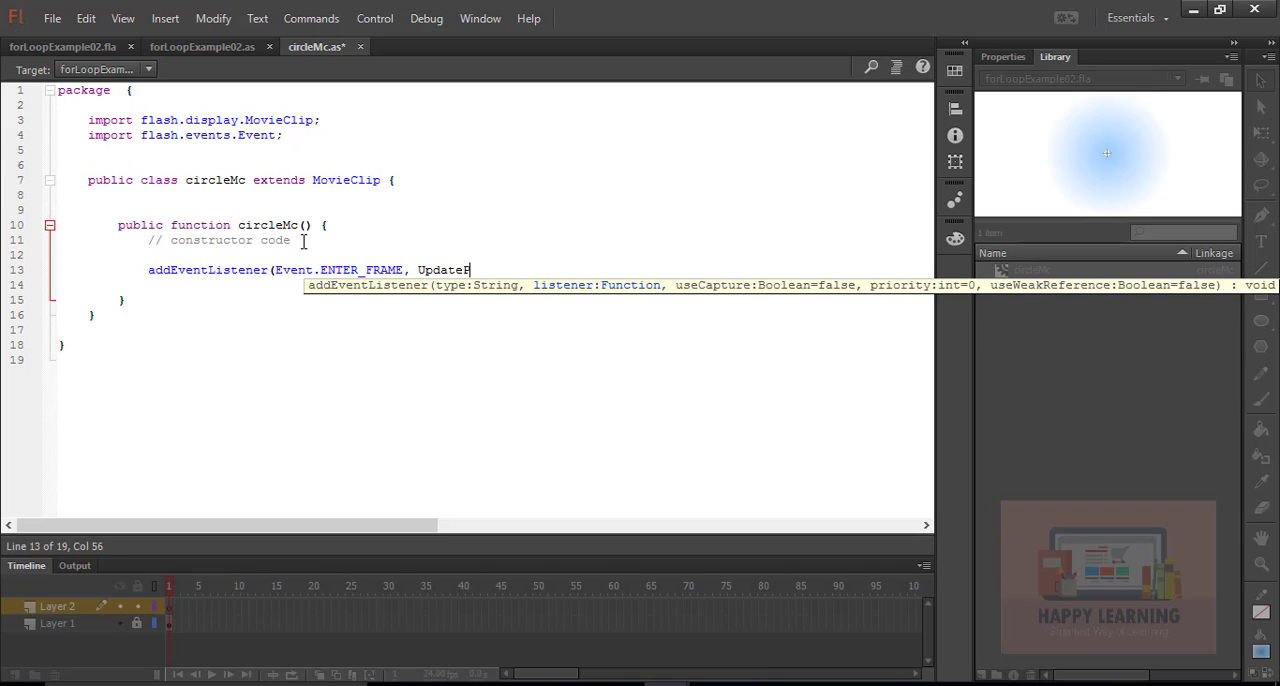
text(ostion)
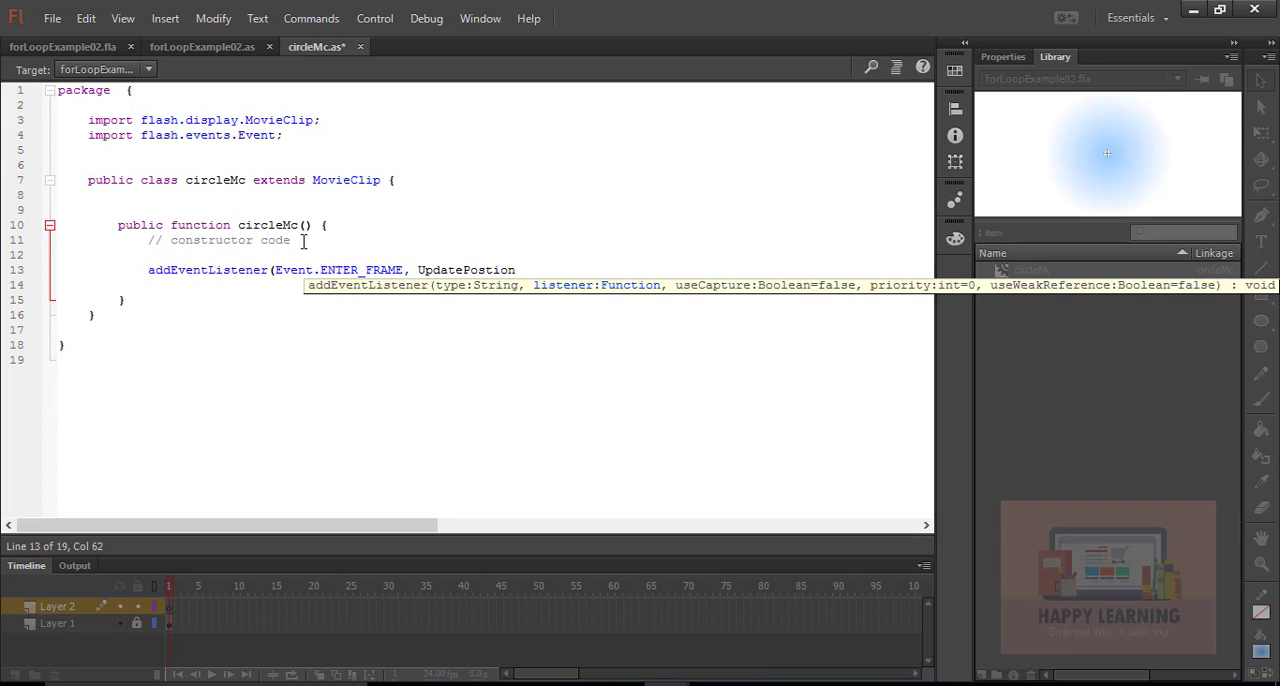
text();)
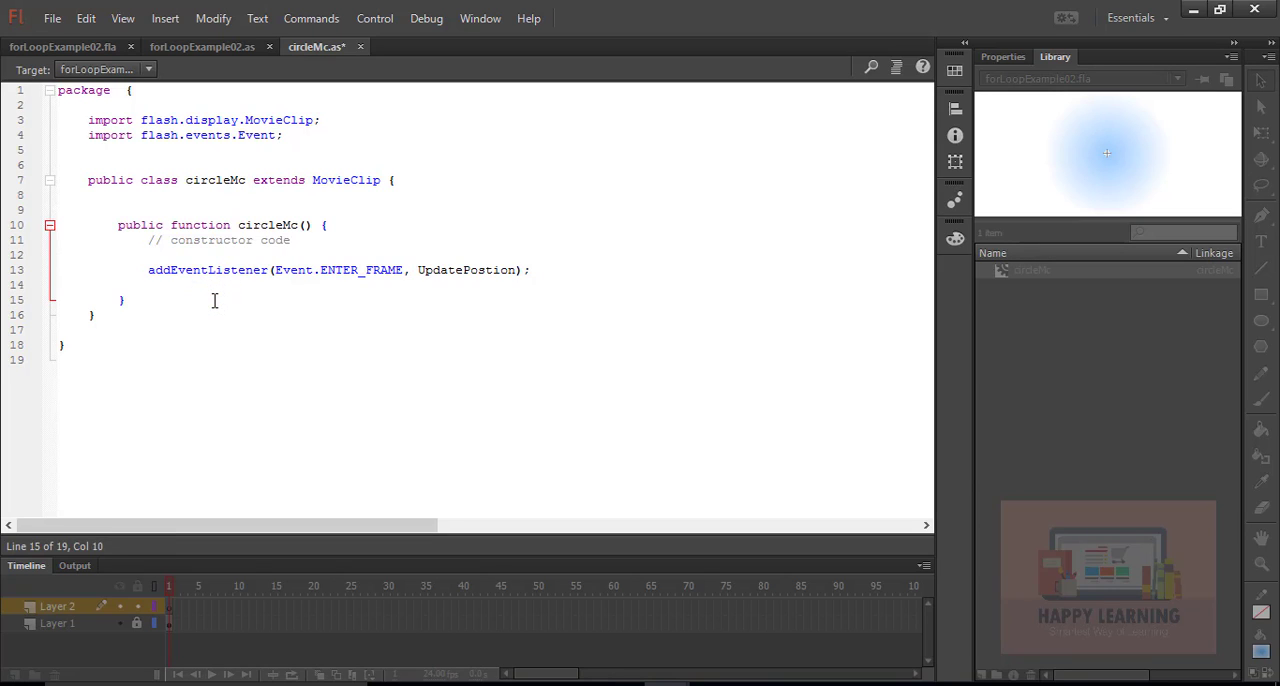
text(private funct)
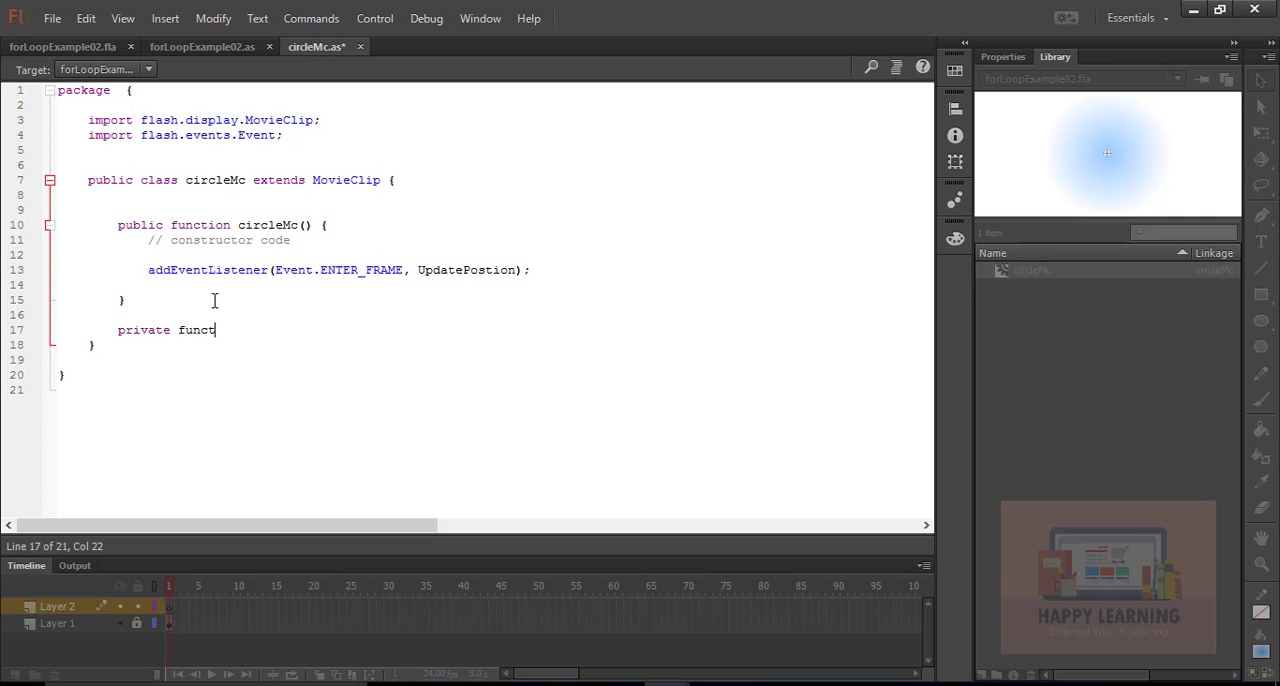
Step: Declare private function UpdatePostion(e:Event){ } after the constructor
text(ion)
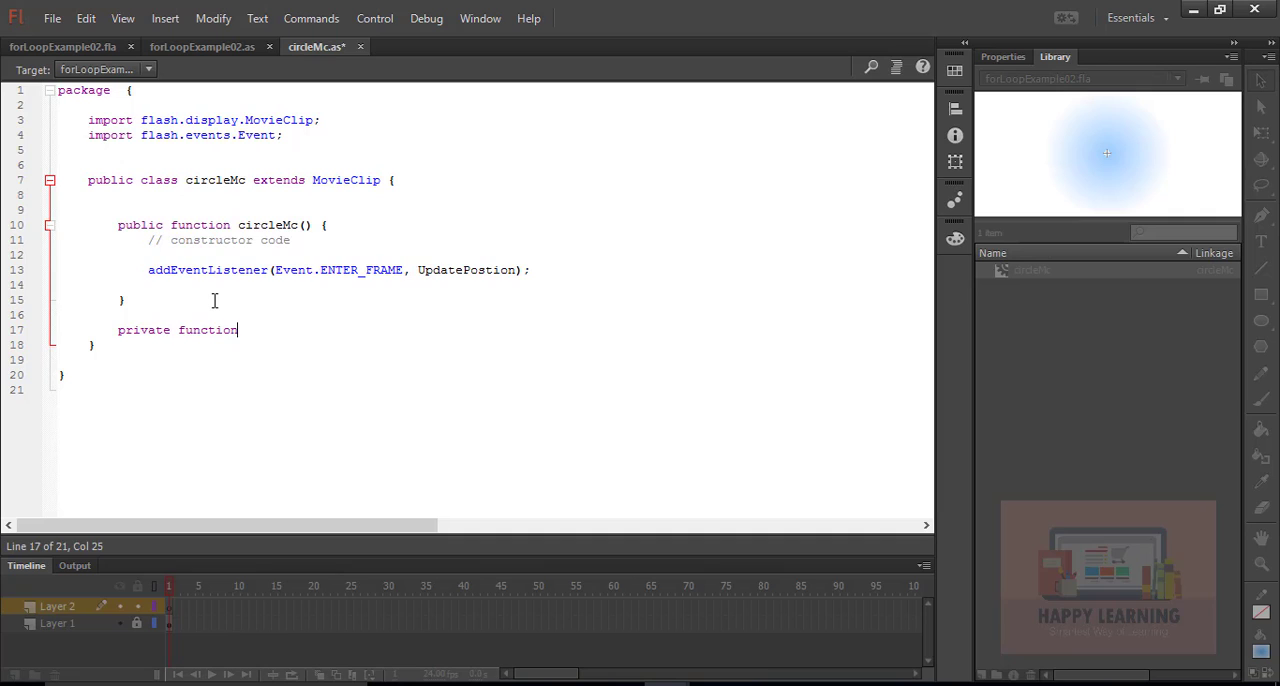
text(UpdatePo)
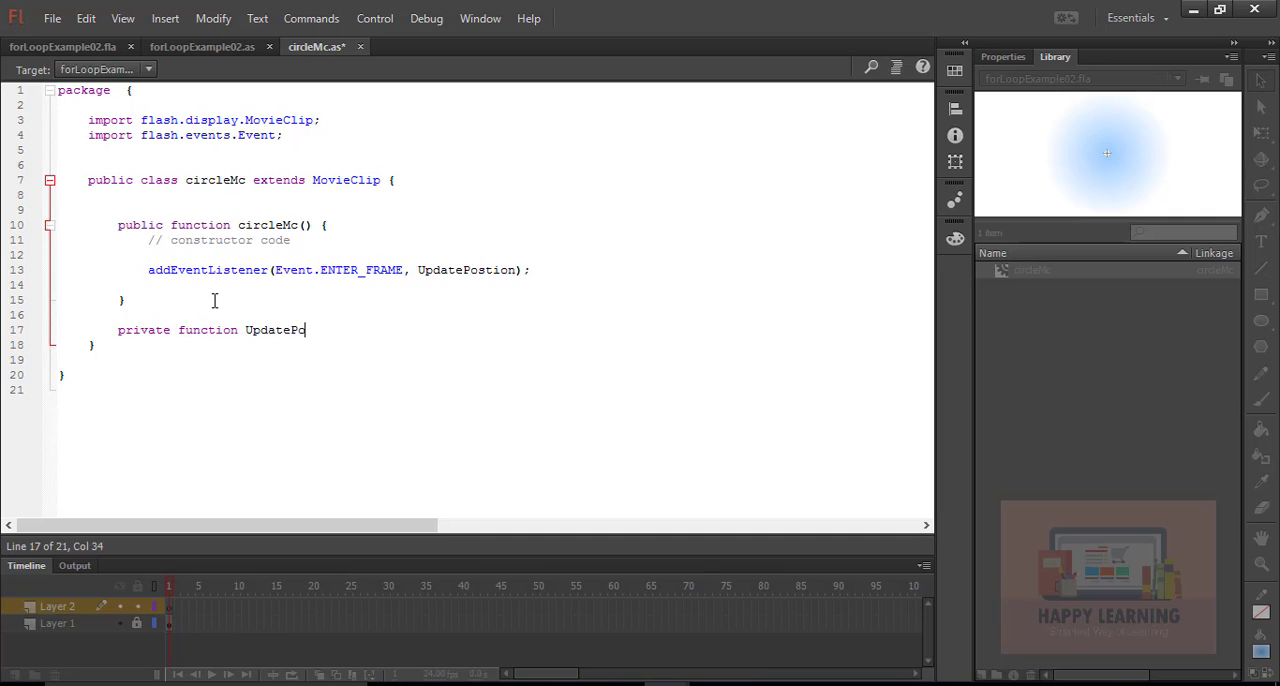
text(stion()
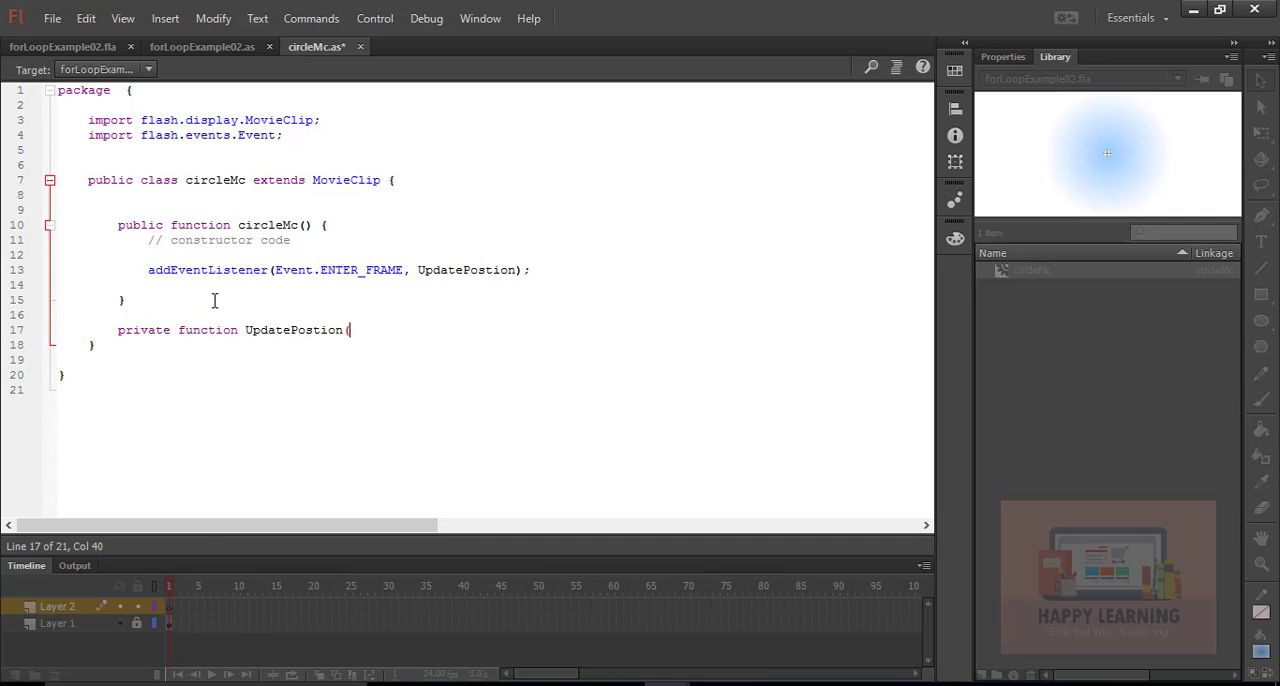
text(e:E)
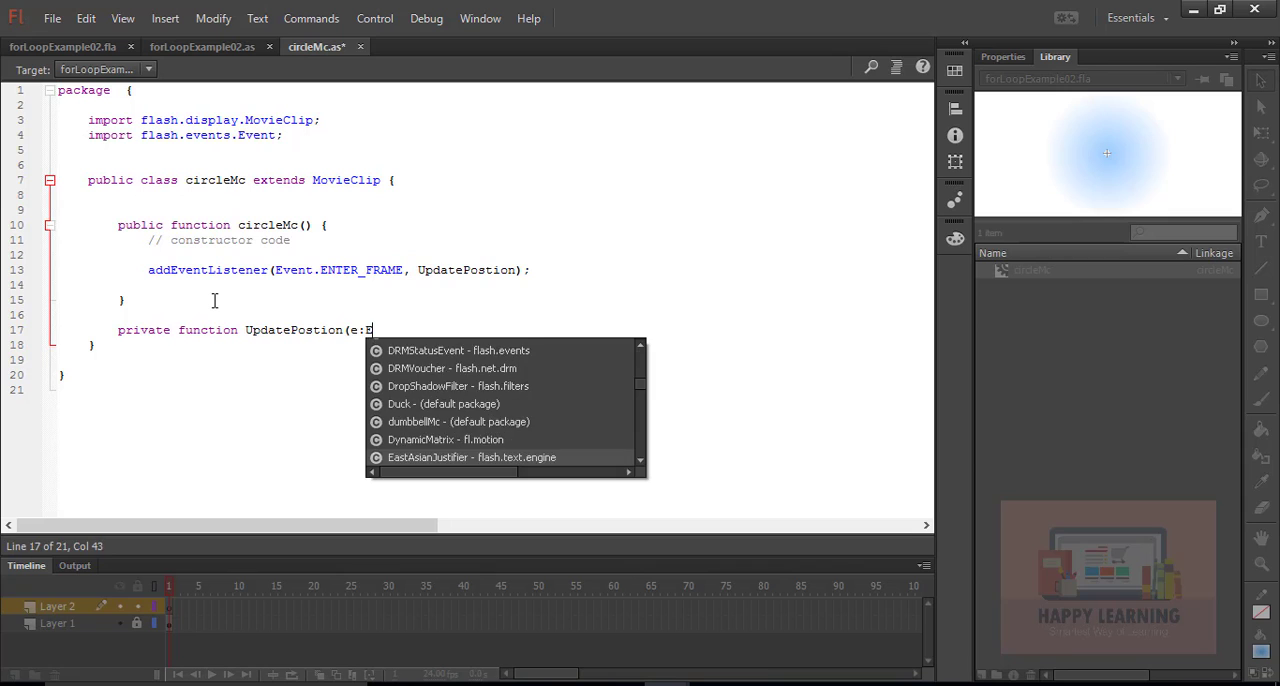
text(vent))
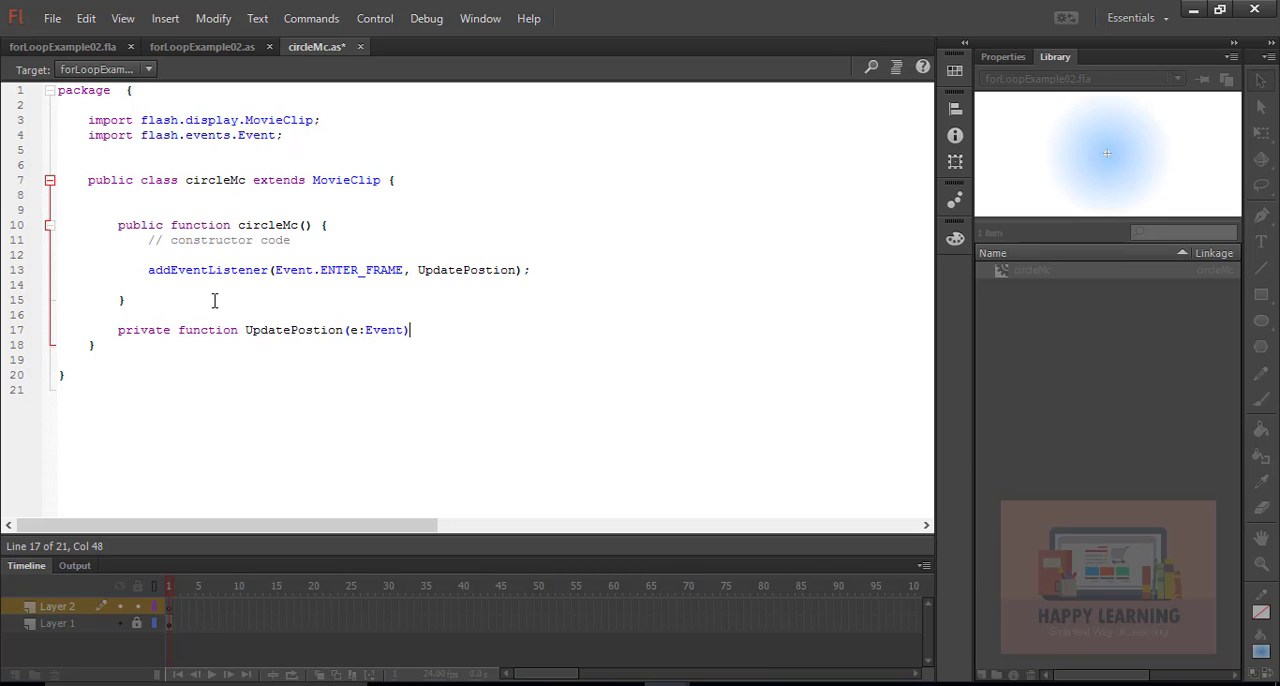
text({)
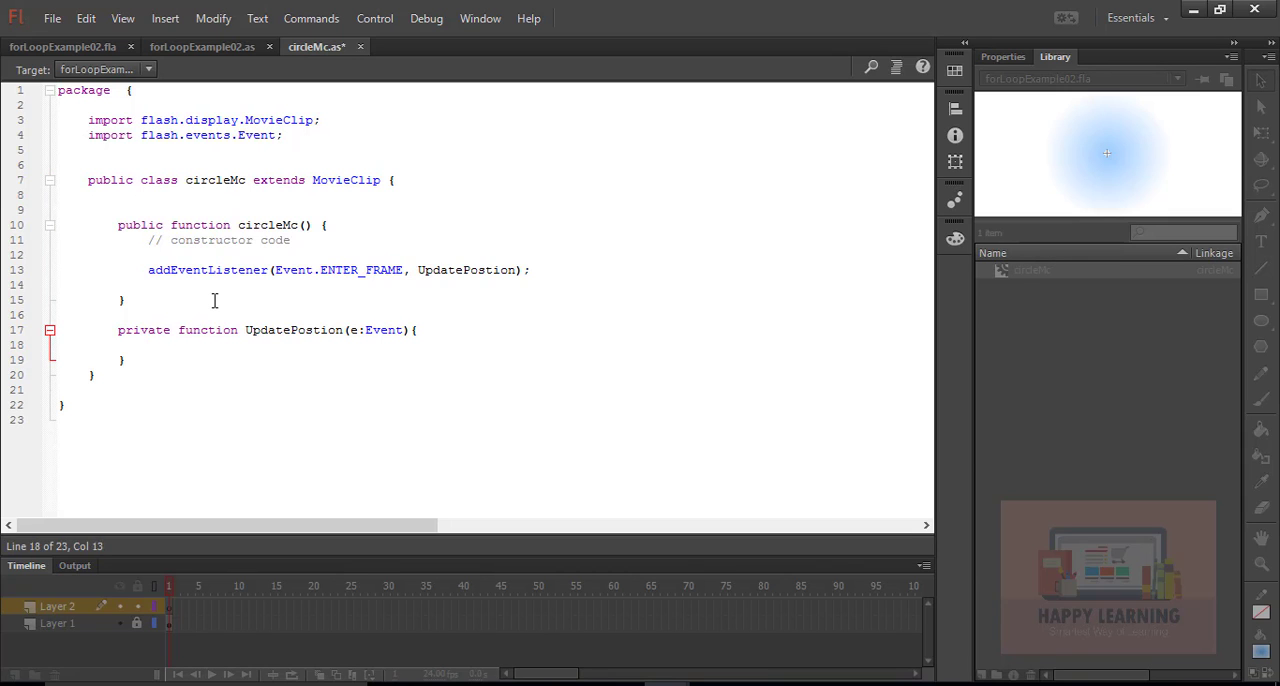
Step: Start the body of UpdatePostion with x += (
click(148, 344)
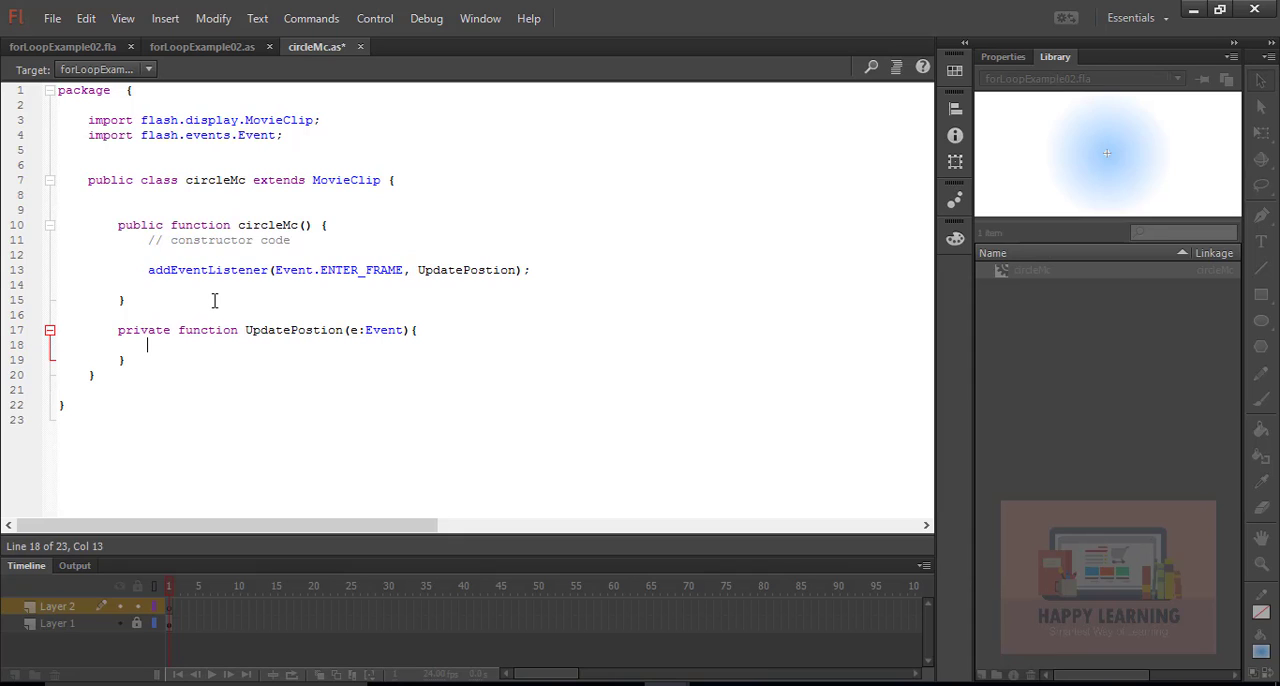
text(x +)
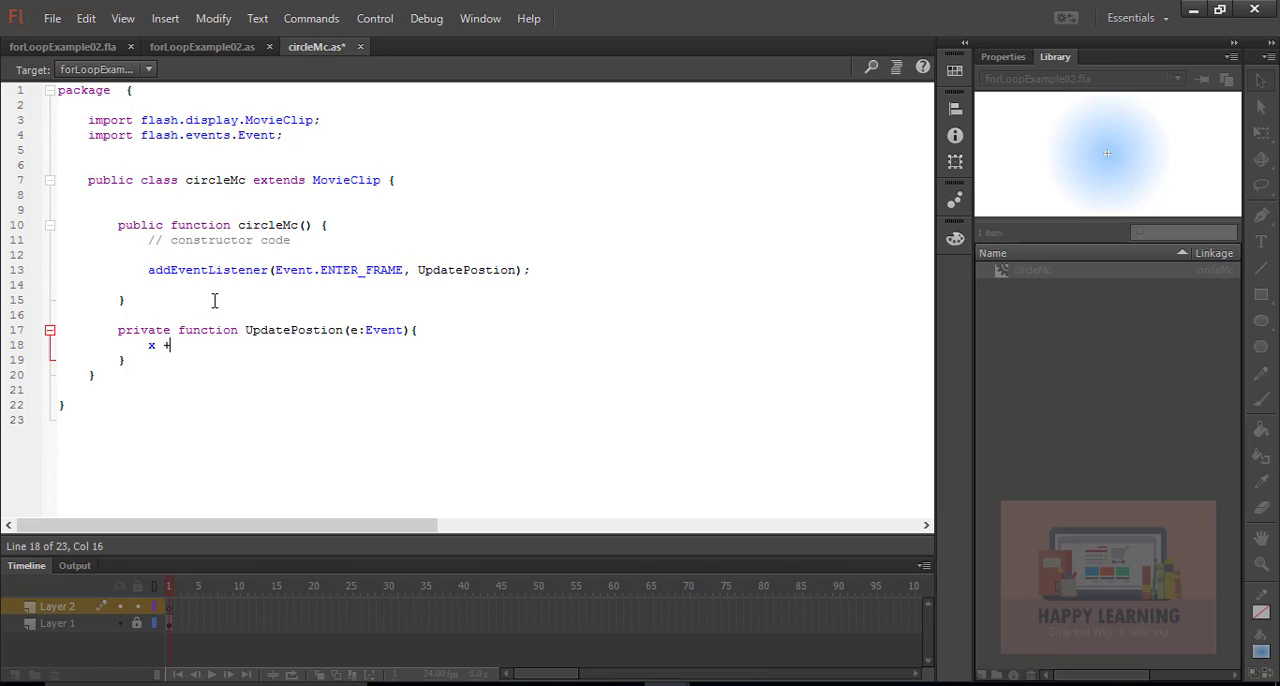
text(= ()
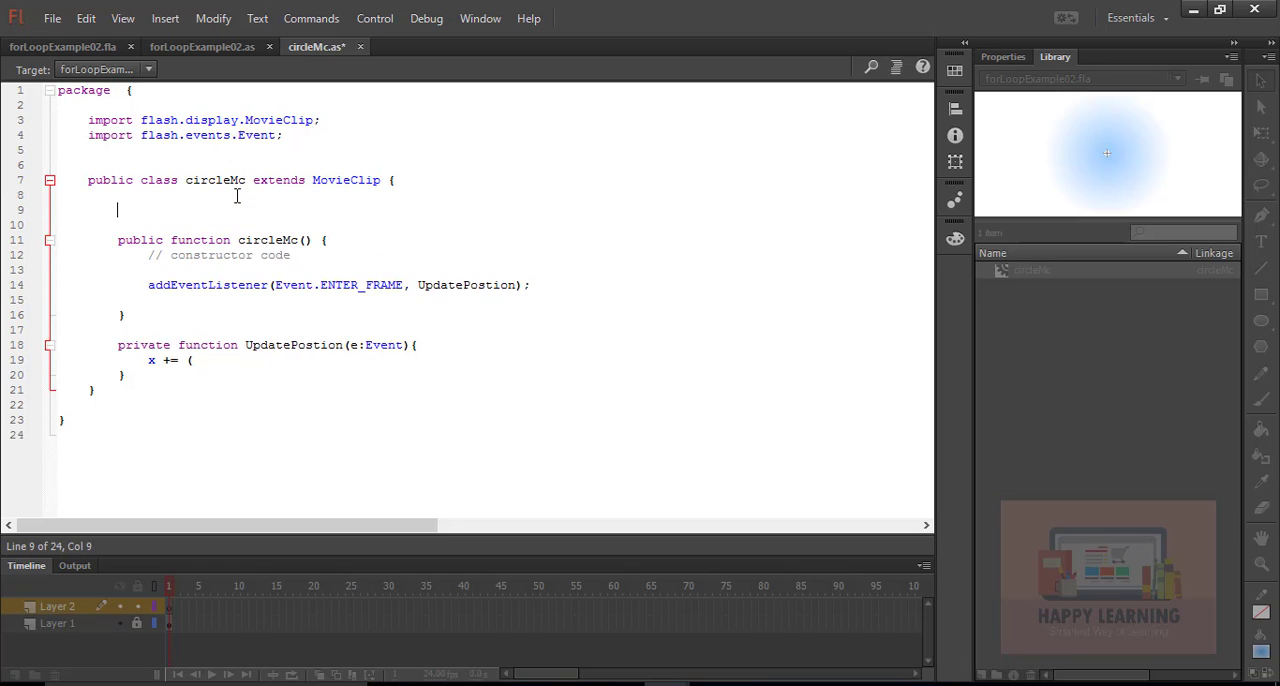
Step: Declare var xPos:Number = Math.random() * 800; above the constructor
text(var)
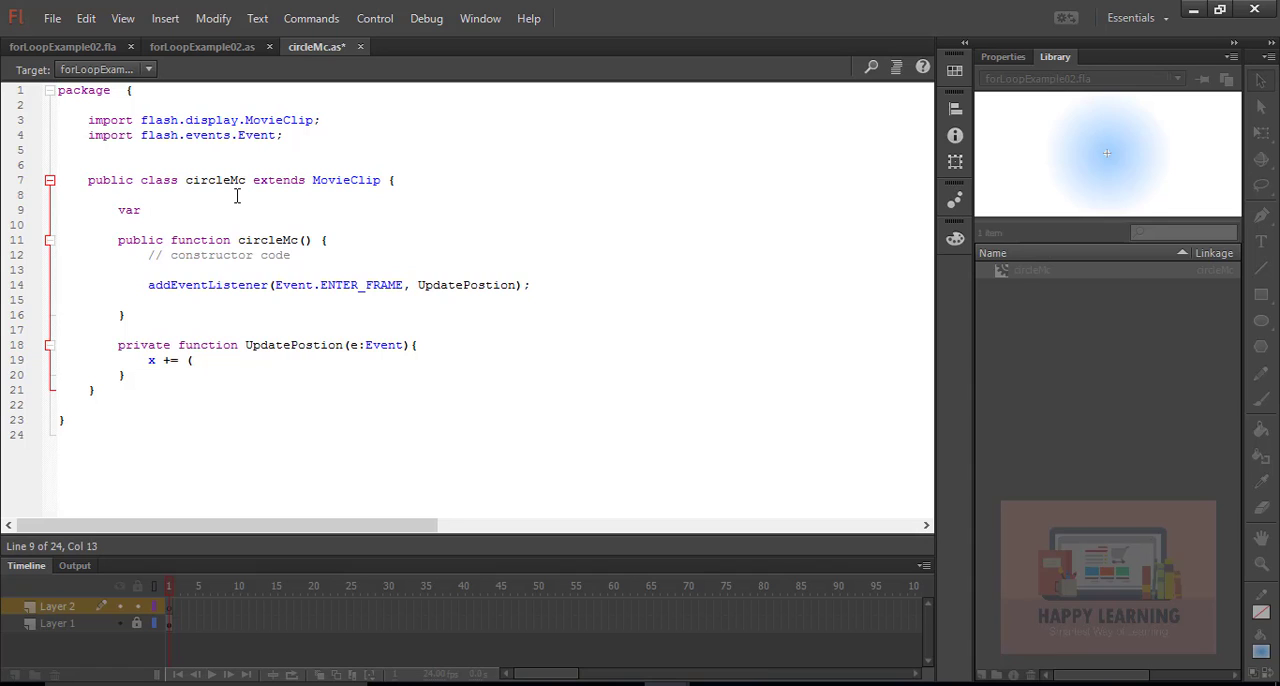
text(xPos)
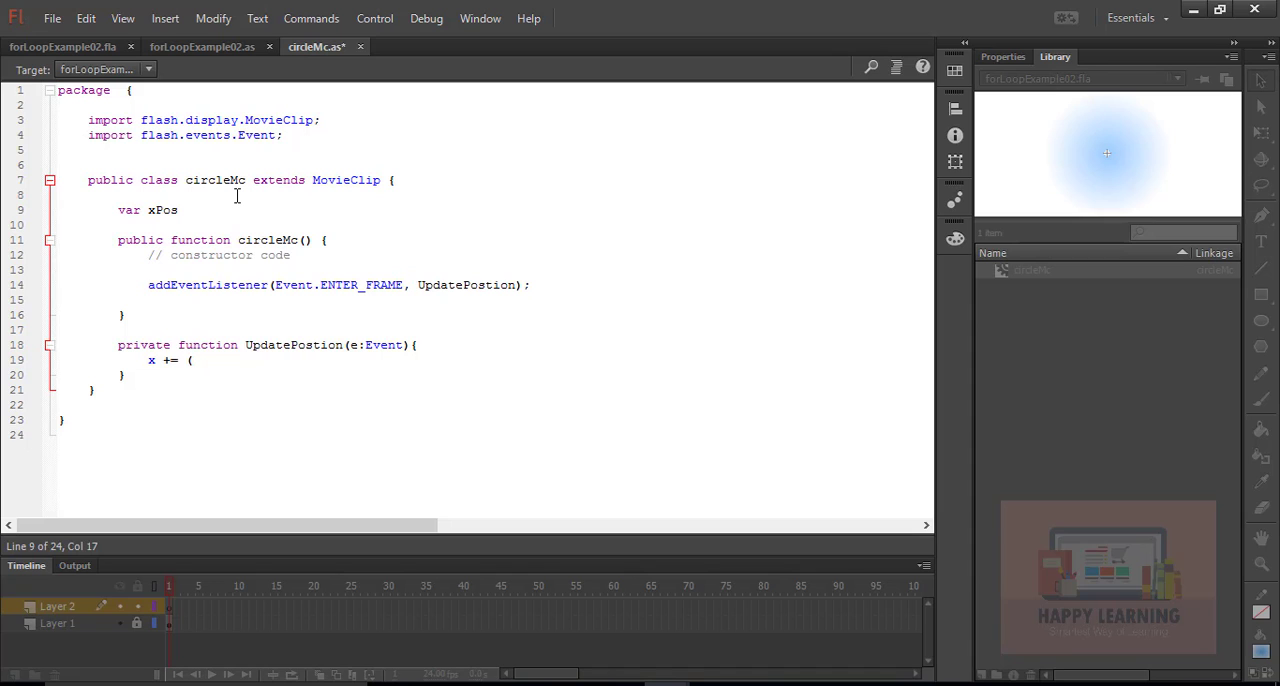
text(:)
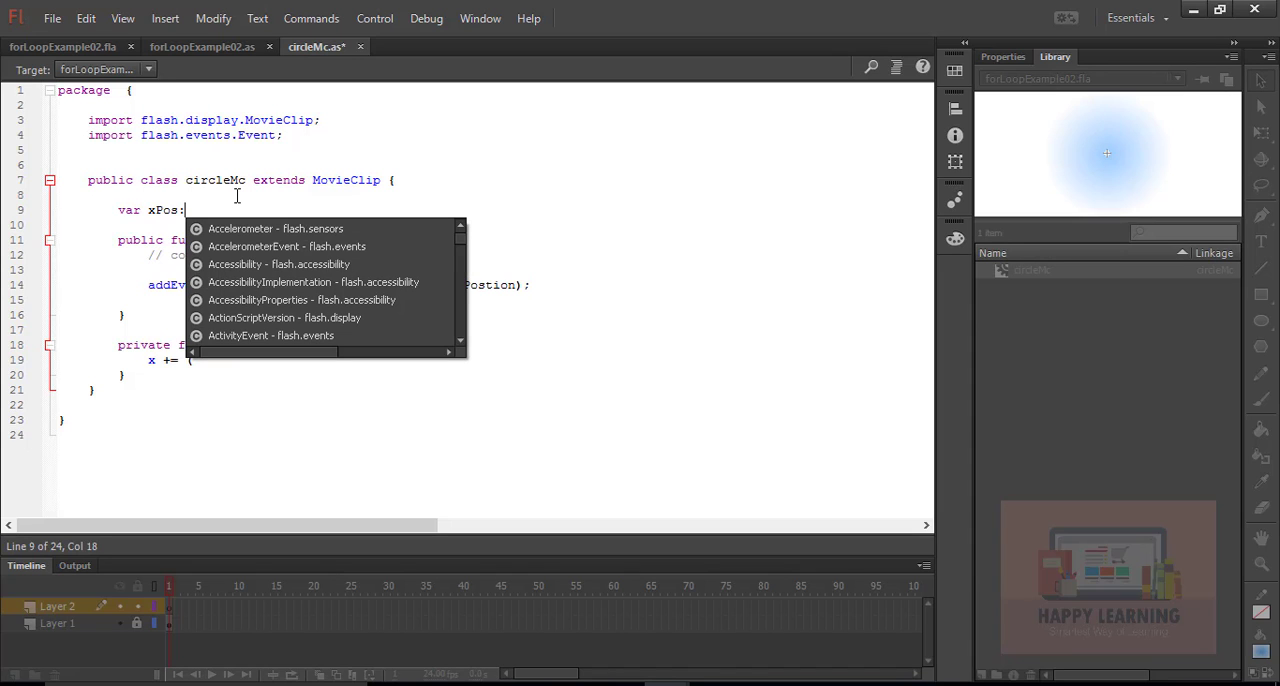
text(Number = Math)
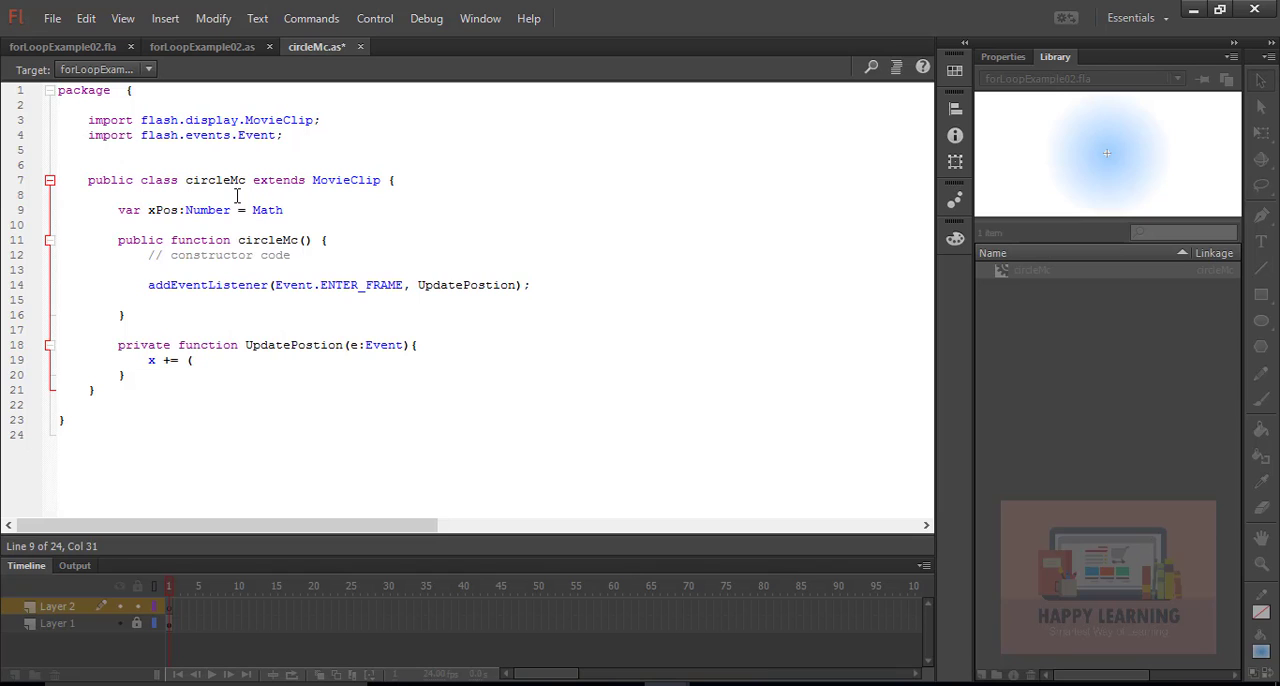
text(random()
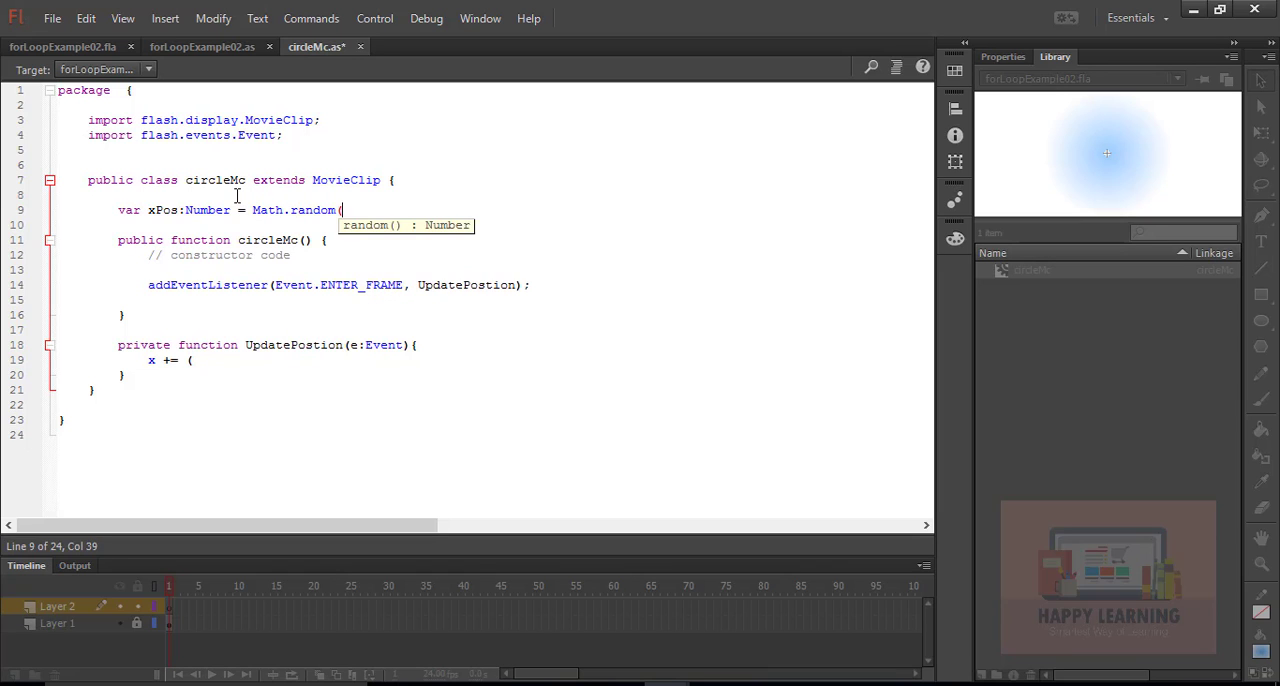
text() *)
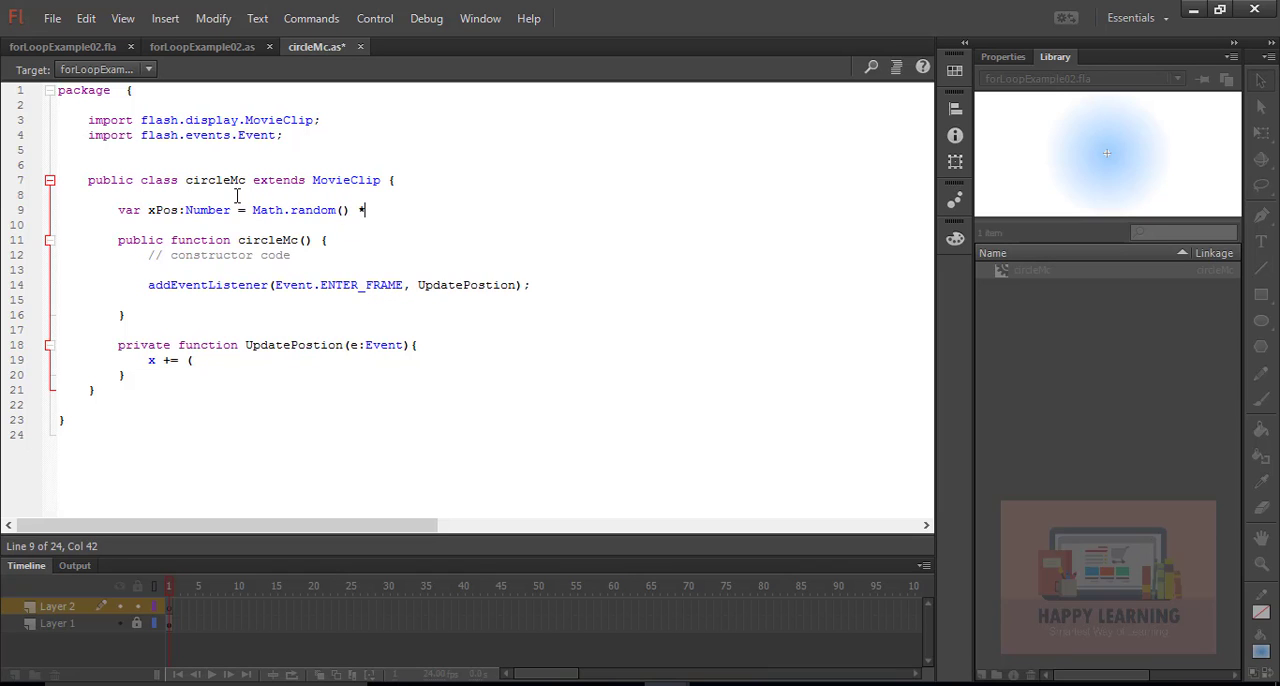
text(800;)
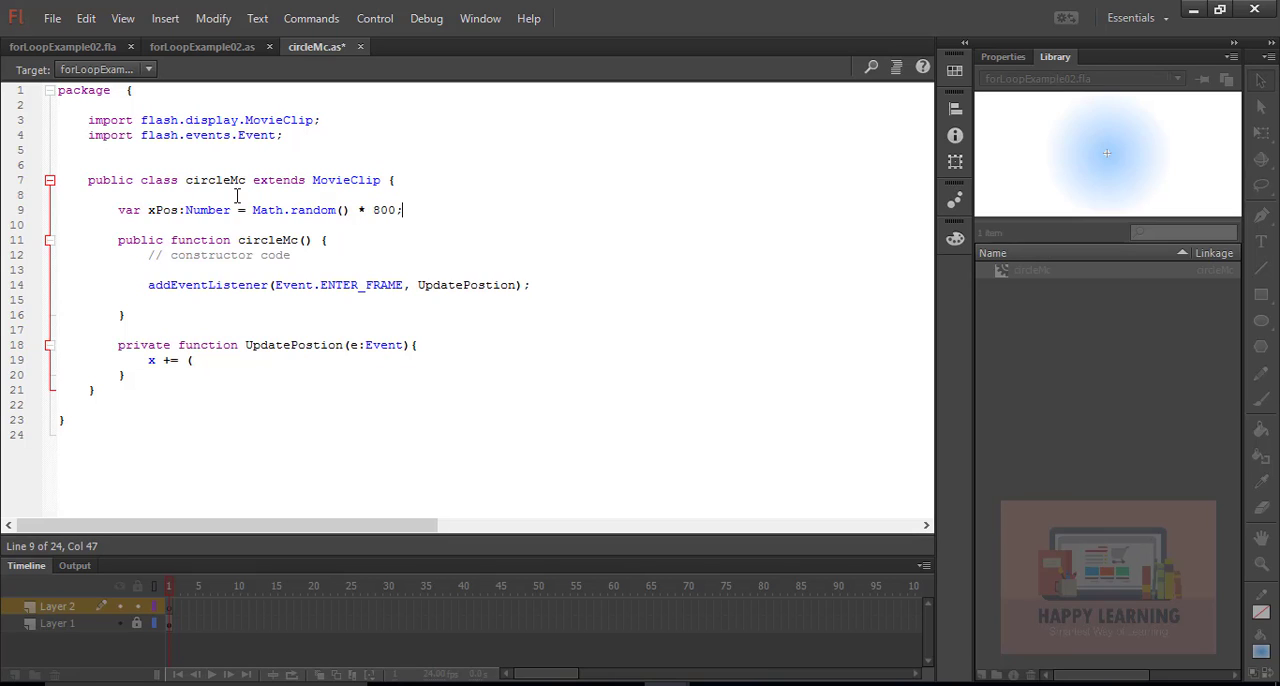
Step: Declare var yPos:Number = Math.random() * 600; below xPos
text(var)
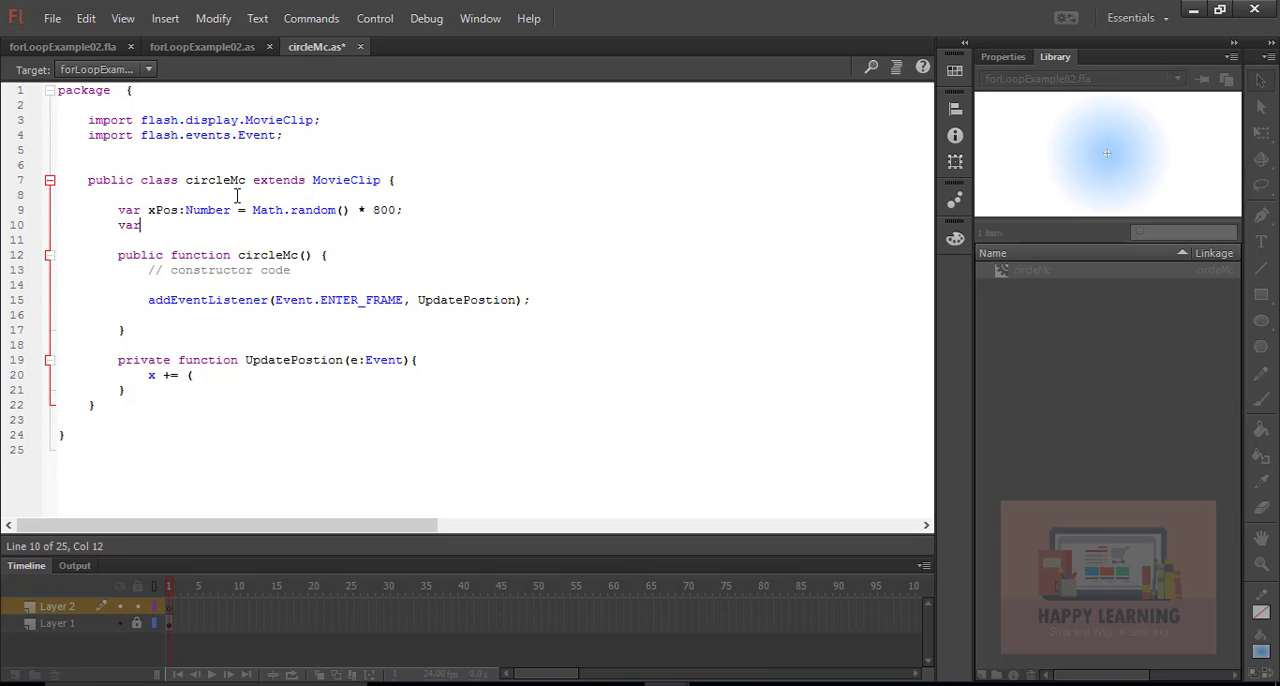
text(y)
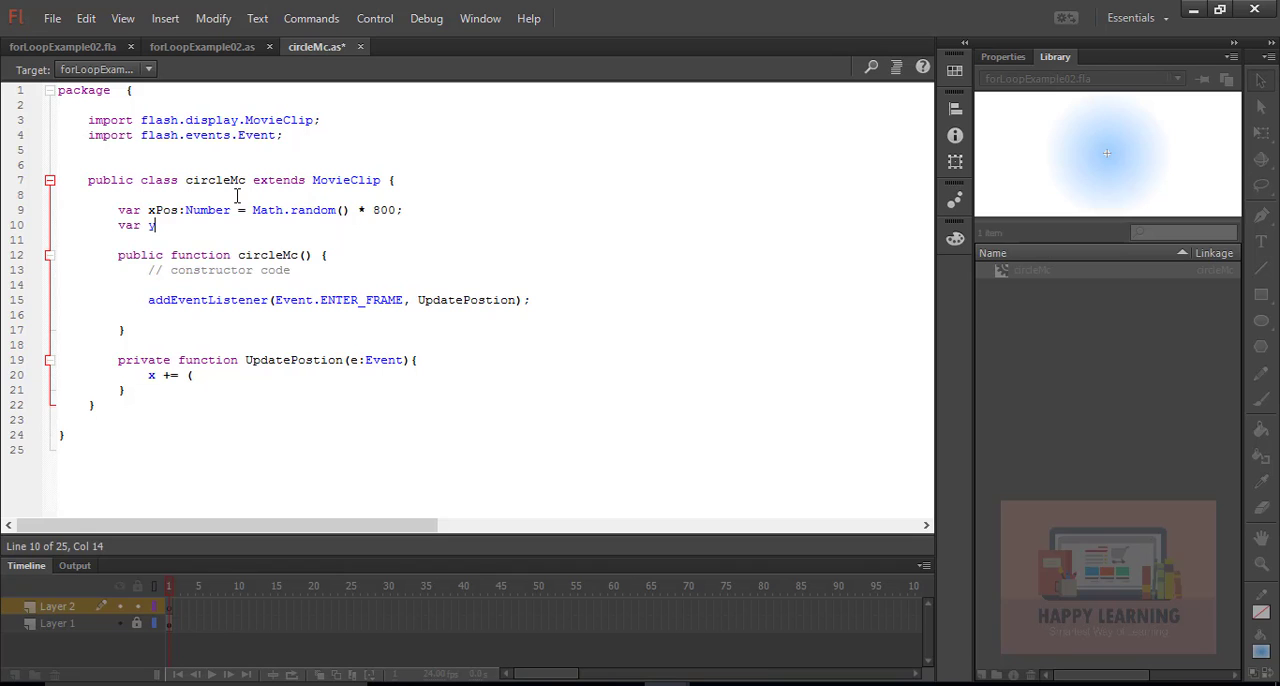
text(Pos:Number =)
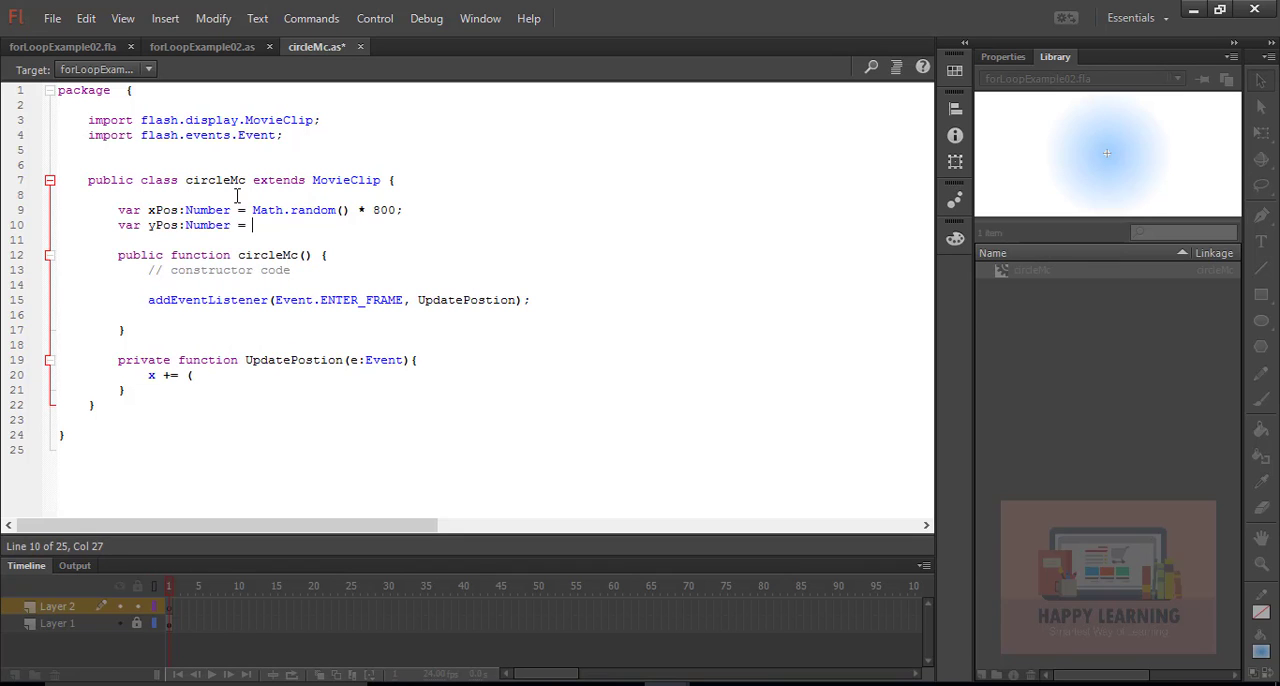
text(Math.)
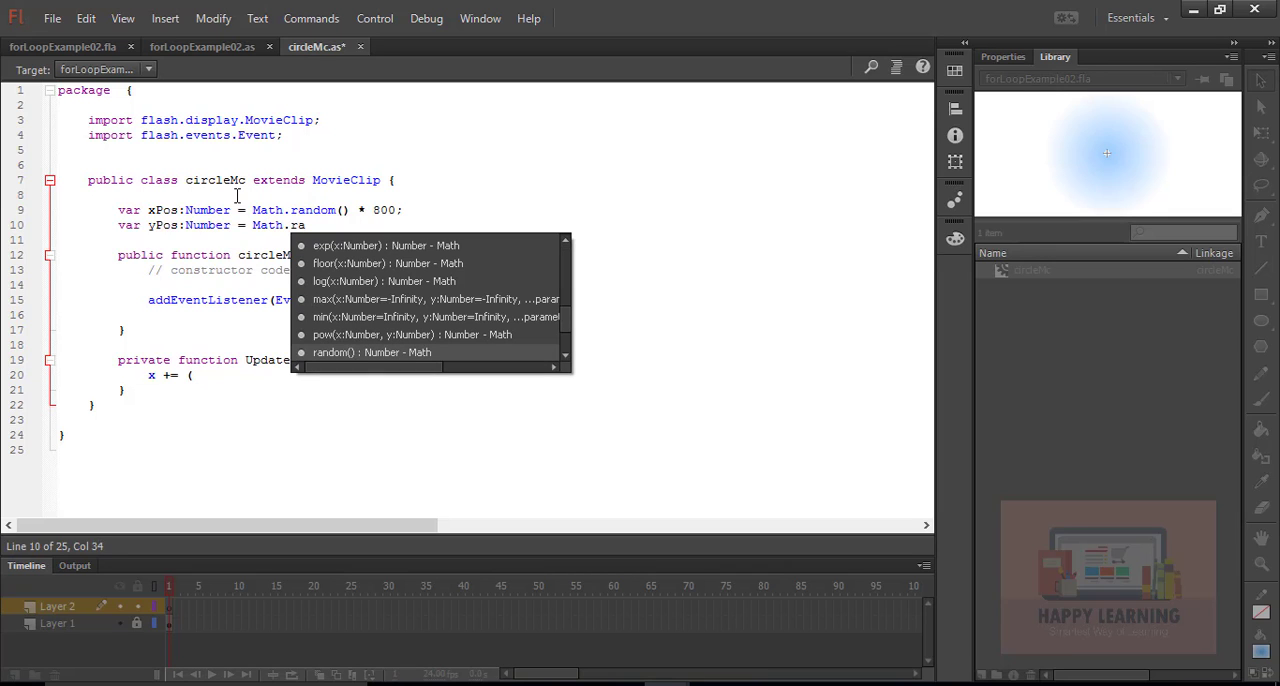
text(random())
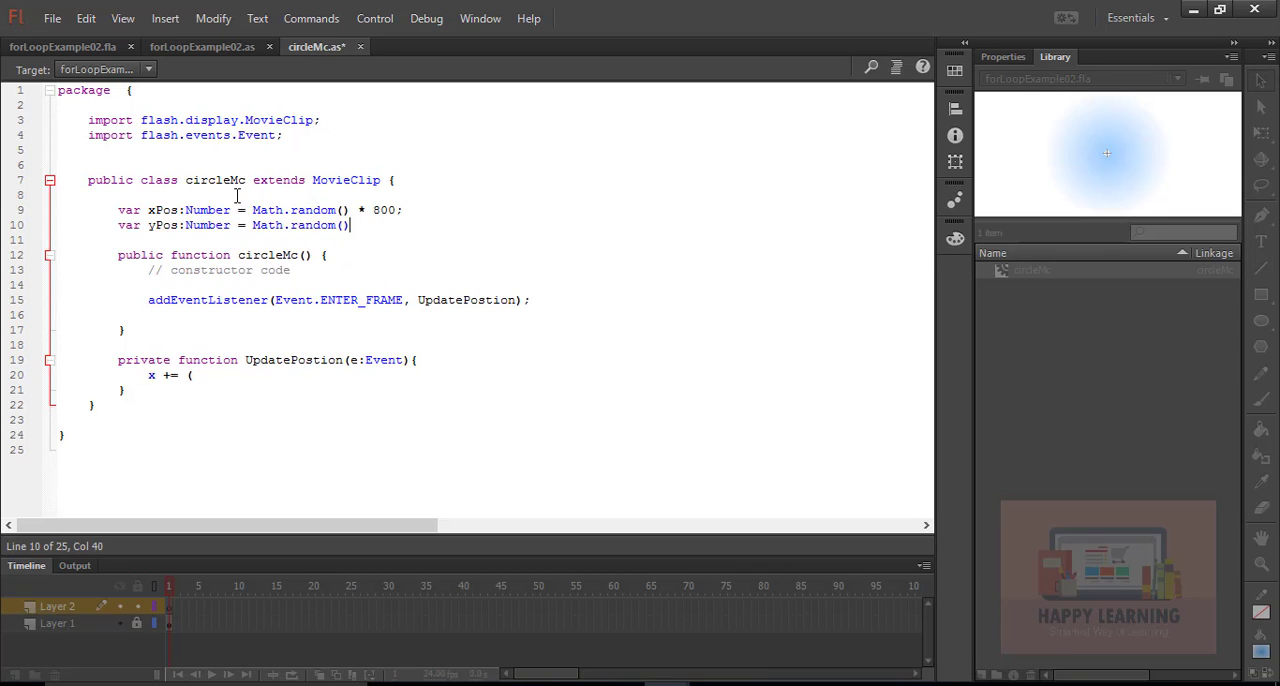
text(* 600)
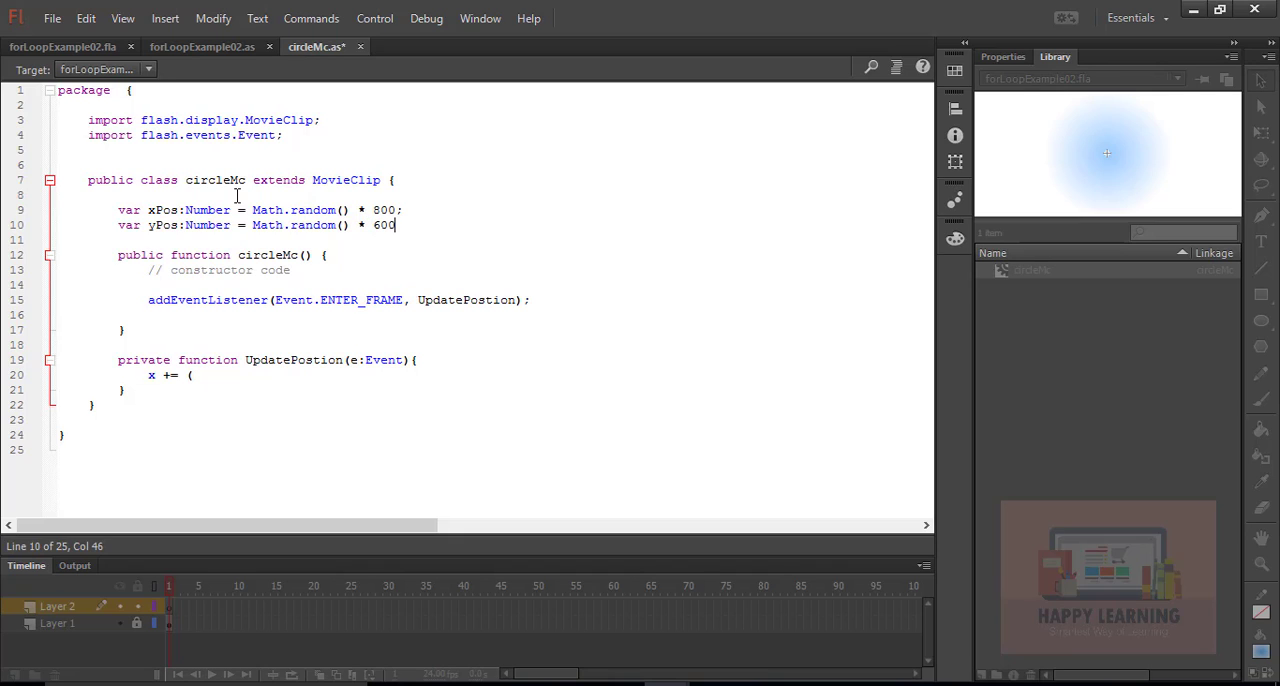
text(;)
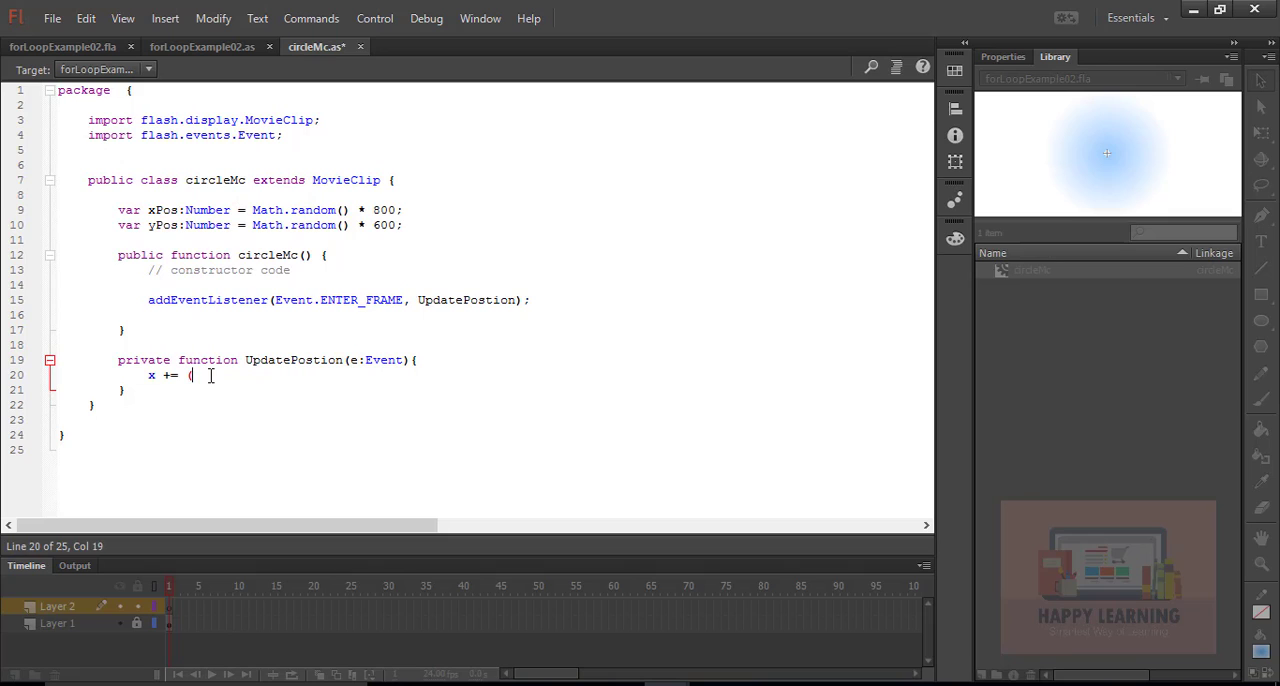
Step: Complete x += (xPos - x)/15; in UpdatePostion
text(xPos -)
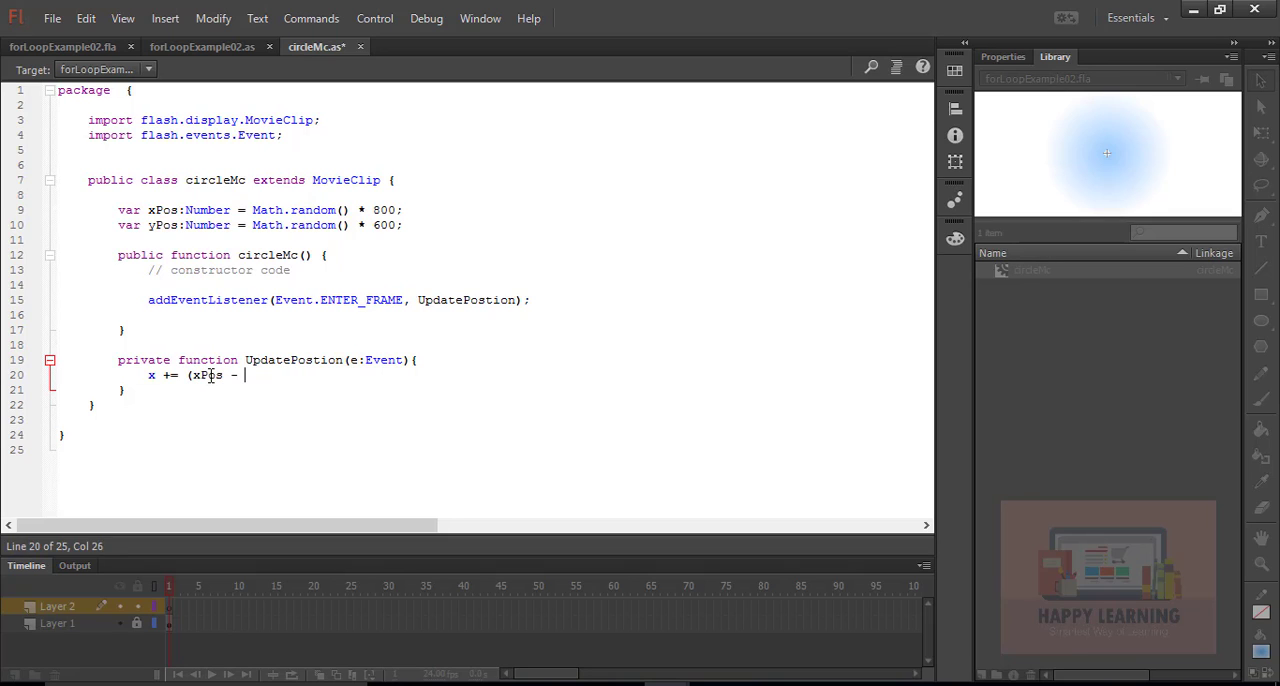
text(x))
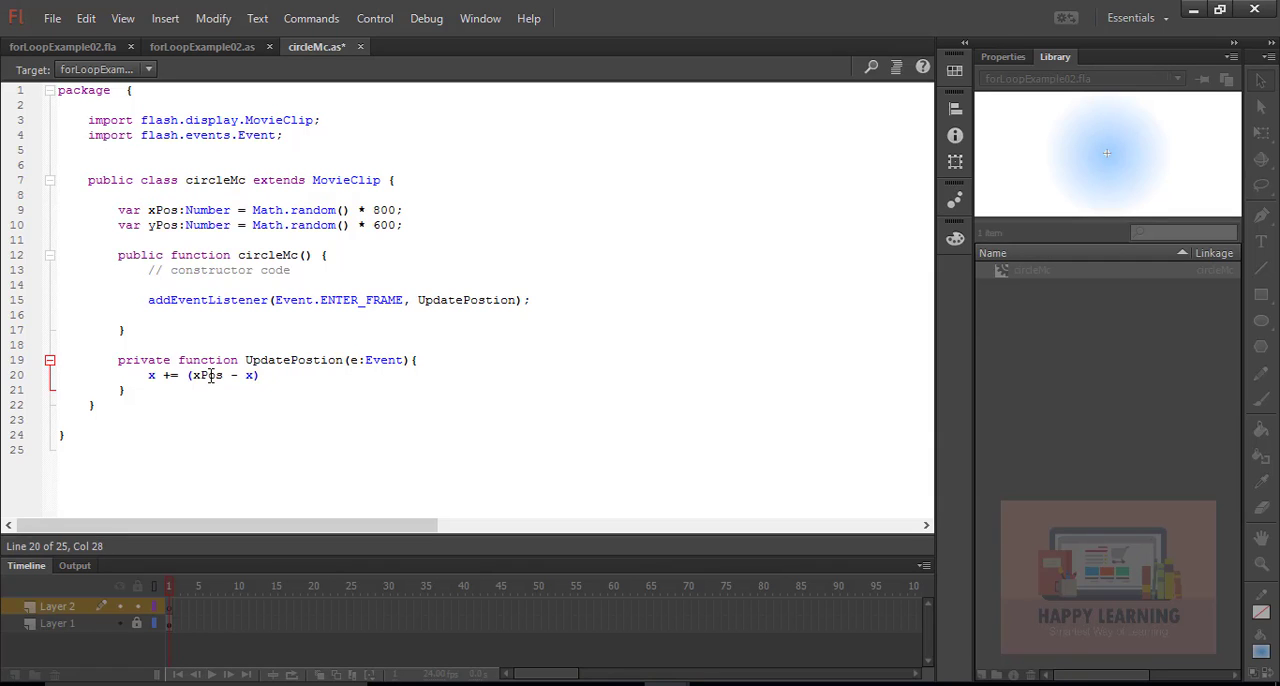
text(/15)
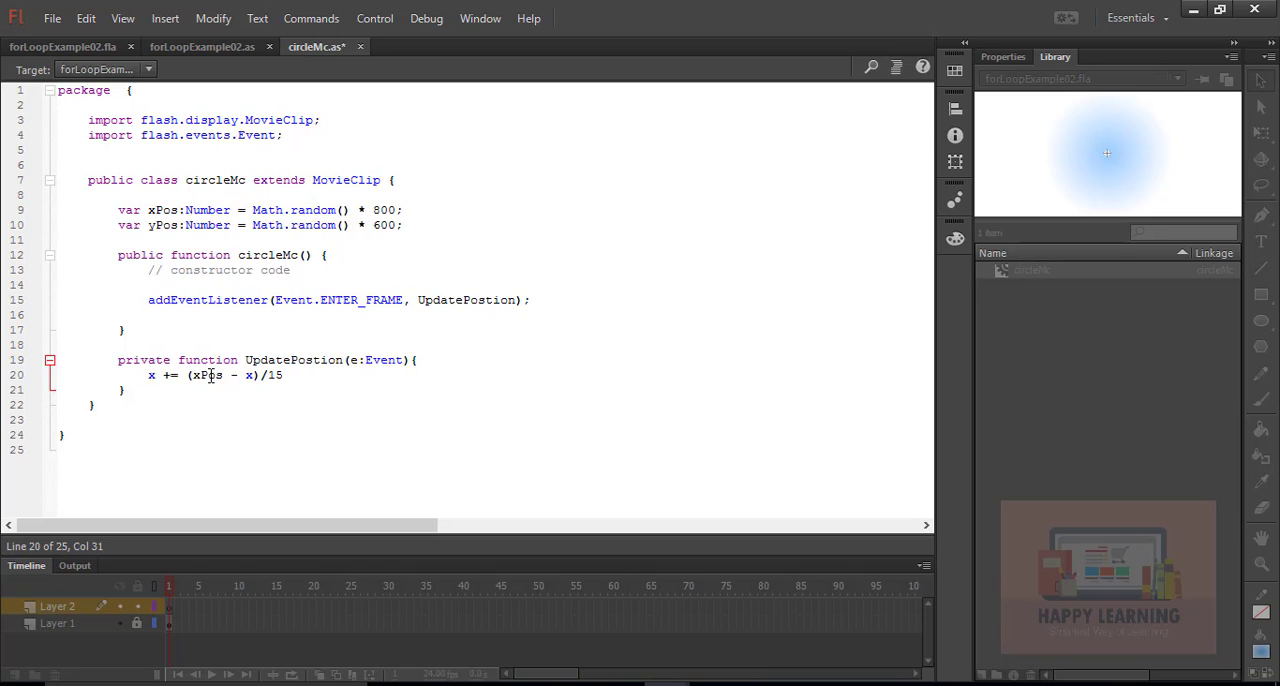
text(;)
text(y +)
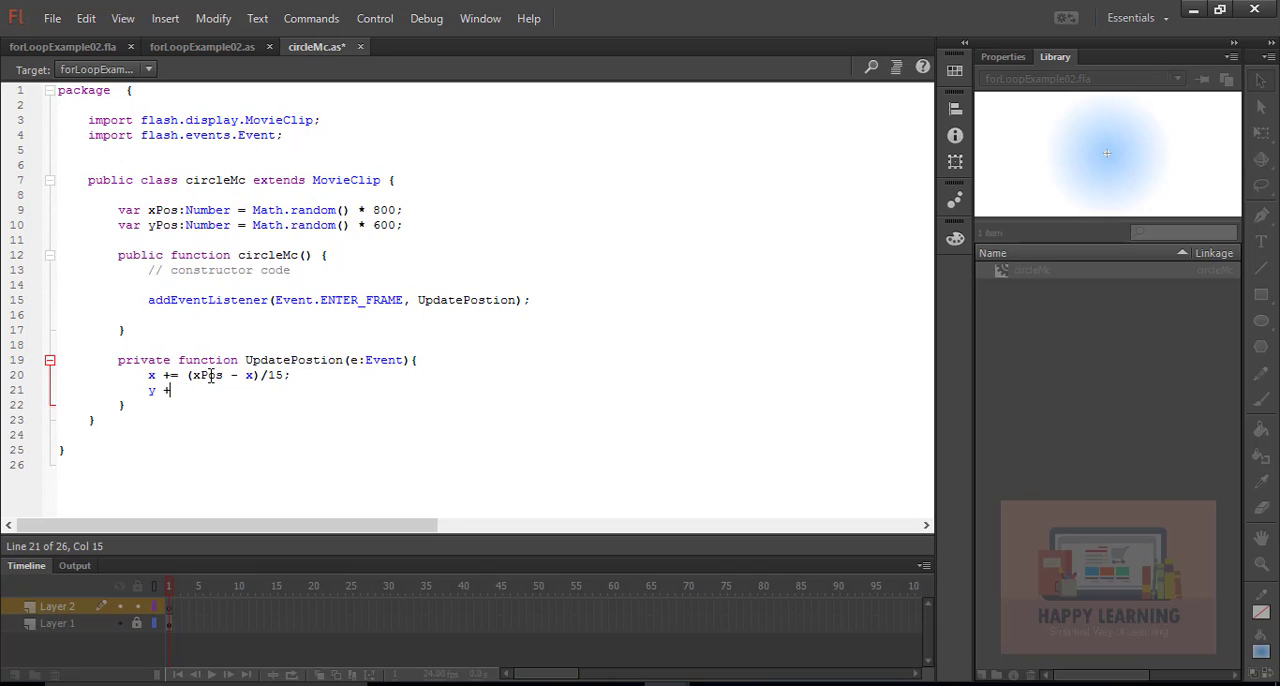
Step: Write y += (yPos - y)/15 on the next line
text(=)
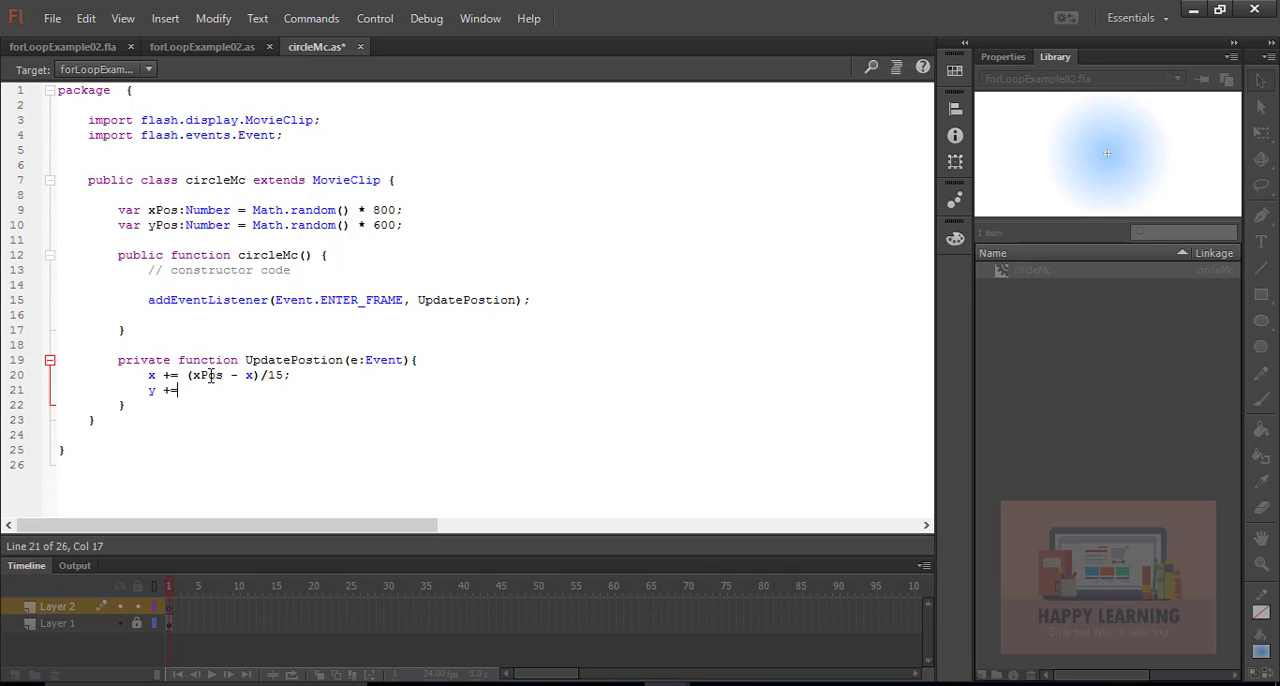
text(()
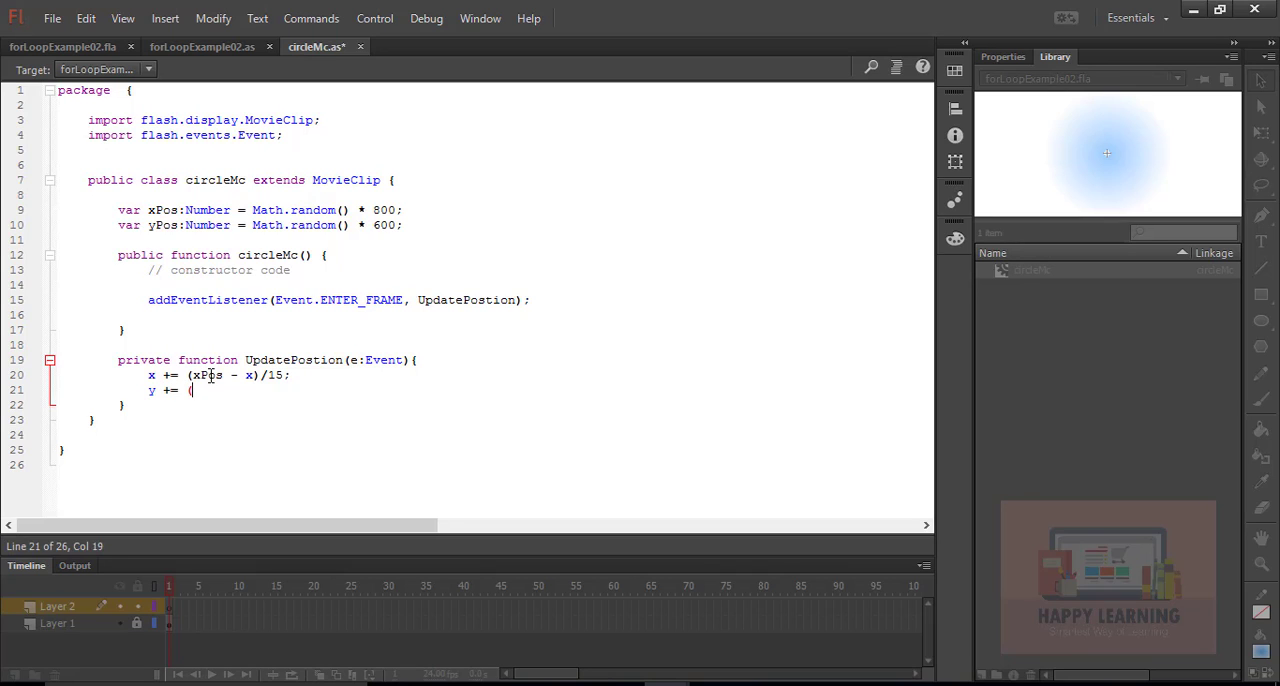
text((yPos)
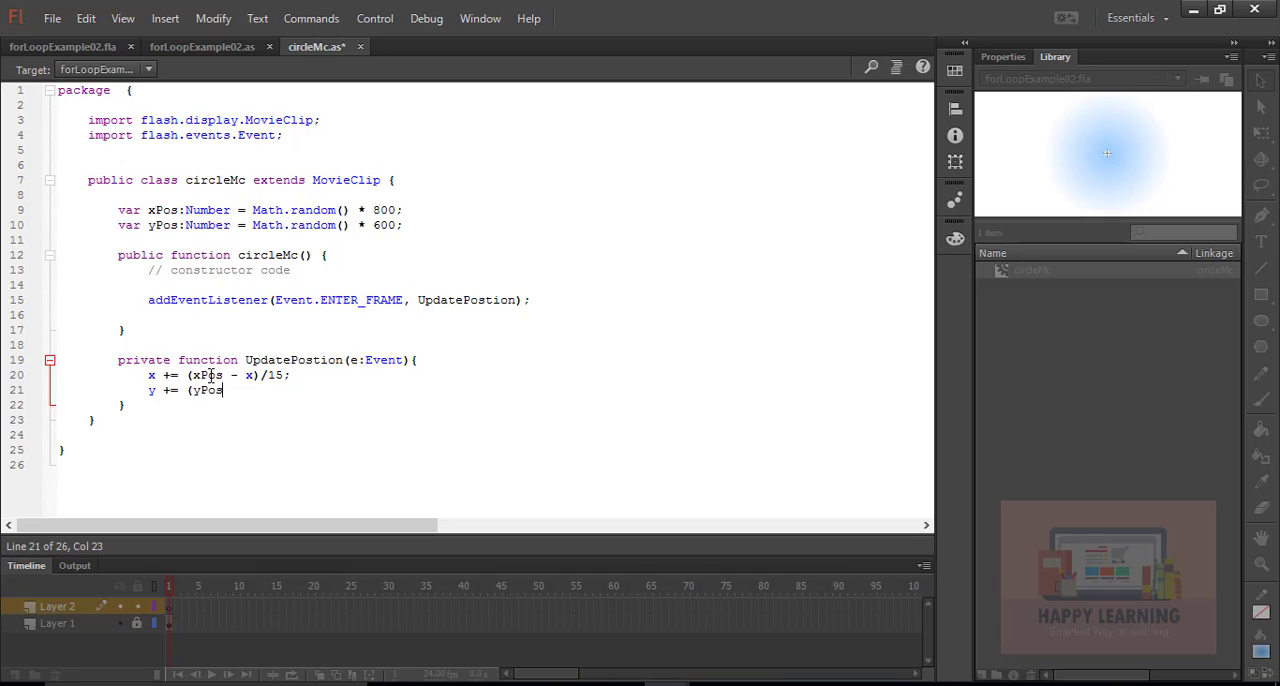
text(-)
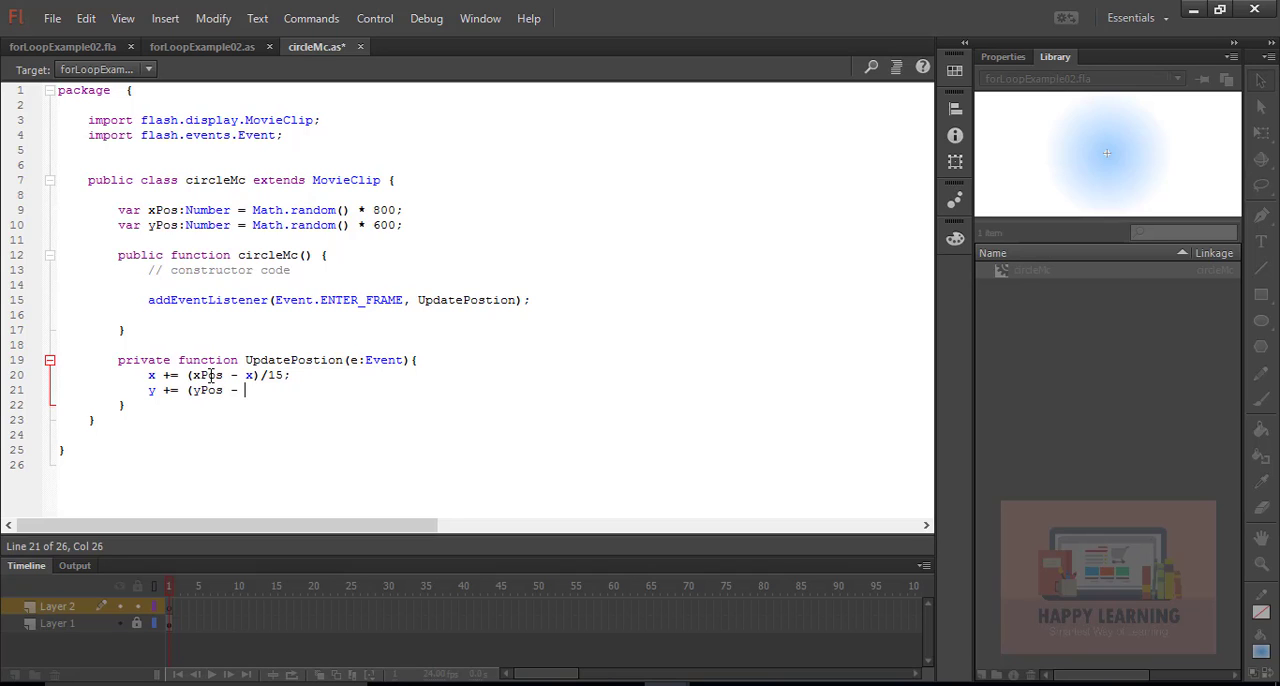
text(y))
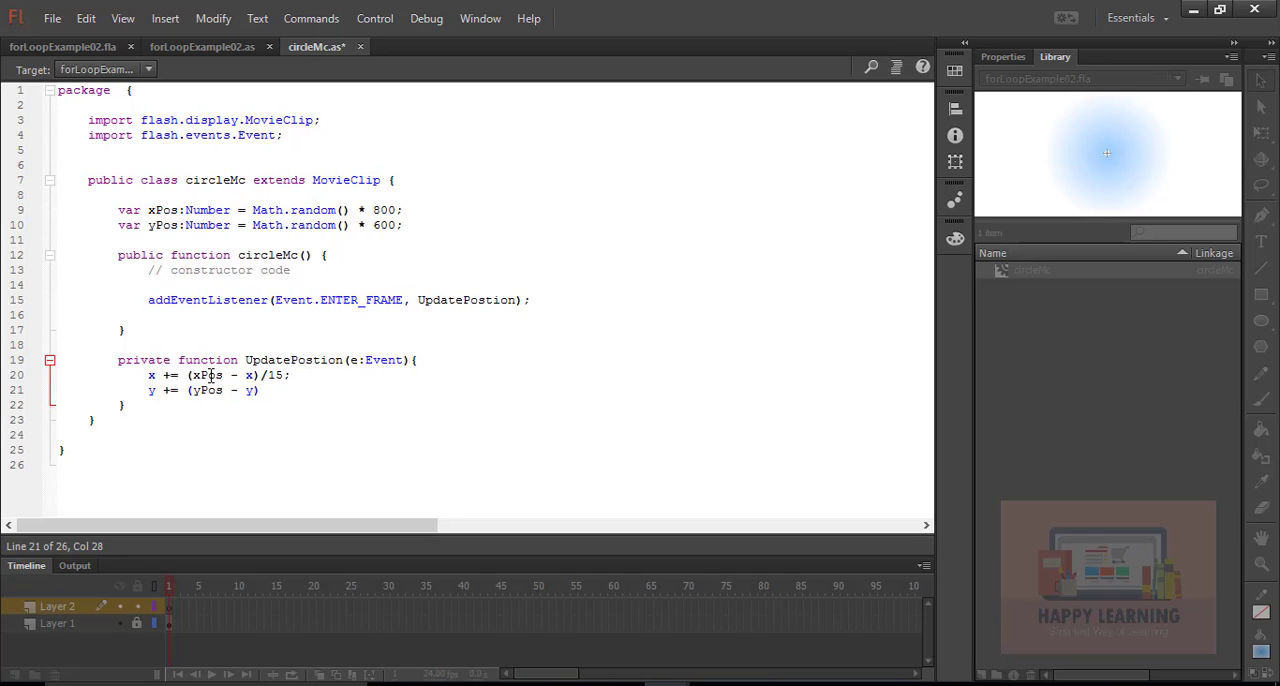
text(/15)
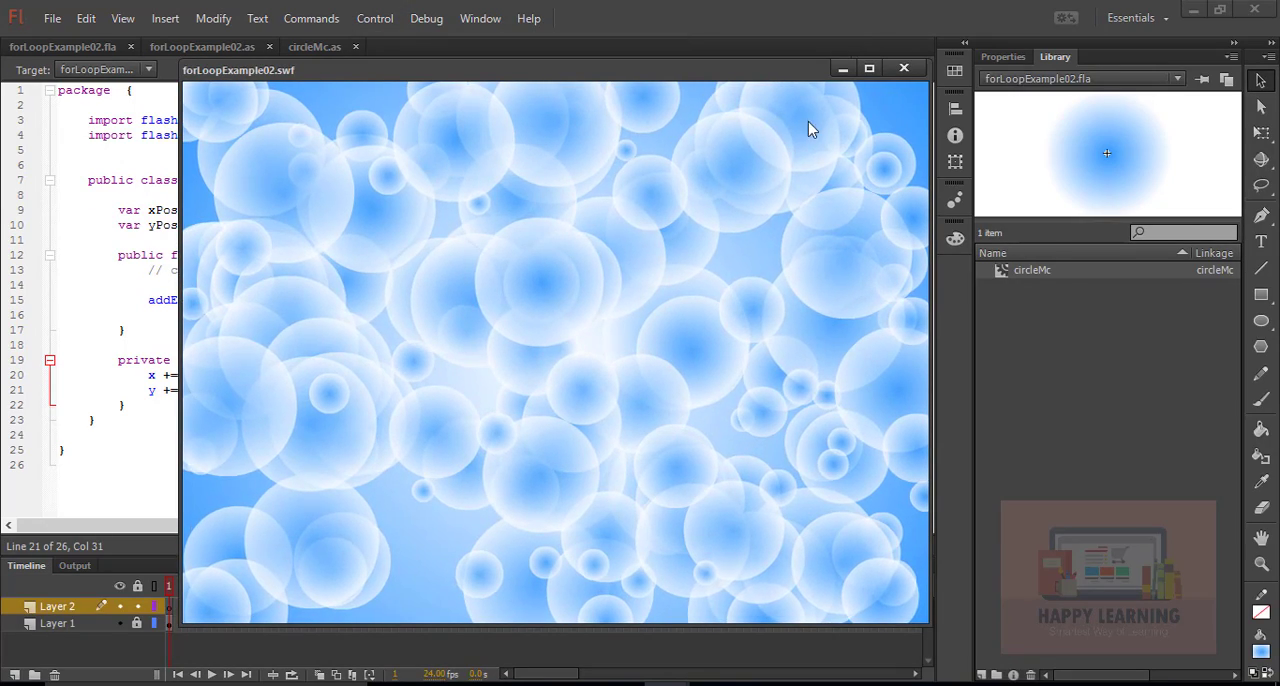
Step: Close the circles preview and return to the circleMc.as editor
click(314, 46)
text(var my)
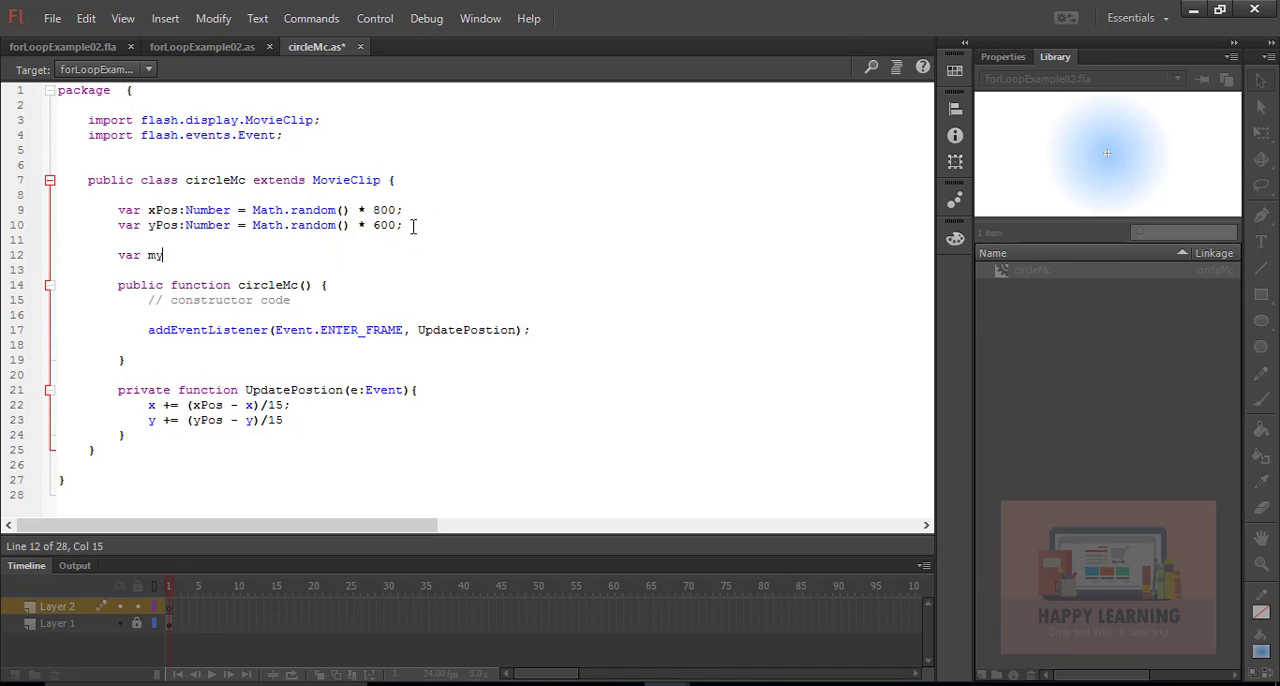
Step: Declare var myTimer:Timer = new Timer(2000); with the flash.utils.Timer import added
text(Timer:Timer)
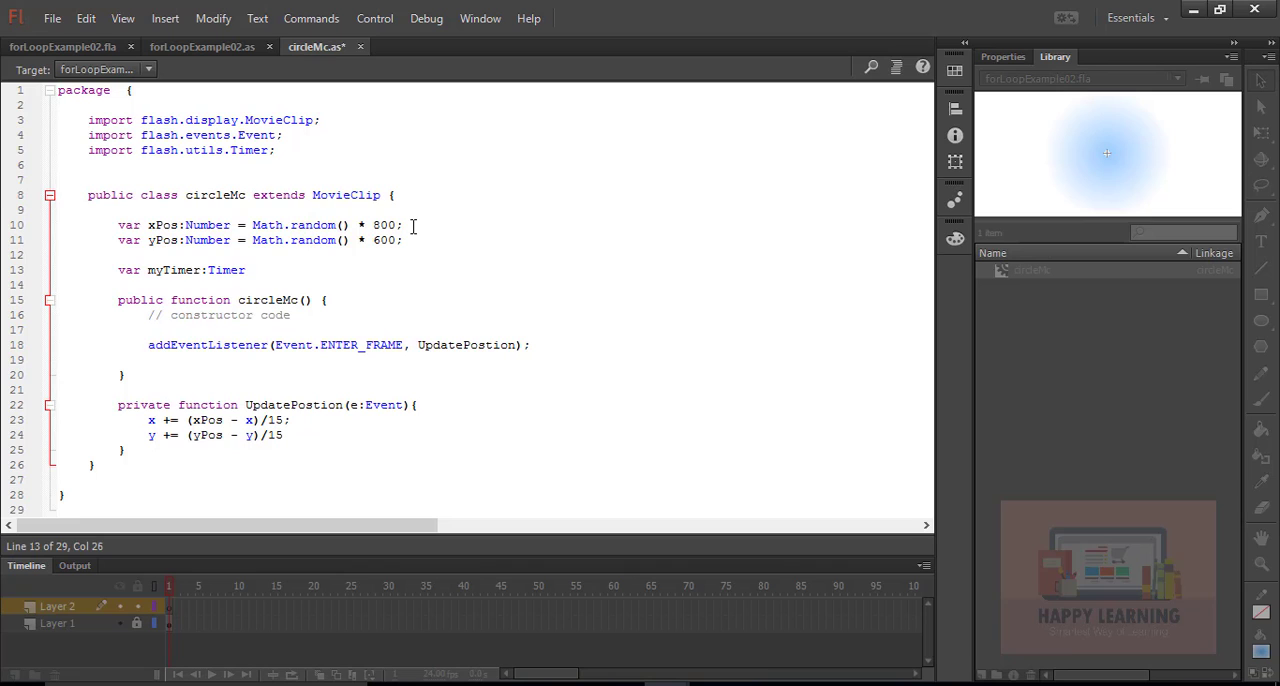
text(= new)
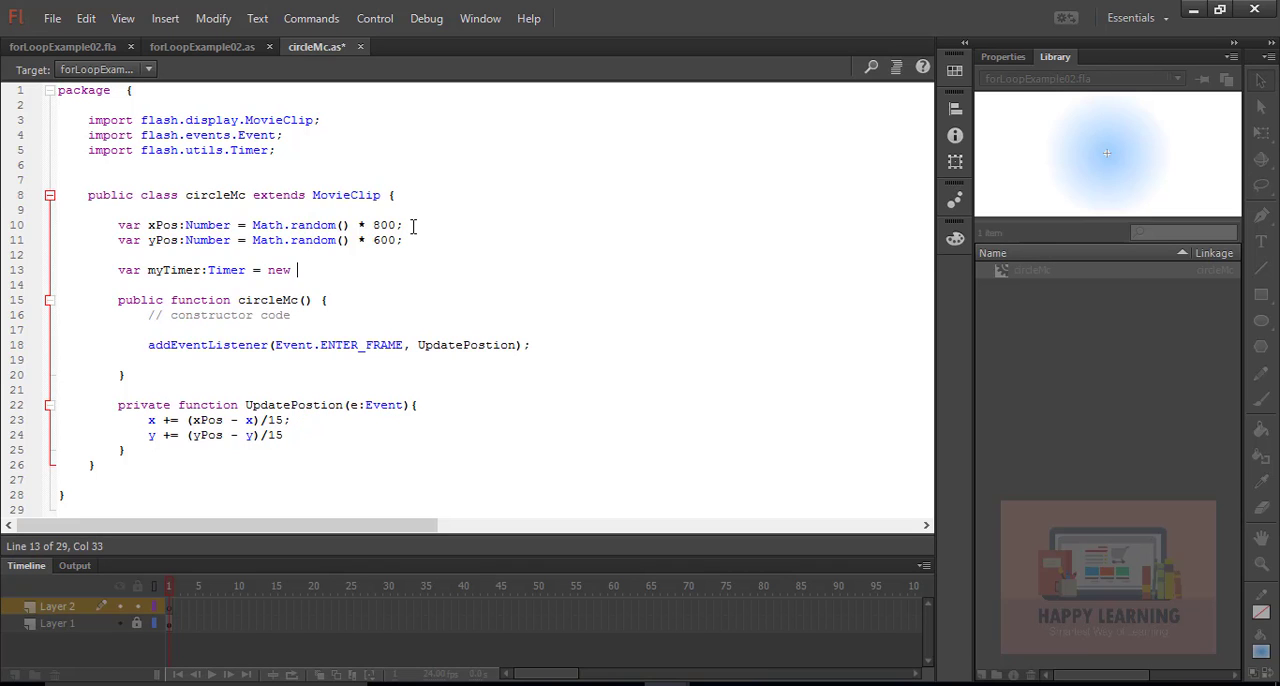
text(Timer()
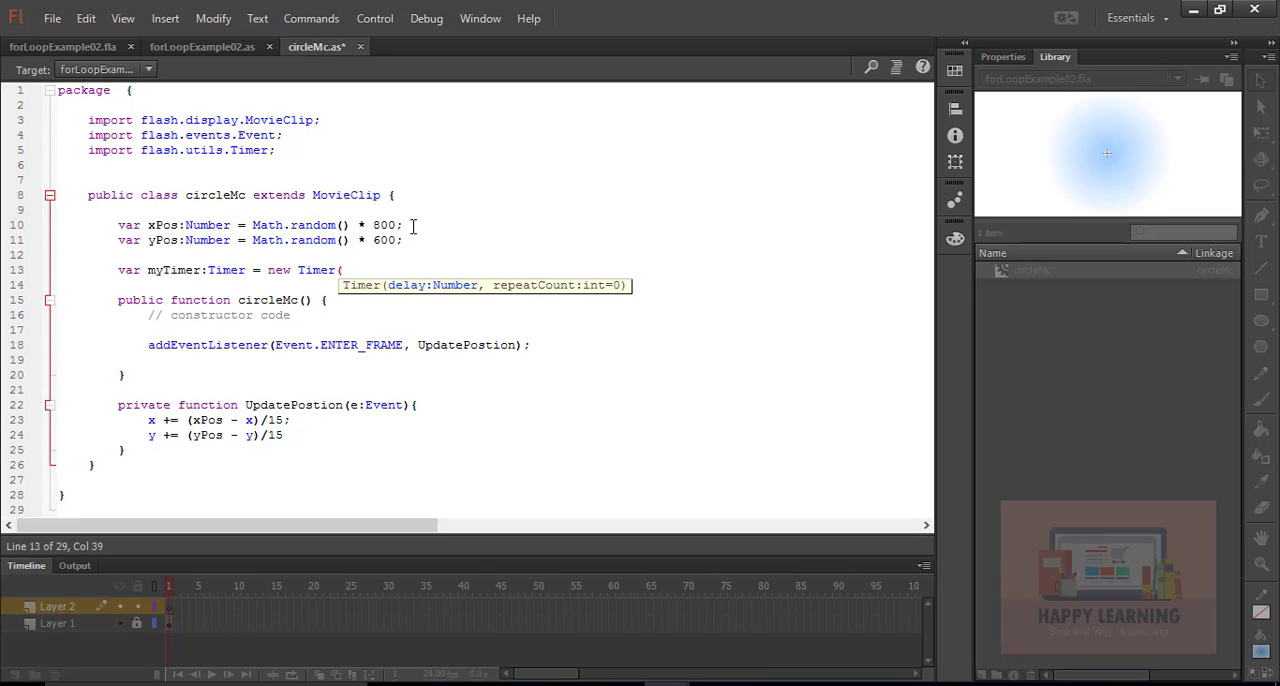
text(2000)
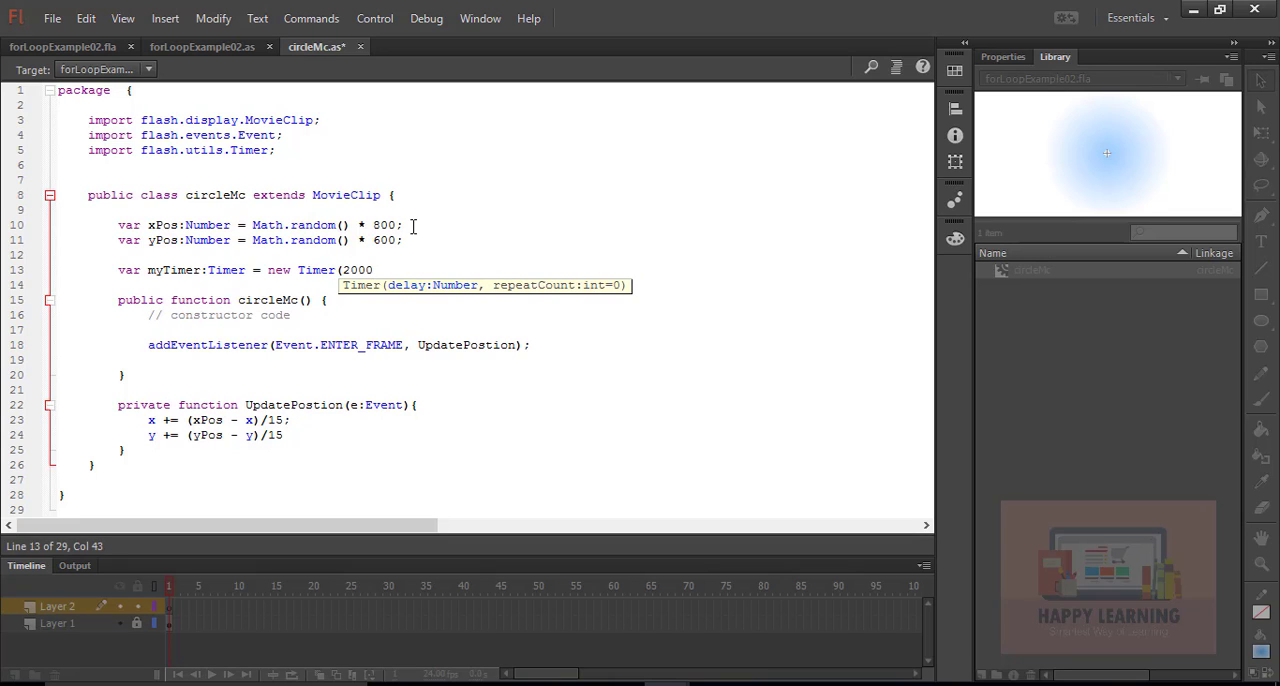
text()1)
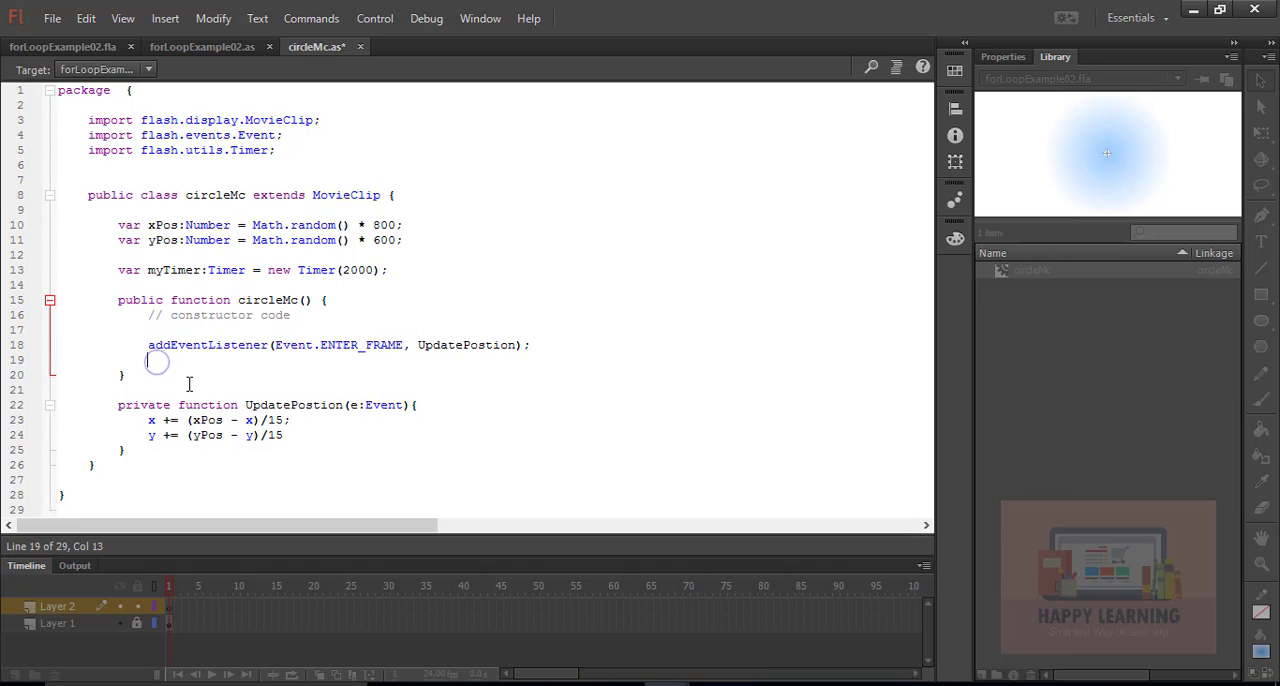
Step: Add myTimer.addEventListener(TimerEvent.TIMER, updateTimer); via code hints, importing flash.events.TimerEvent
text(myTimer.add)
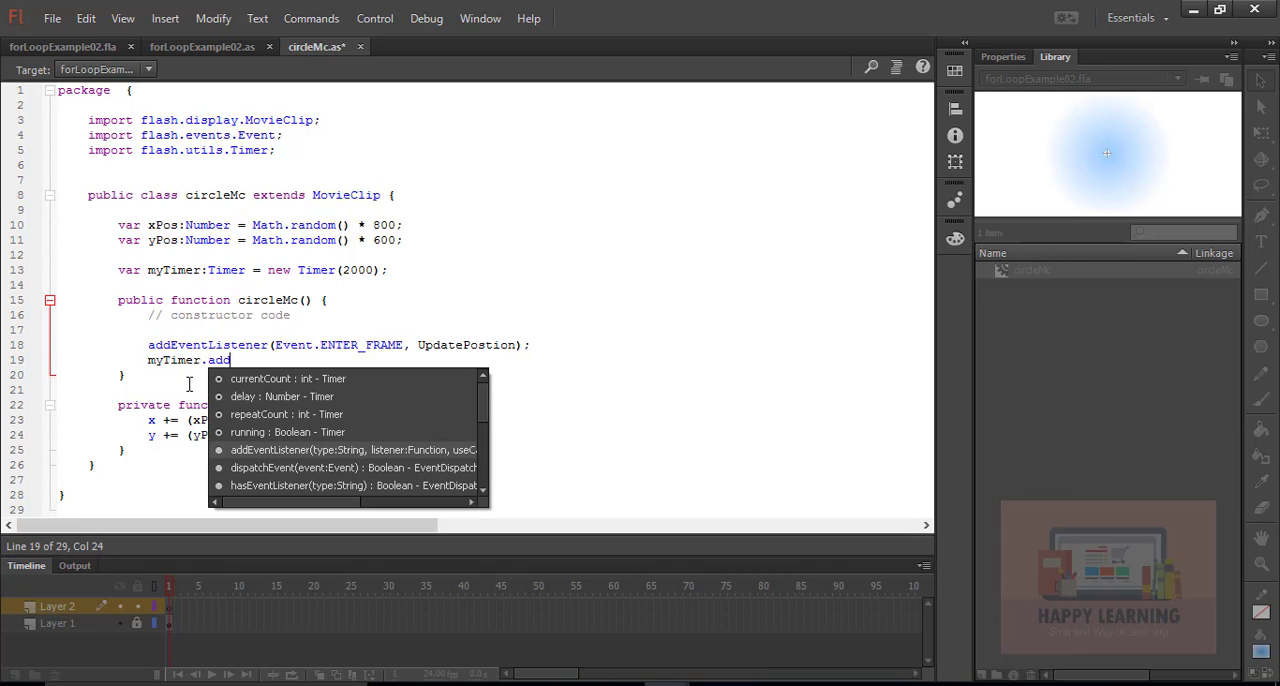
text(EventListener(TimerEvent.TIMER)
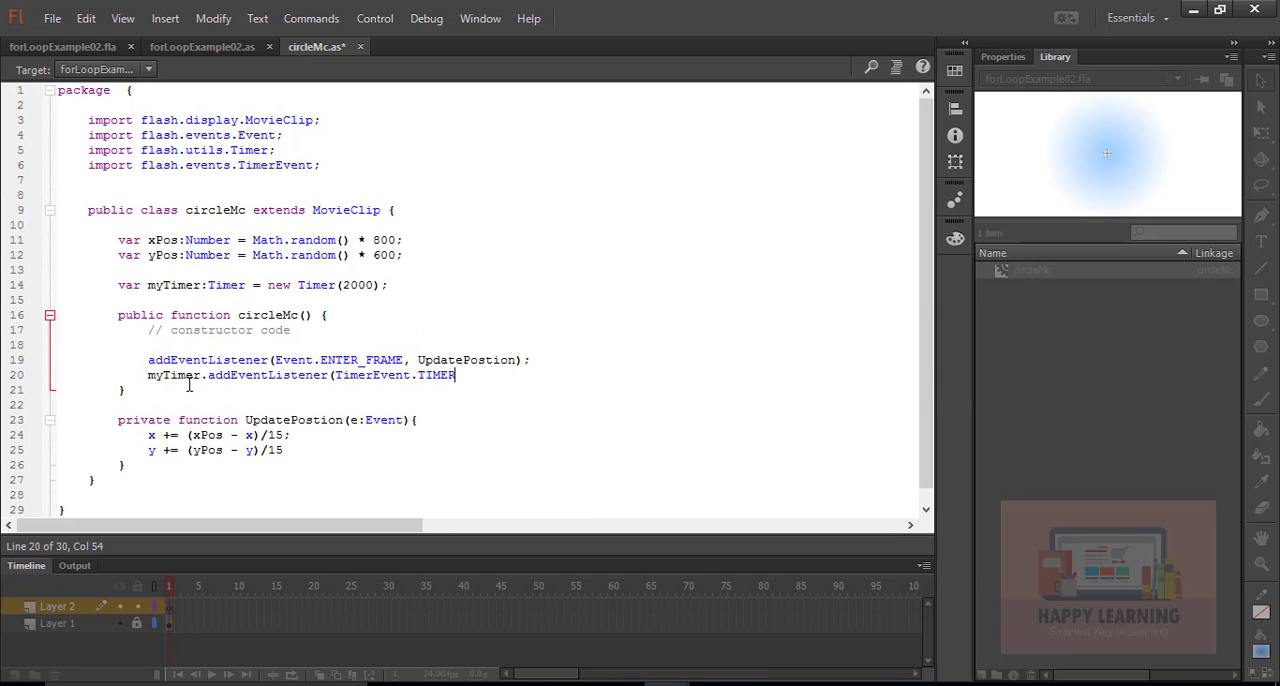
text(, u)
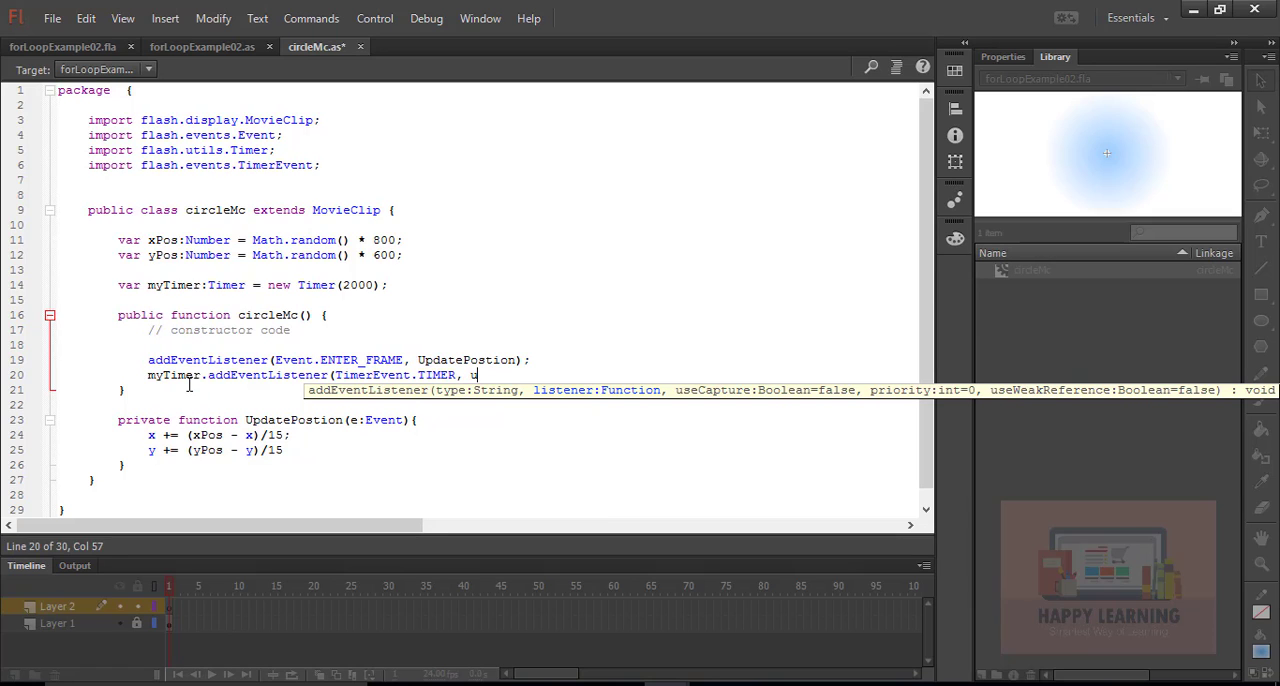
text(pdate)
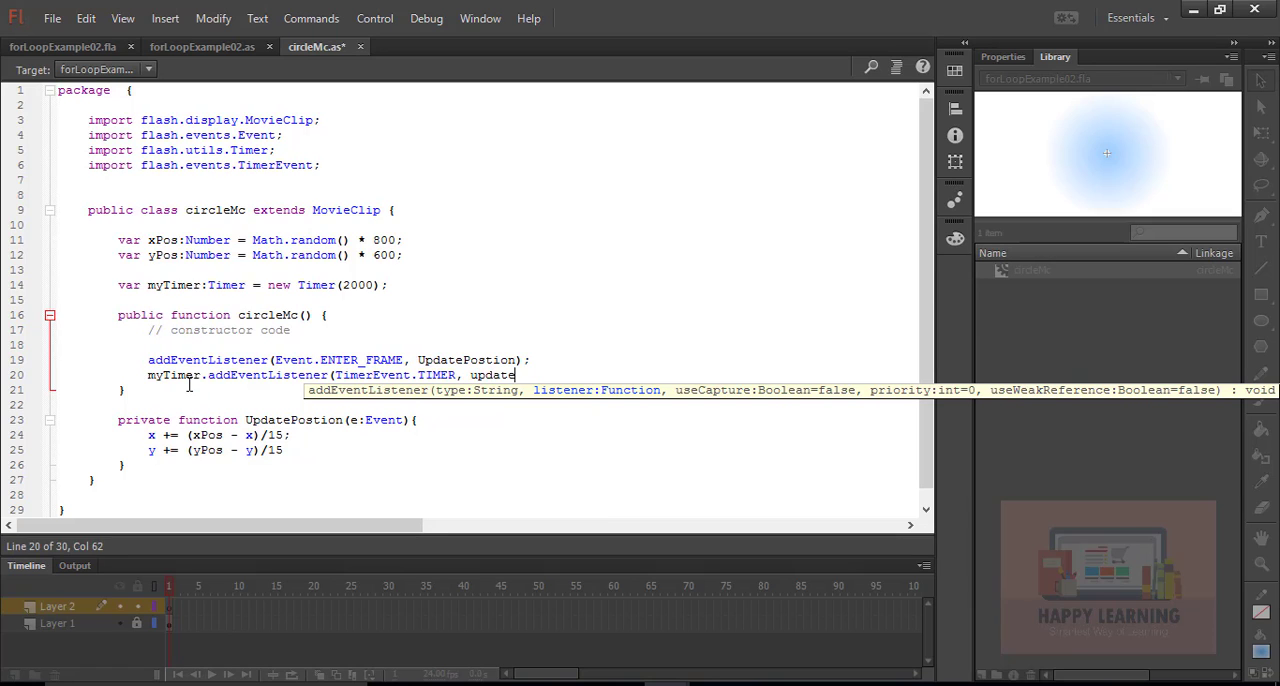
text(Time)
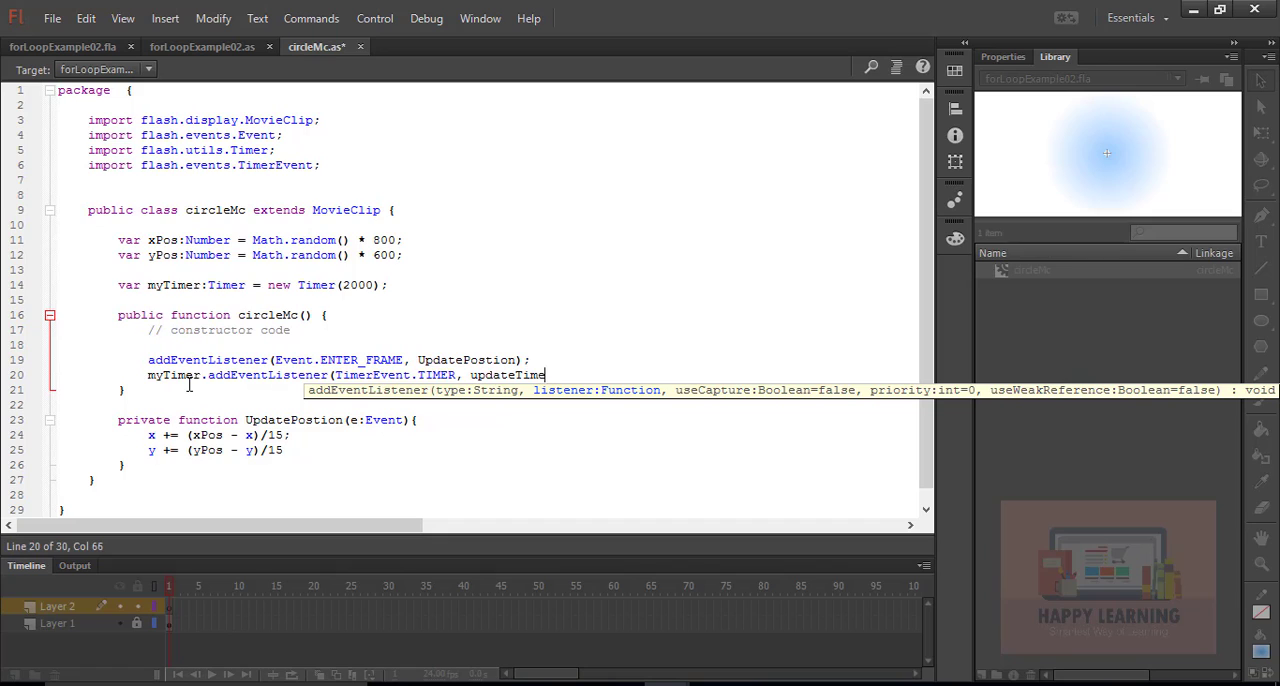
text(r);)
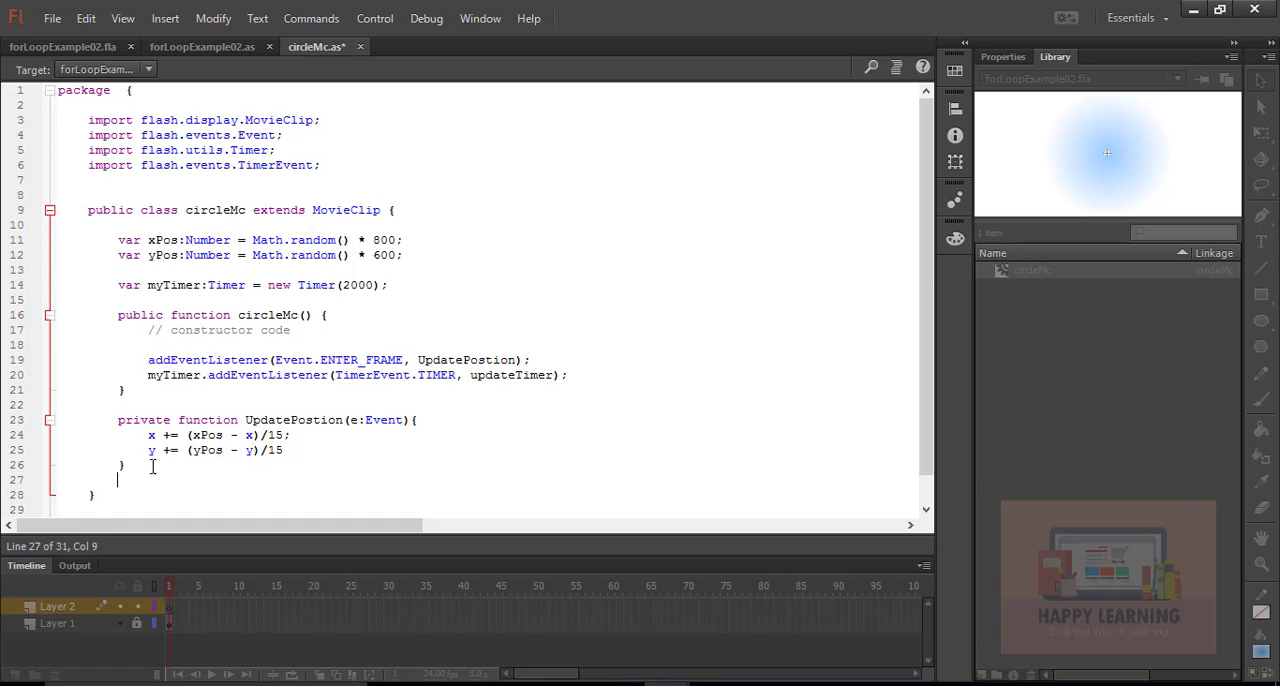
Step: Declare private function updateTimer(e:TimerEvent){ } with an empty body after UpdatePosition
text(pri)
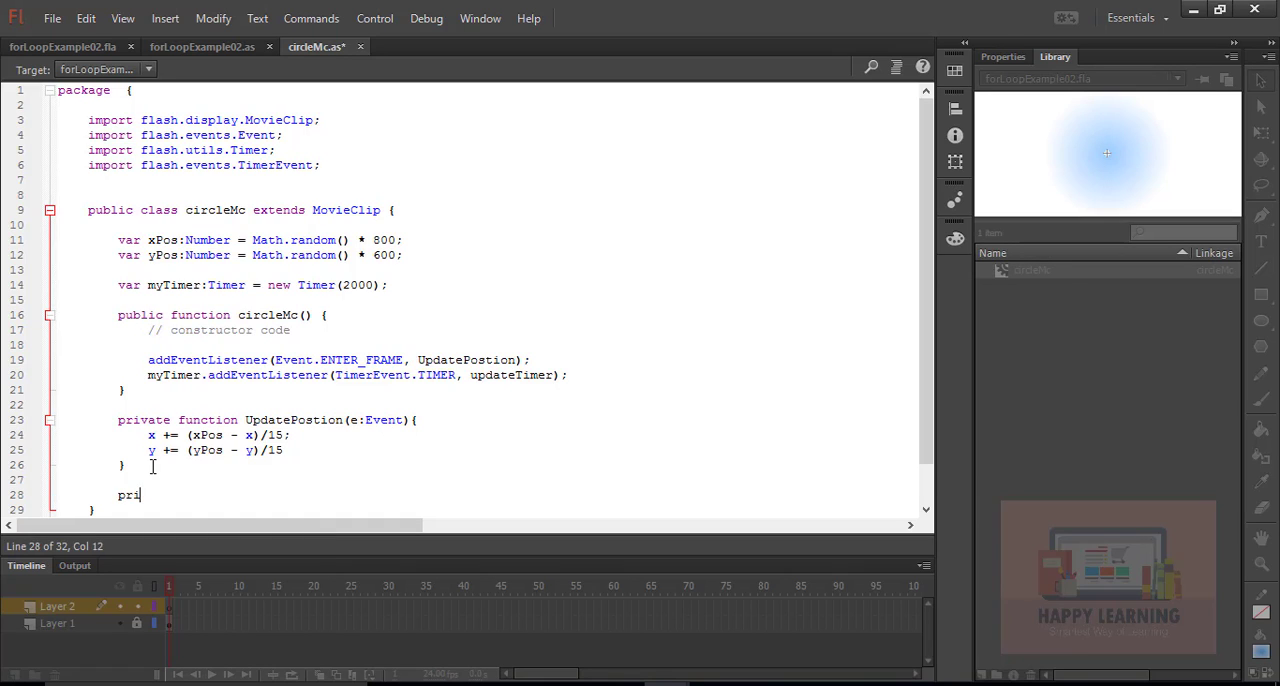
text(vate)
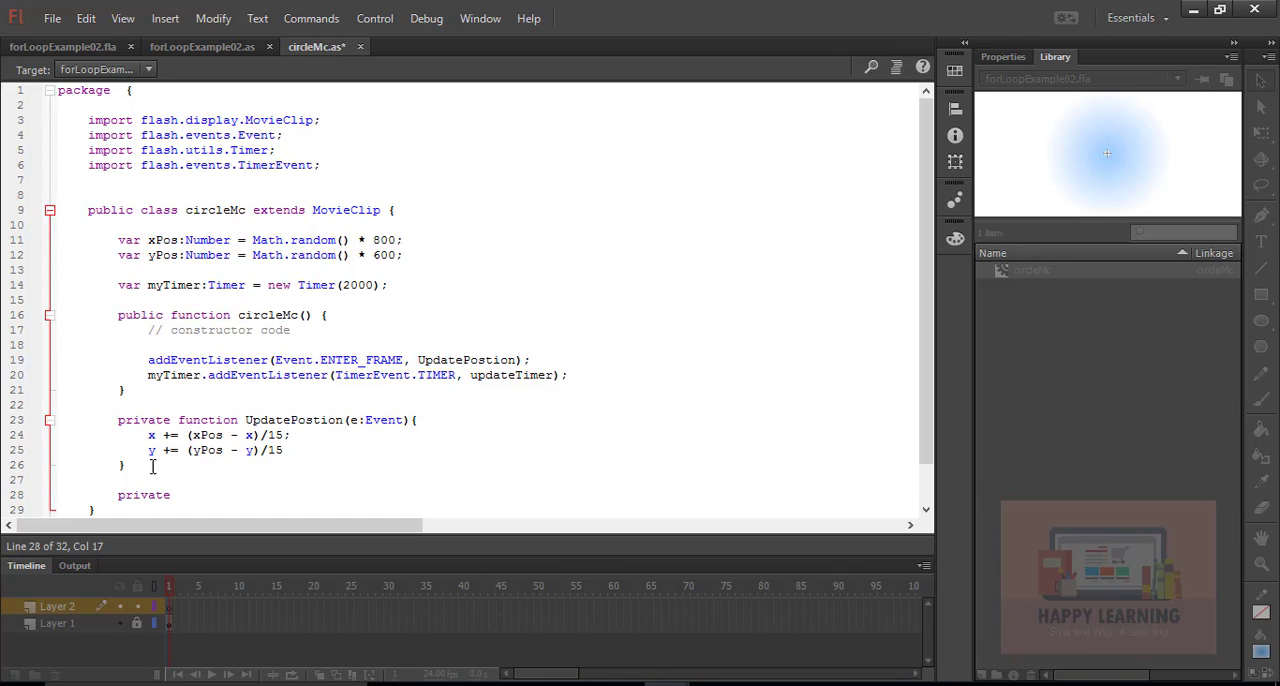
text(function)
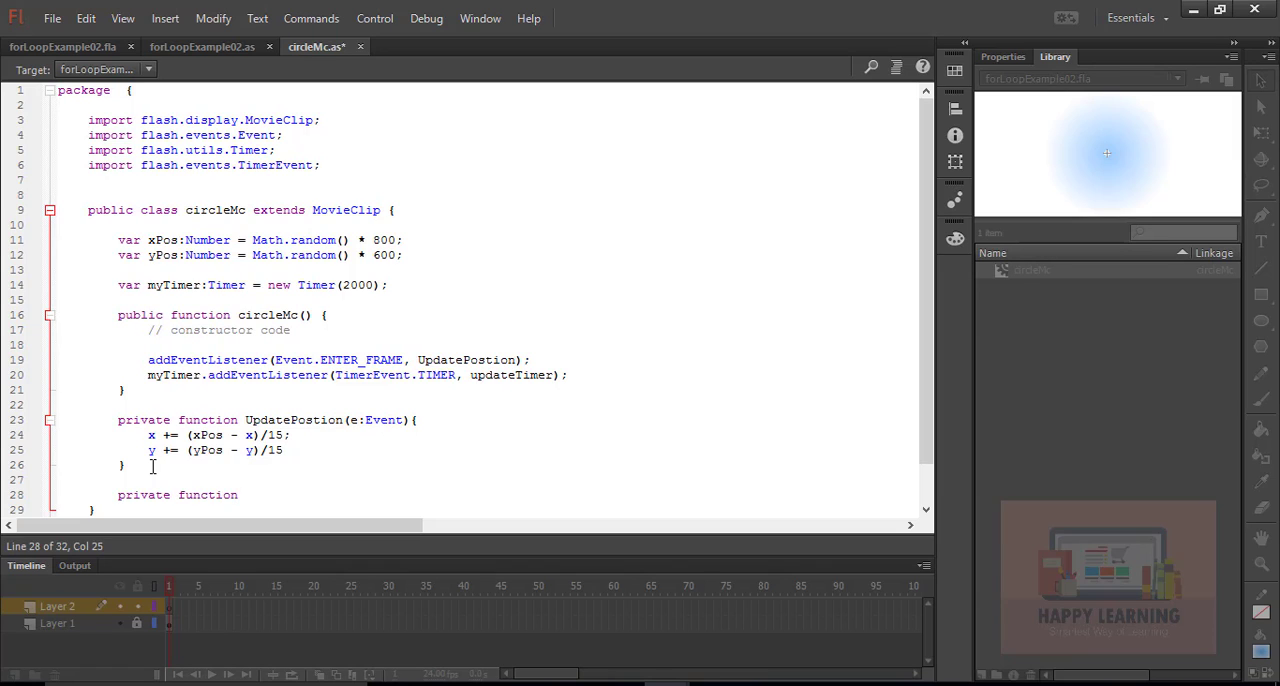
text(update)
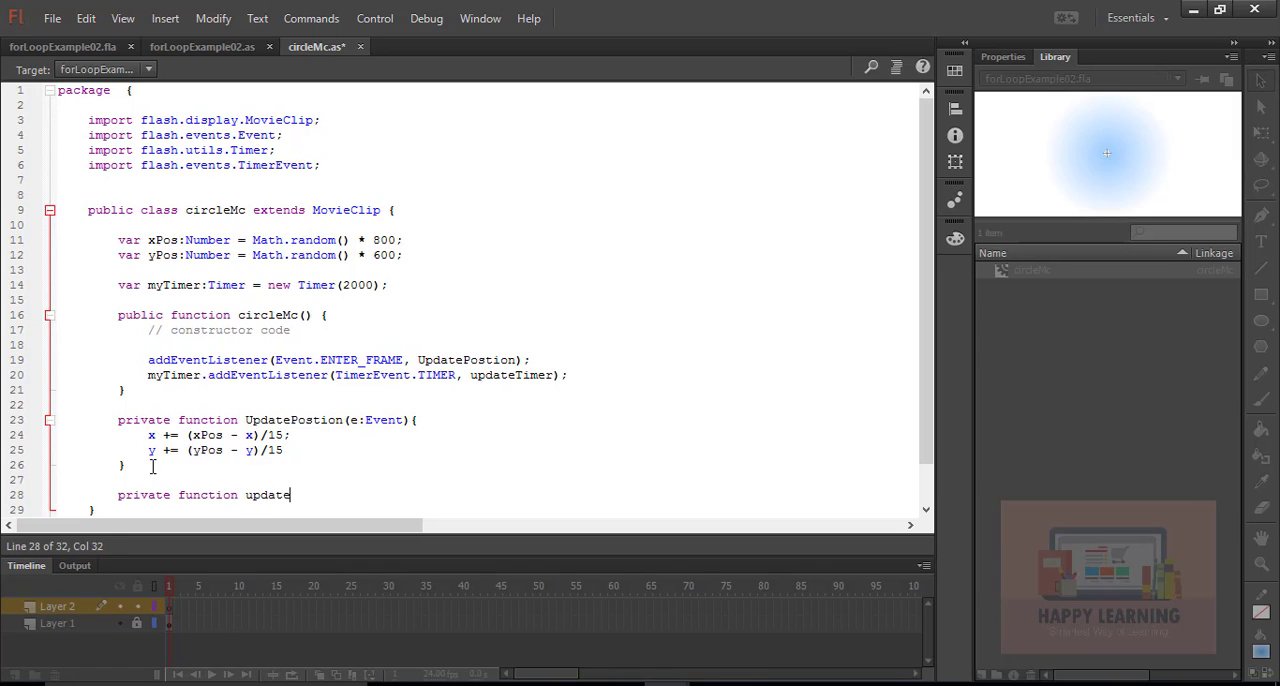
text(Timer)
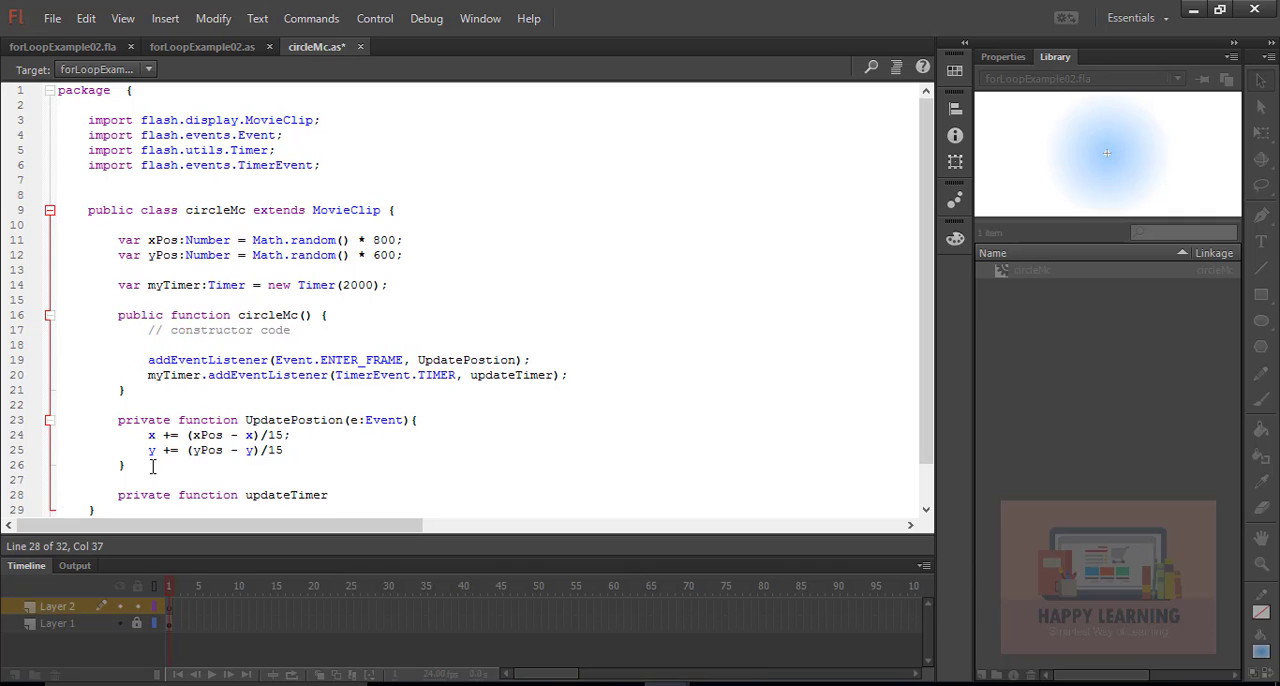
text((e)
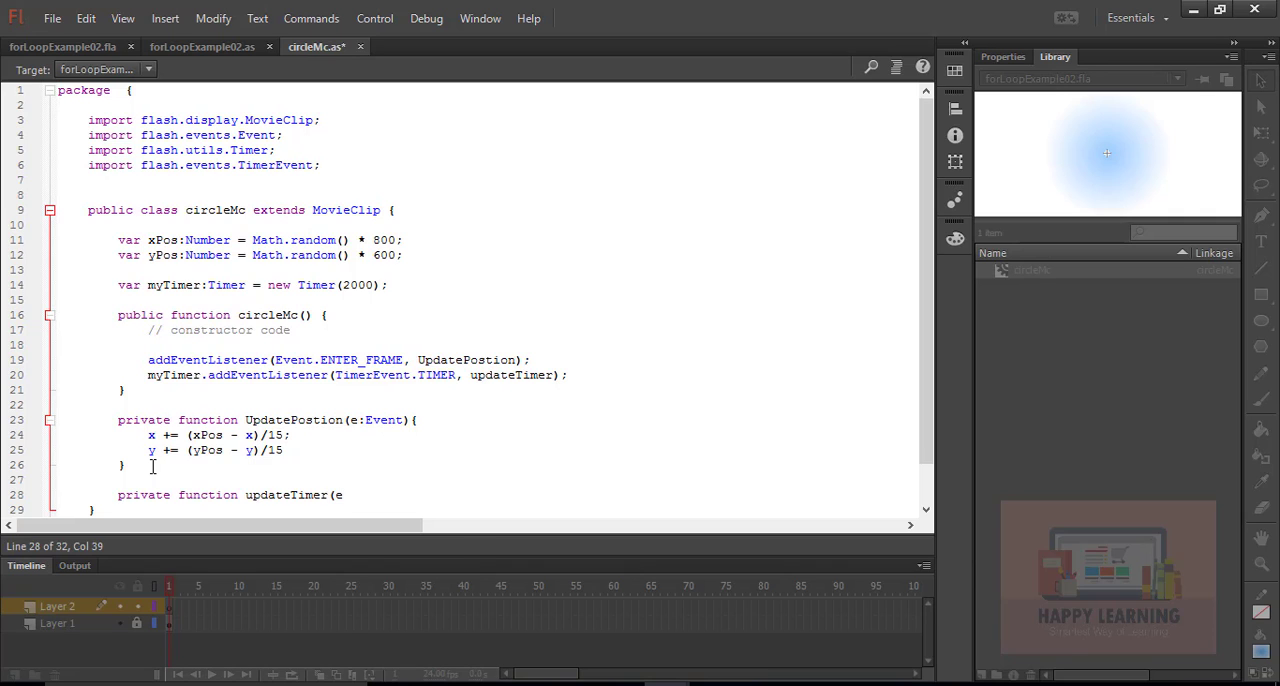
text(:timerEvent){)
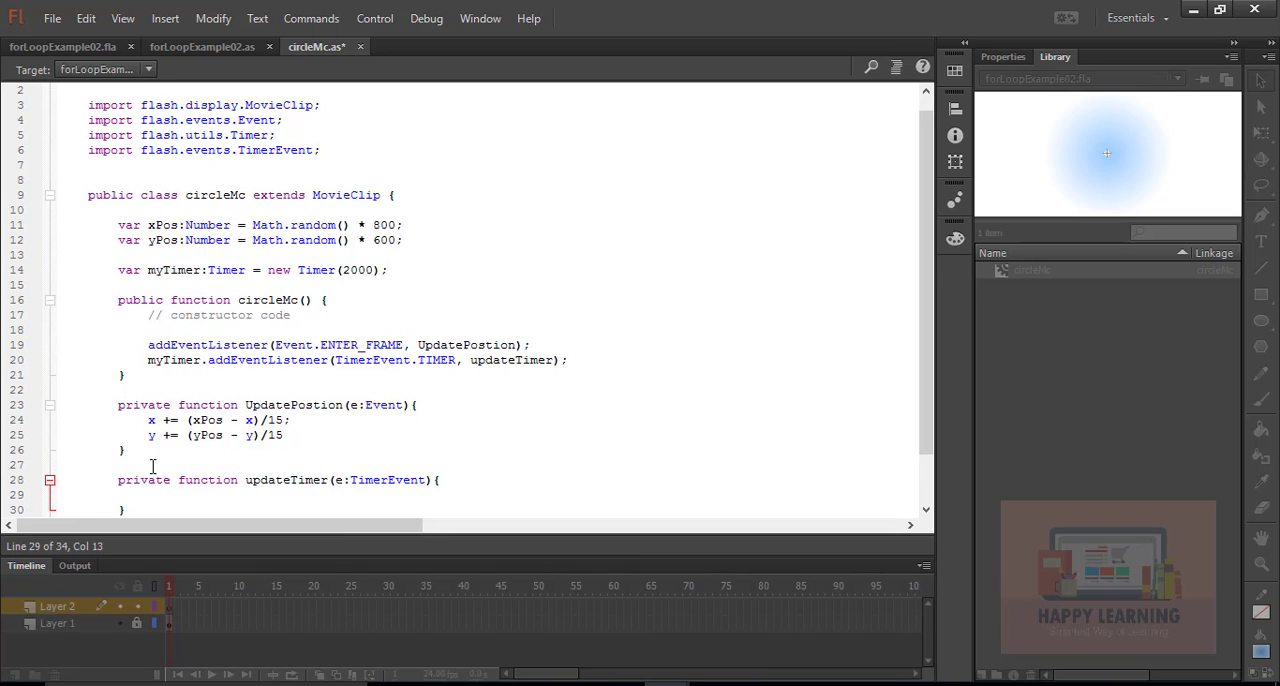
Step: Inside updateTimer set xPos = Math.random() * 800; and yPos = Math.random() * 600;
text(xPos)
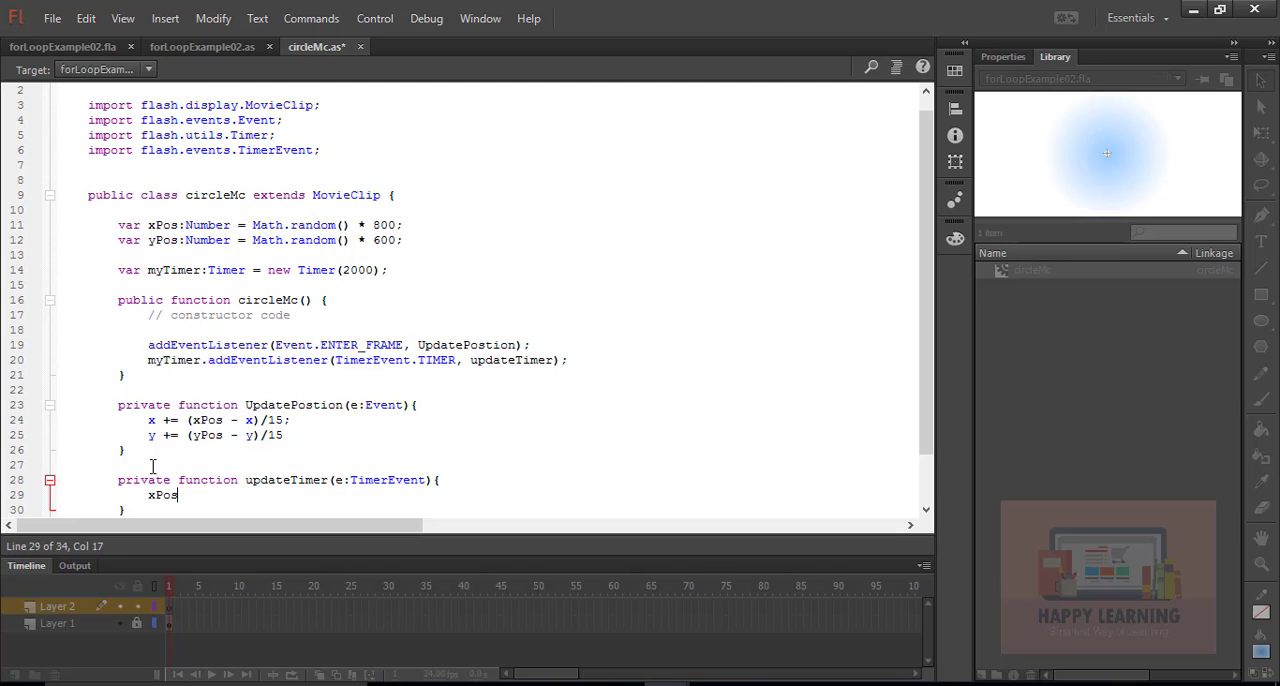
text(=)
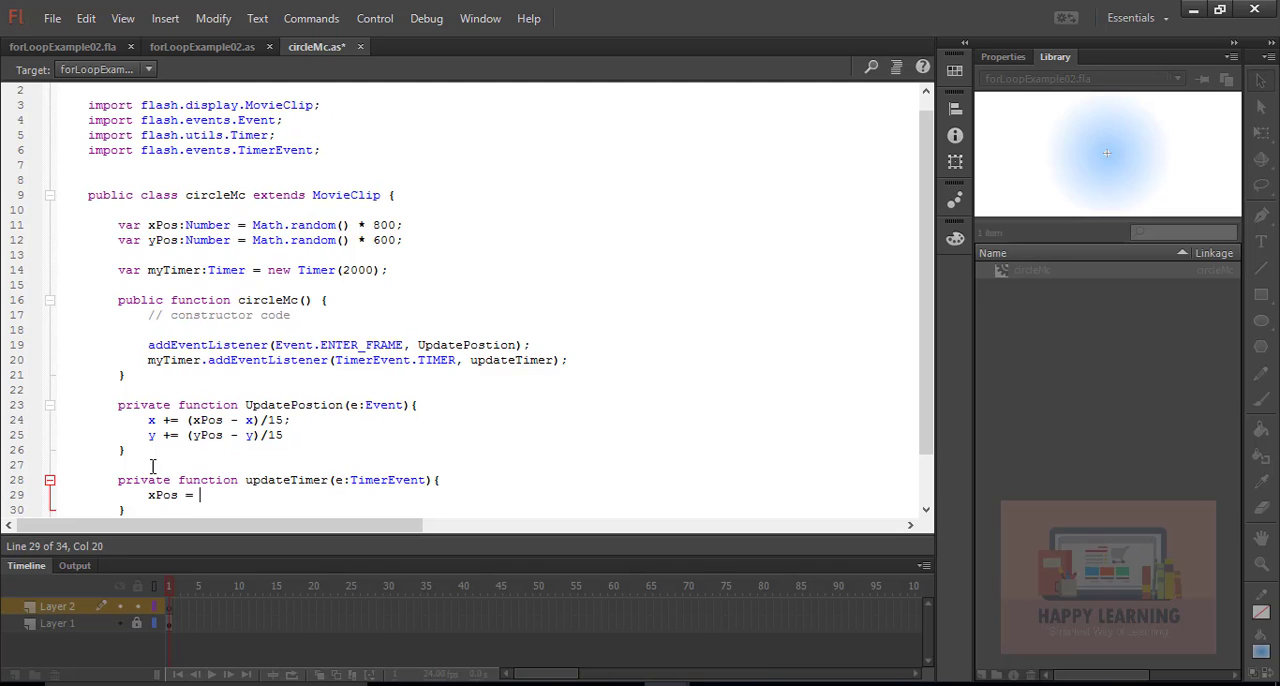
text(Math.random() *)
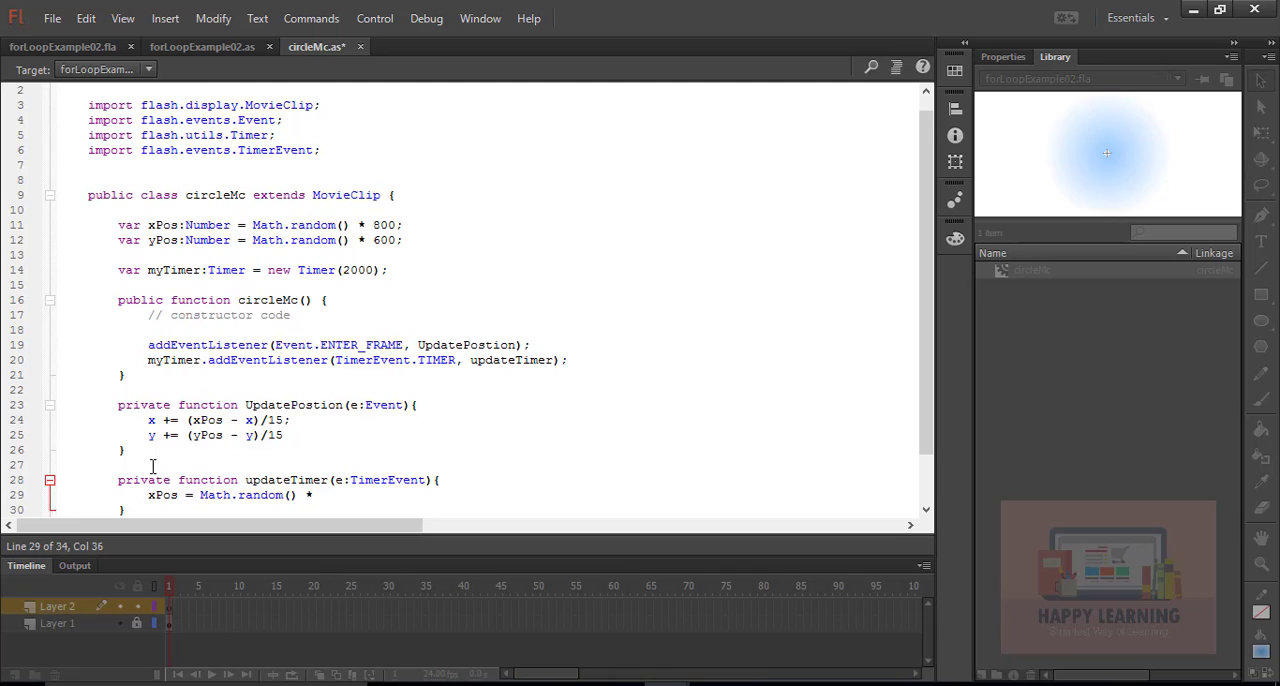
text(800;)
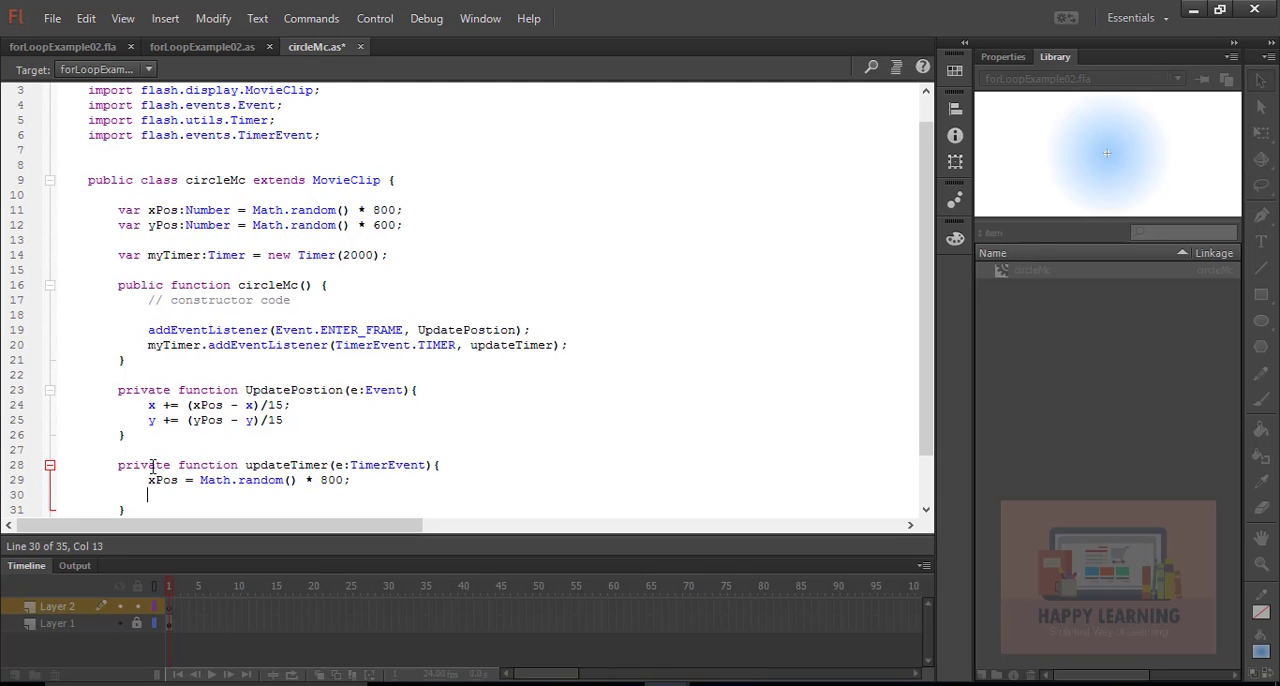
text(yPos = Math.random)
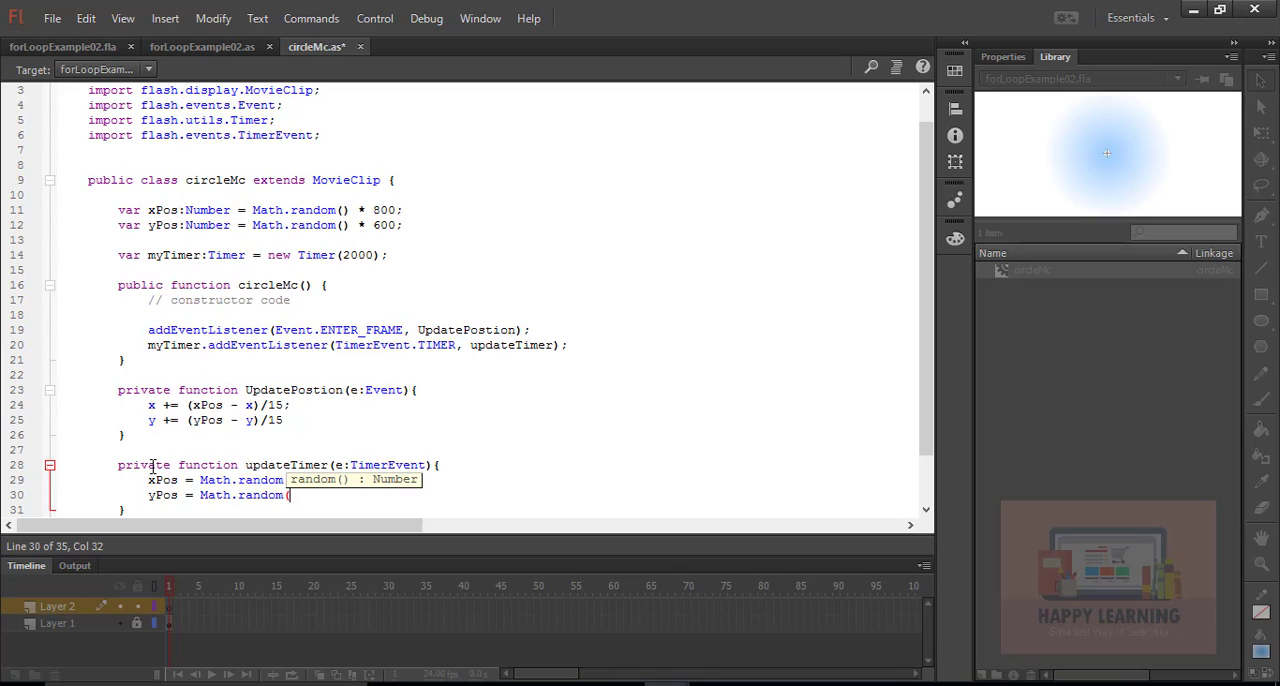
text(() * 800;)
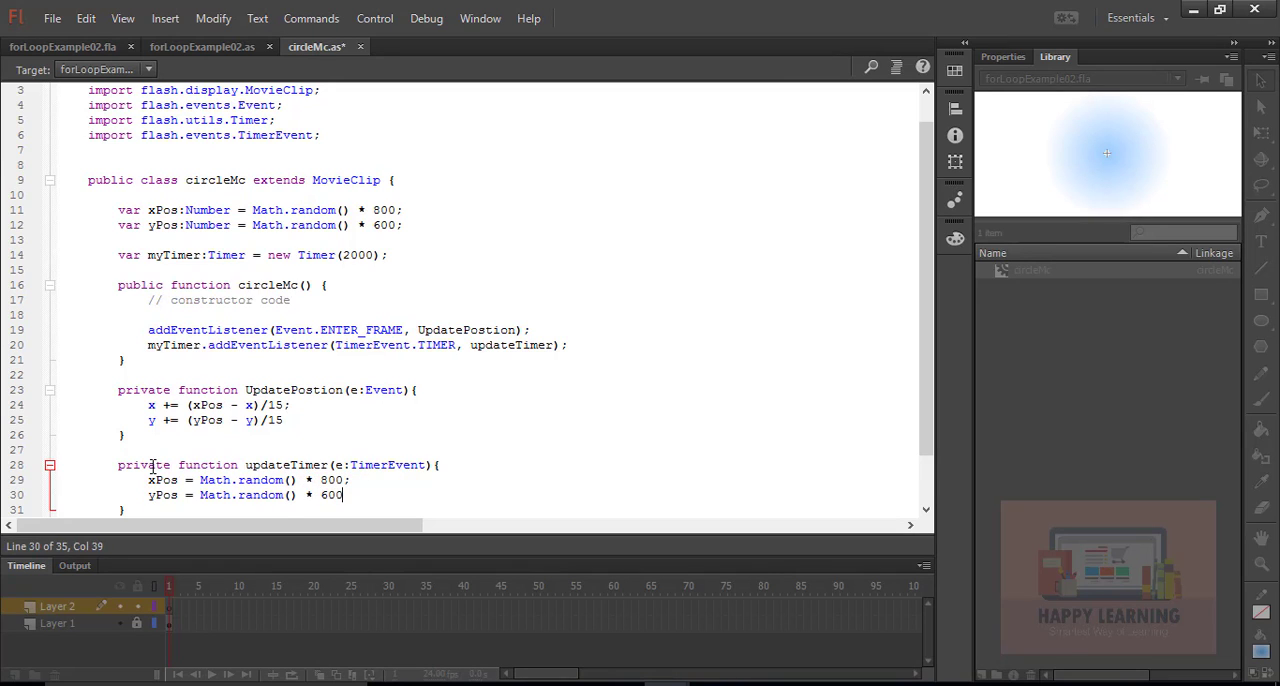
text(;)
text(myTimer.st)
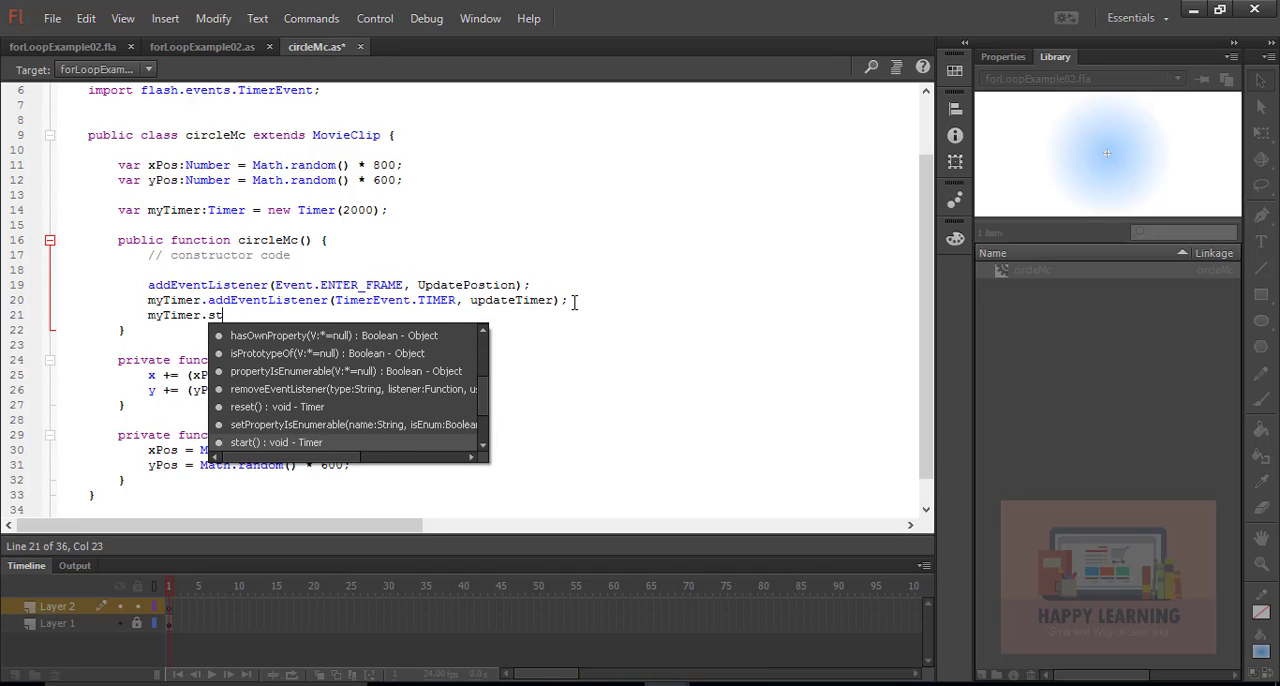
Step: Call myTimer.start(); in the constructor and test the movie to see the translucent blue circles
text(art())
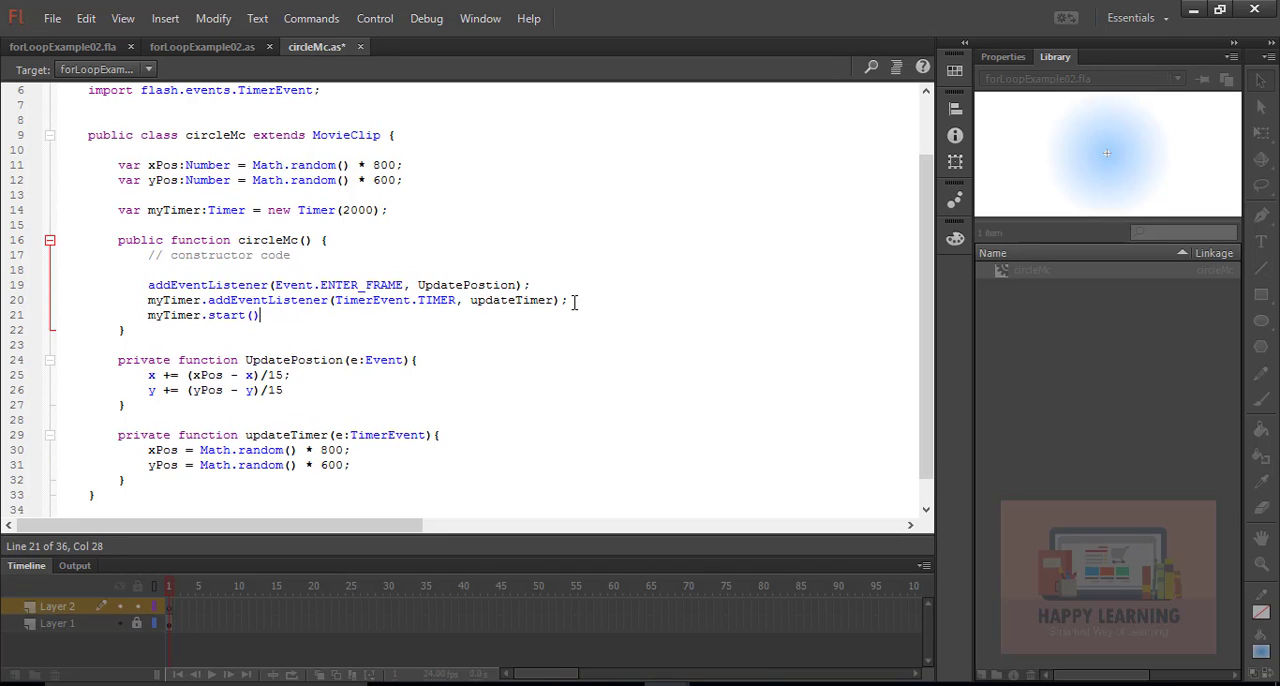
text(;)
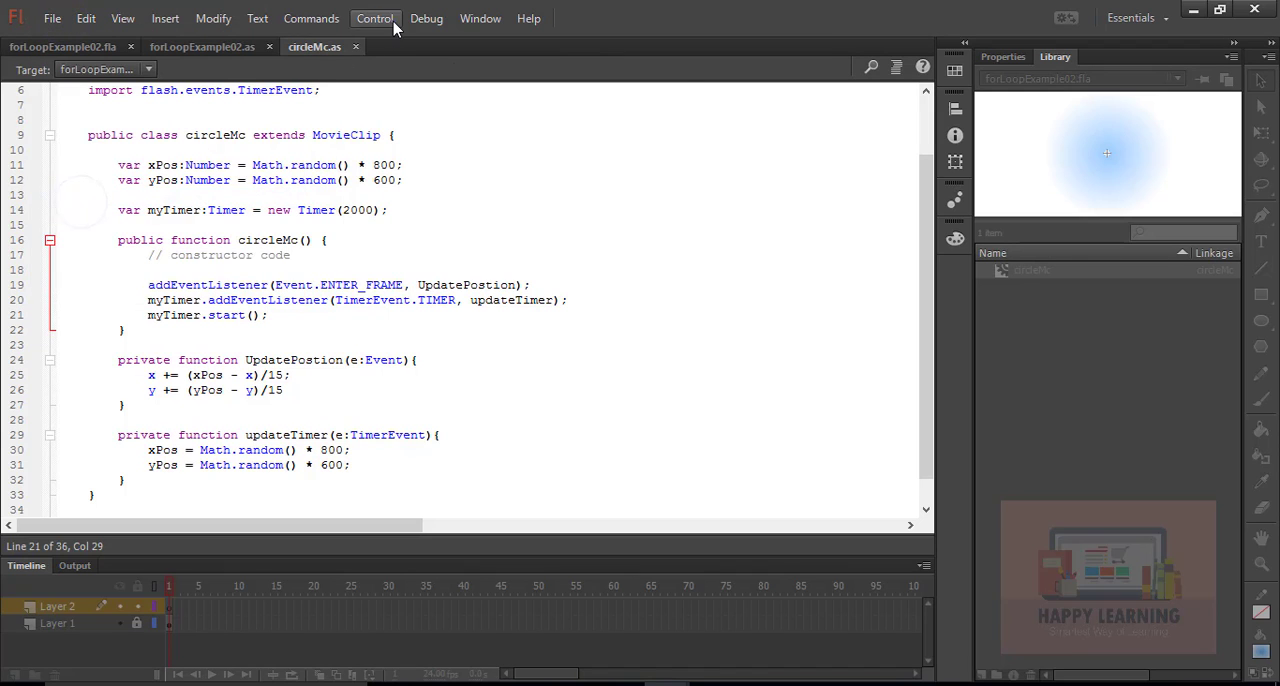
click(374, 18)
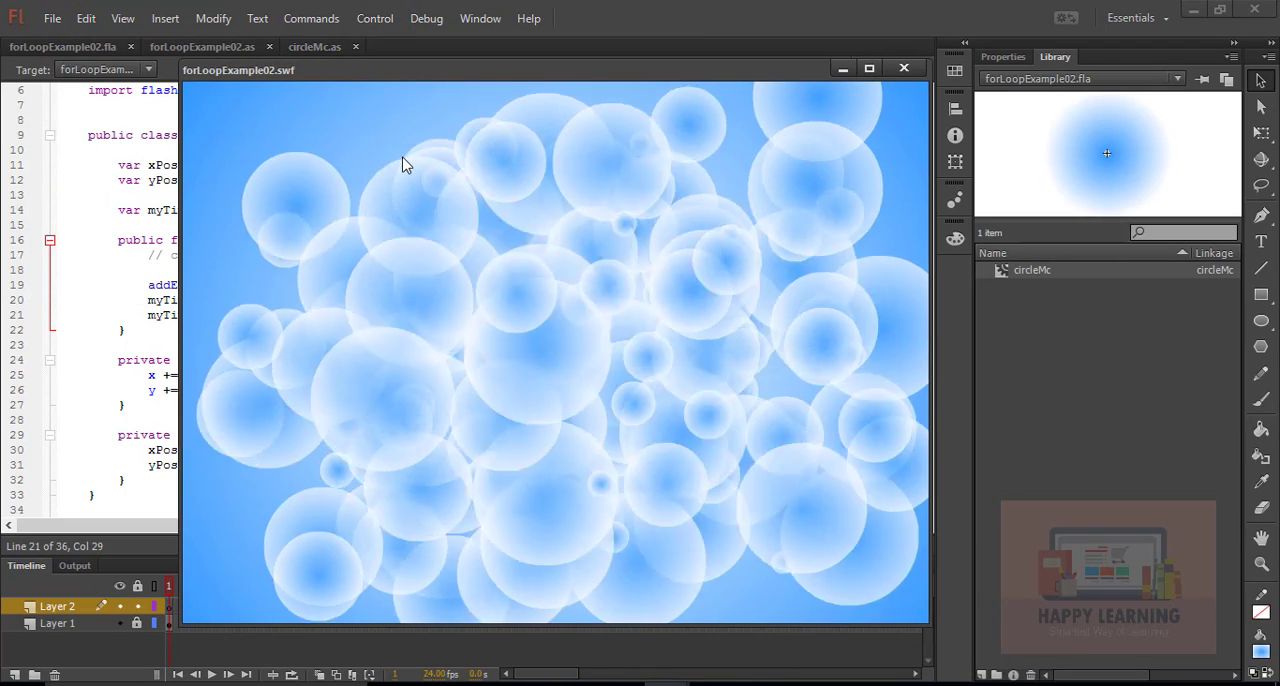